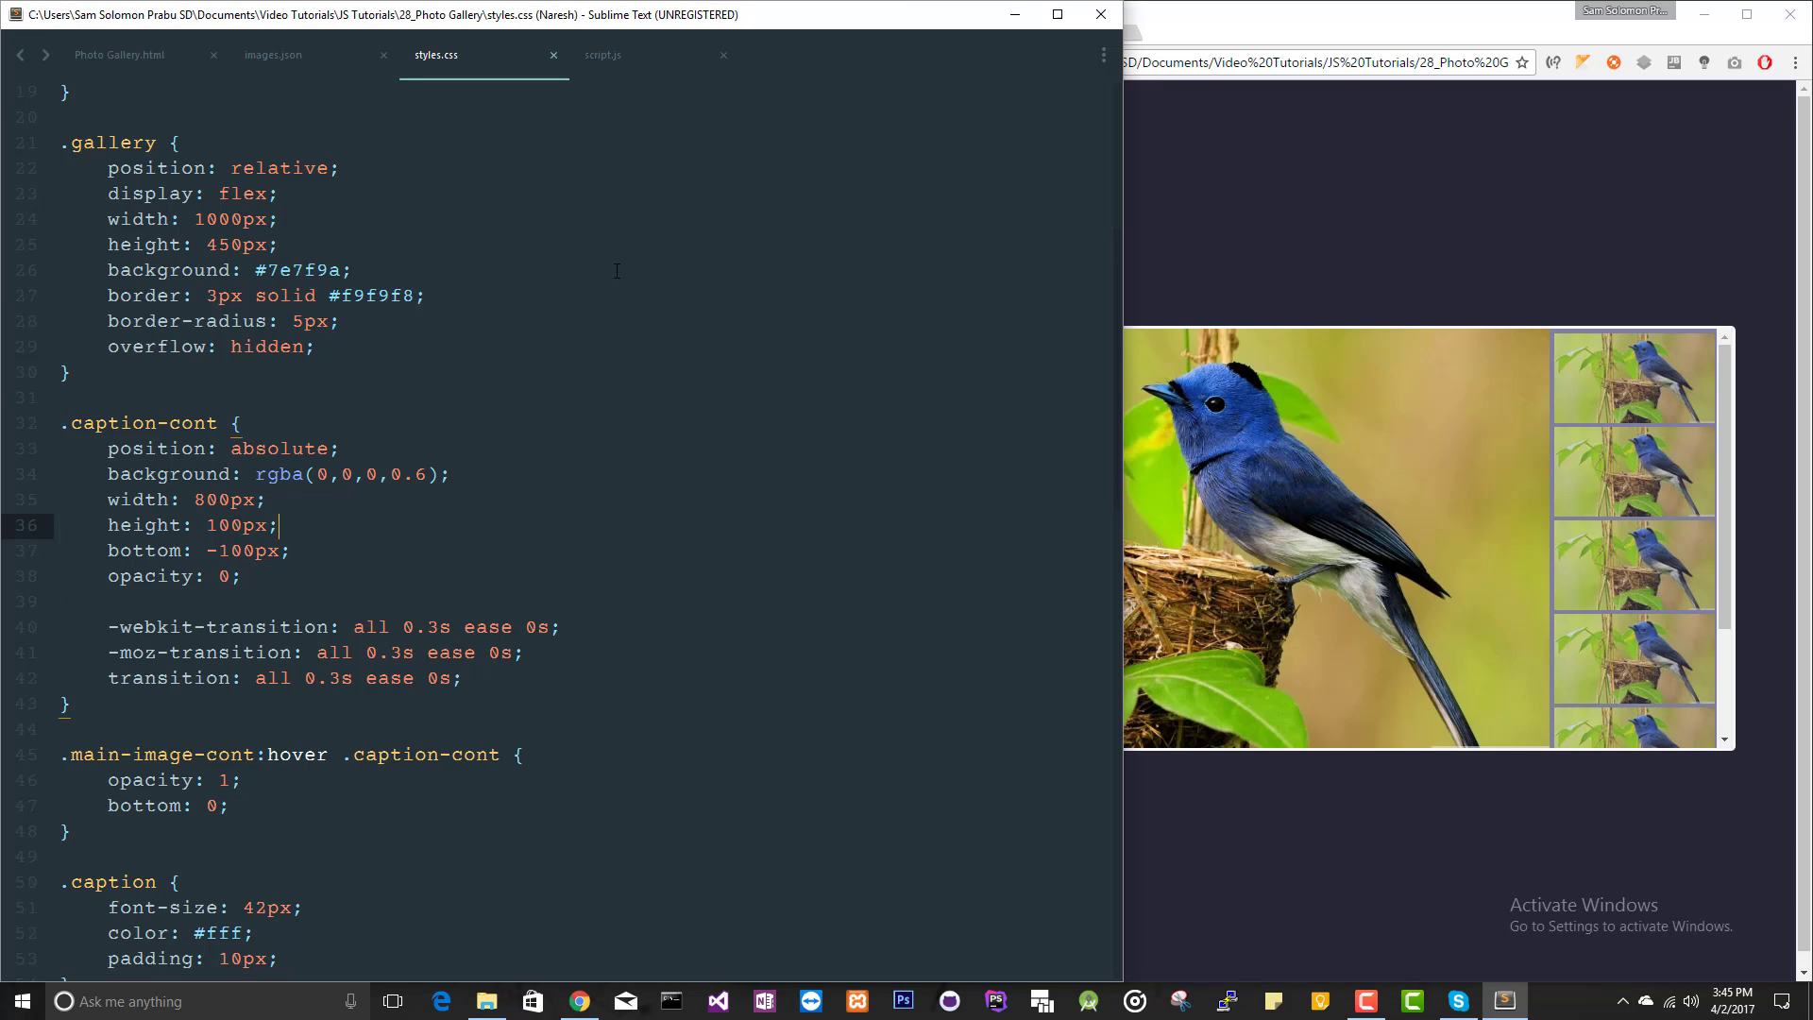
Check the id attributes in Photo Gallery.html, then return to the empty script.js
click(654, 55)
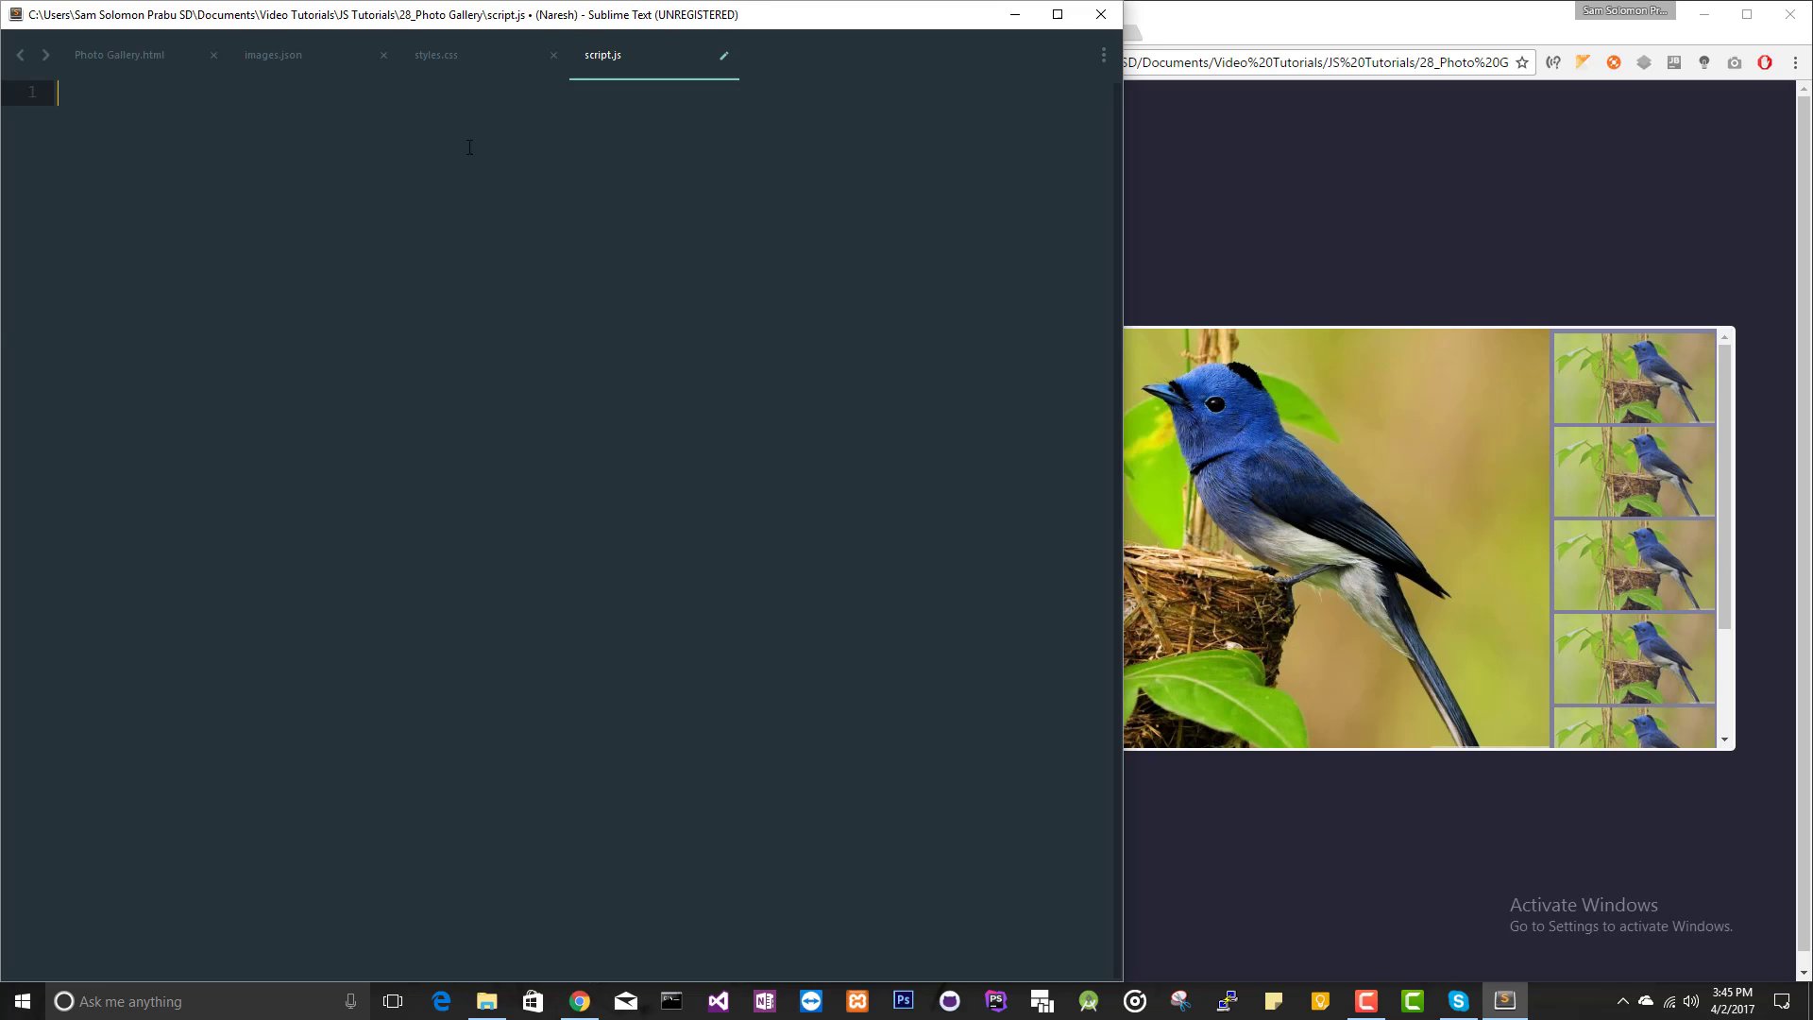
click(119, 55)
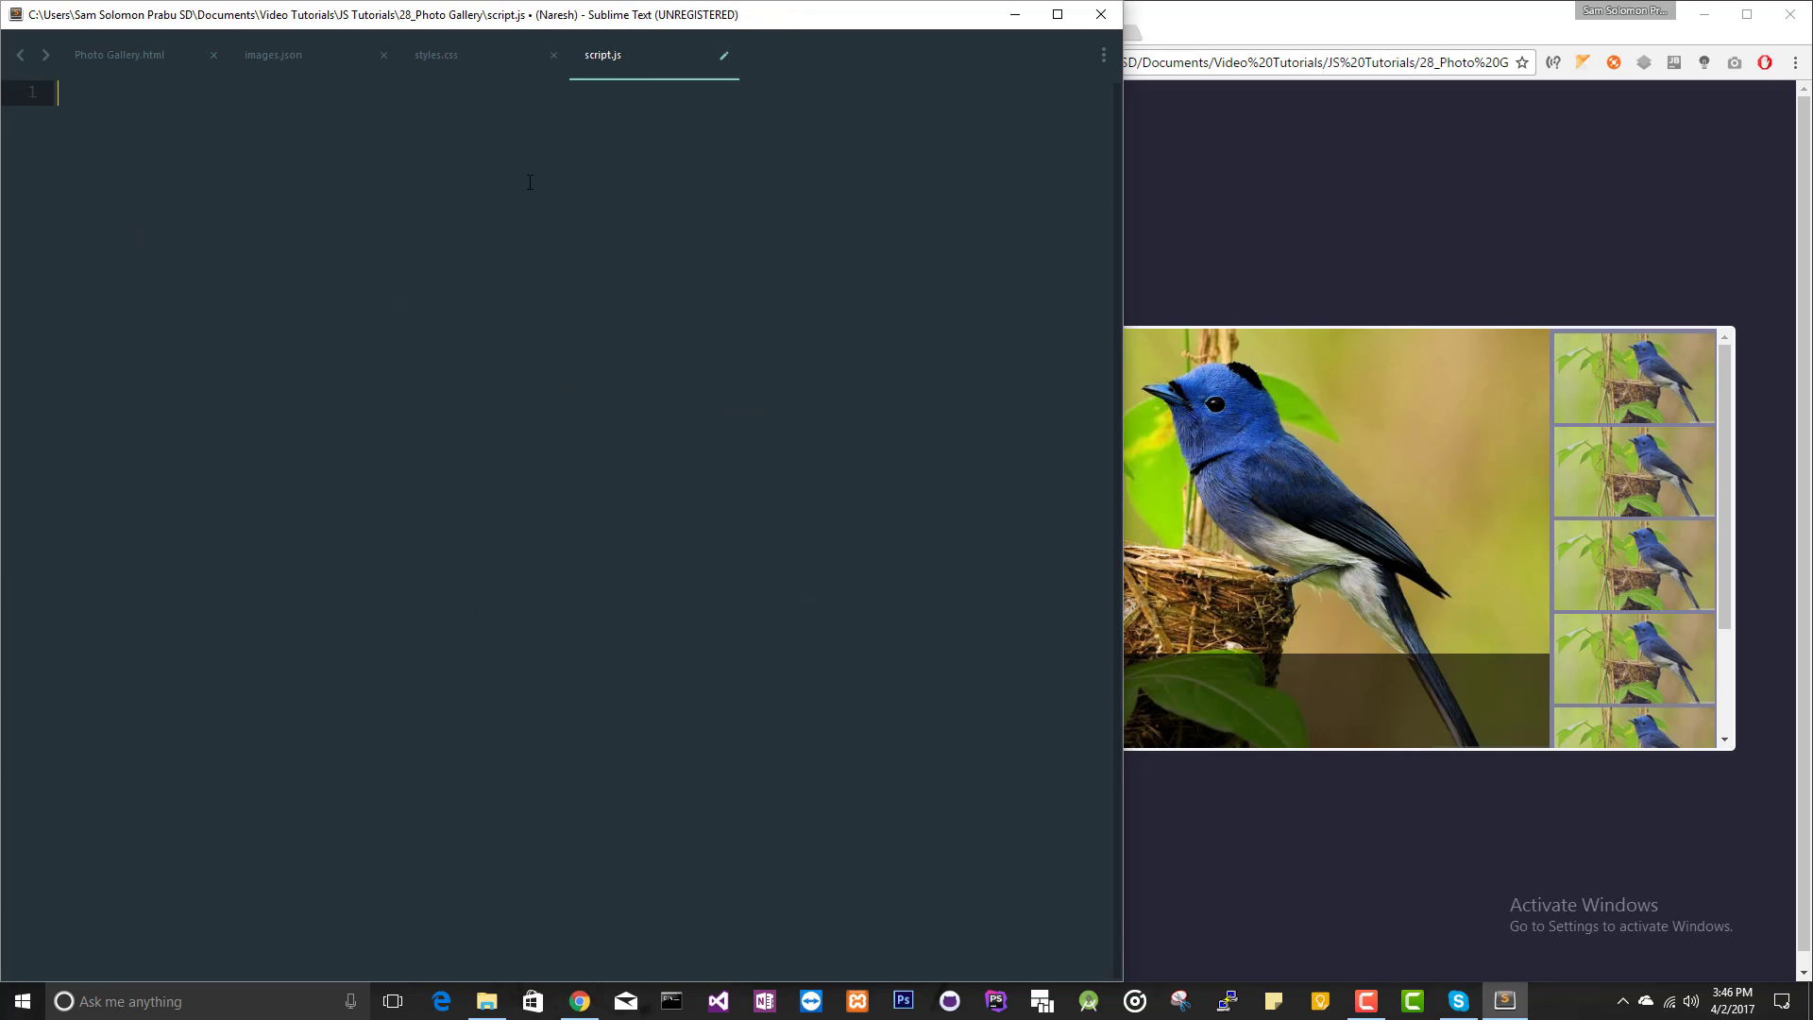
click(119, 55)
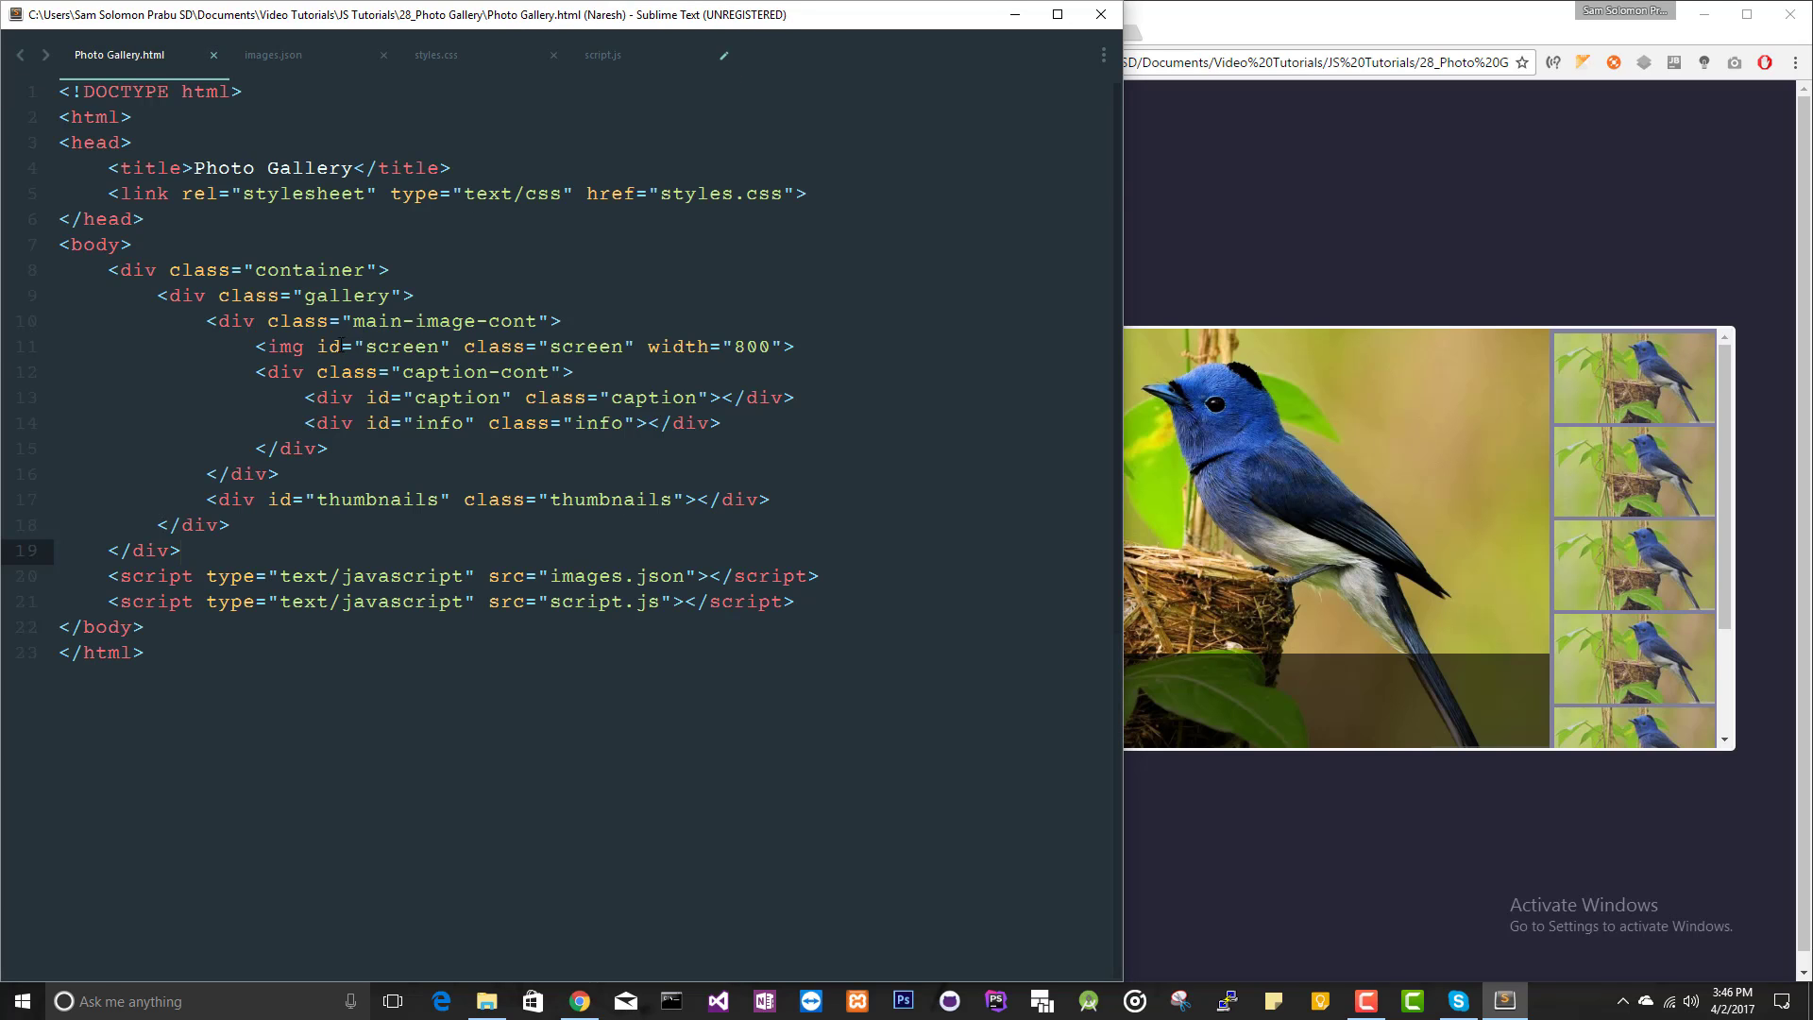
double_click(378, 346)
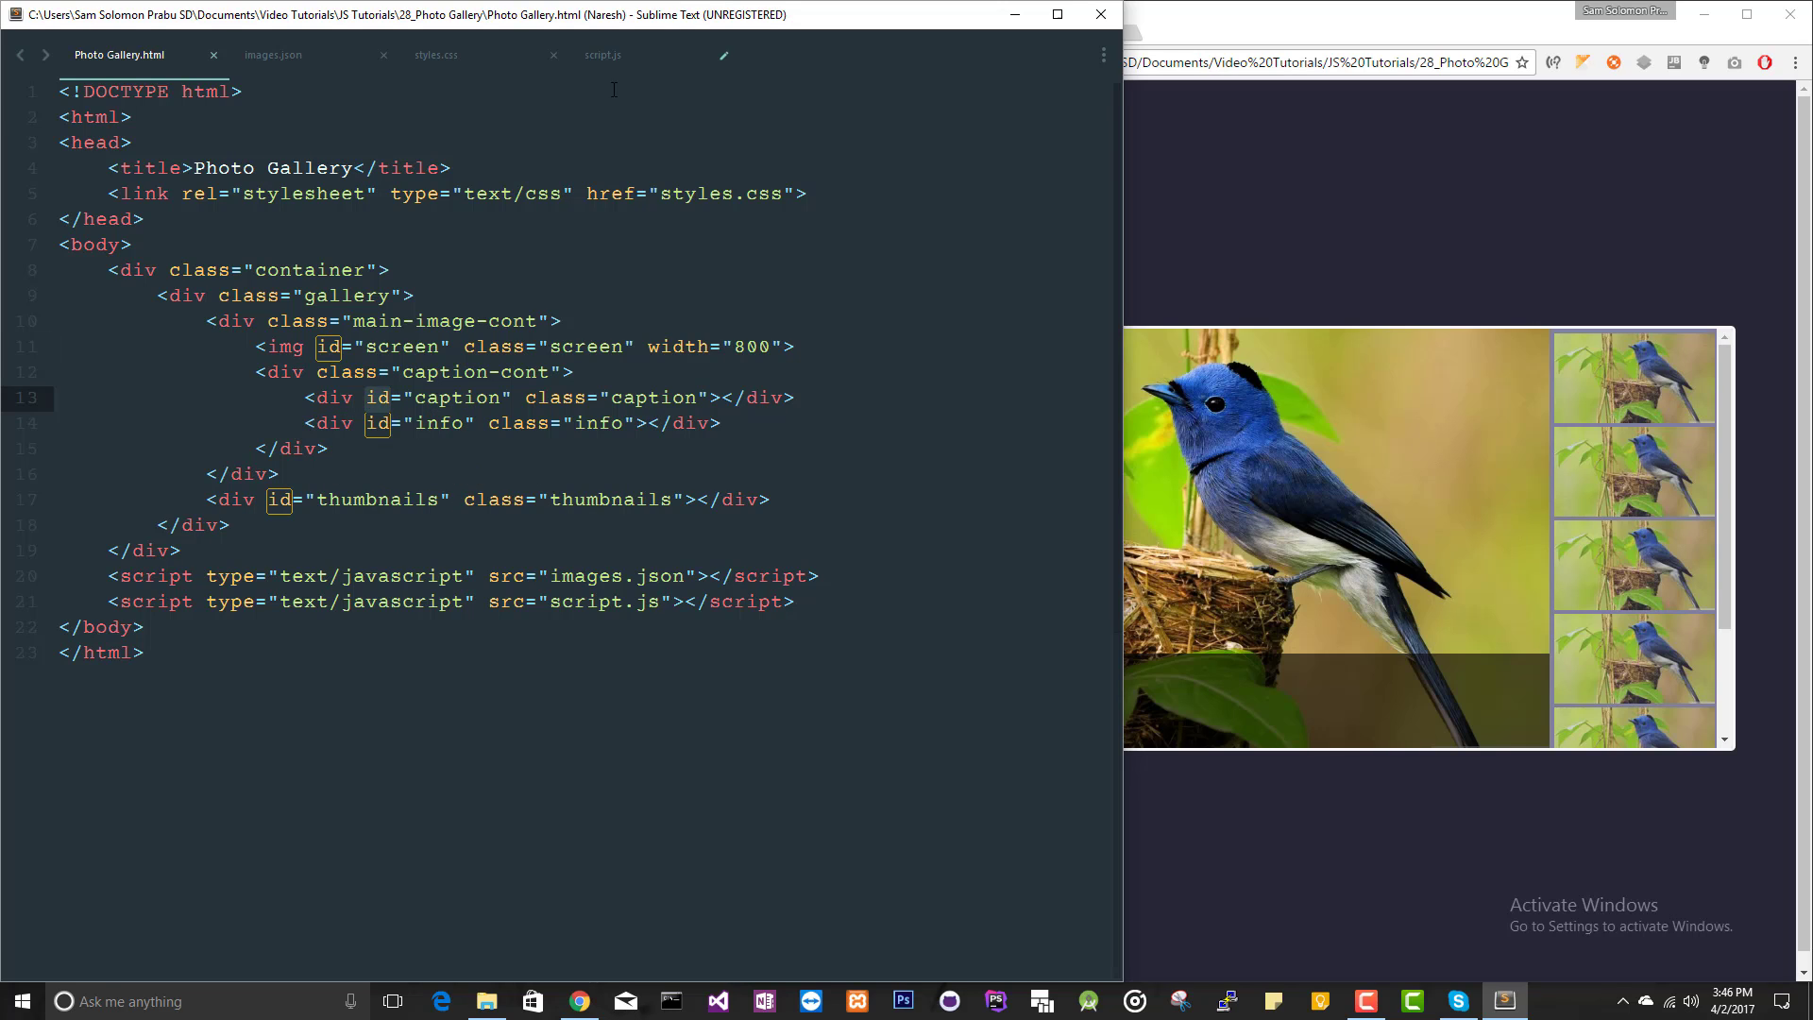
click(602, 54)
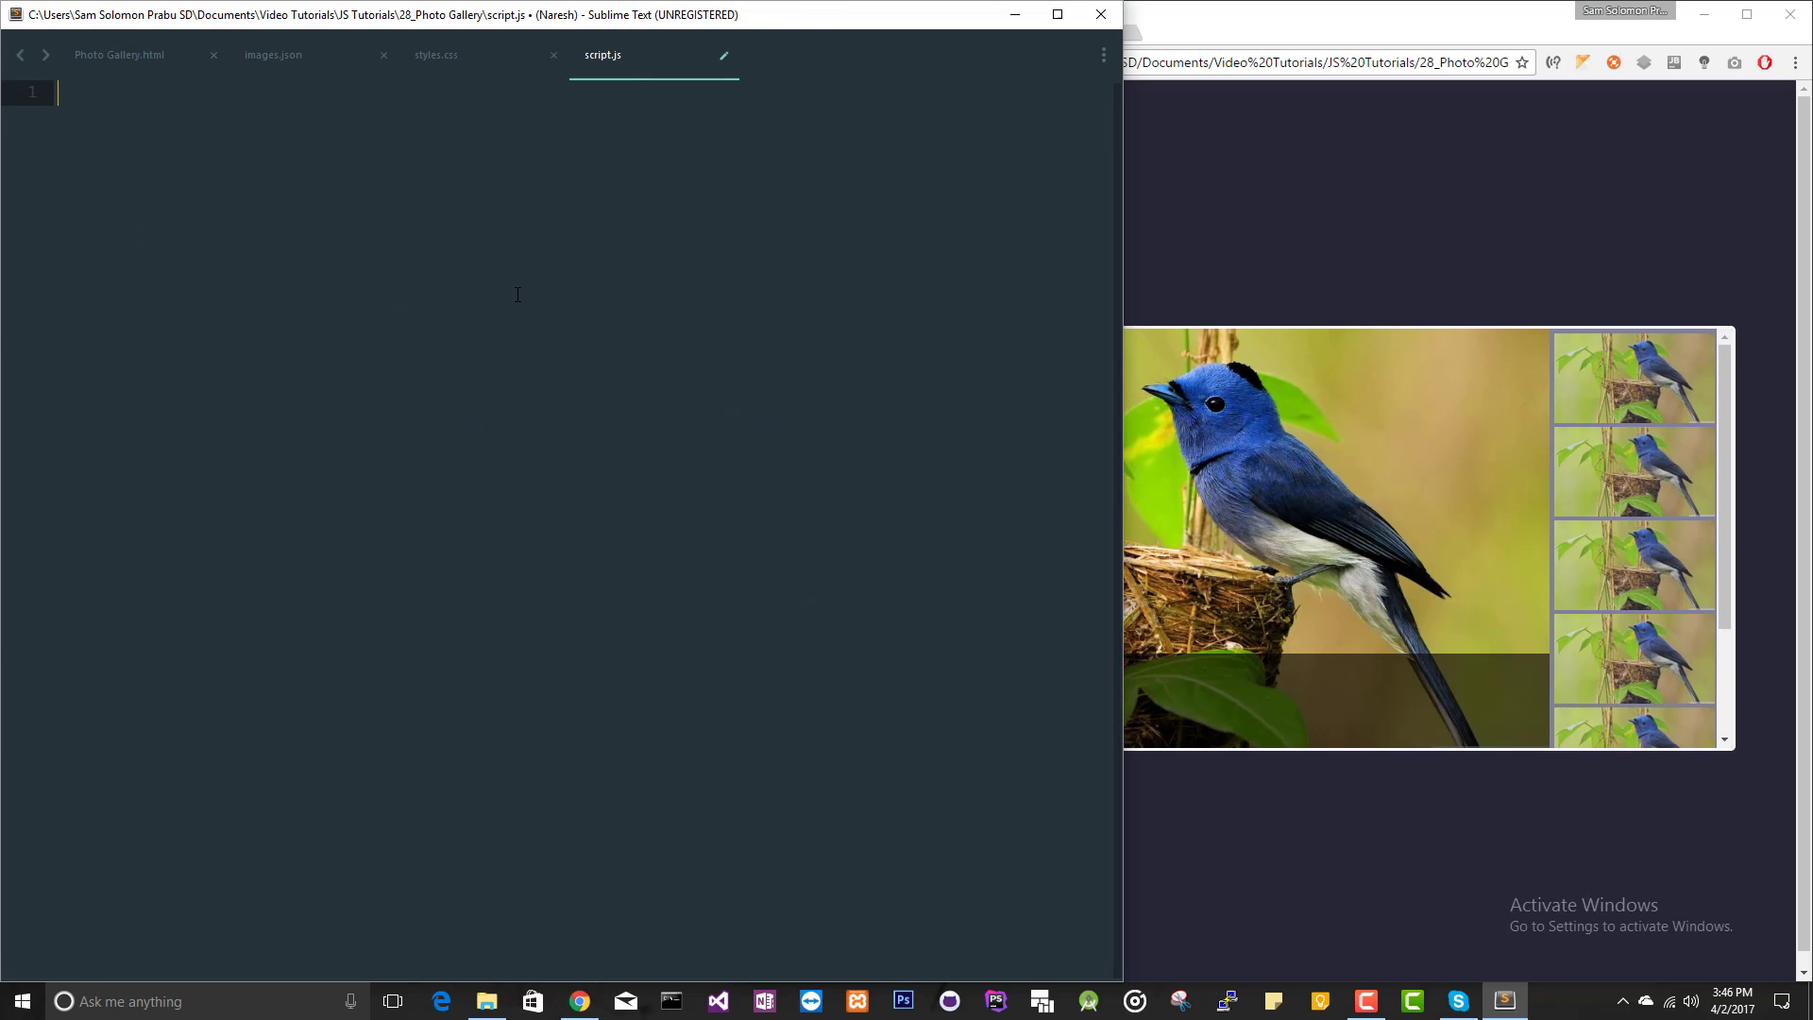
Declare var screen = document.getElementById('screen')
text(var scree)
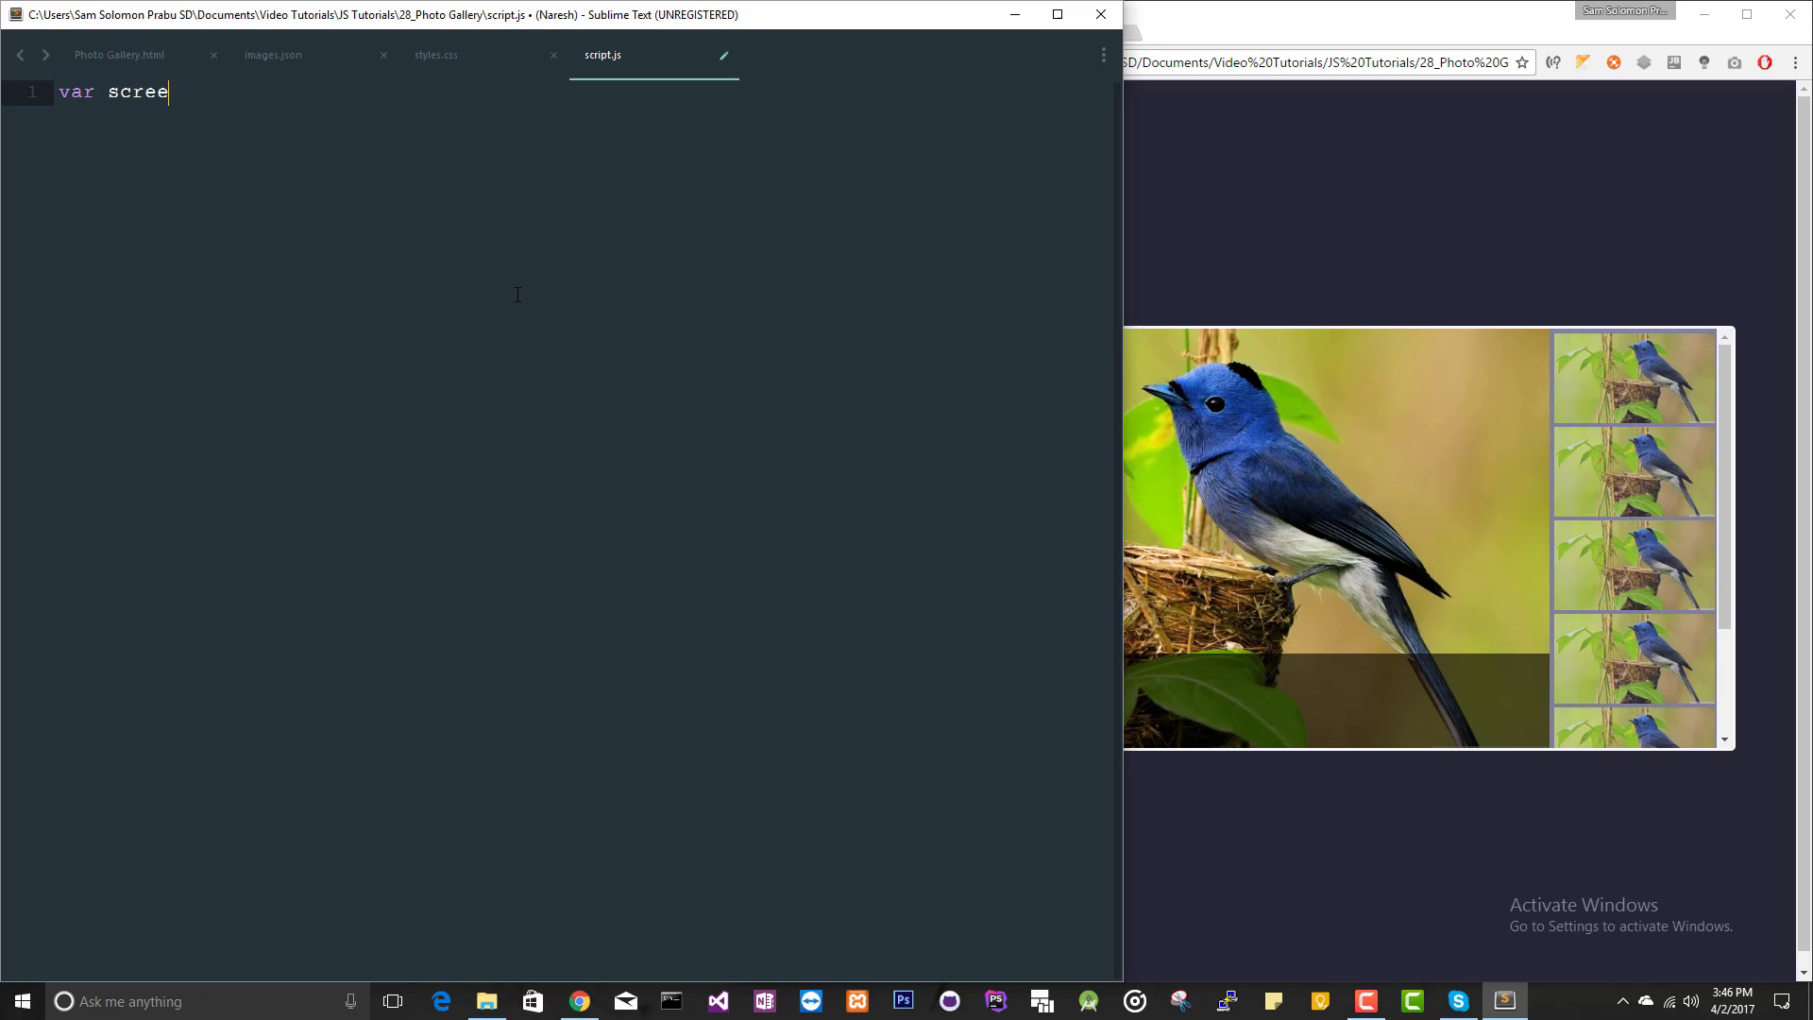
text(n = docuemnt)
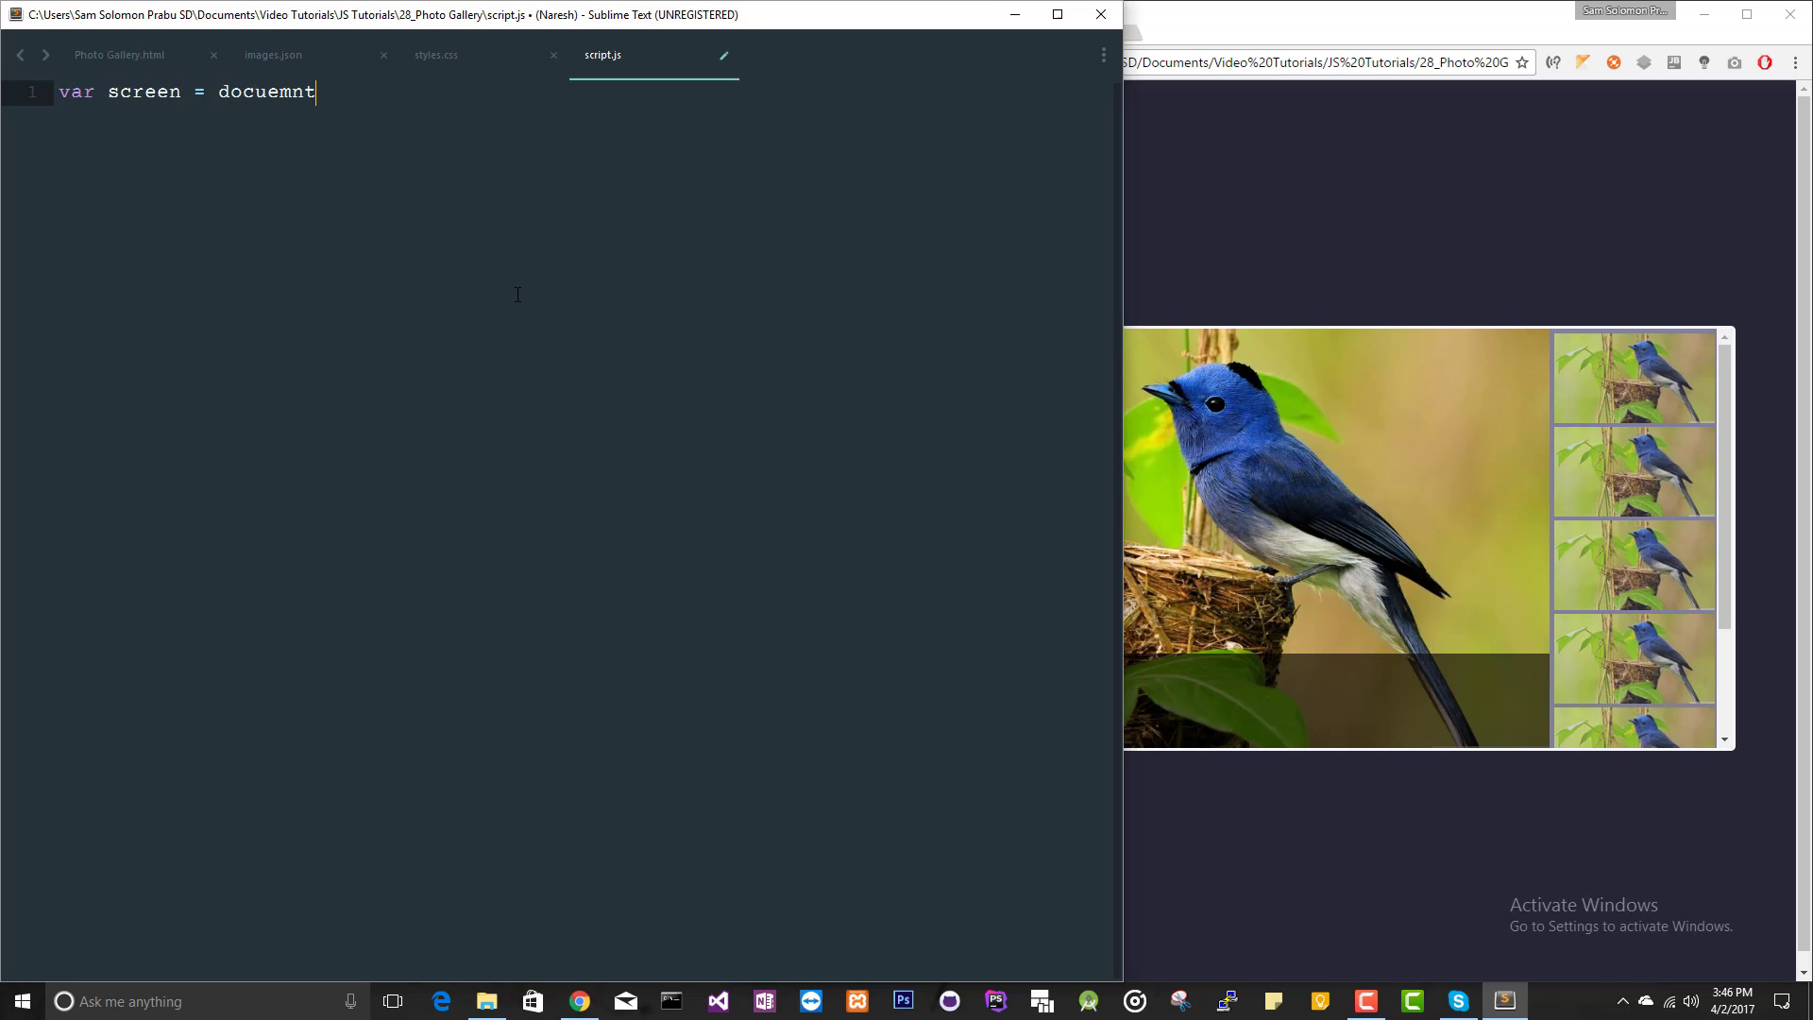
text(document.ge)
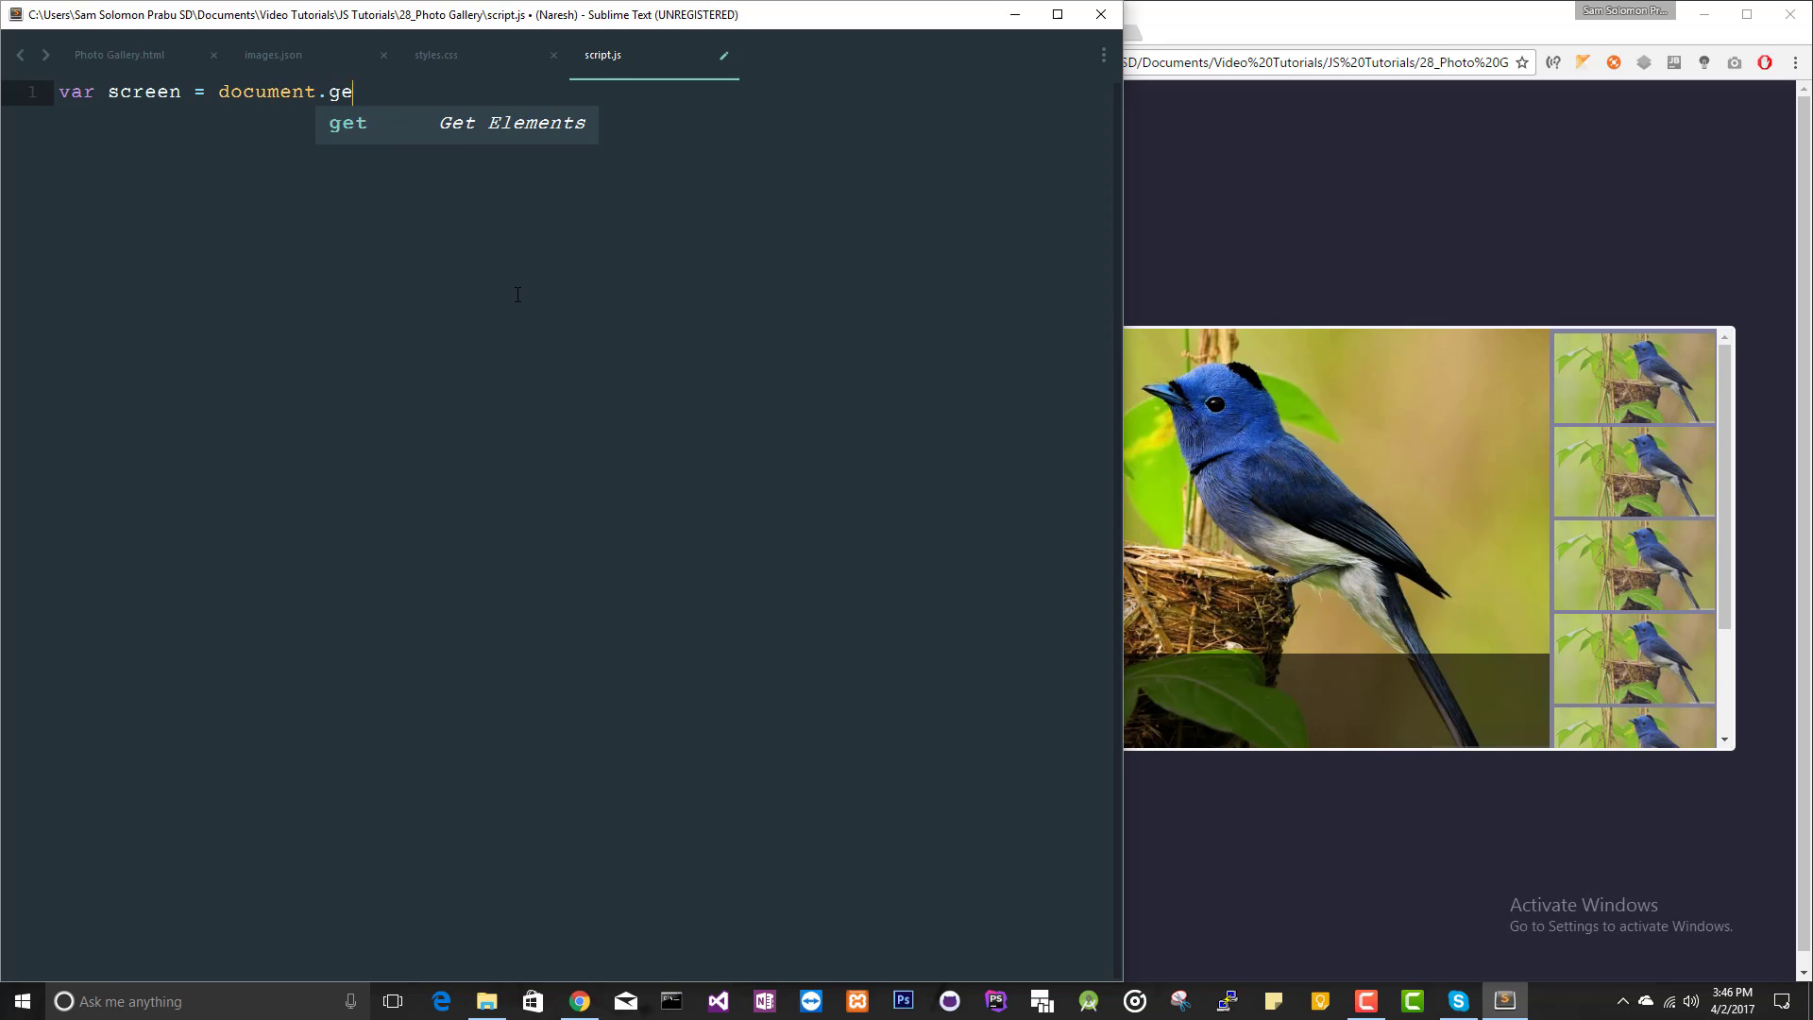
text(ElementById(''))
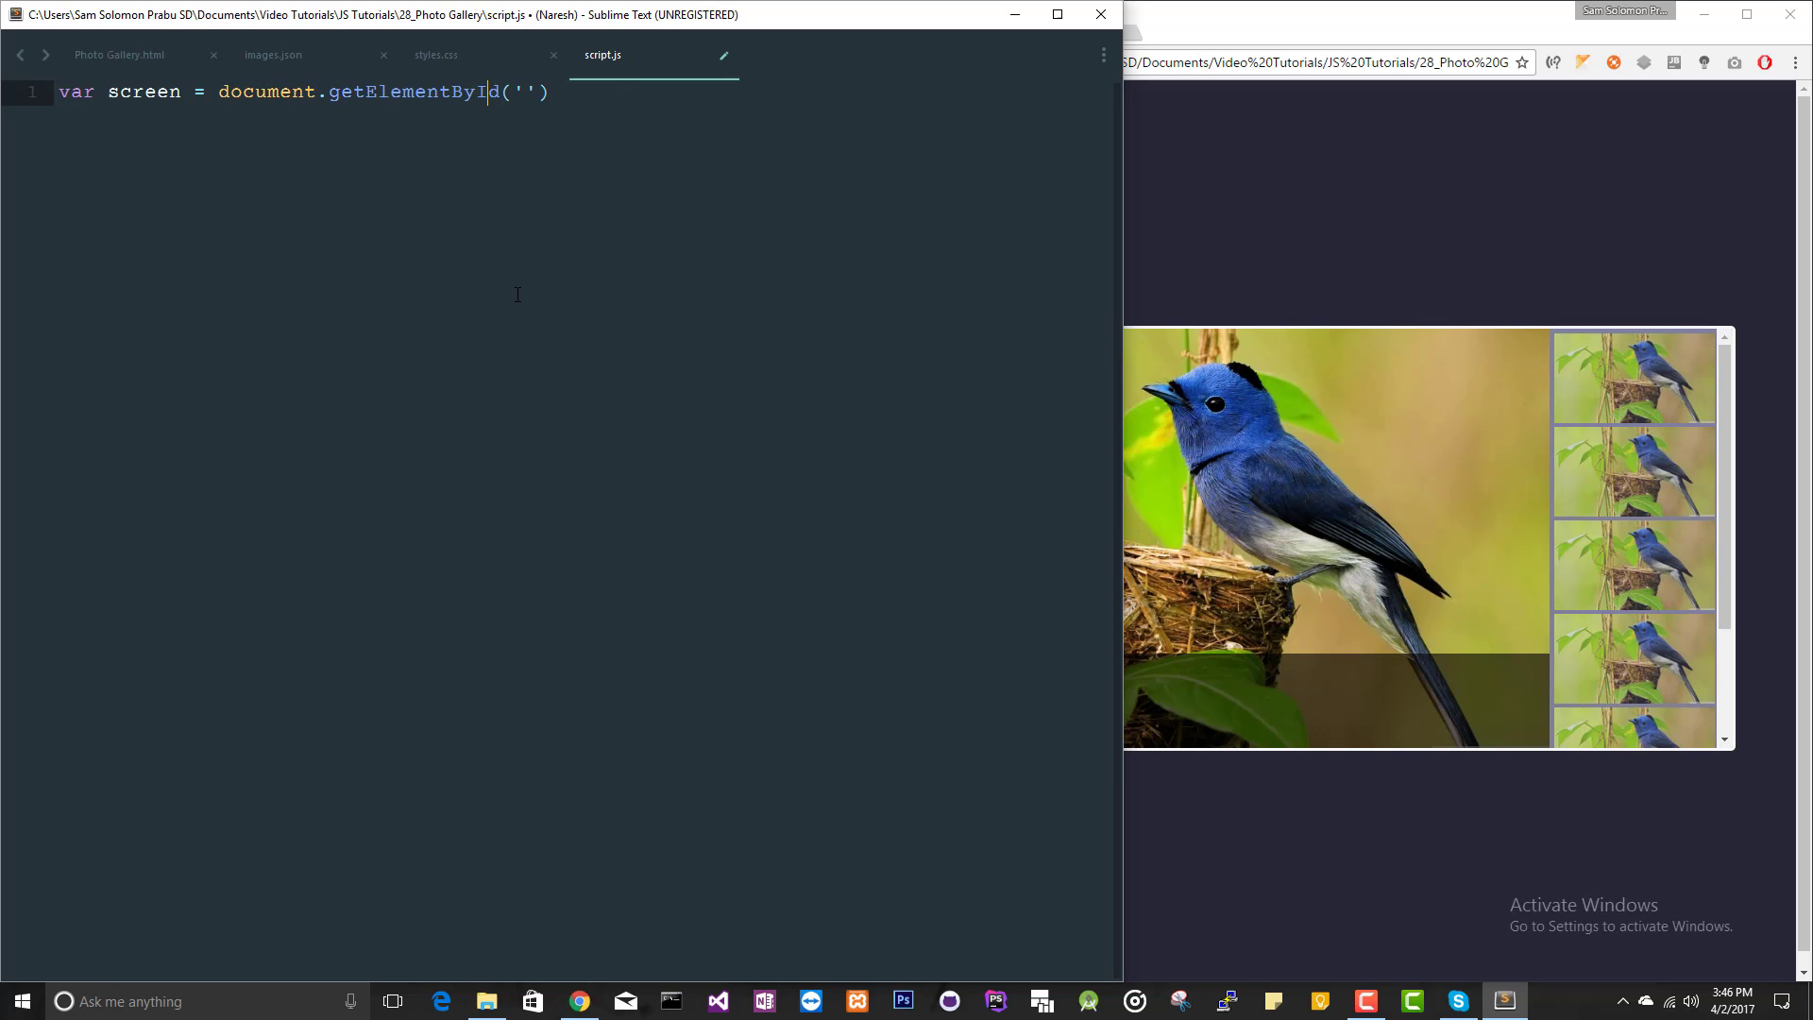
text(screen)
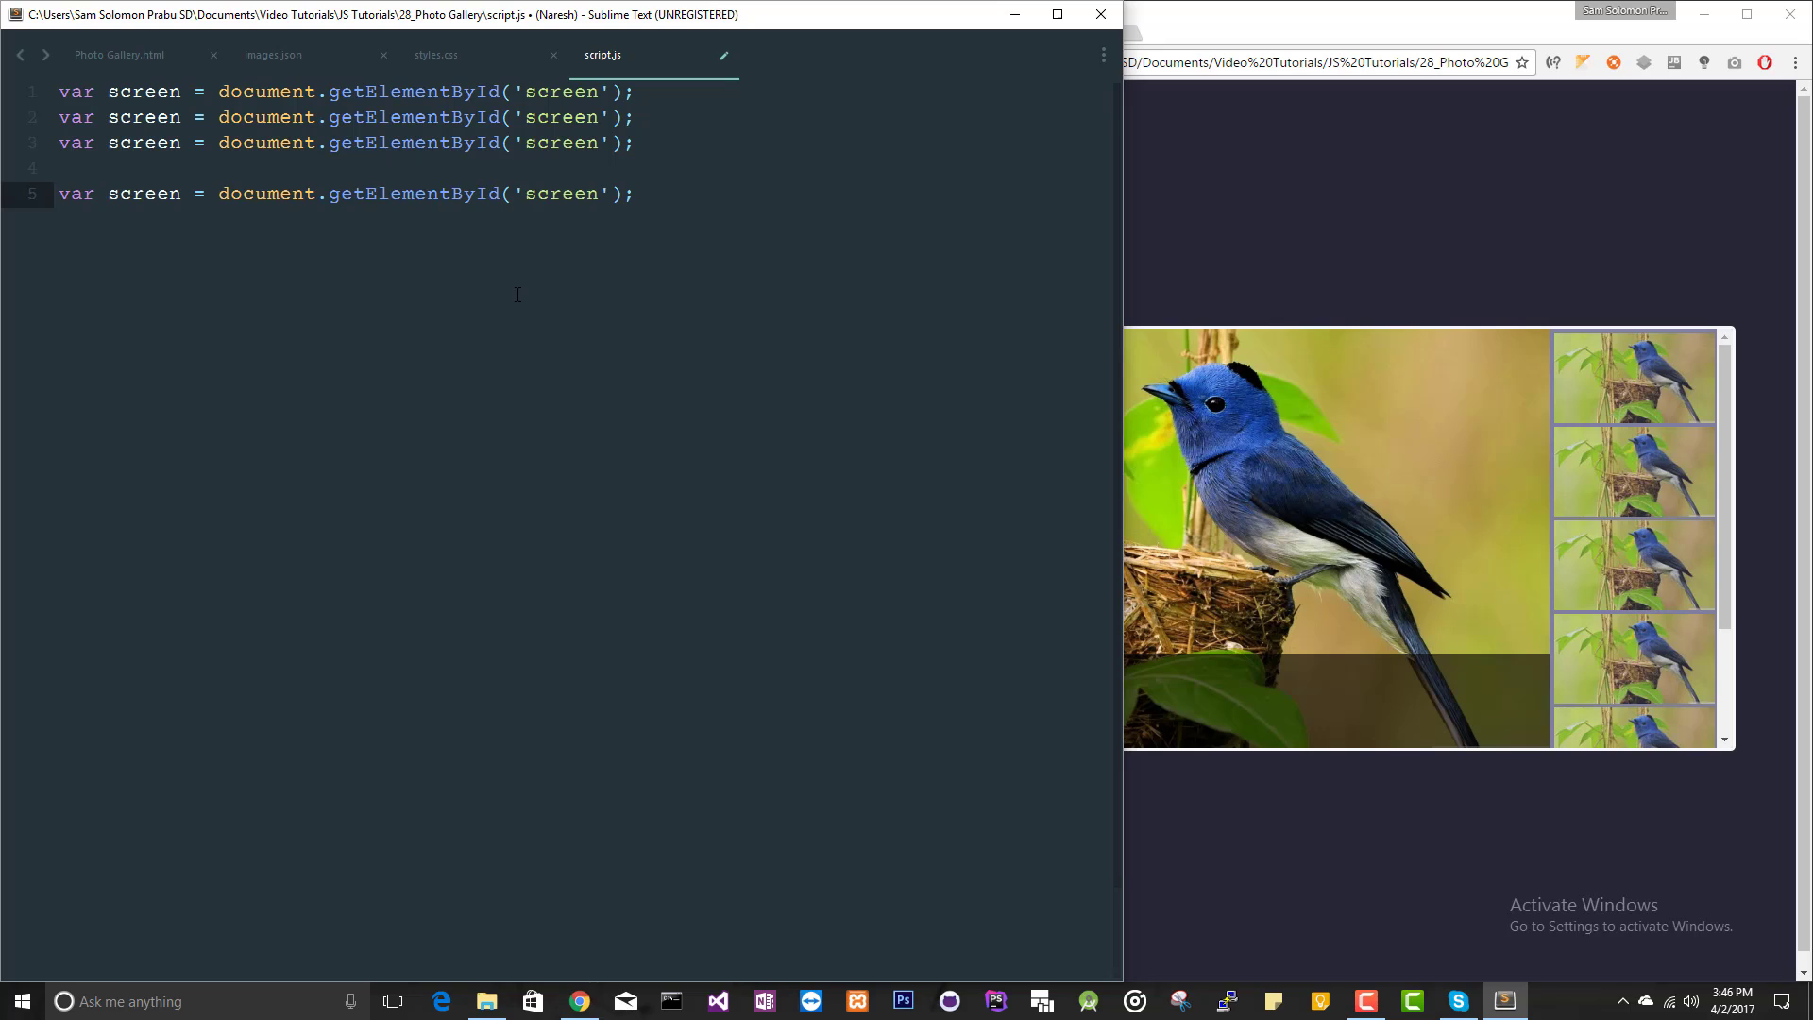
Duplicate the line for caption, info and thumbnails elements, then reload the gallery page
double_click(144, 118)
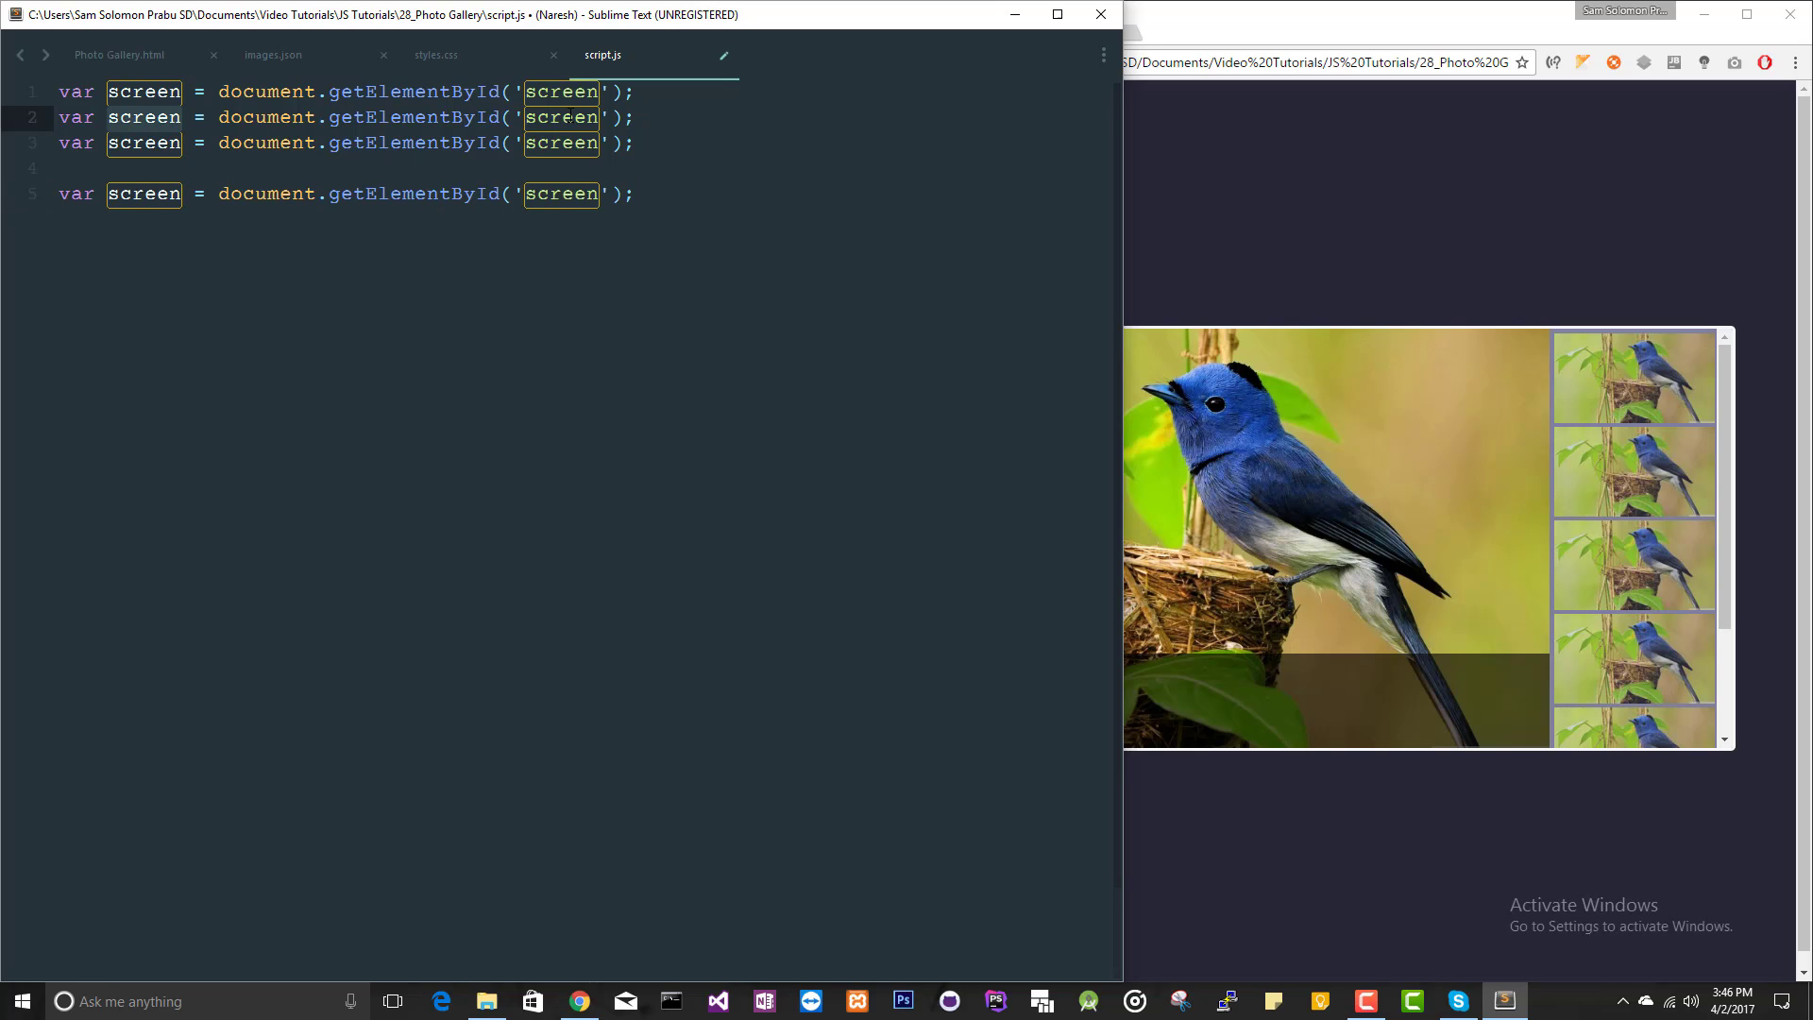
text(caption)
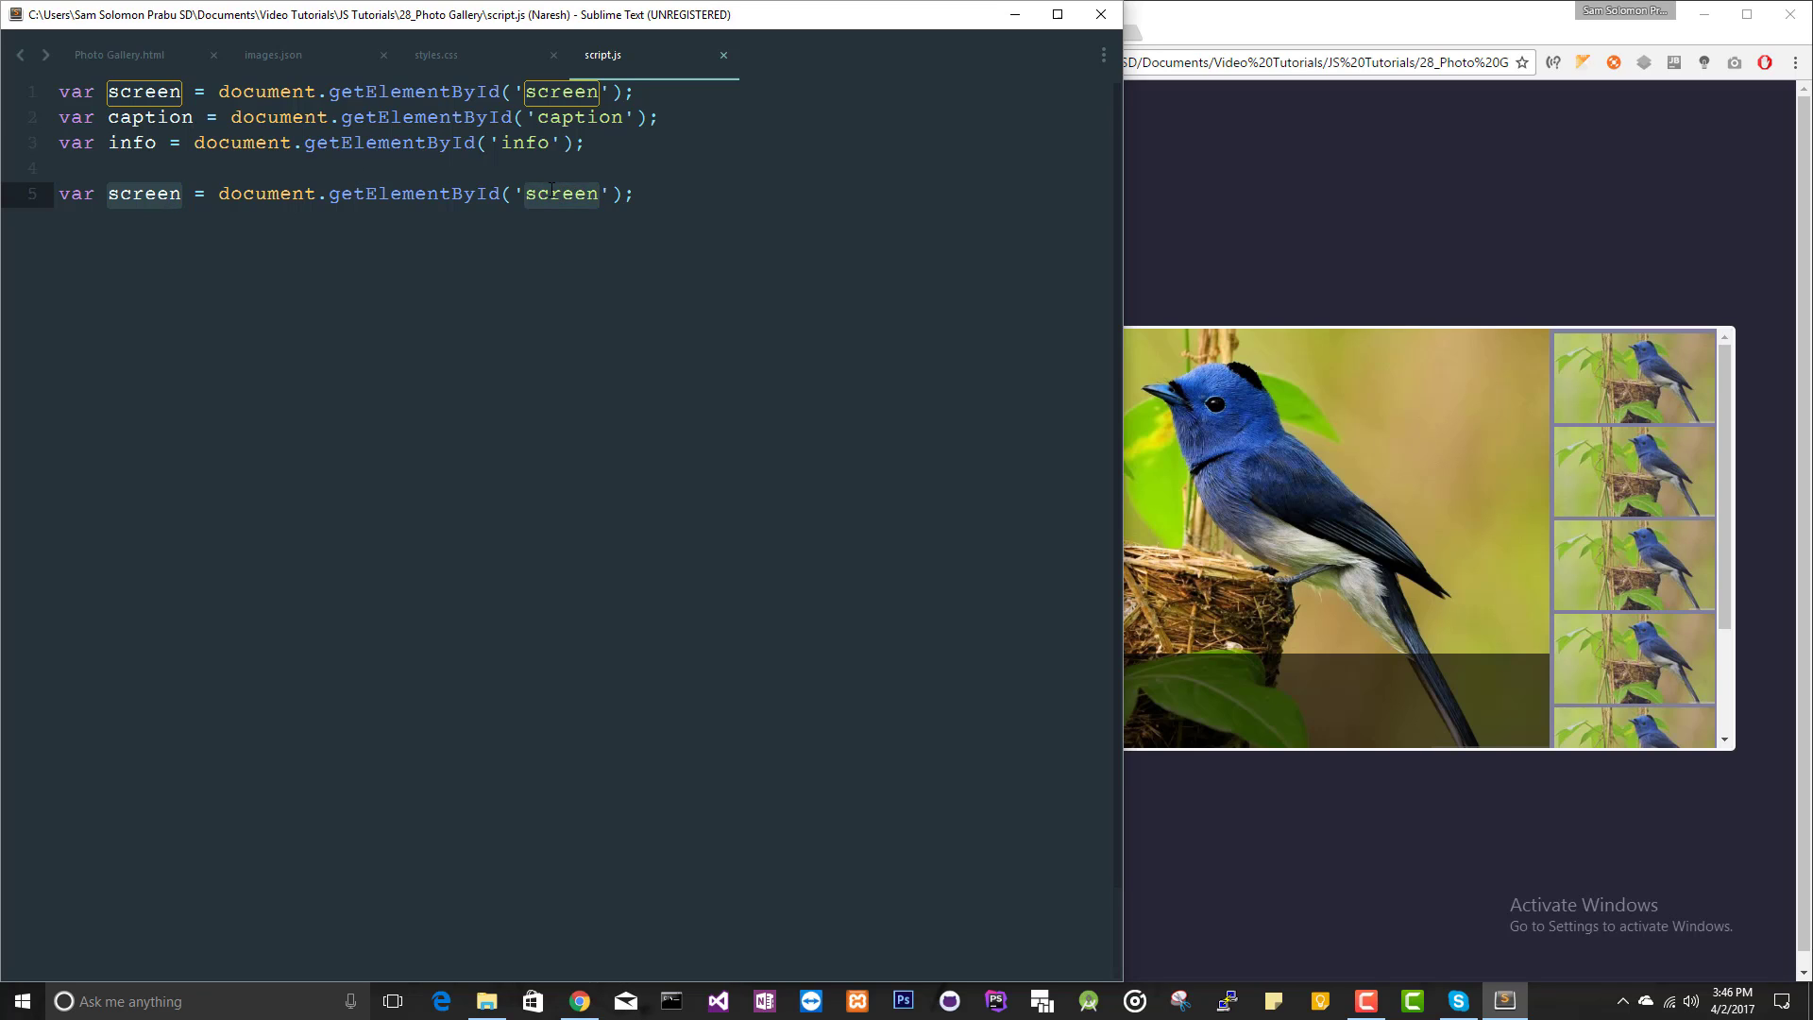
text(thumbnail)
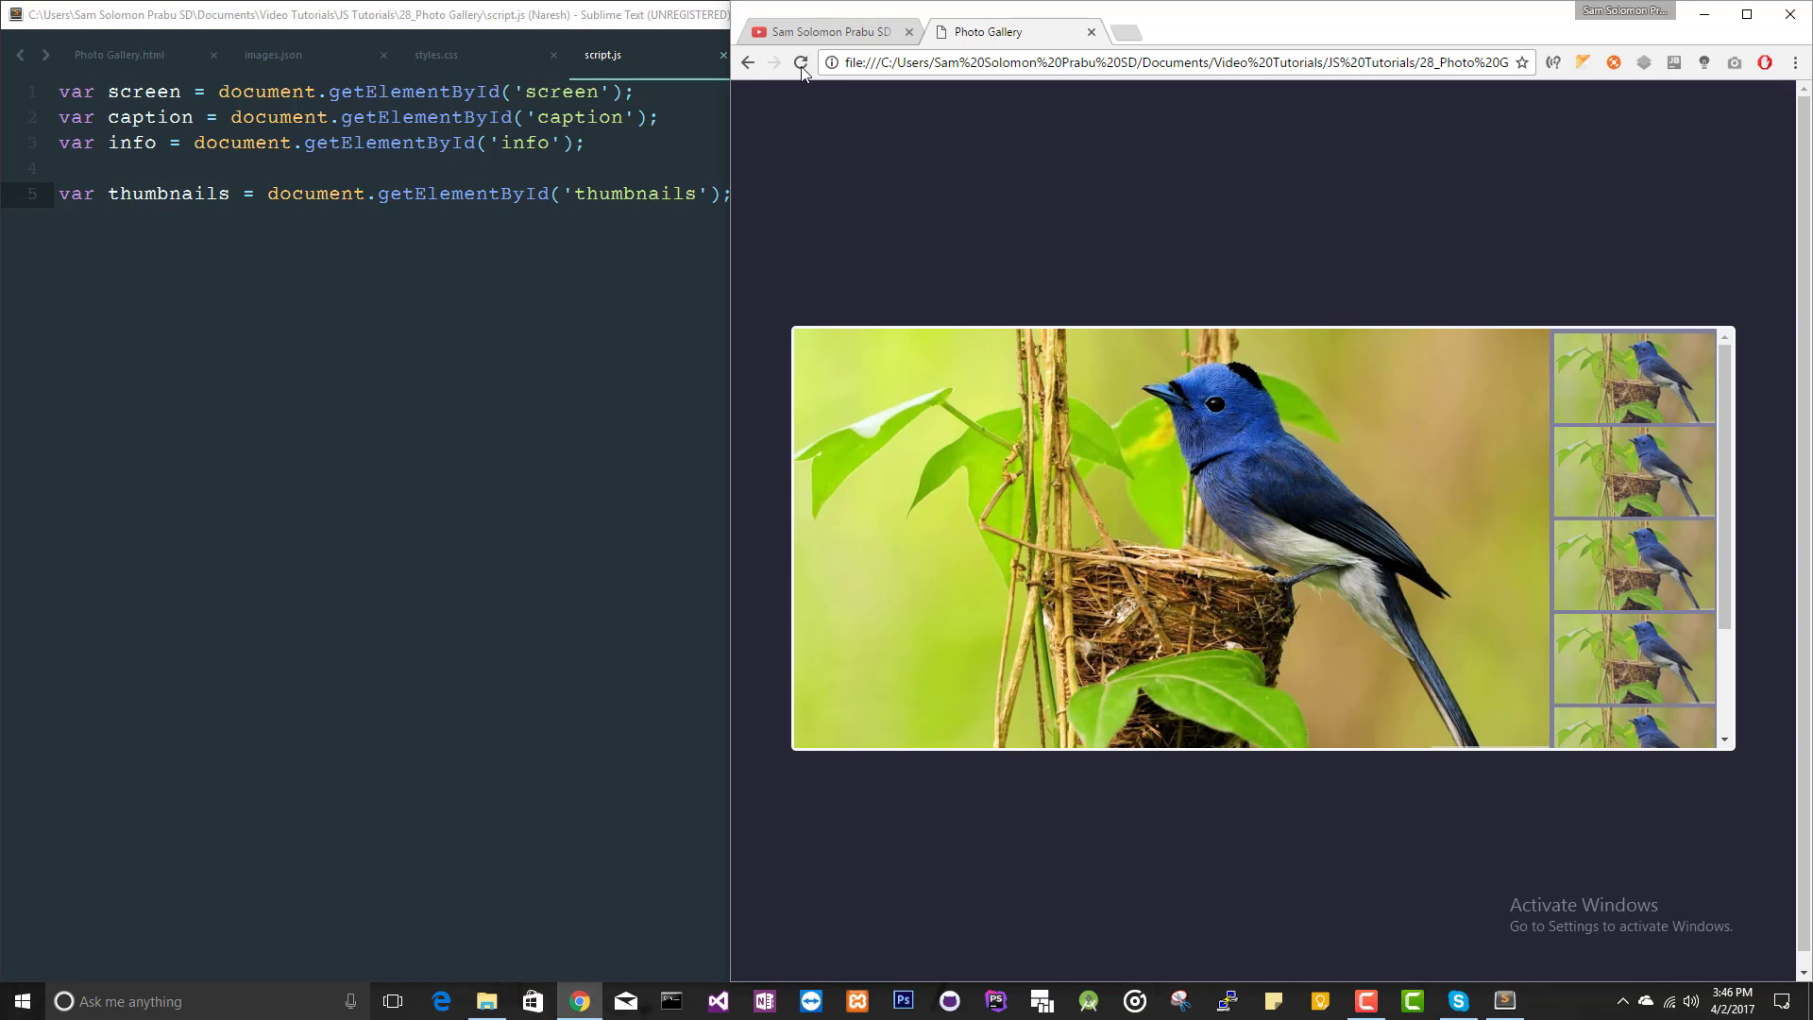
click(801, 62)
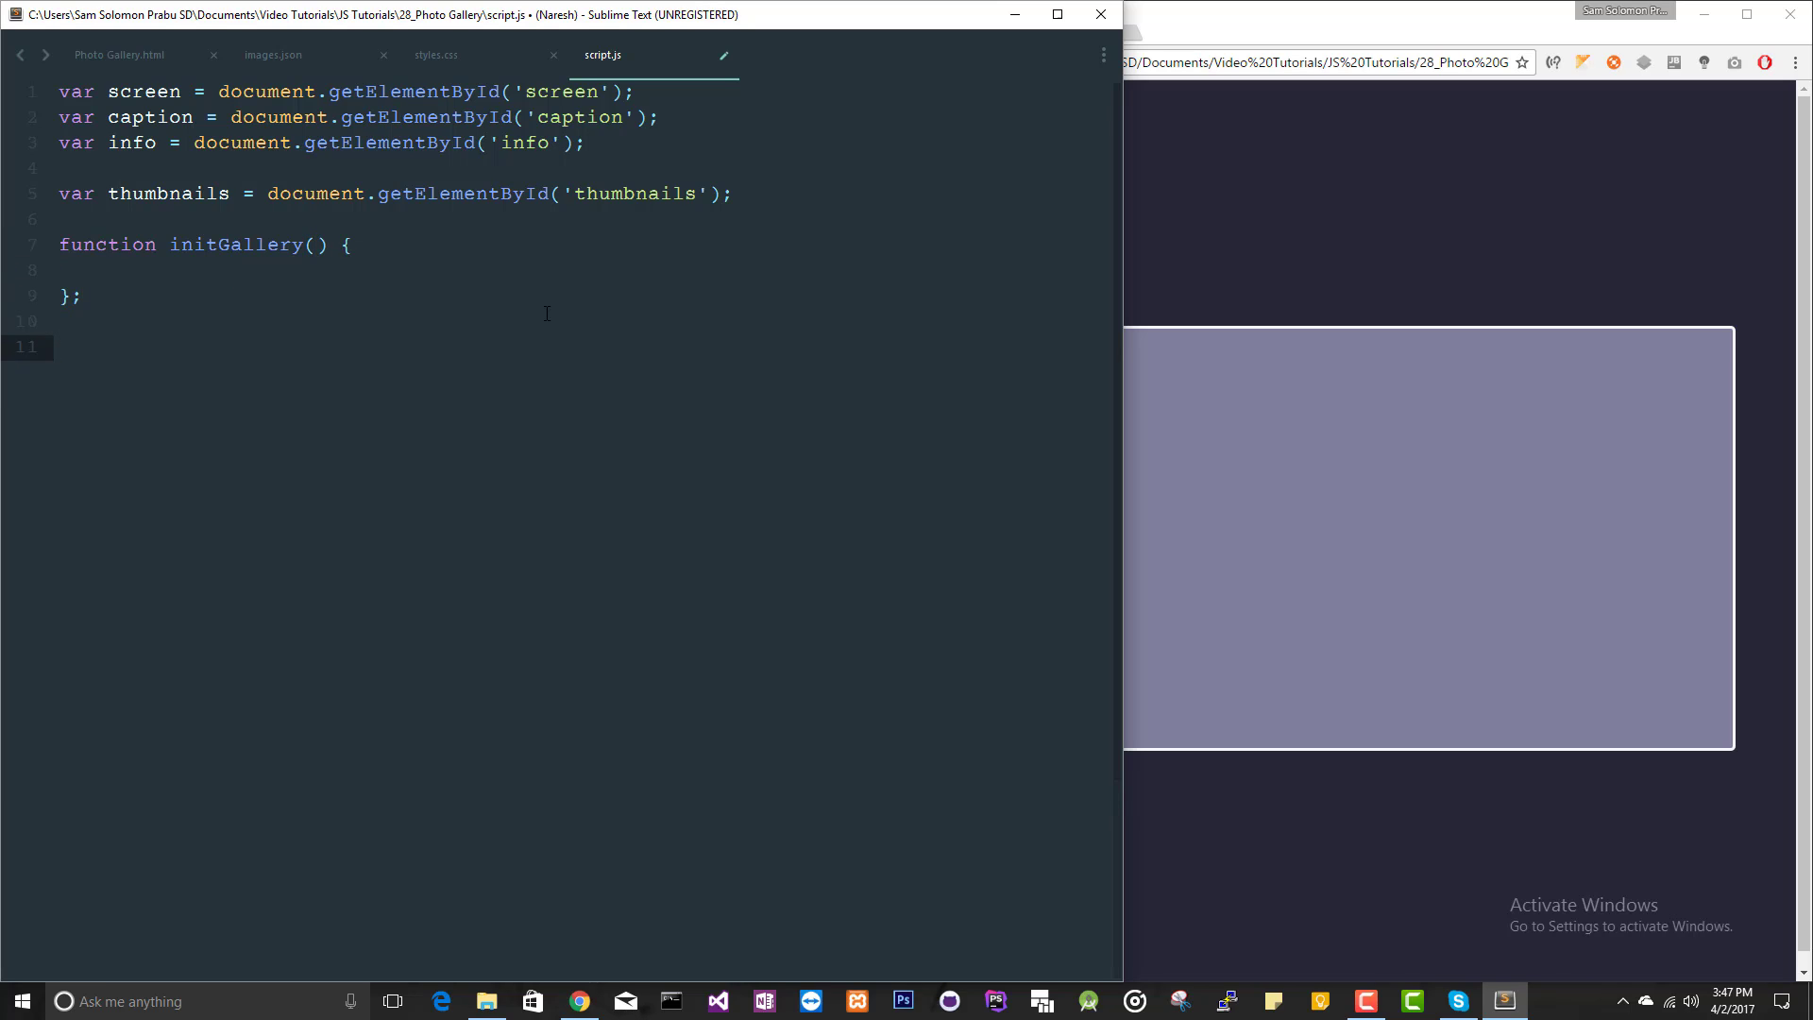
Call initGallery() and start screen.src, checking the images array name in images.json
text(initGallery();)
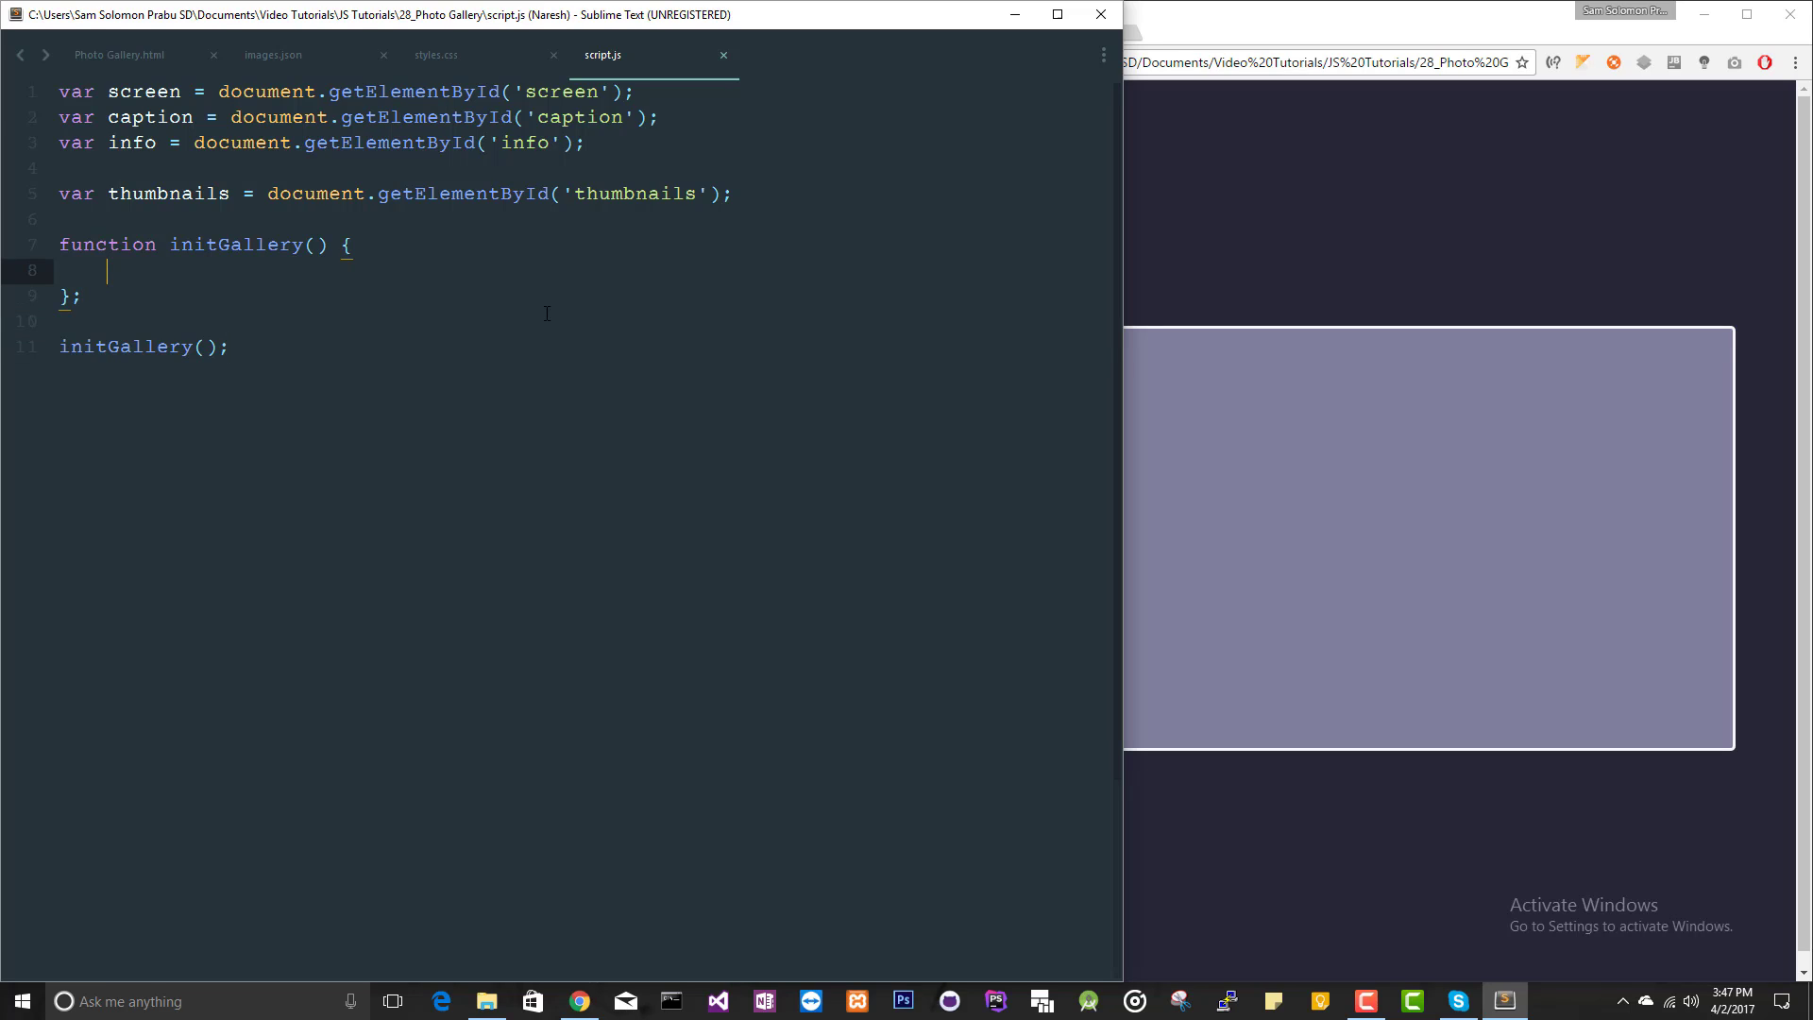
text(screen)
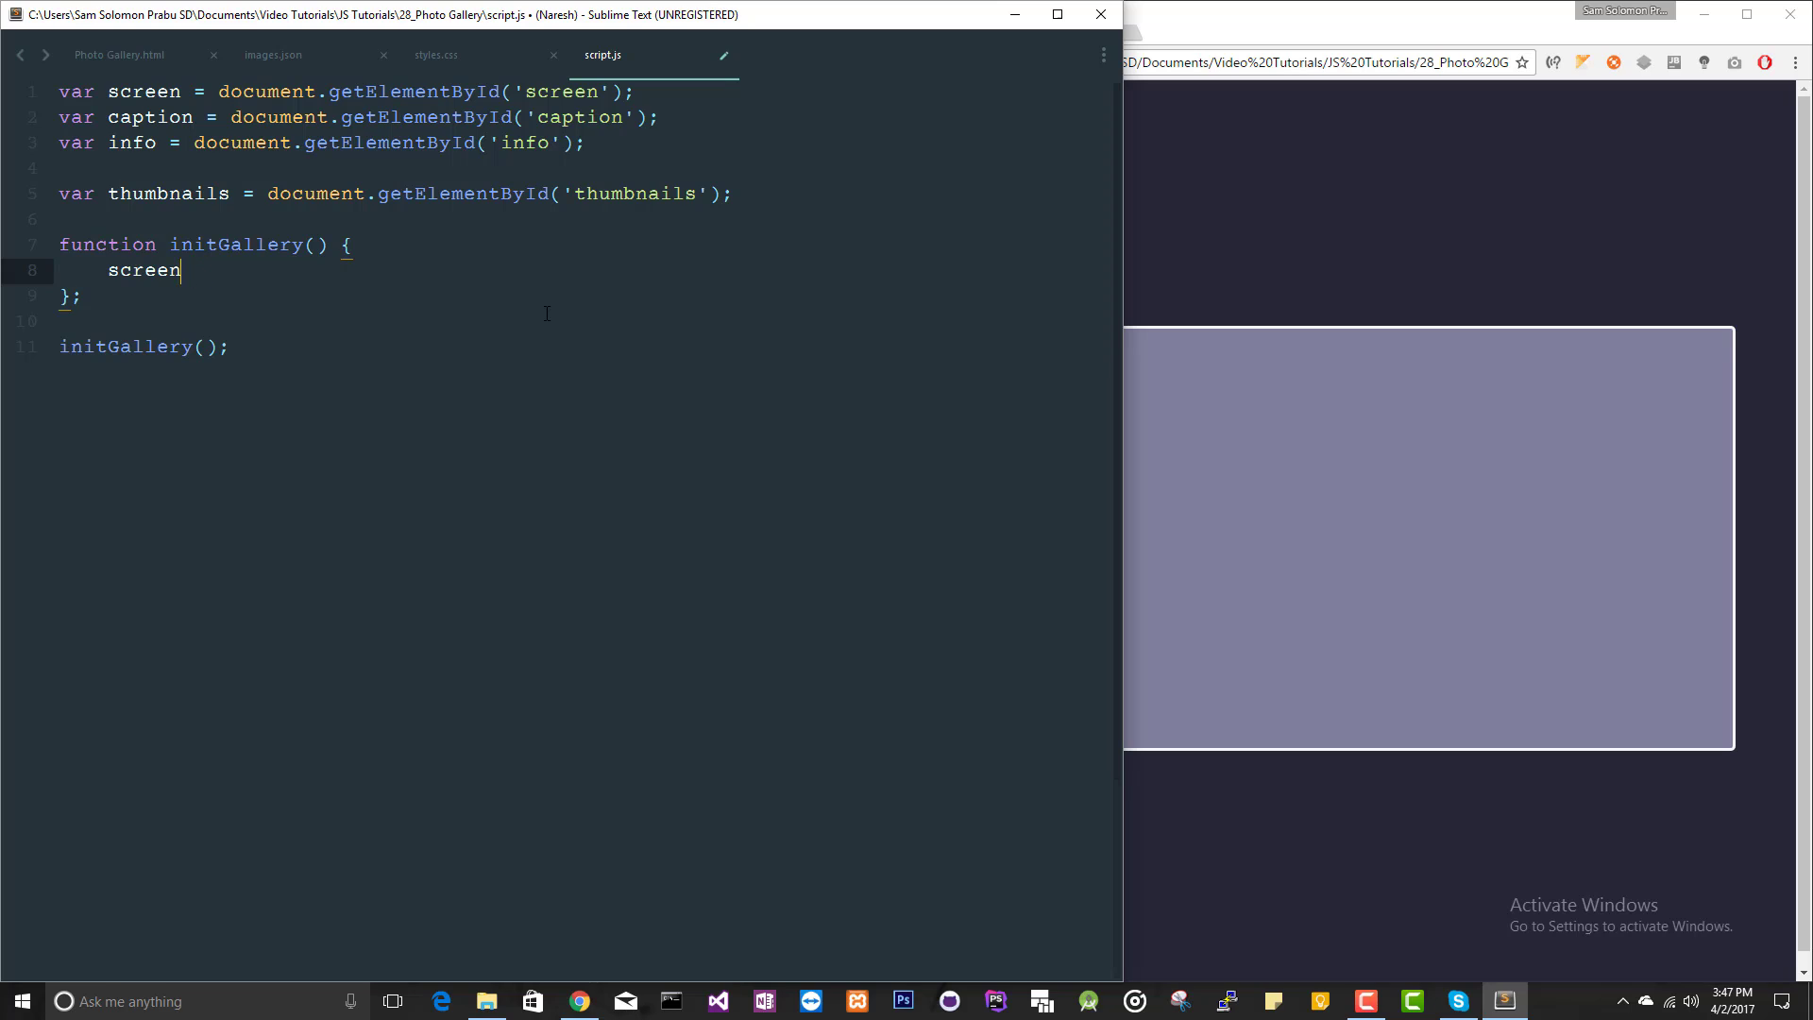
text(.src = images)
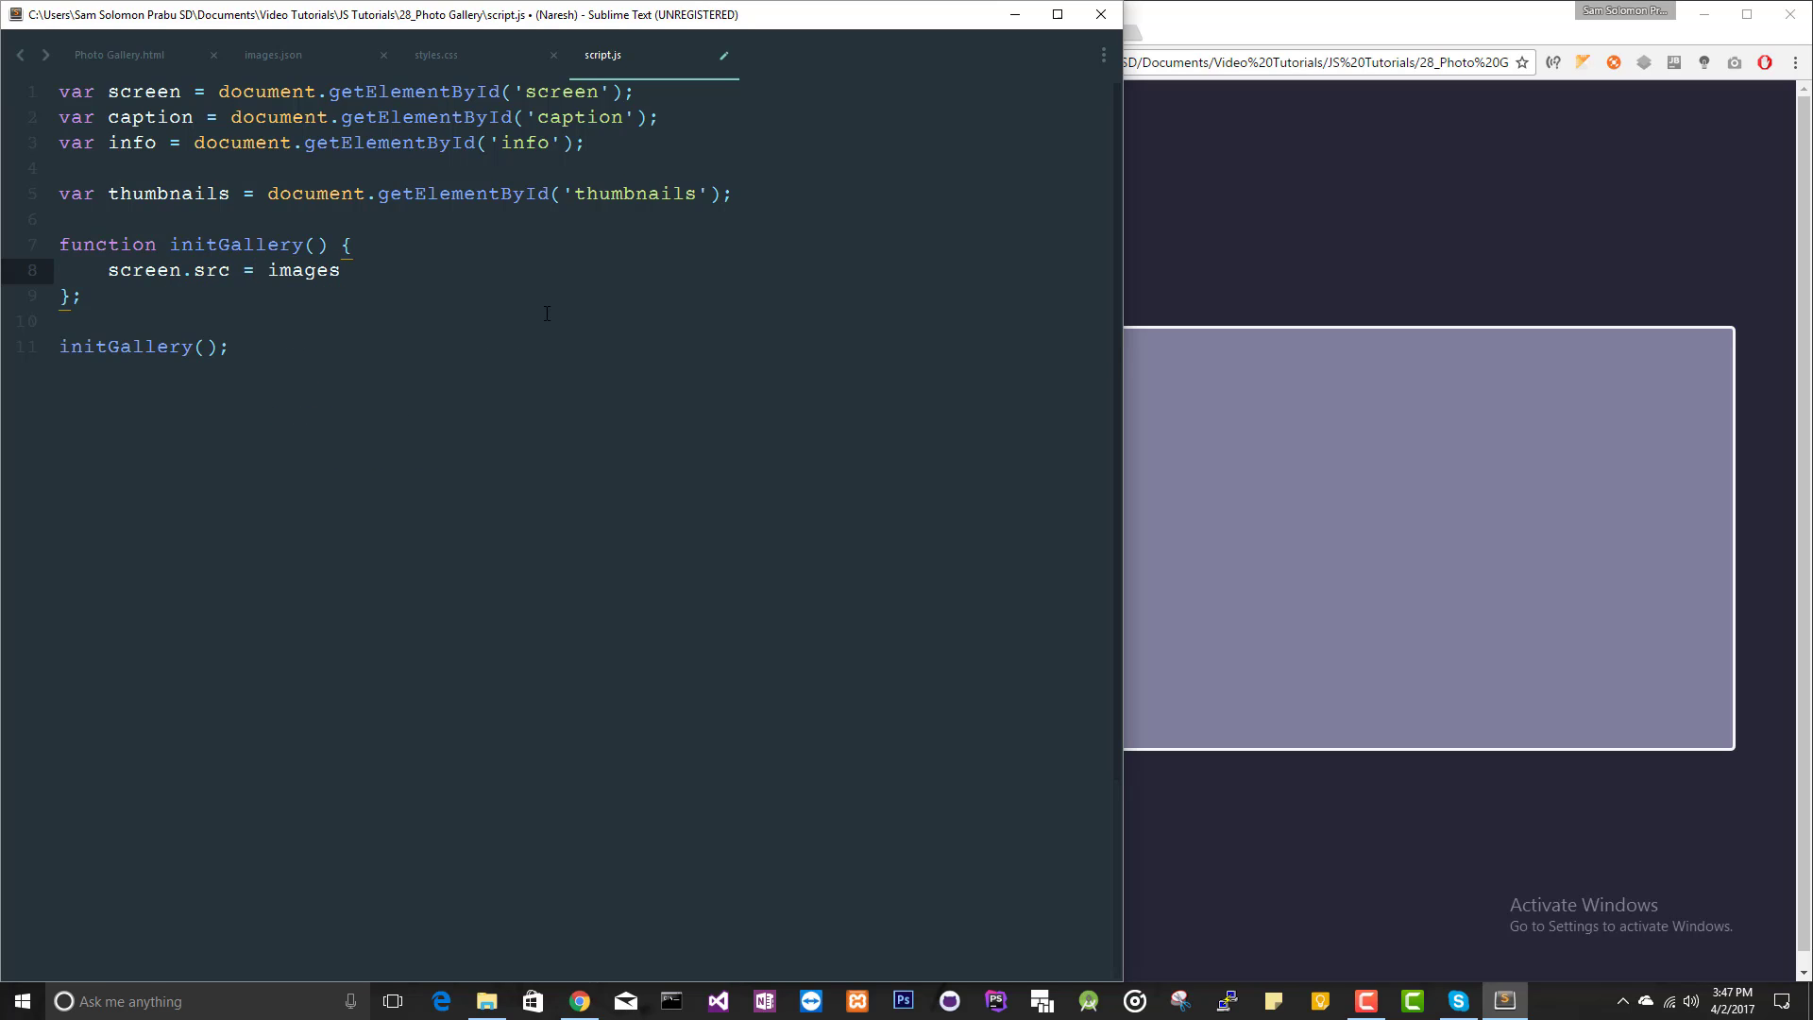
click(272, 55)
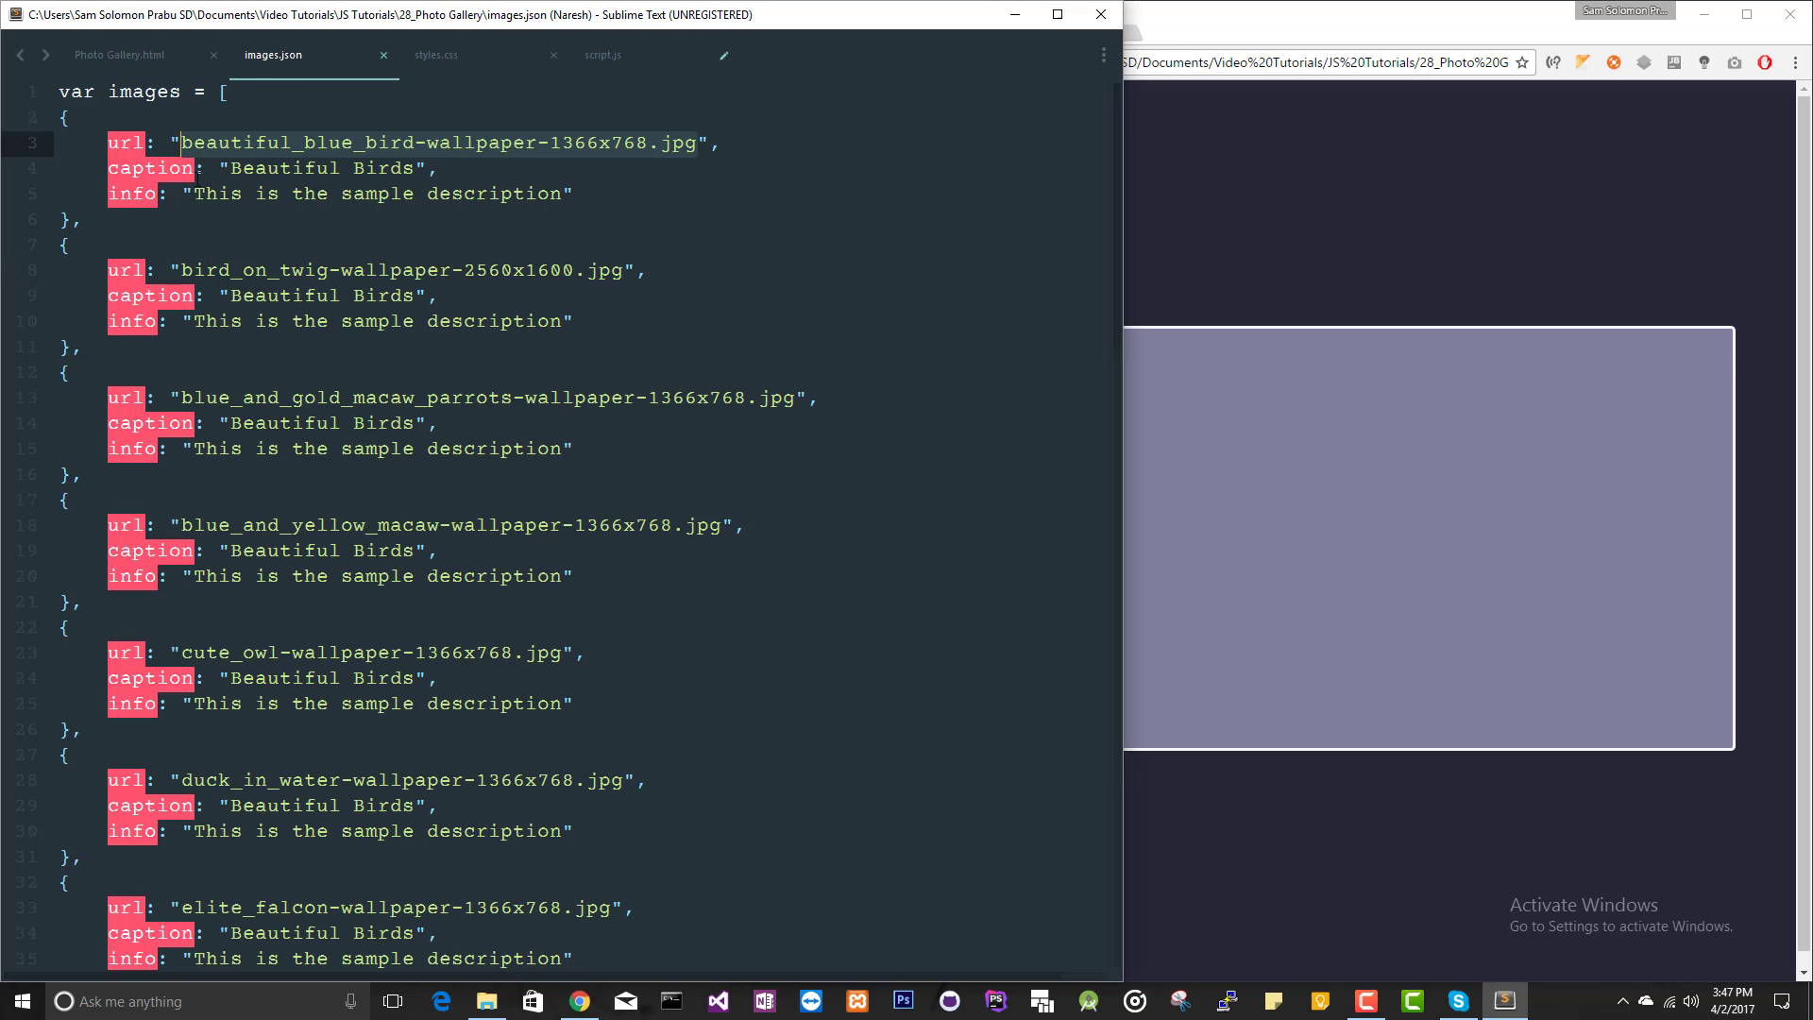
double_click(145, 91)
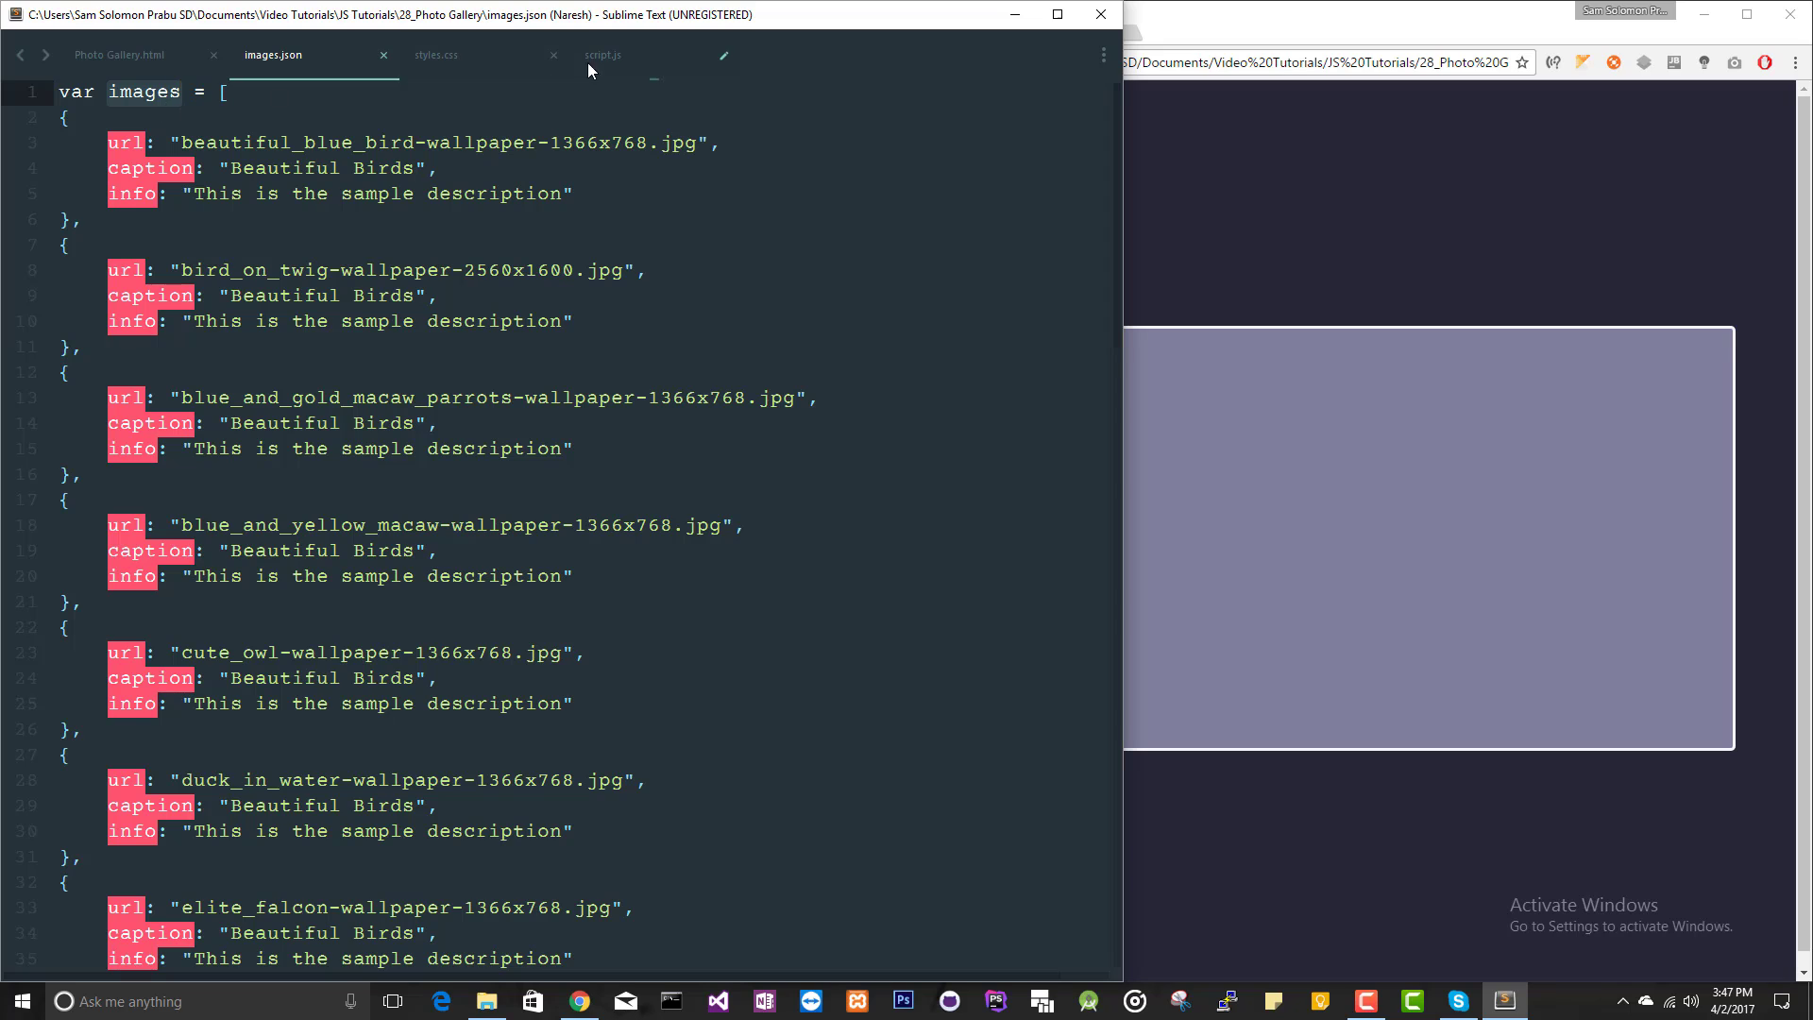
click(602, 55)
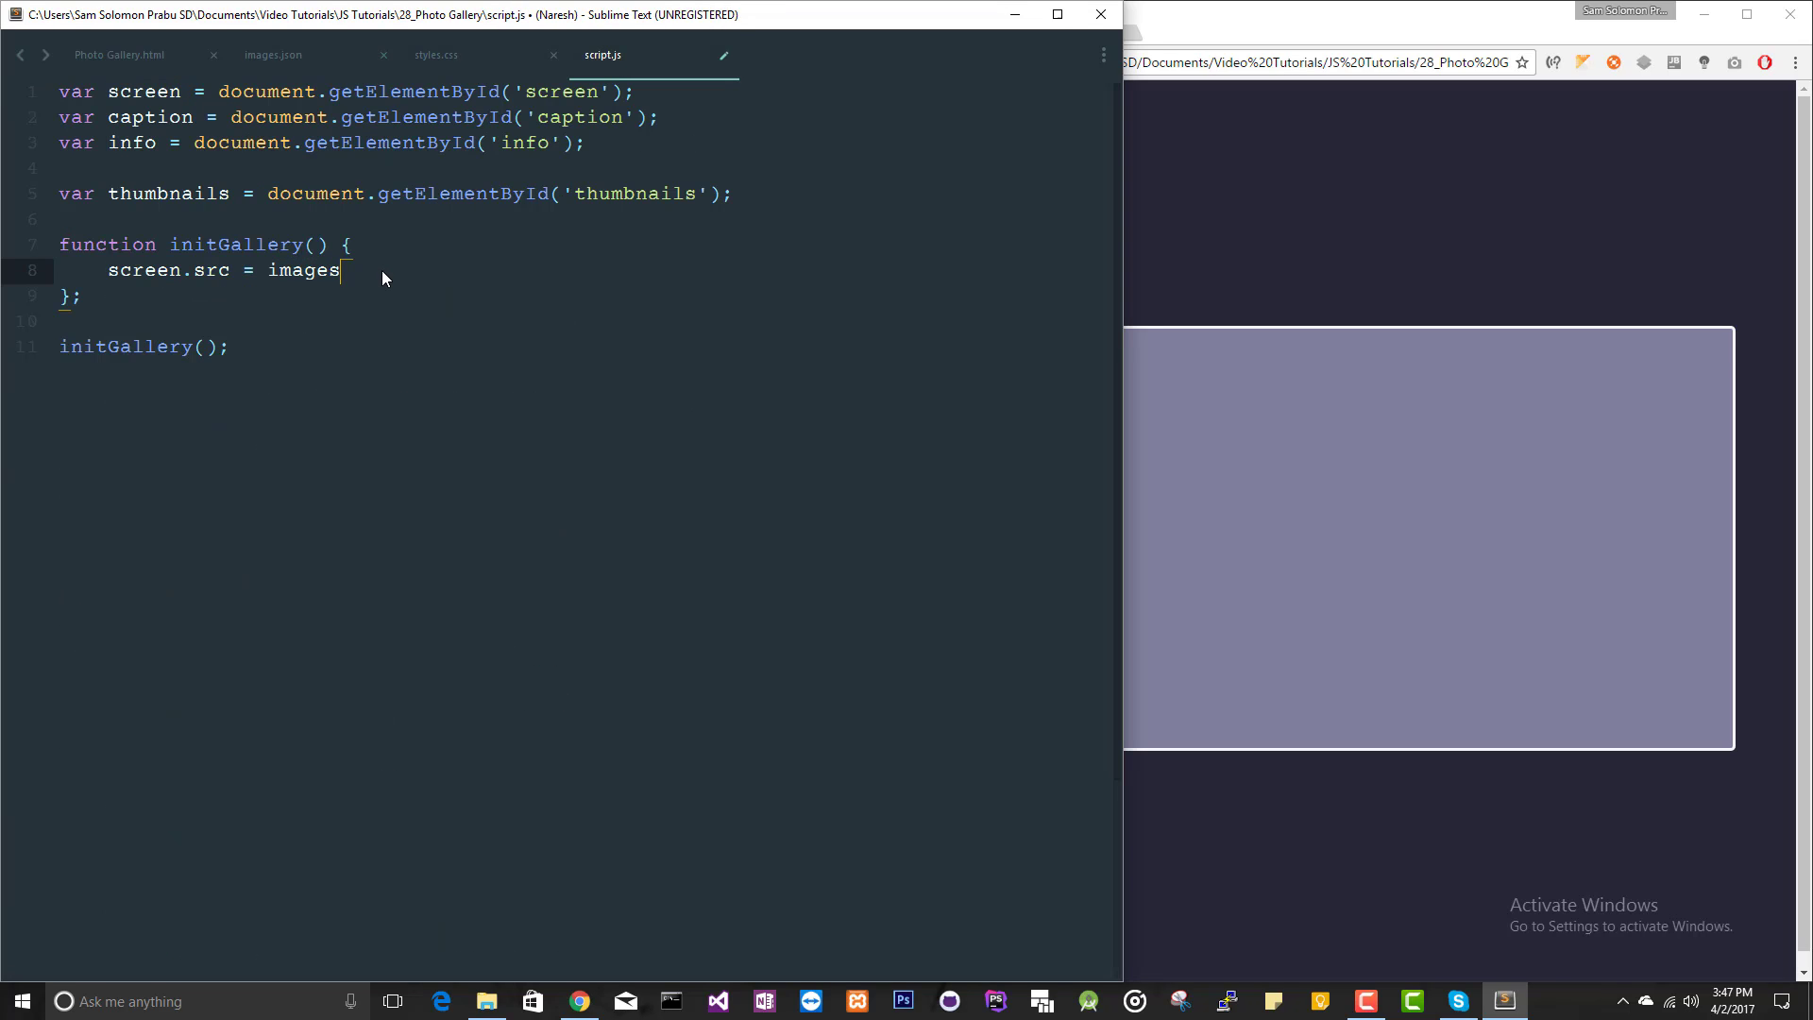
Complete screen.src = images[0].url after rechecking the property names in images.json
text([])
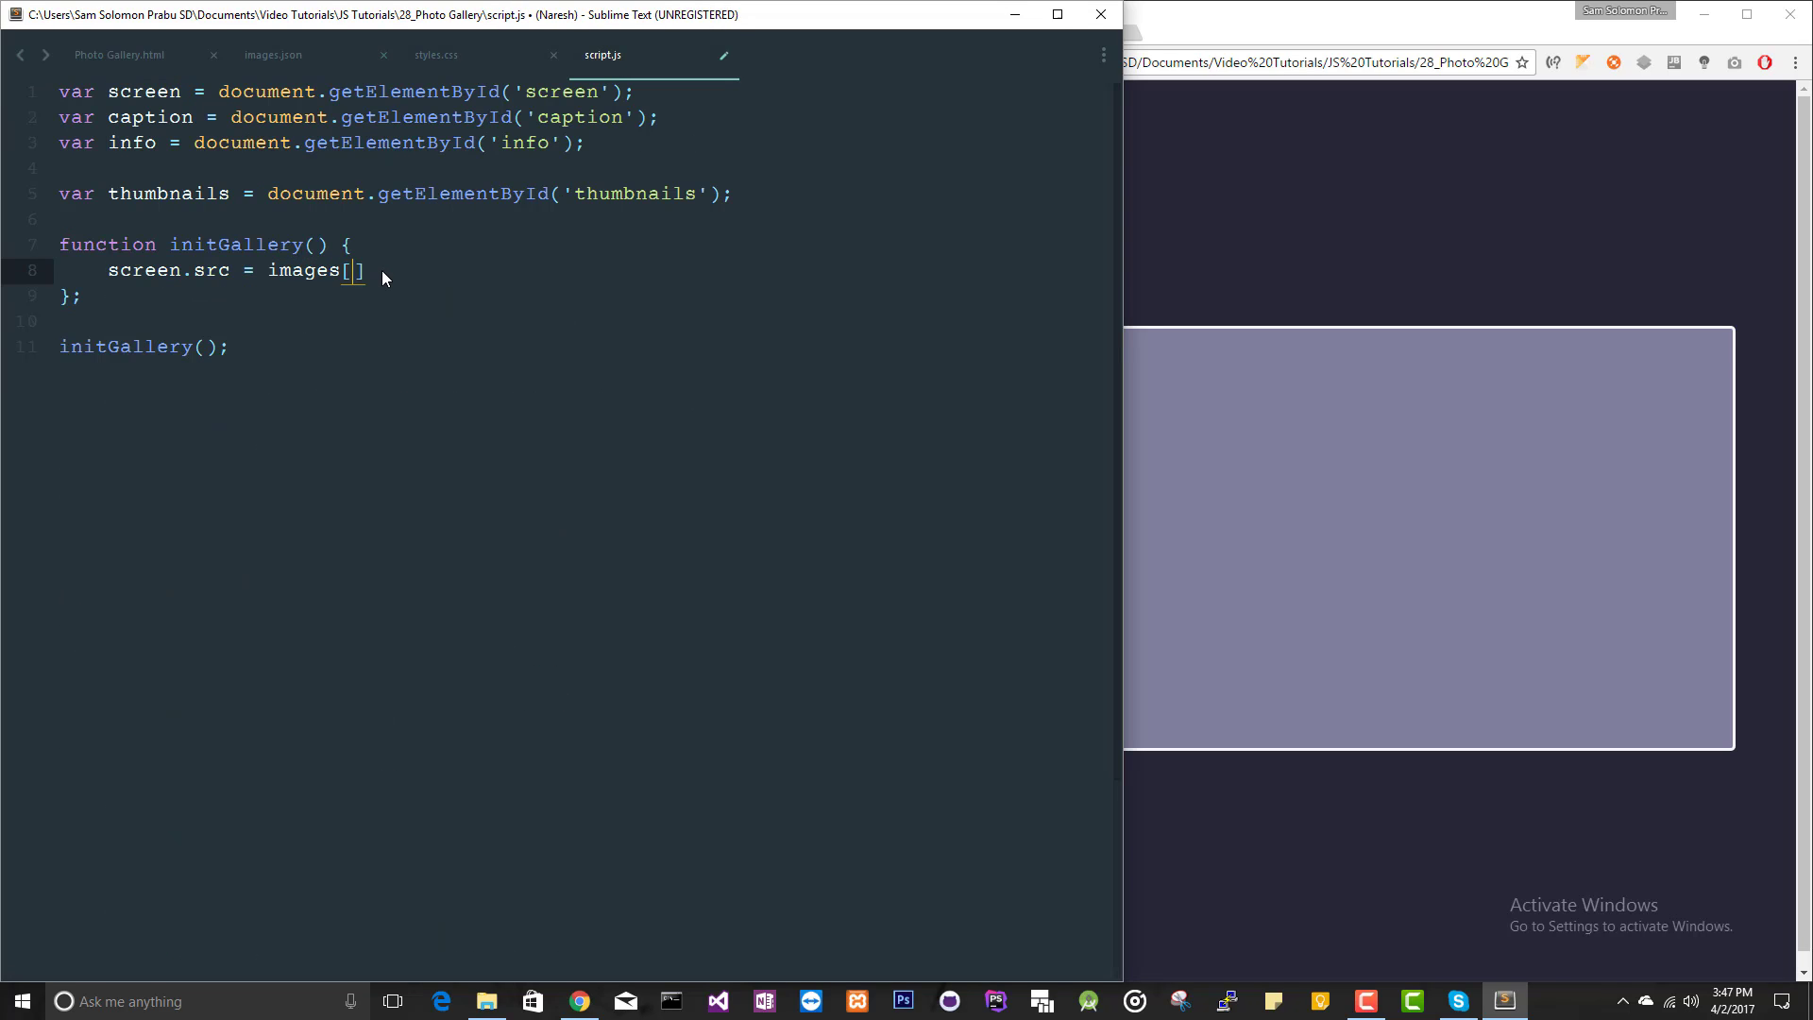
text(0)
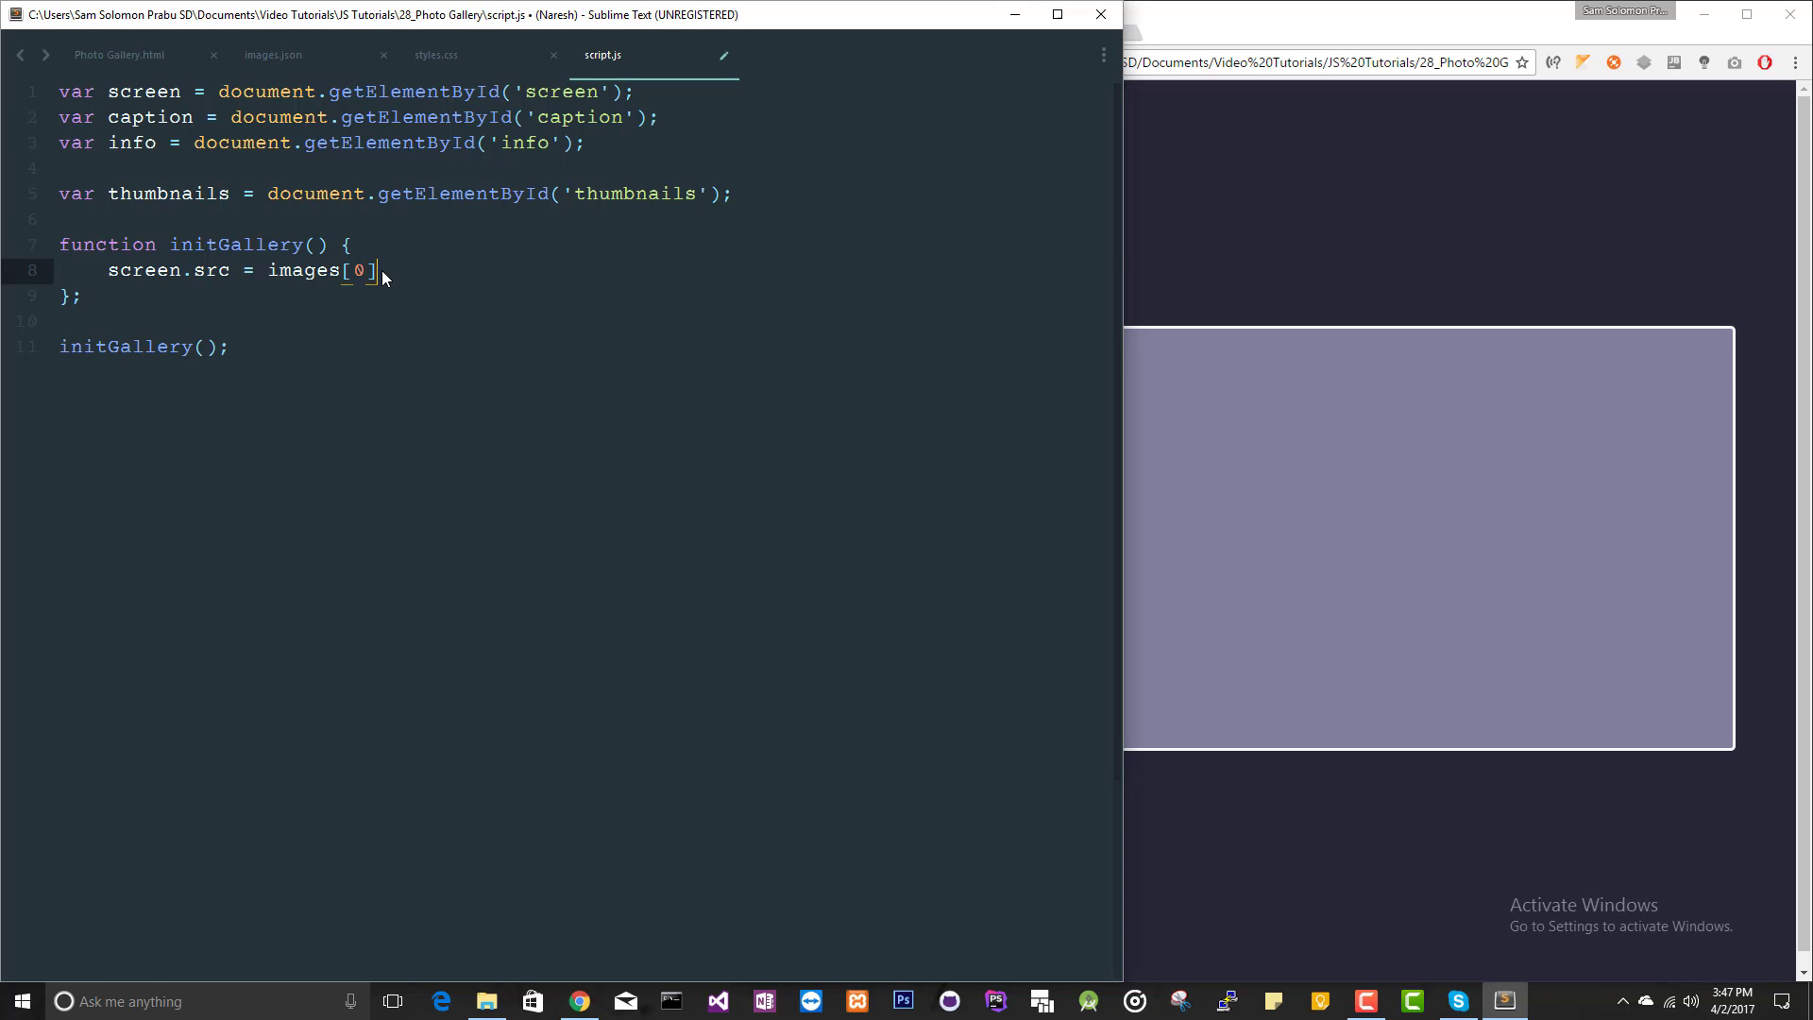
text(.)
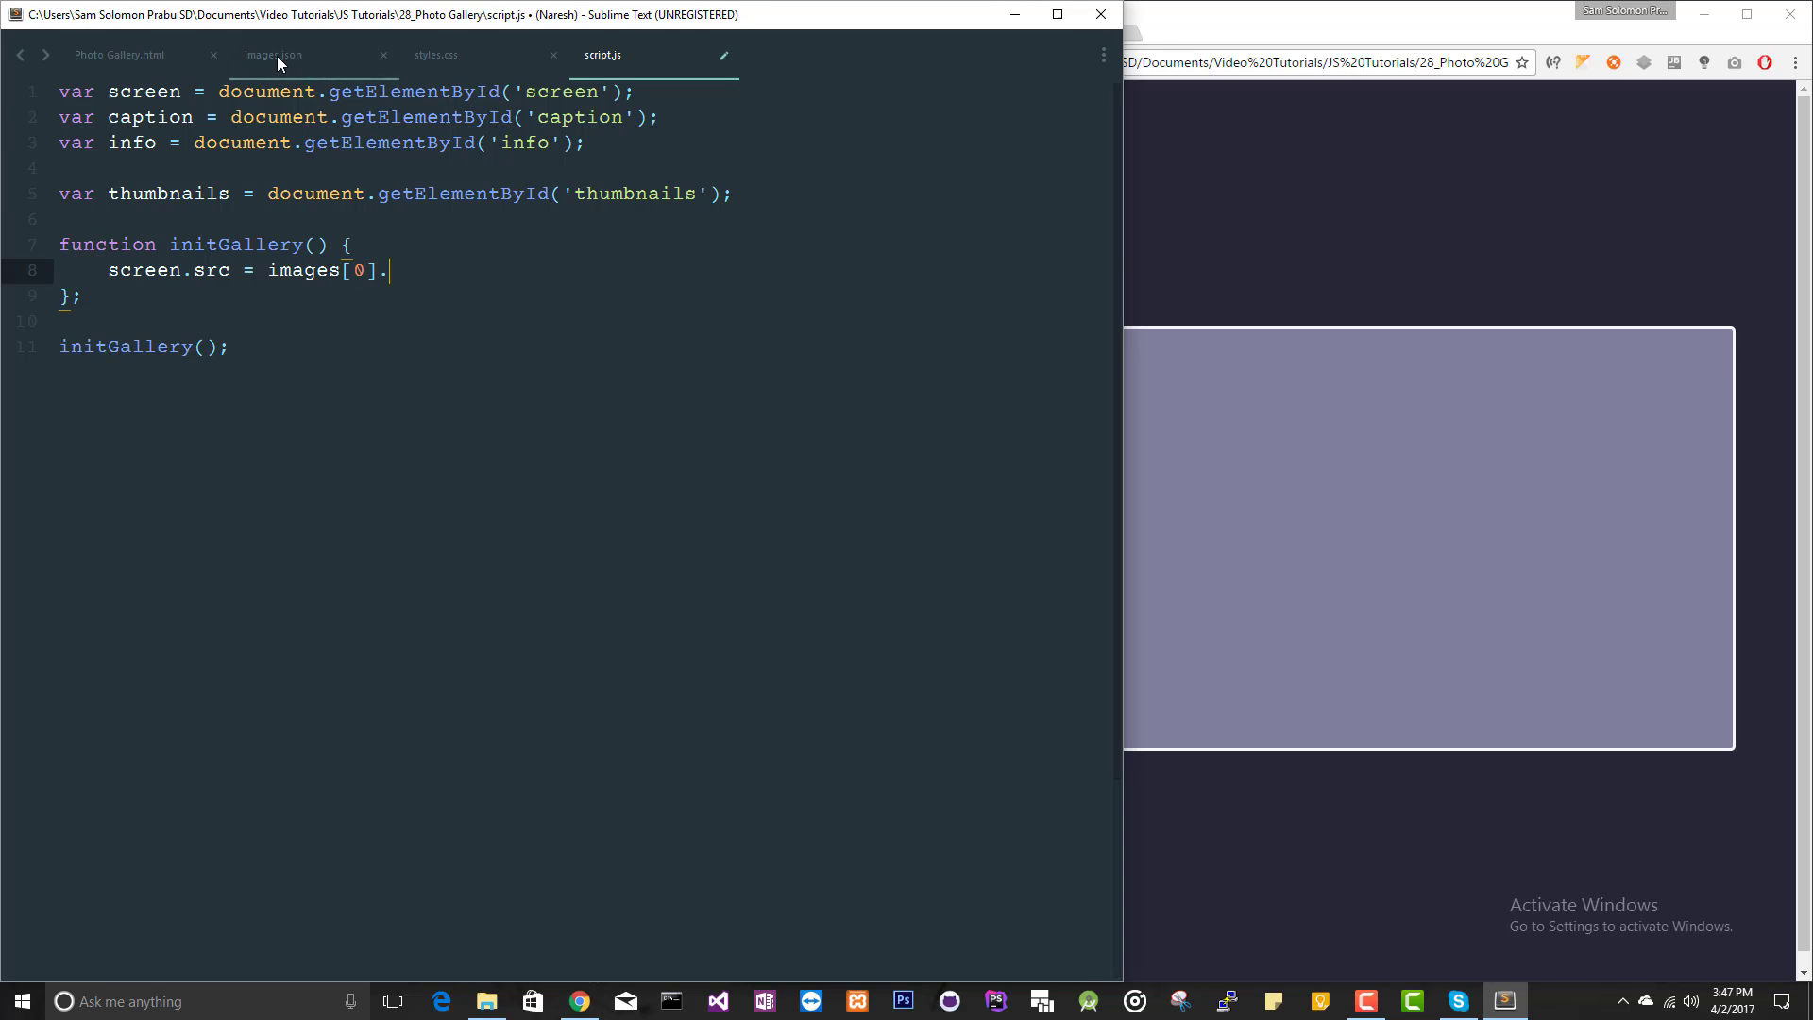
click(270, 55)
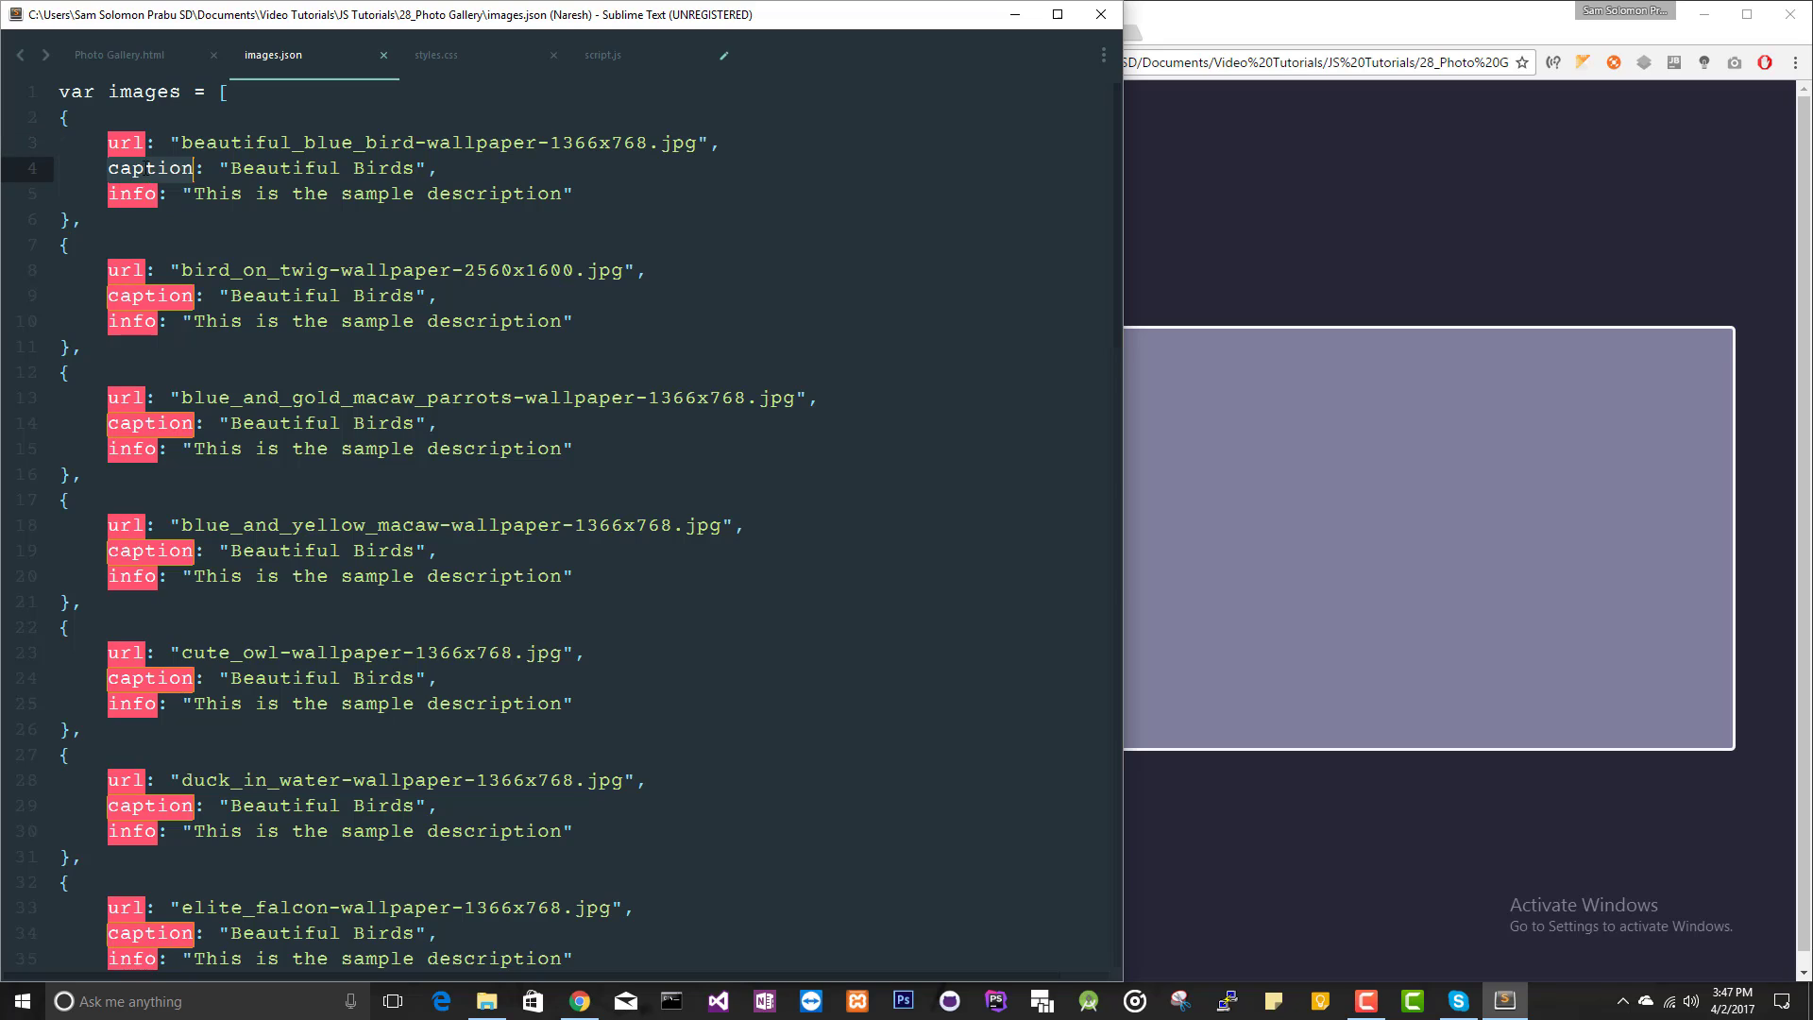
click(600, 55)
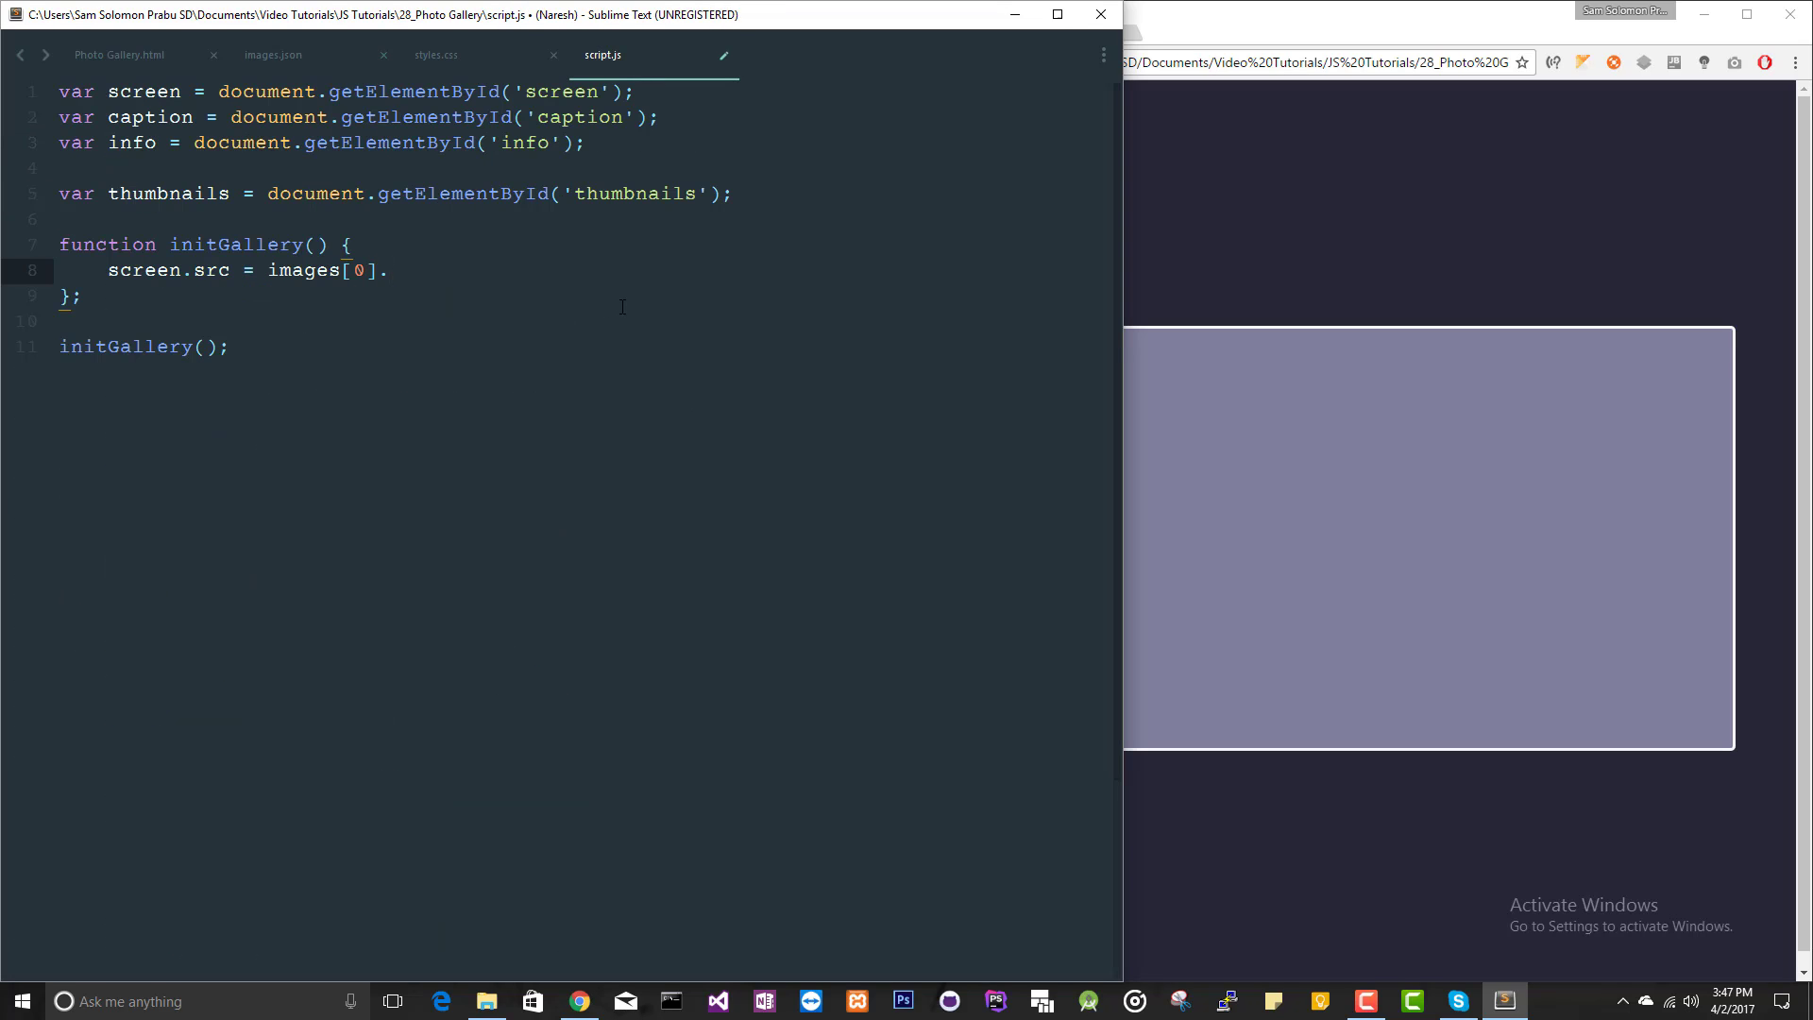
text(url;)
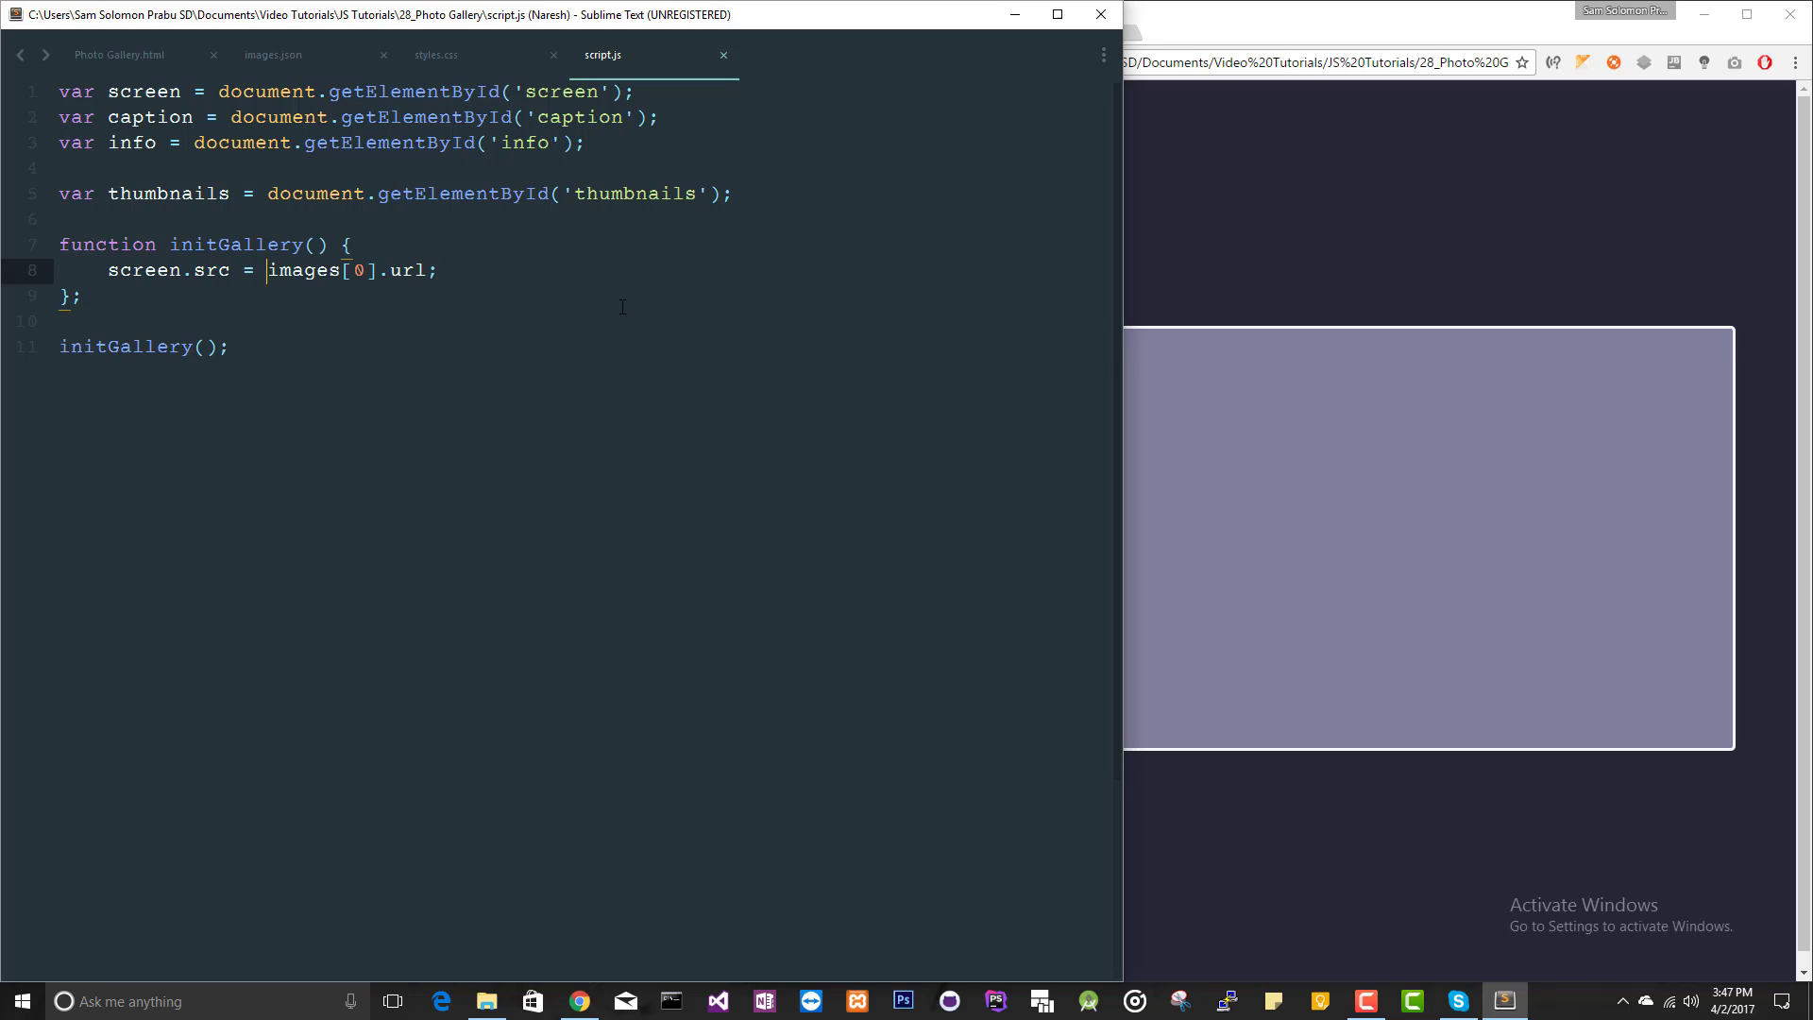
Prefix the src path with 'images/' and set caption.textContent = images[0].caption
text('i')
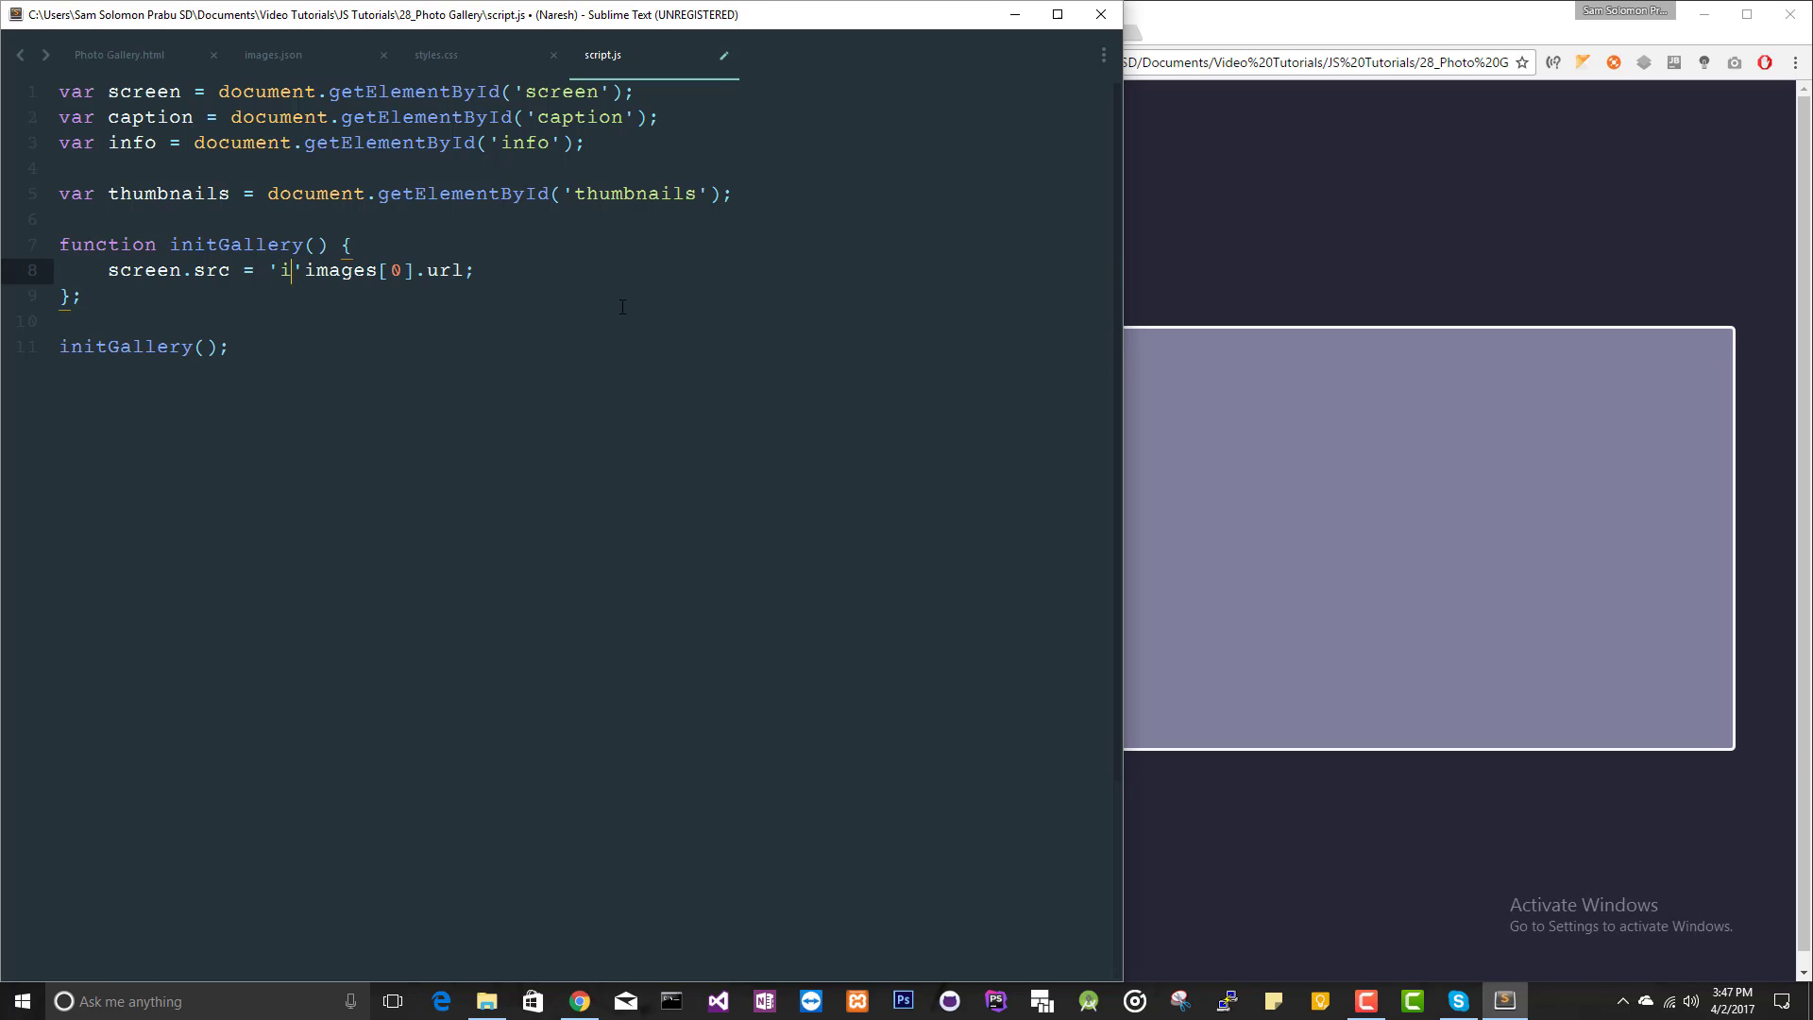
text(mages.)
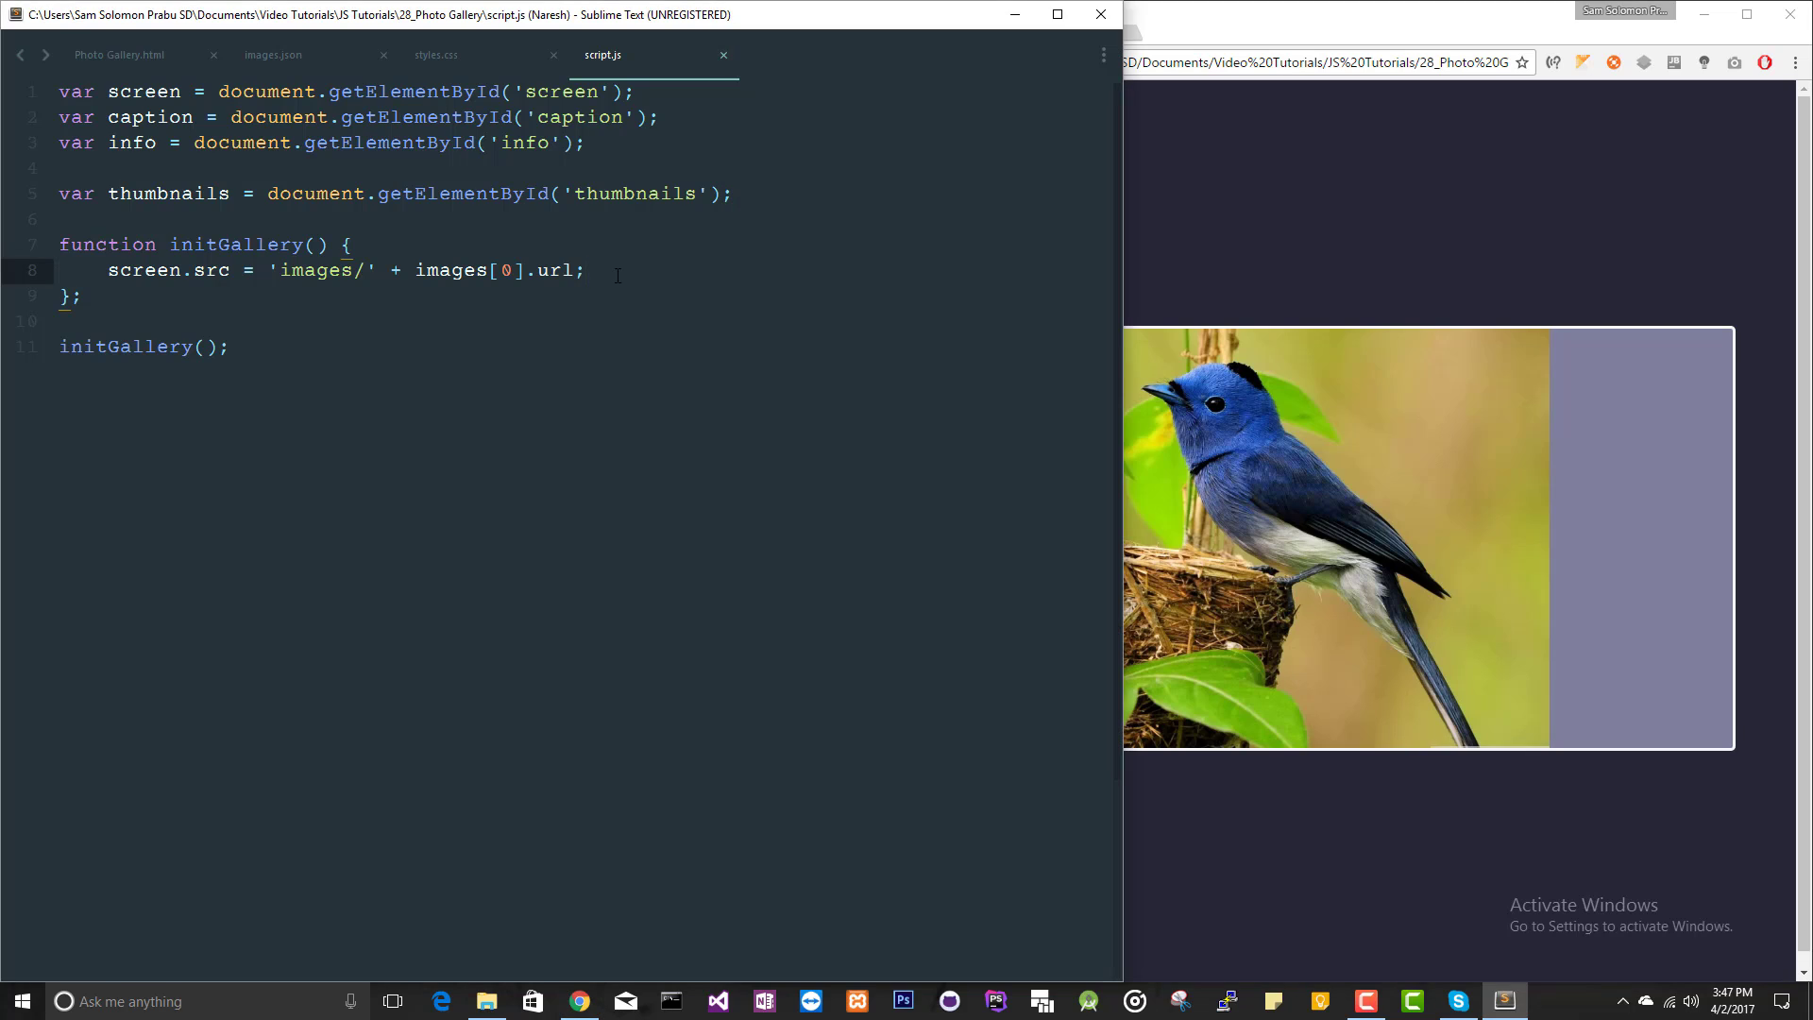
text(caption)
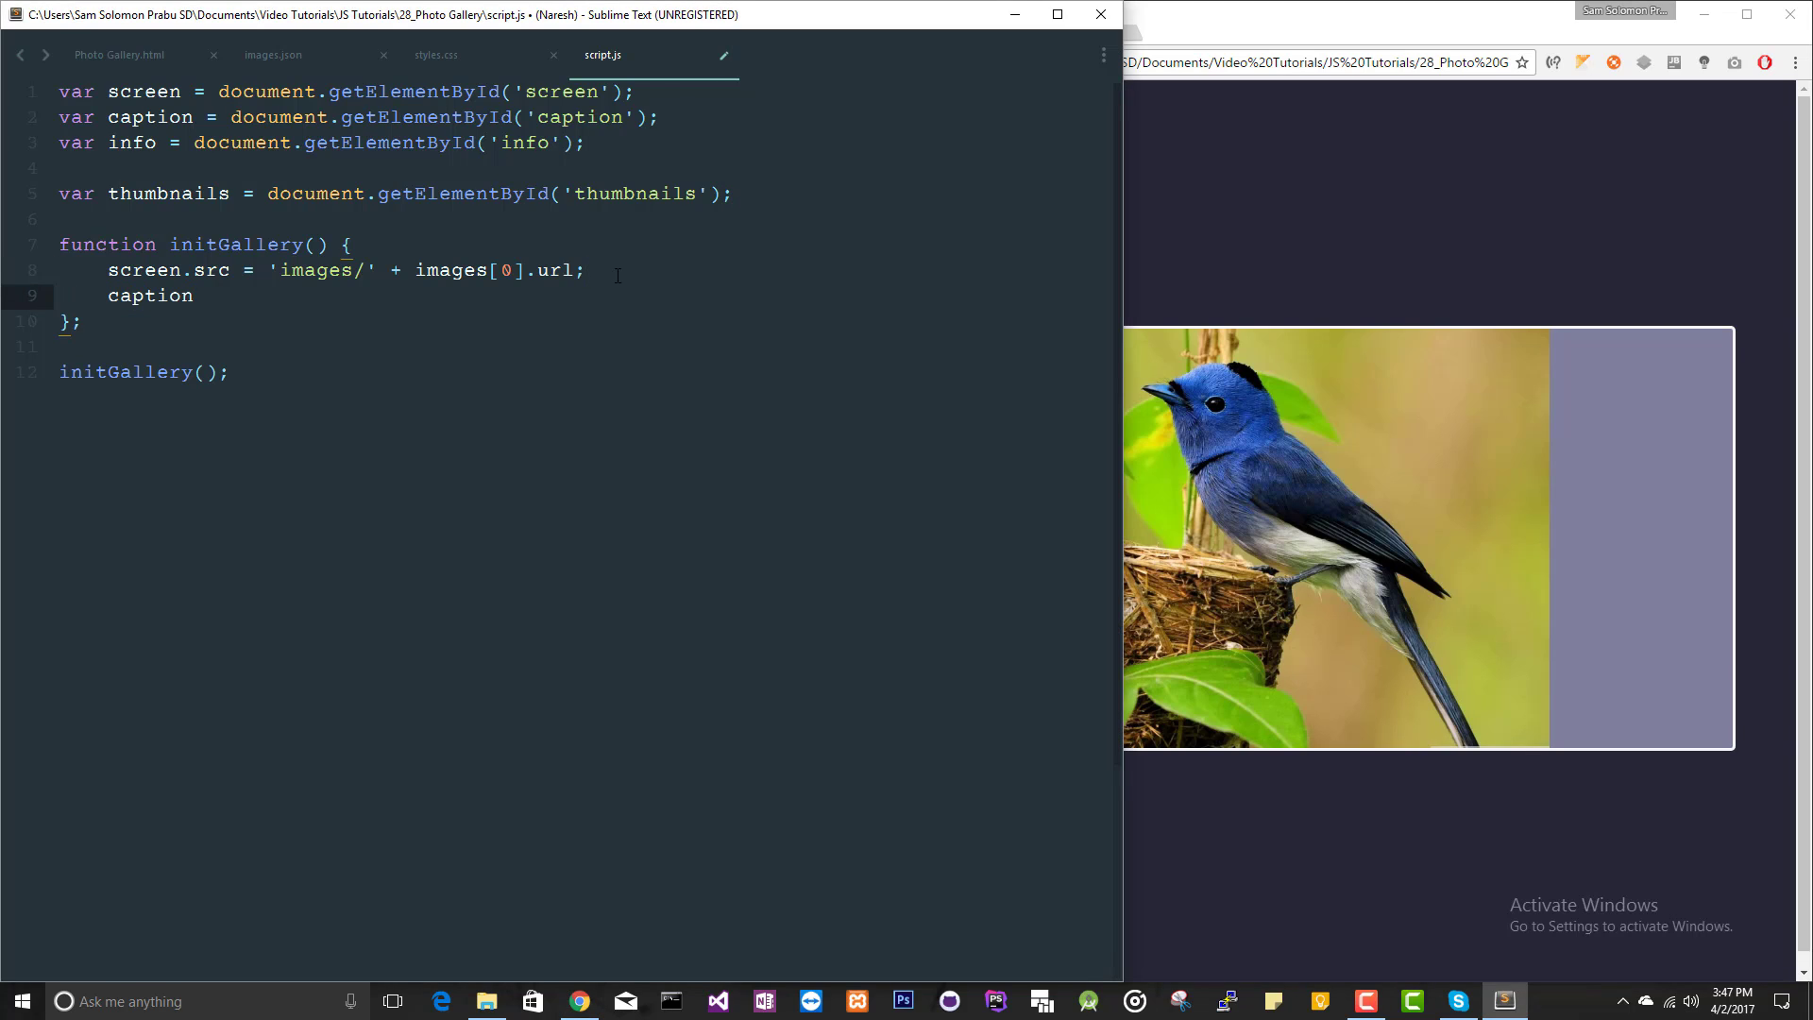
text(.)
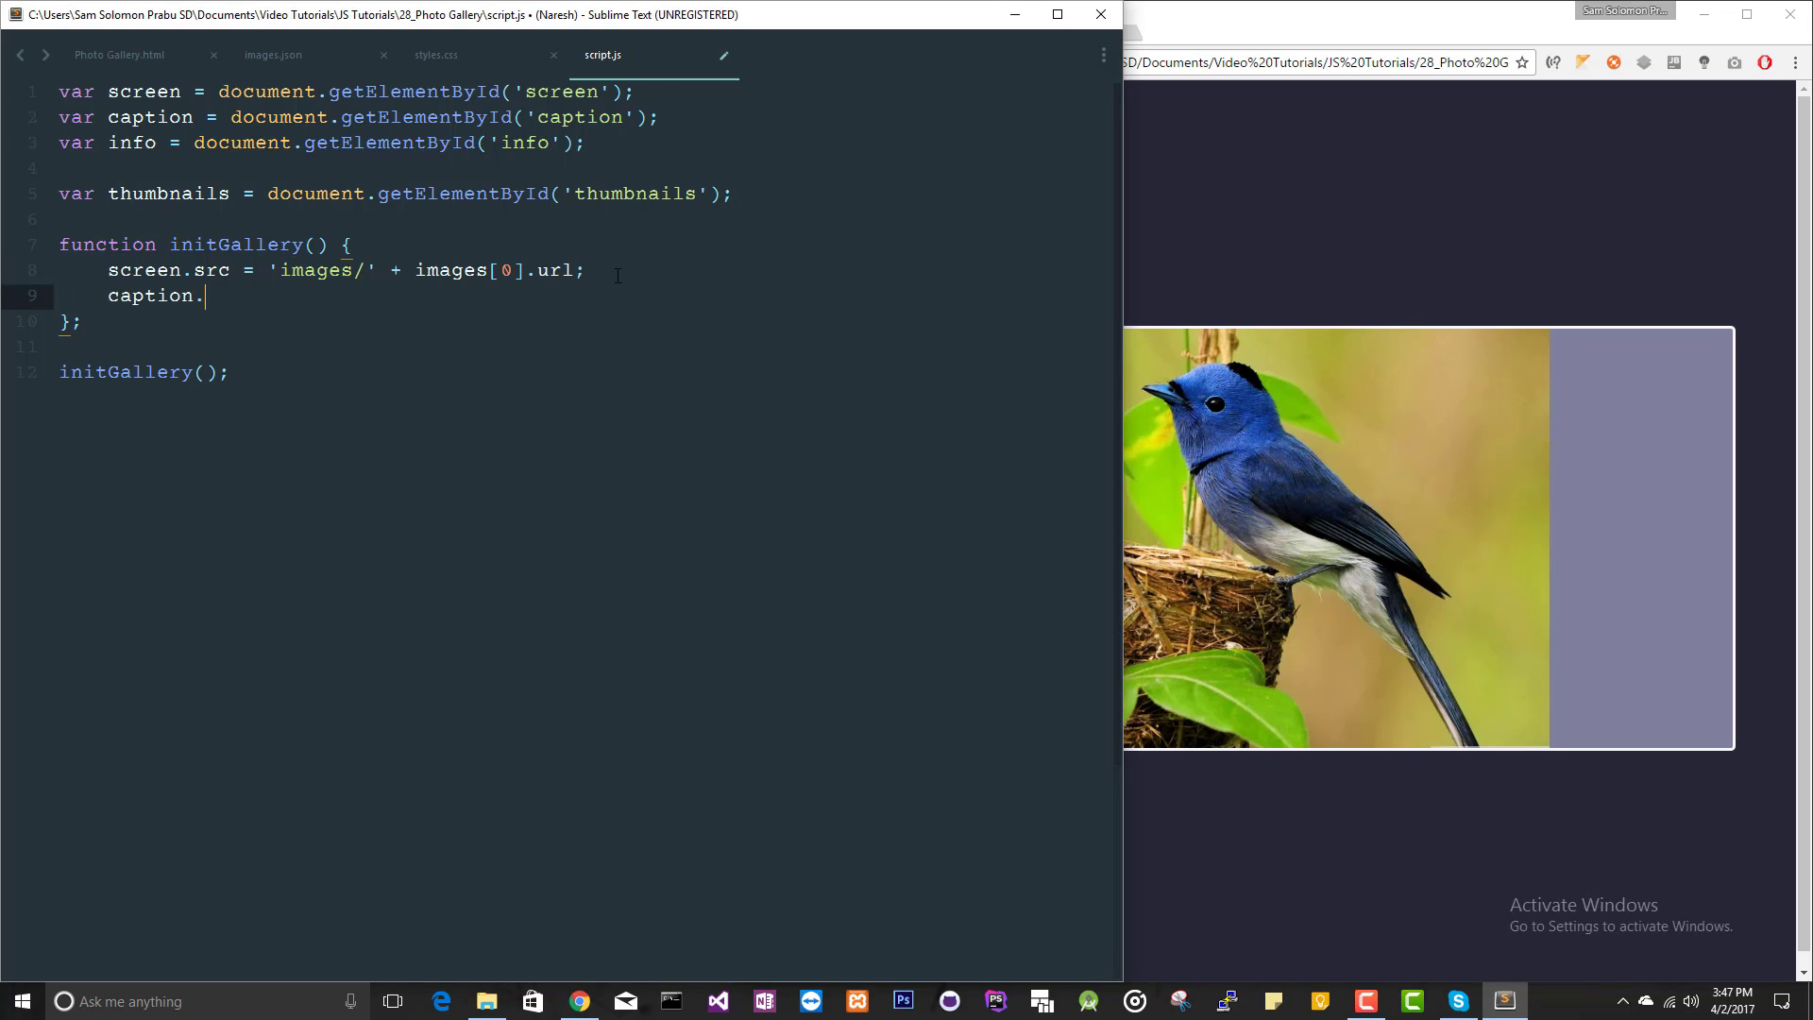
text(textContent)
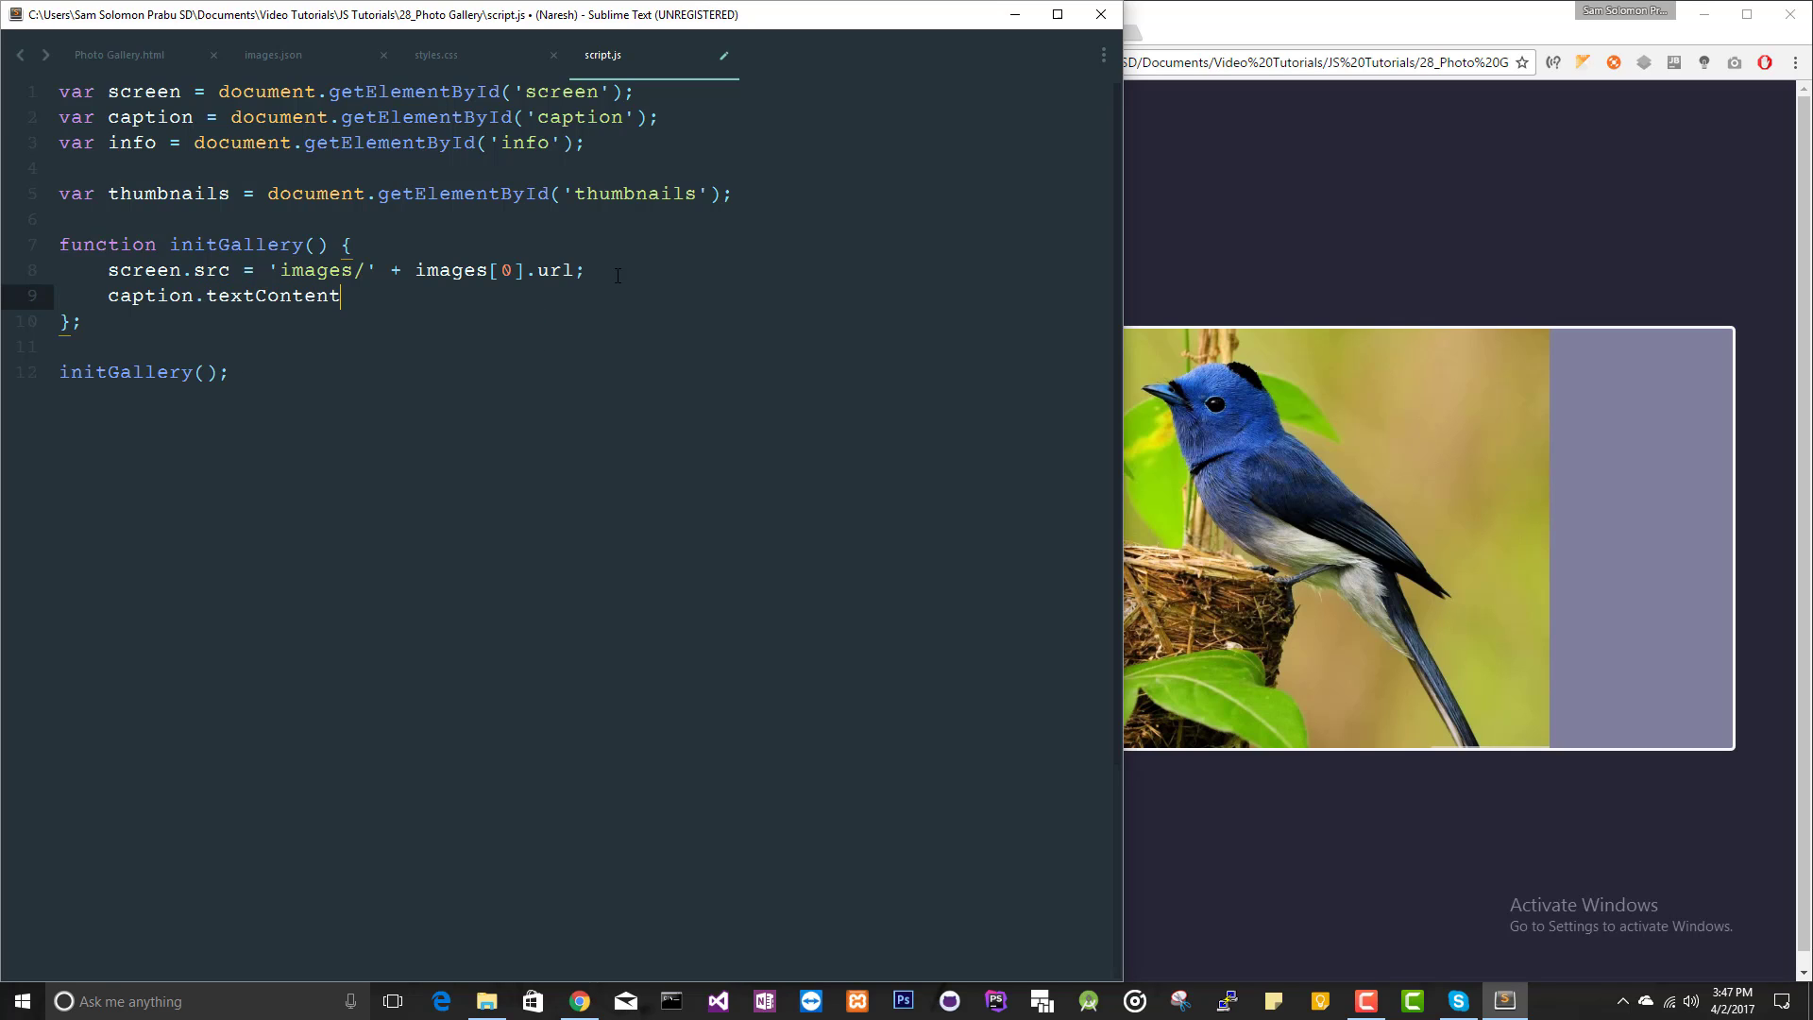
text(= images[0].)
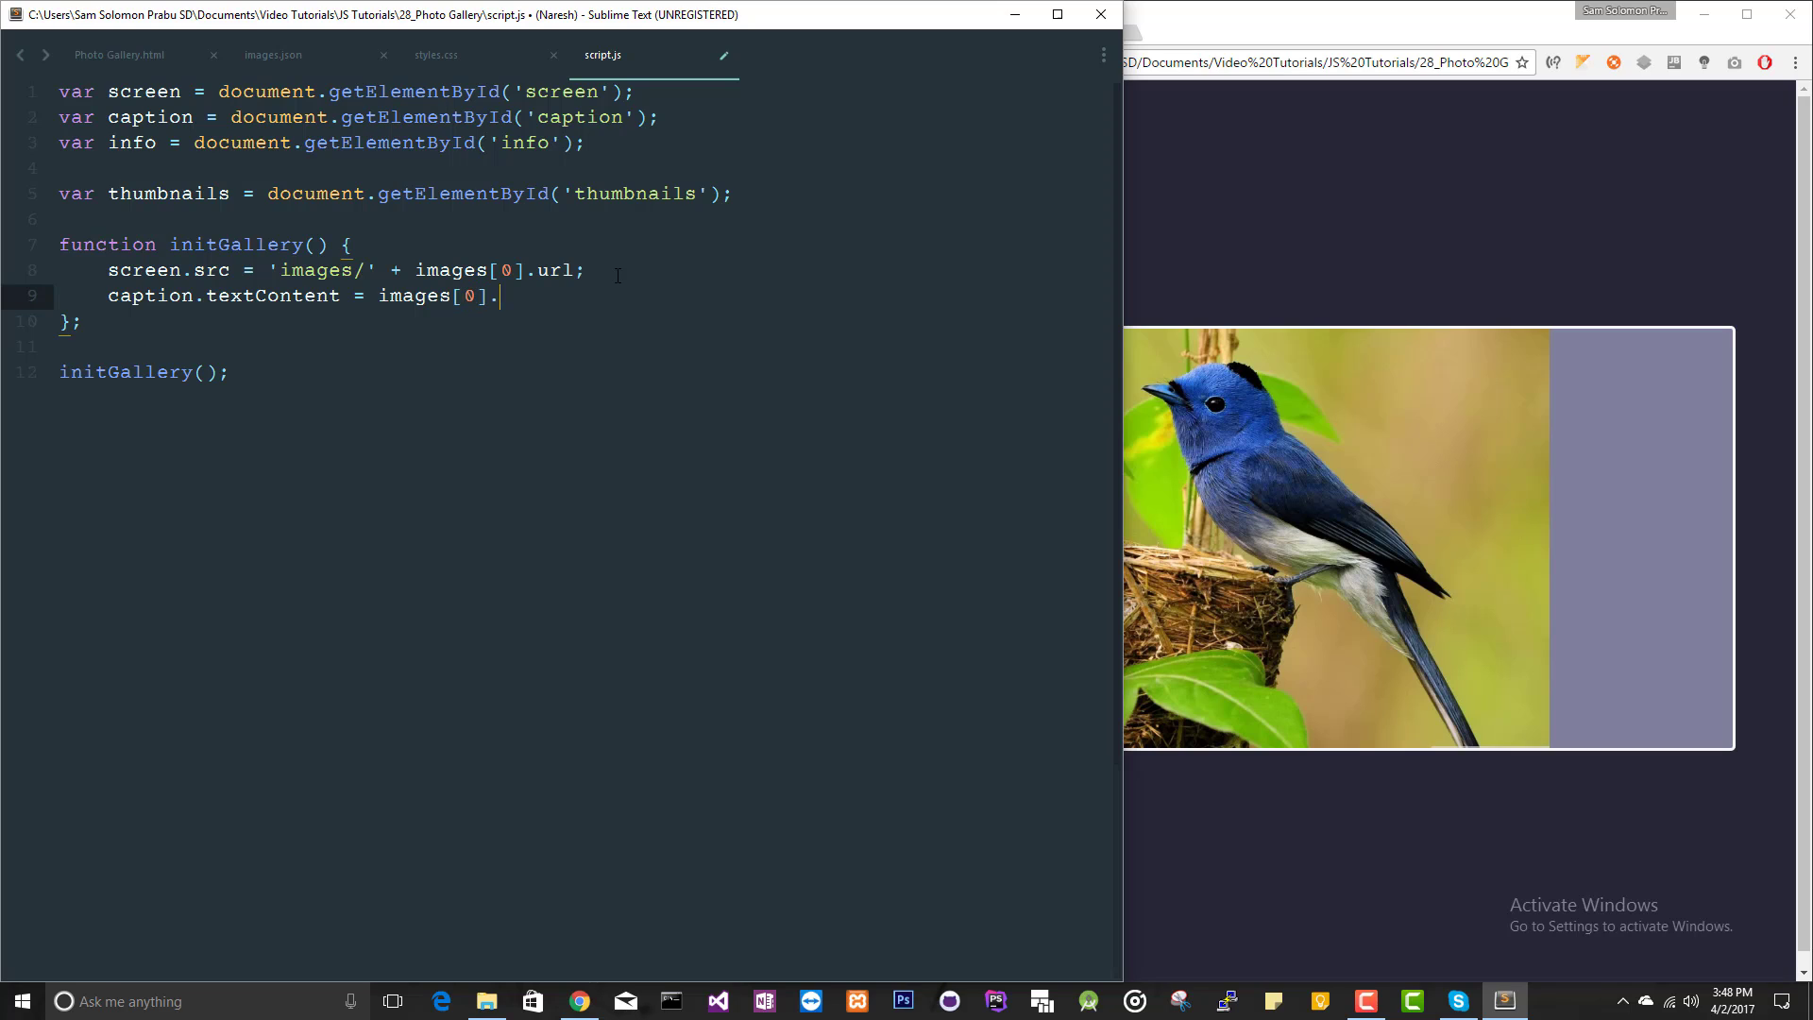
text(caption;)
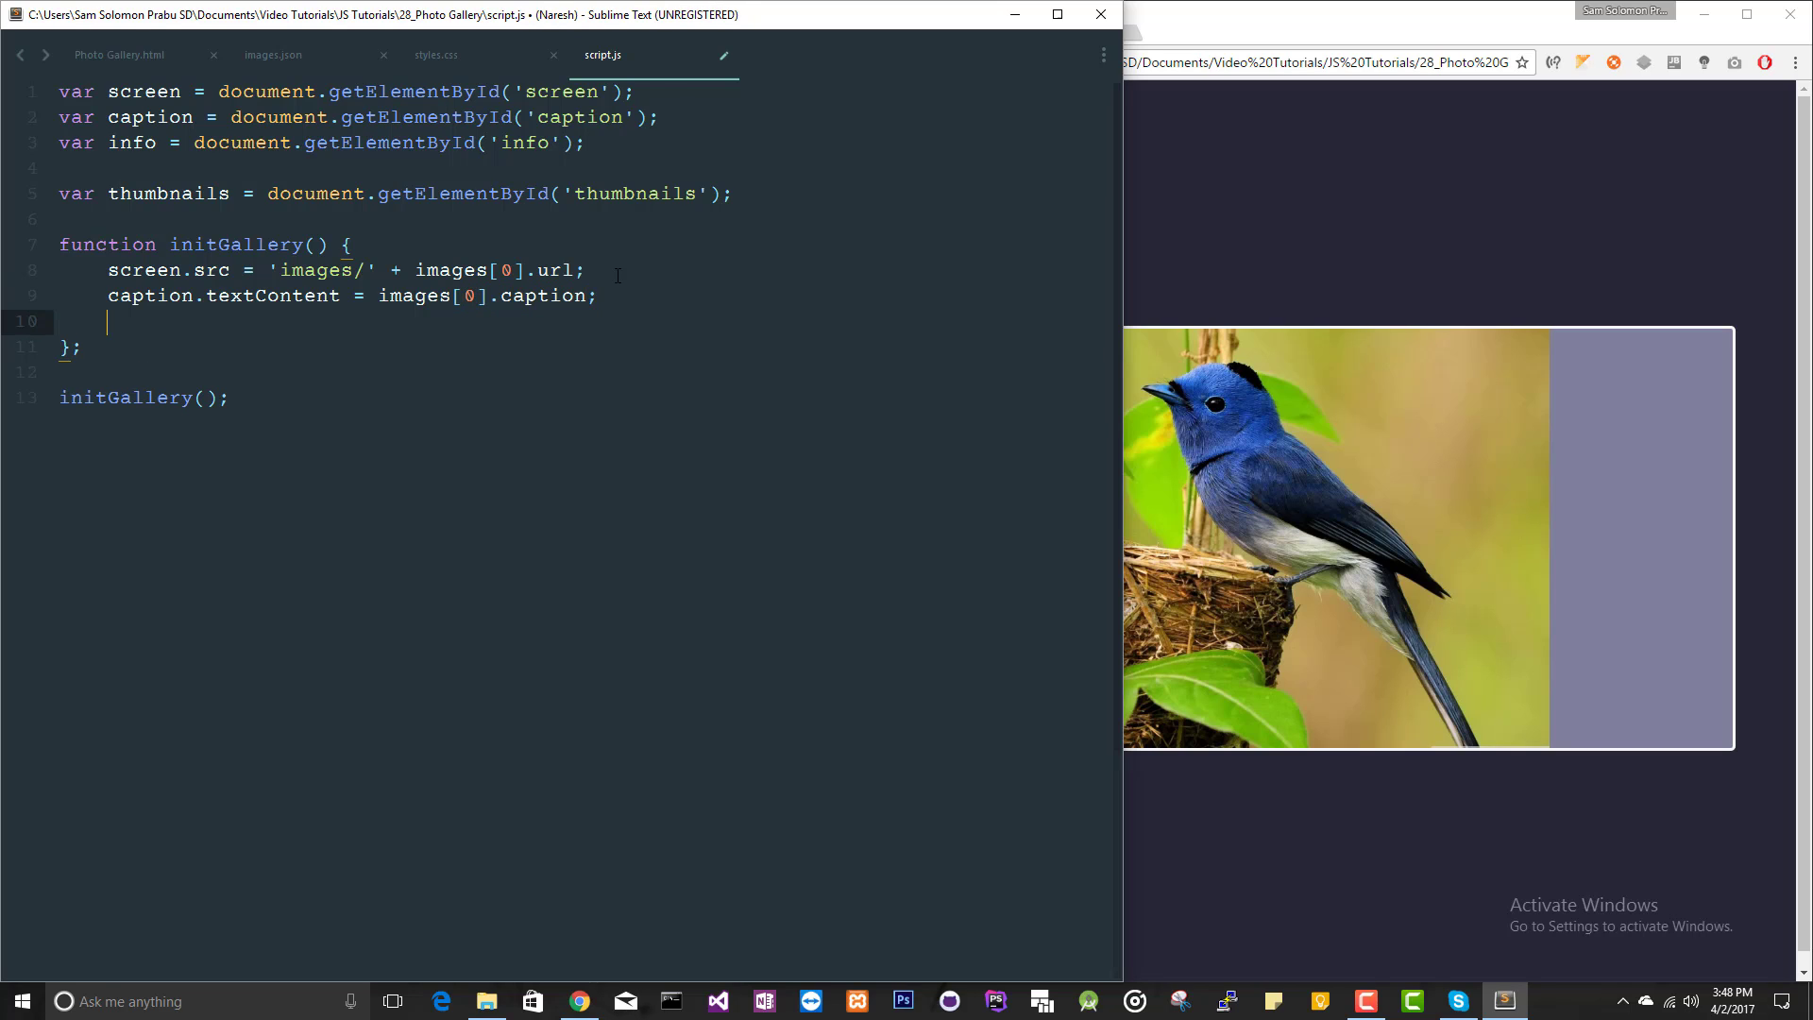
Set info.textContent = images[0].info inside initGallery
text(info.textContent =)
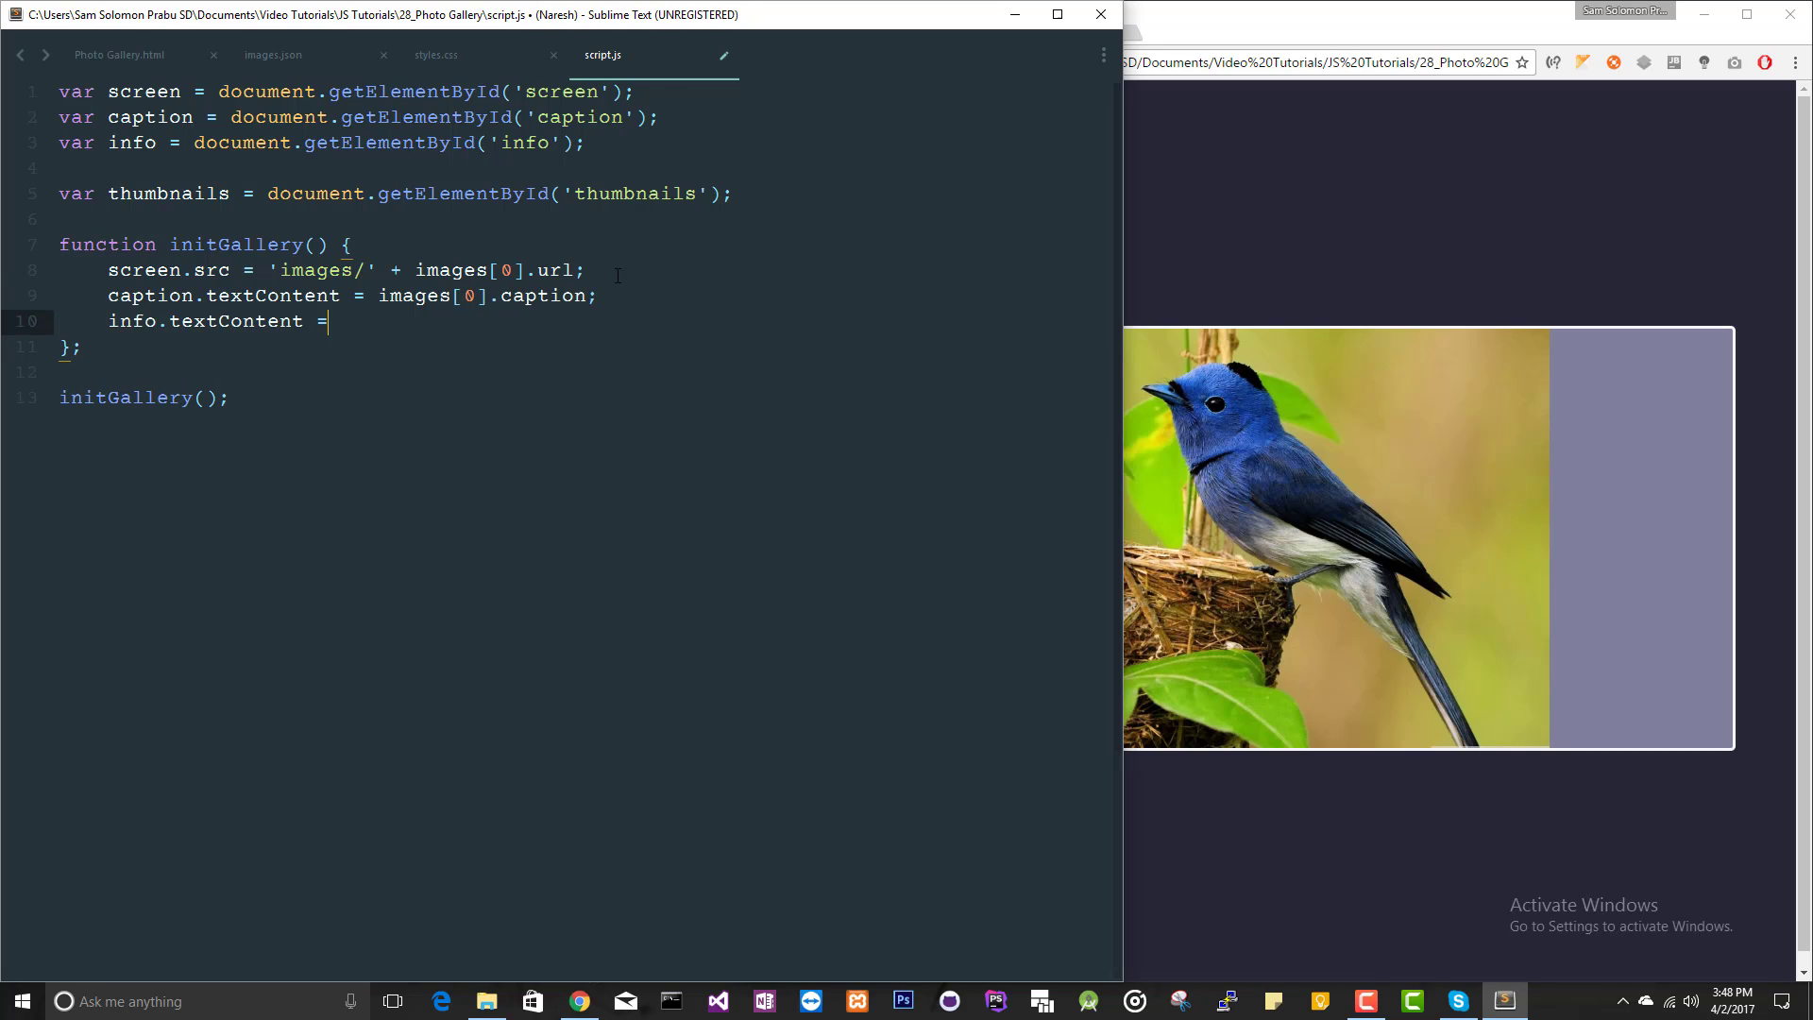
text(imag)
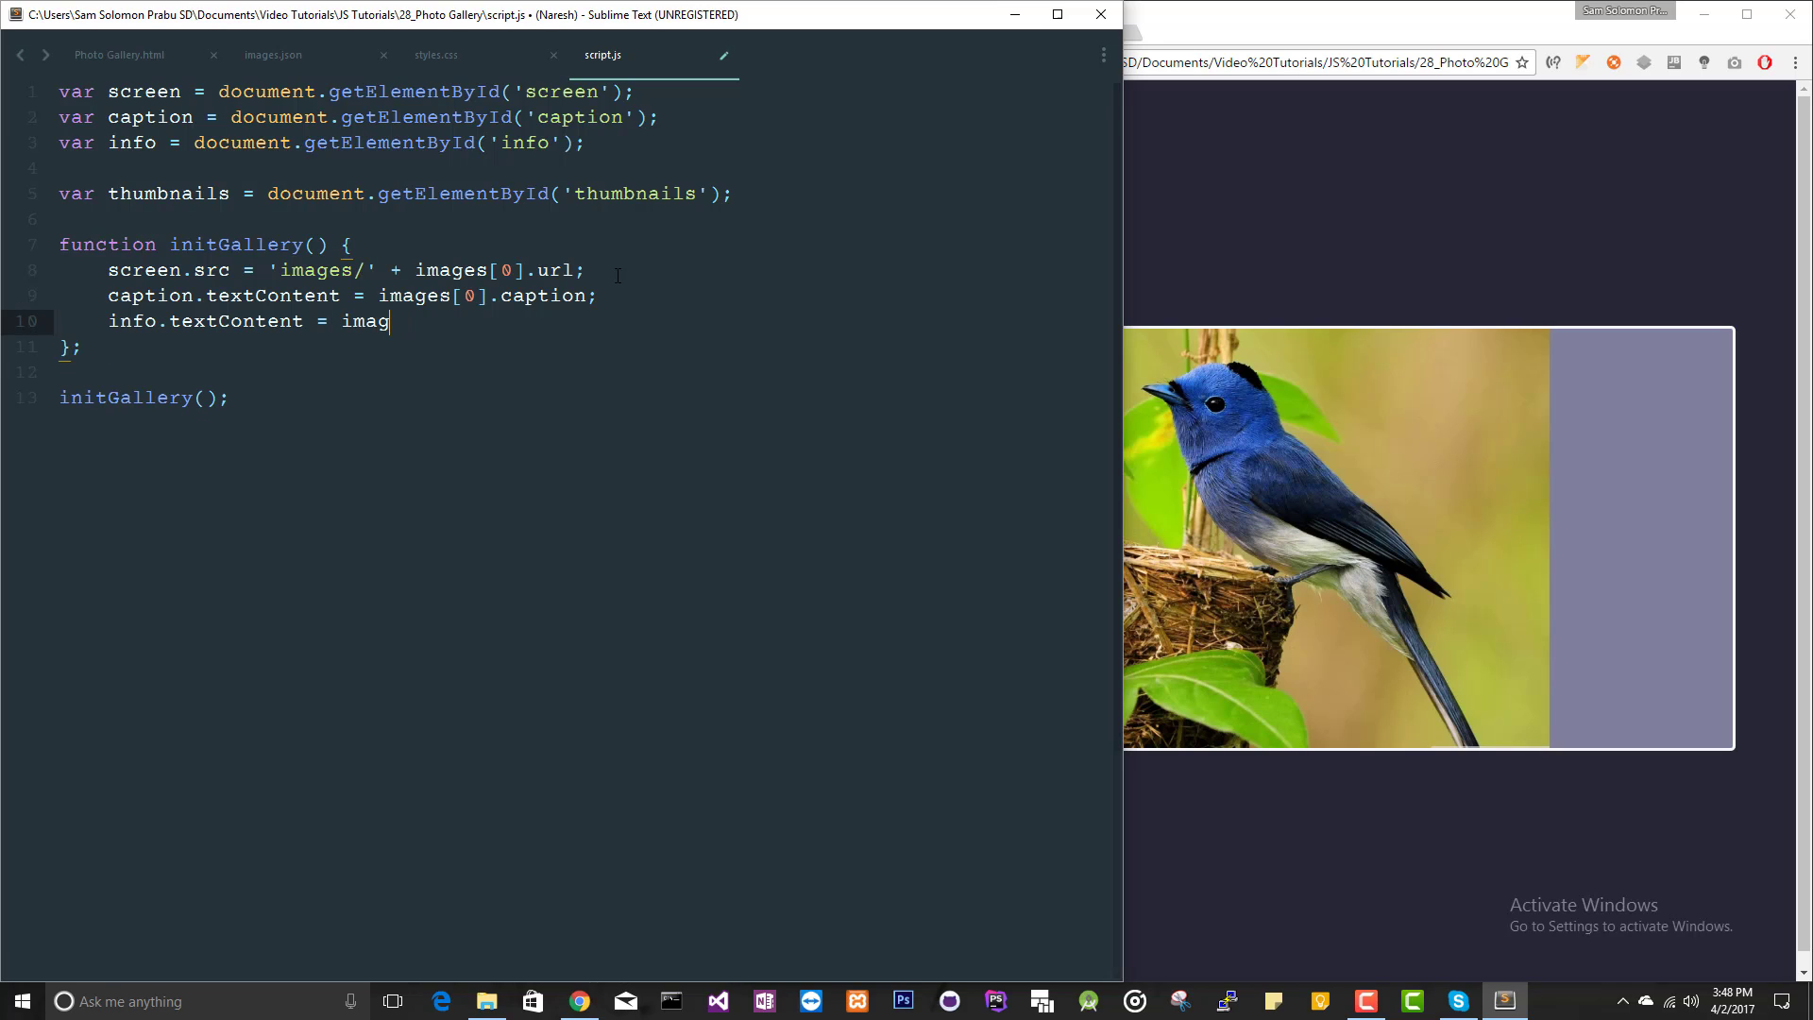
text(es[0].)
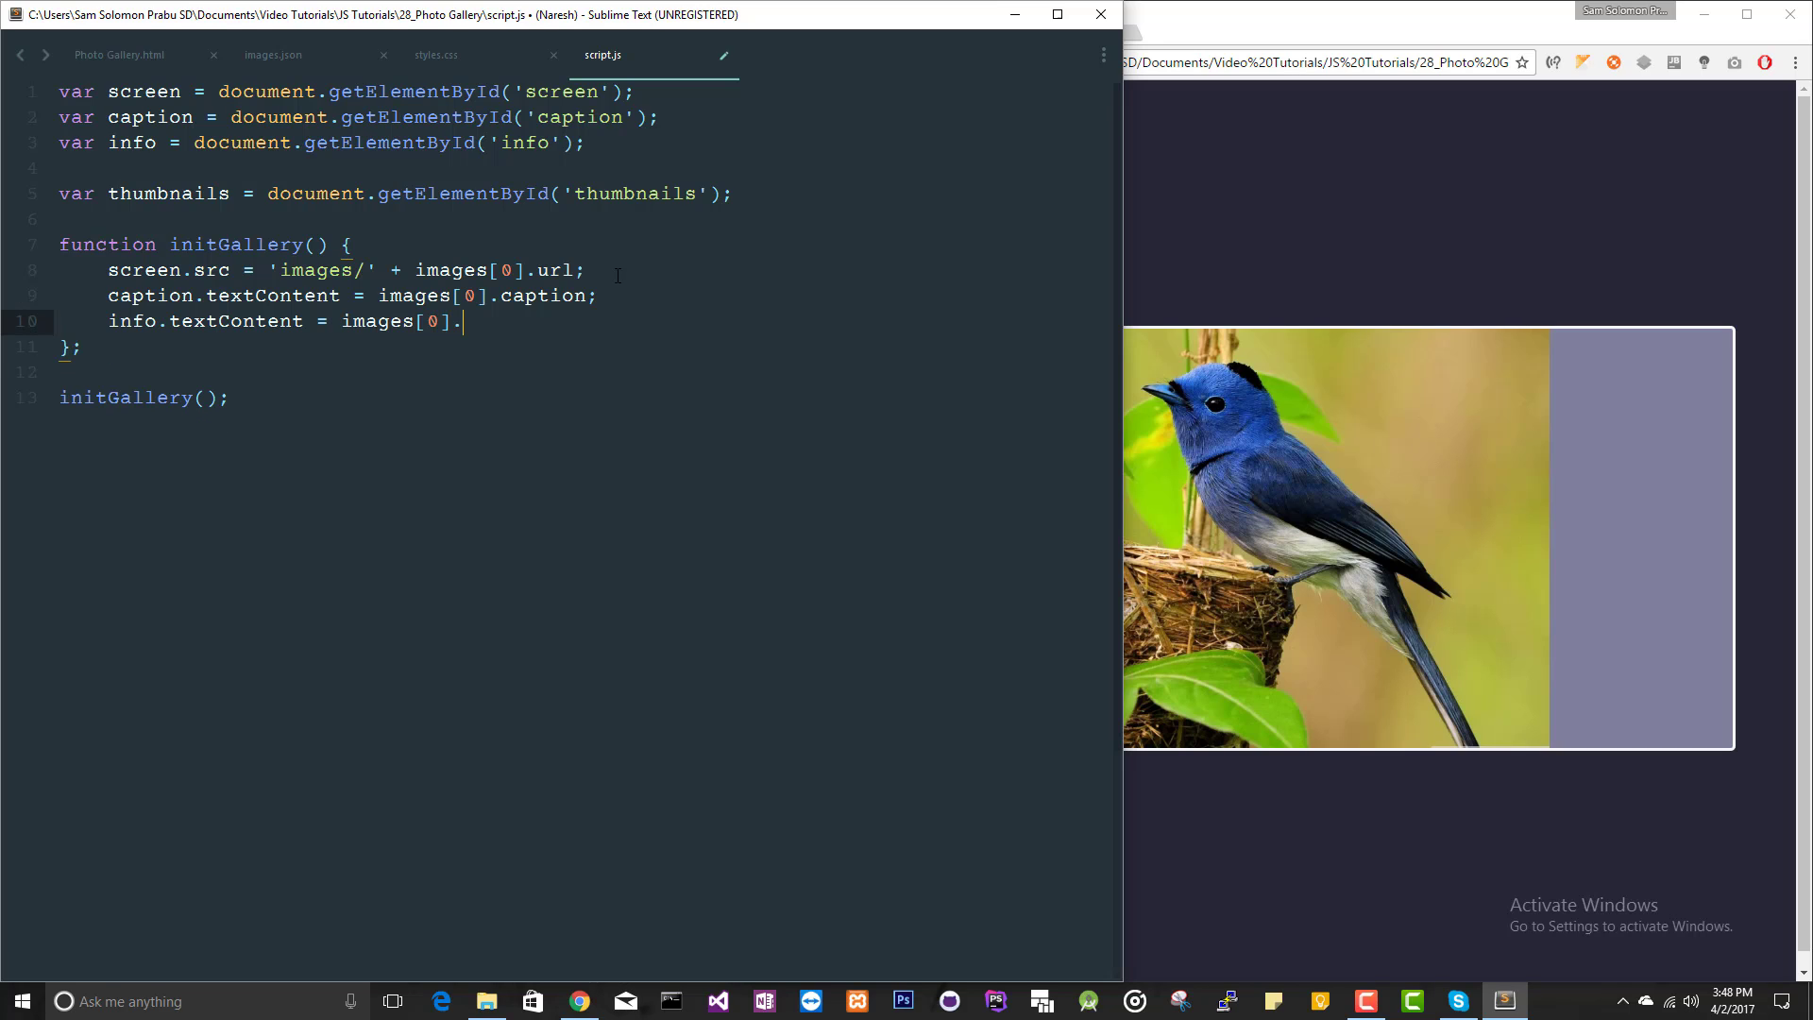
text(info;)
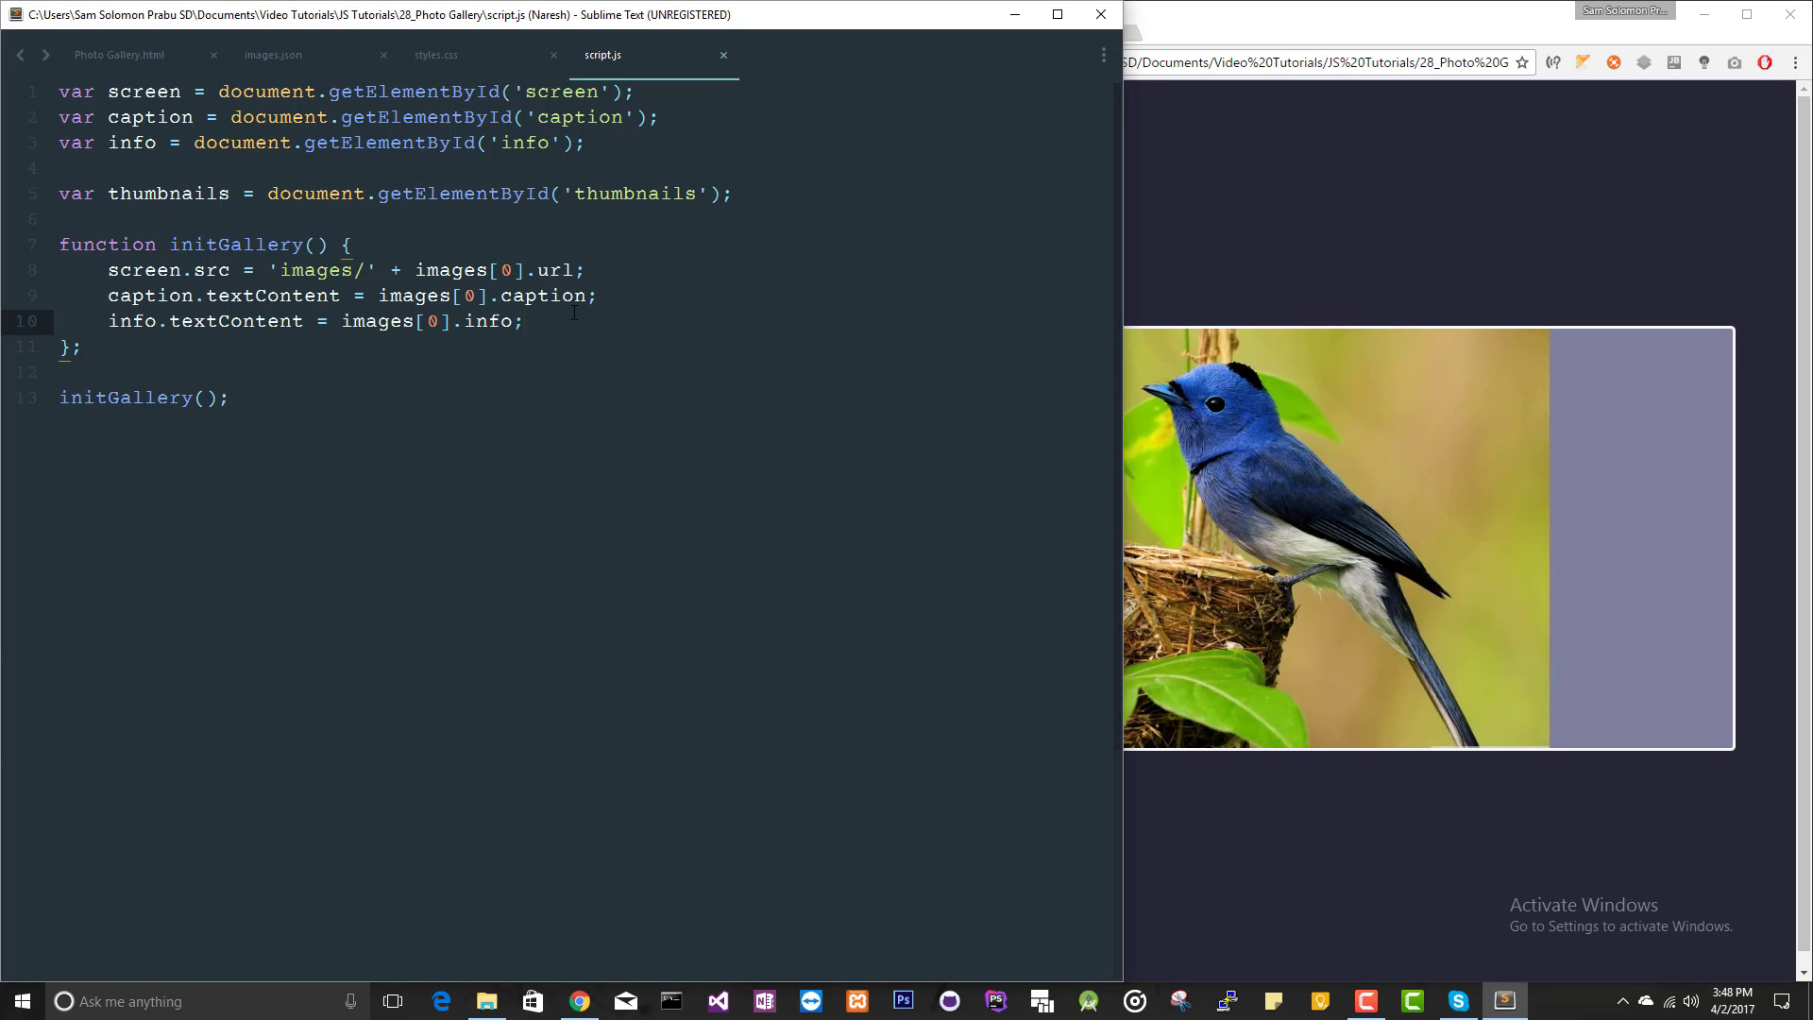
Write for(var i = 0; i < images.length; i++) { var image = images[i]; } inside initGallery
text(for(var)
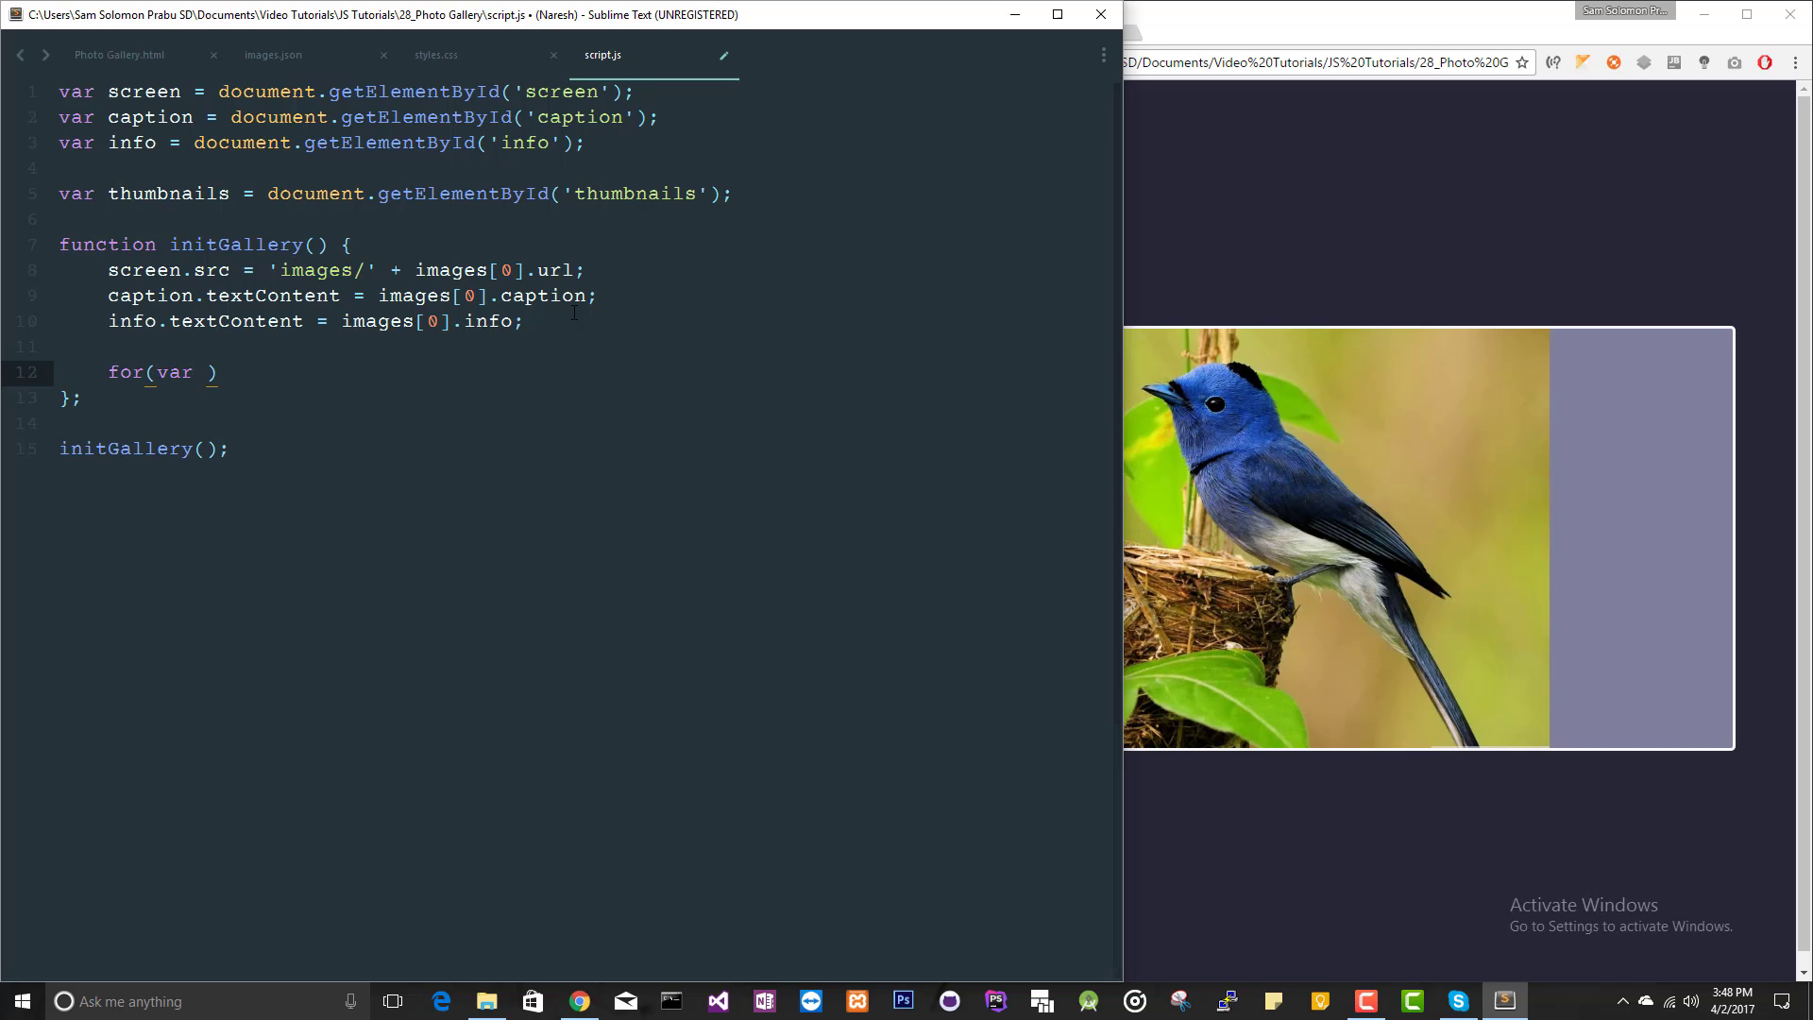
text(i = 0; i)
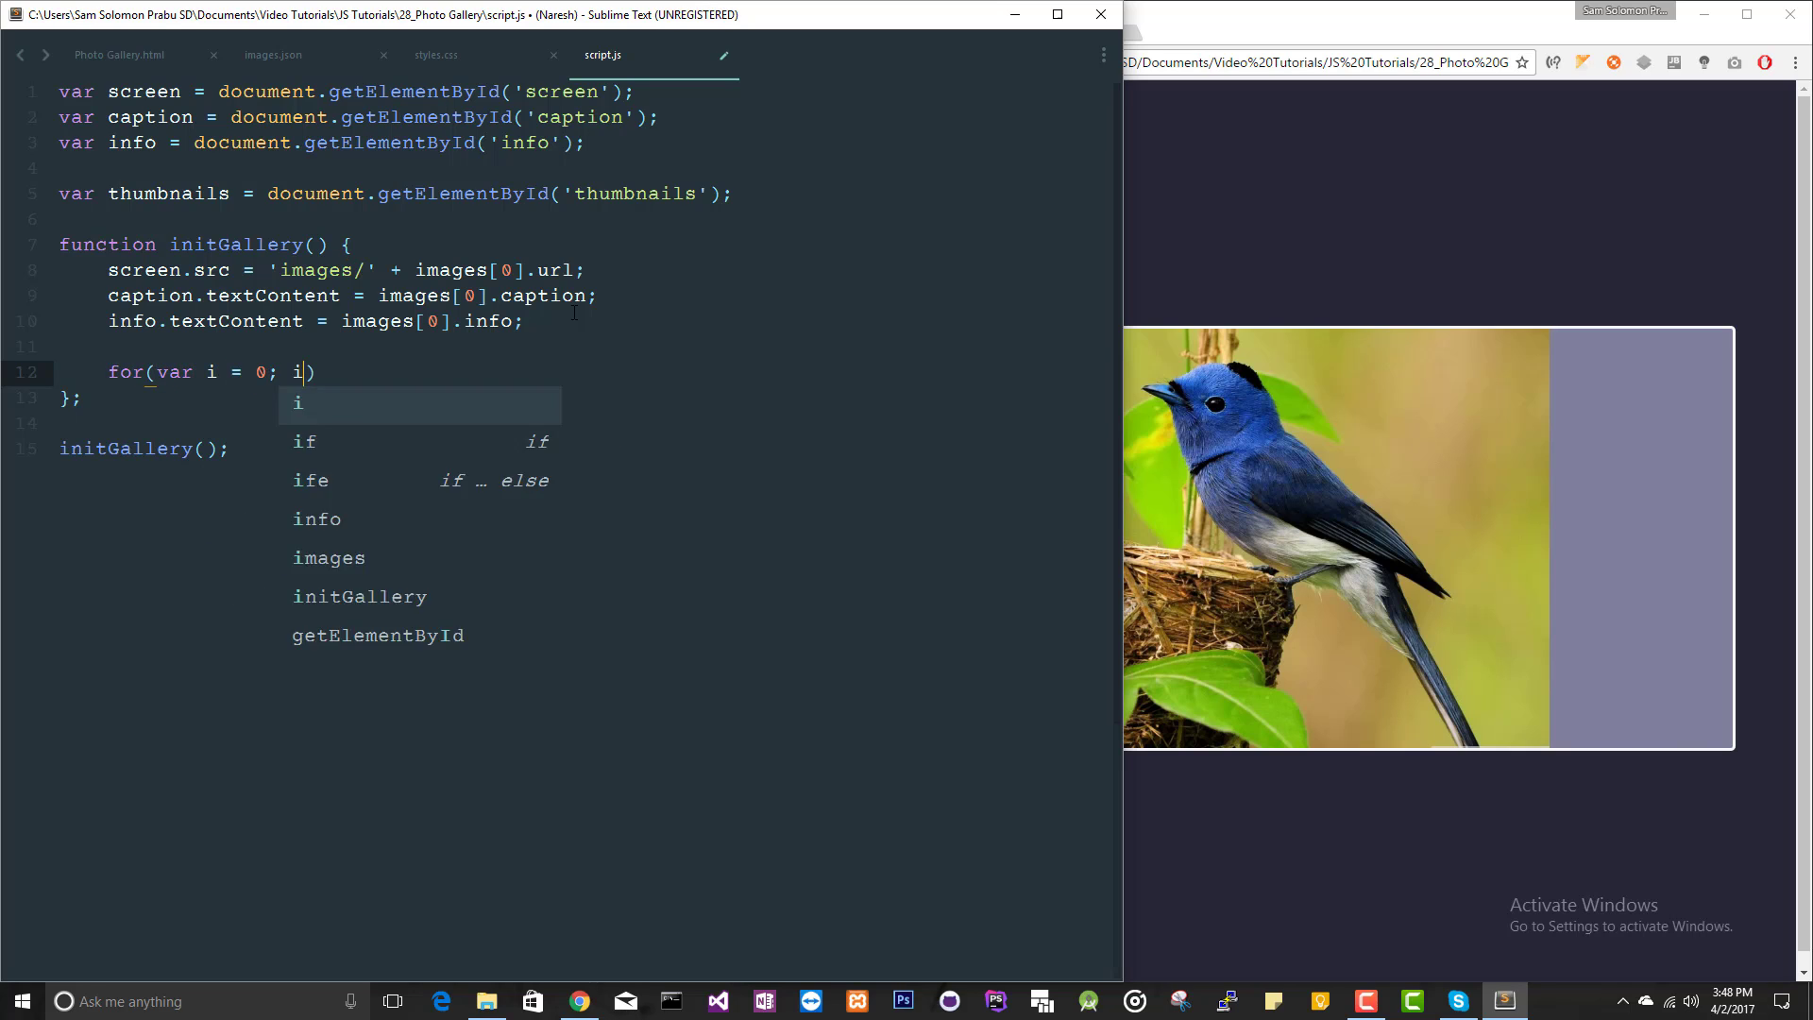
text(<)
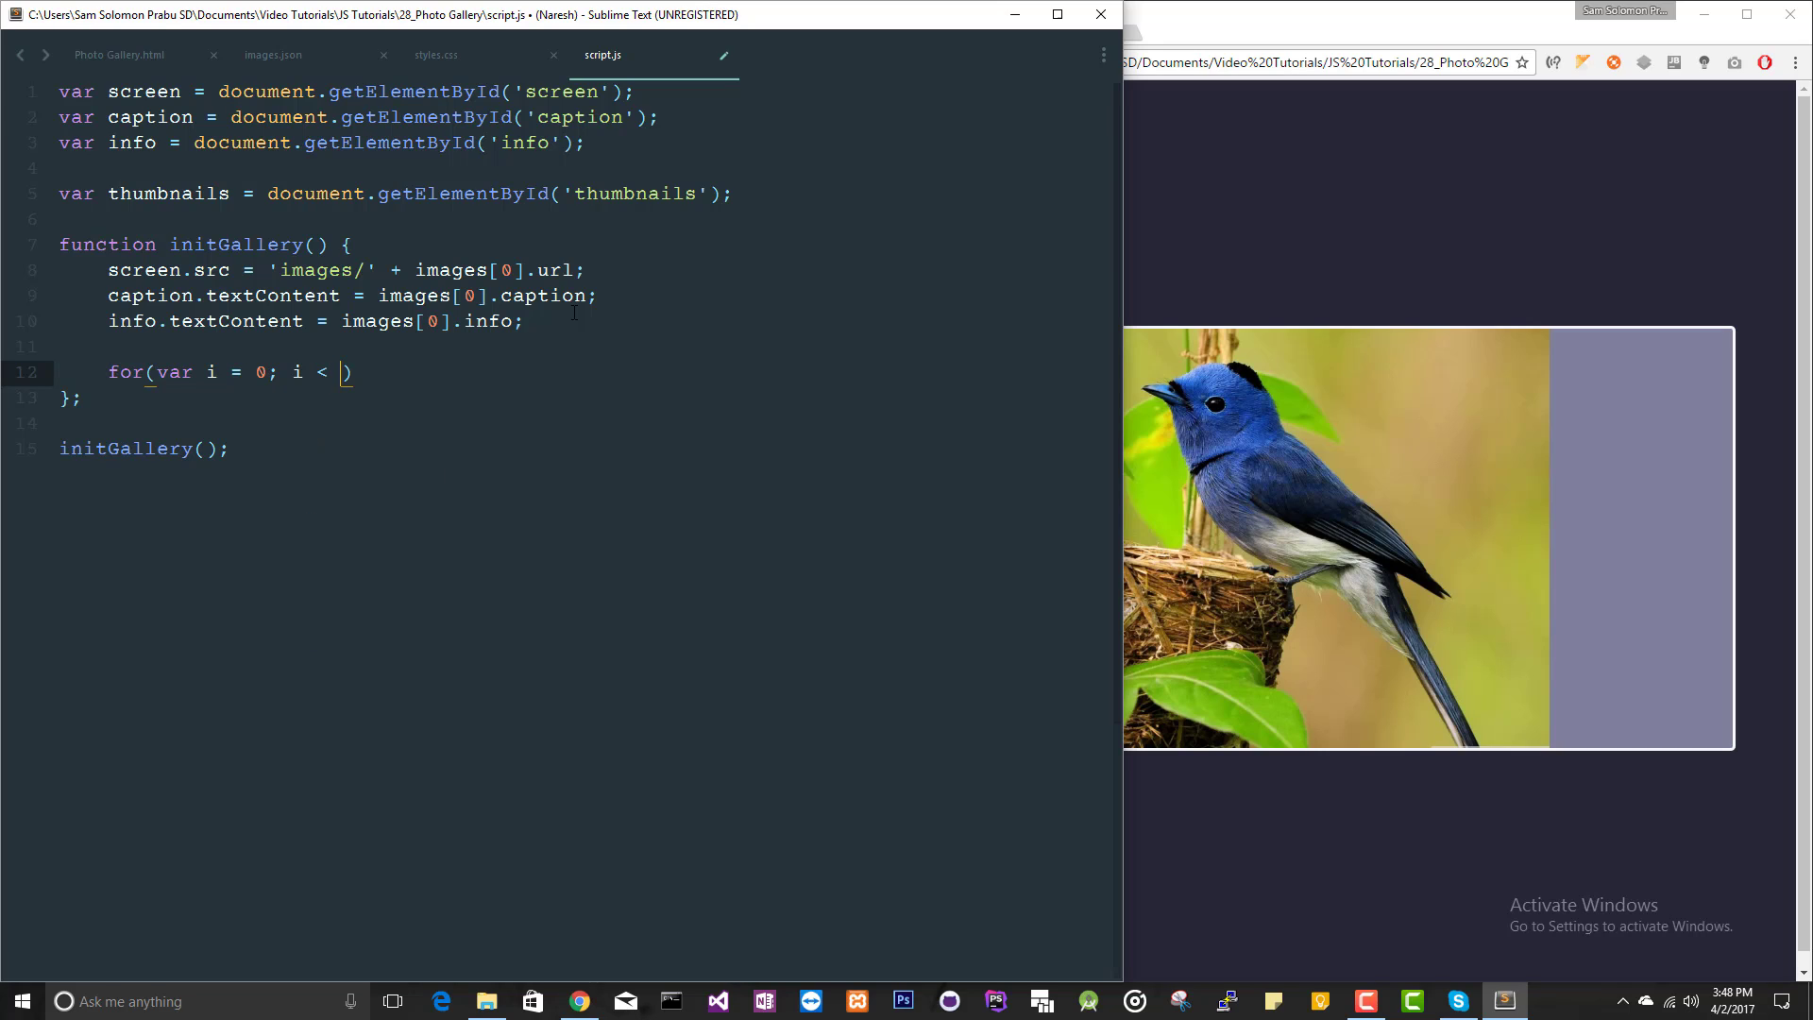
text(images.leng)
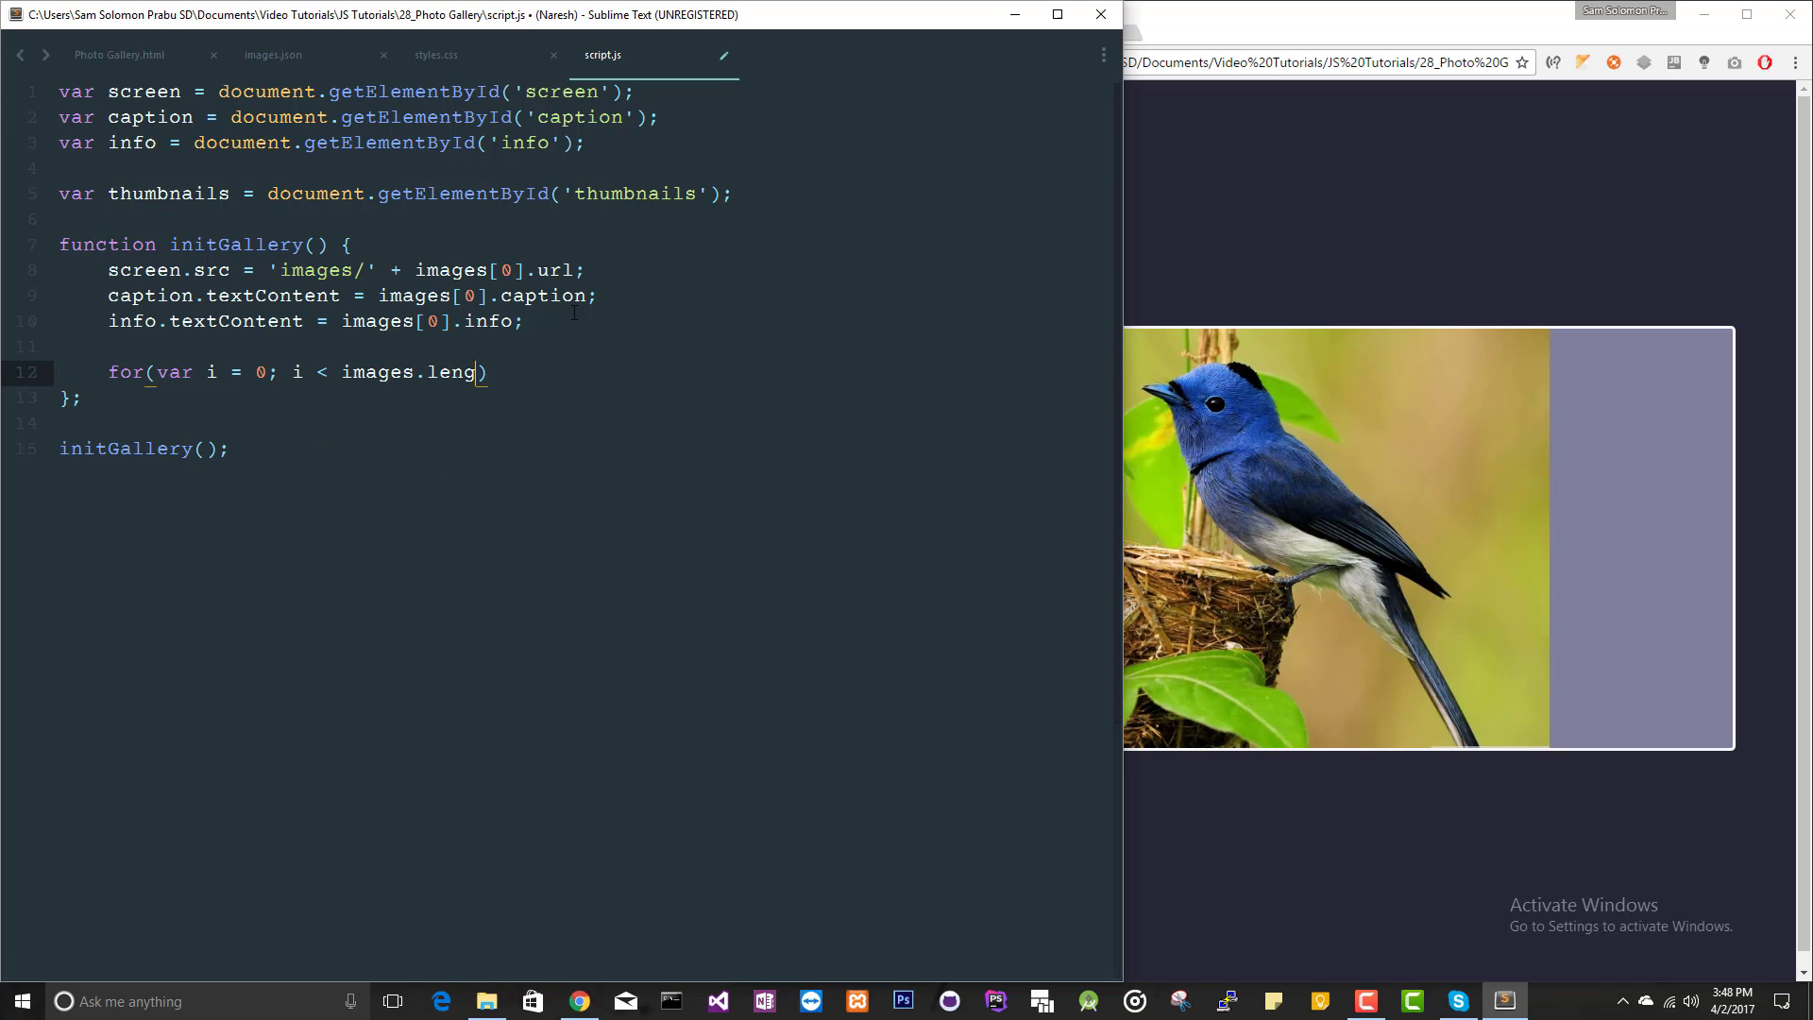
text(th)
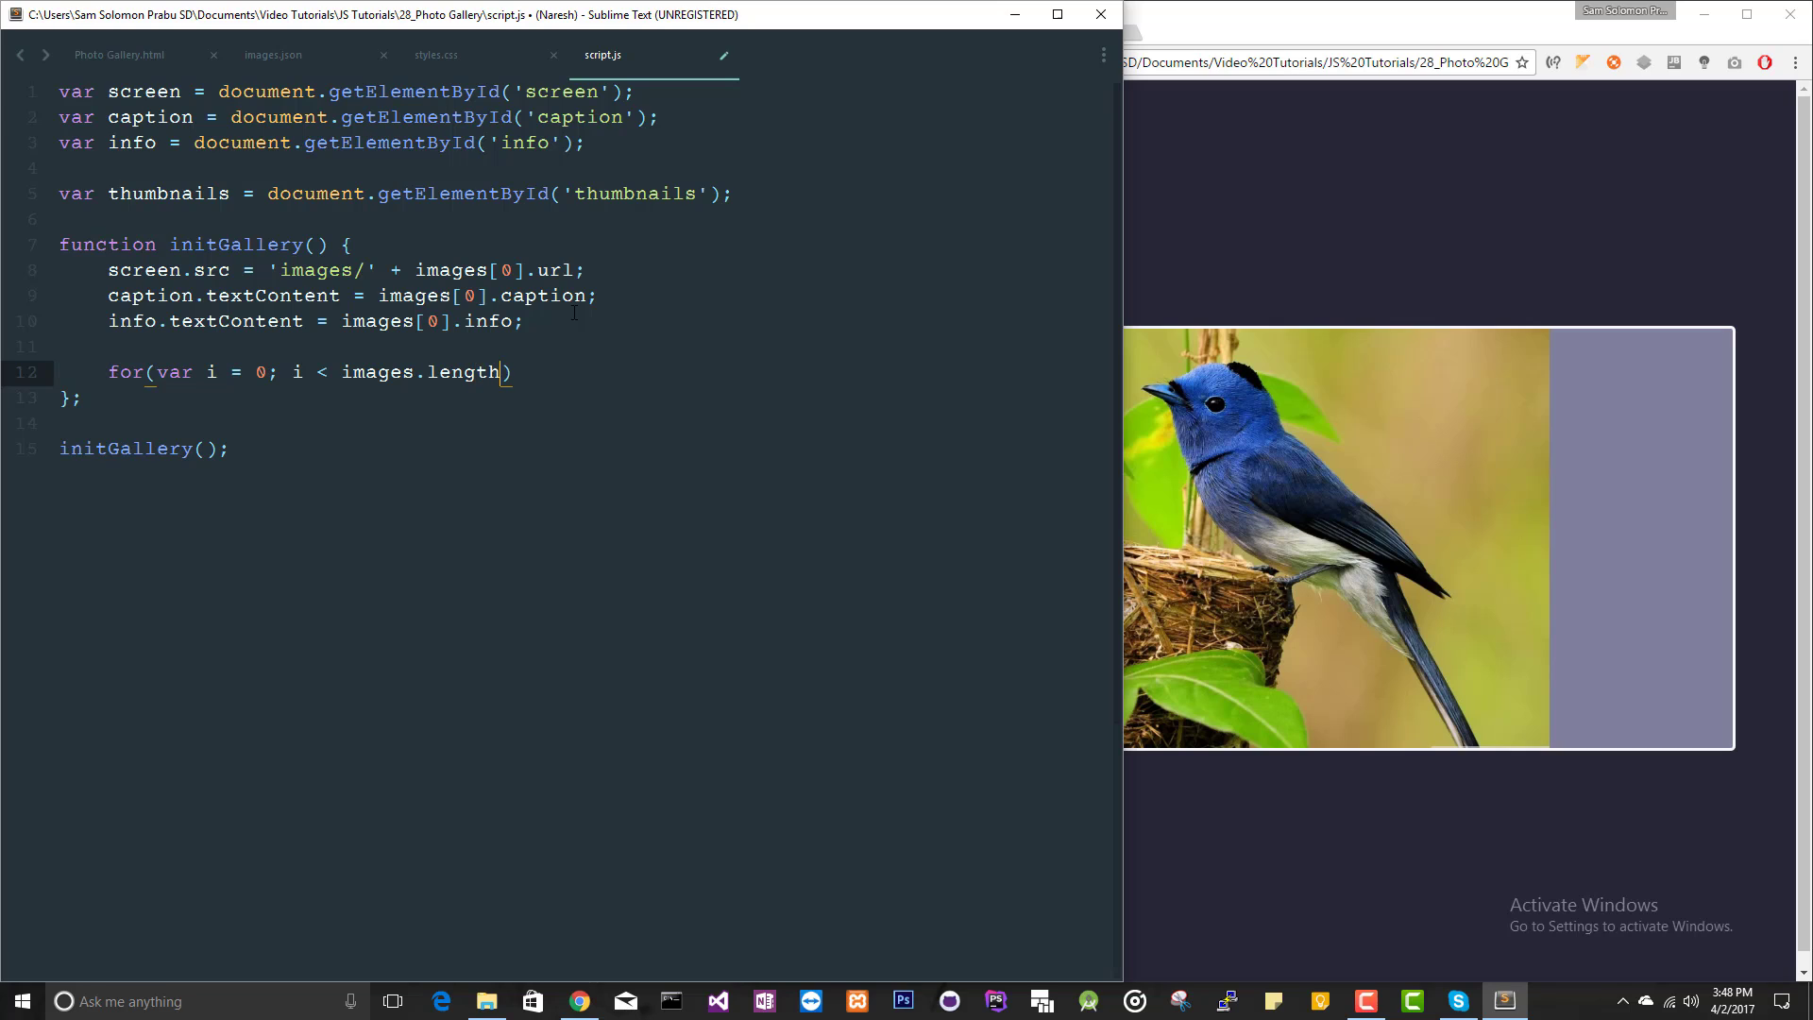
text(; i++)
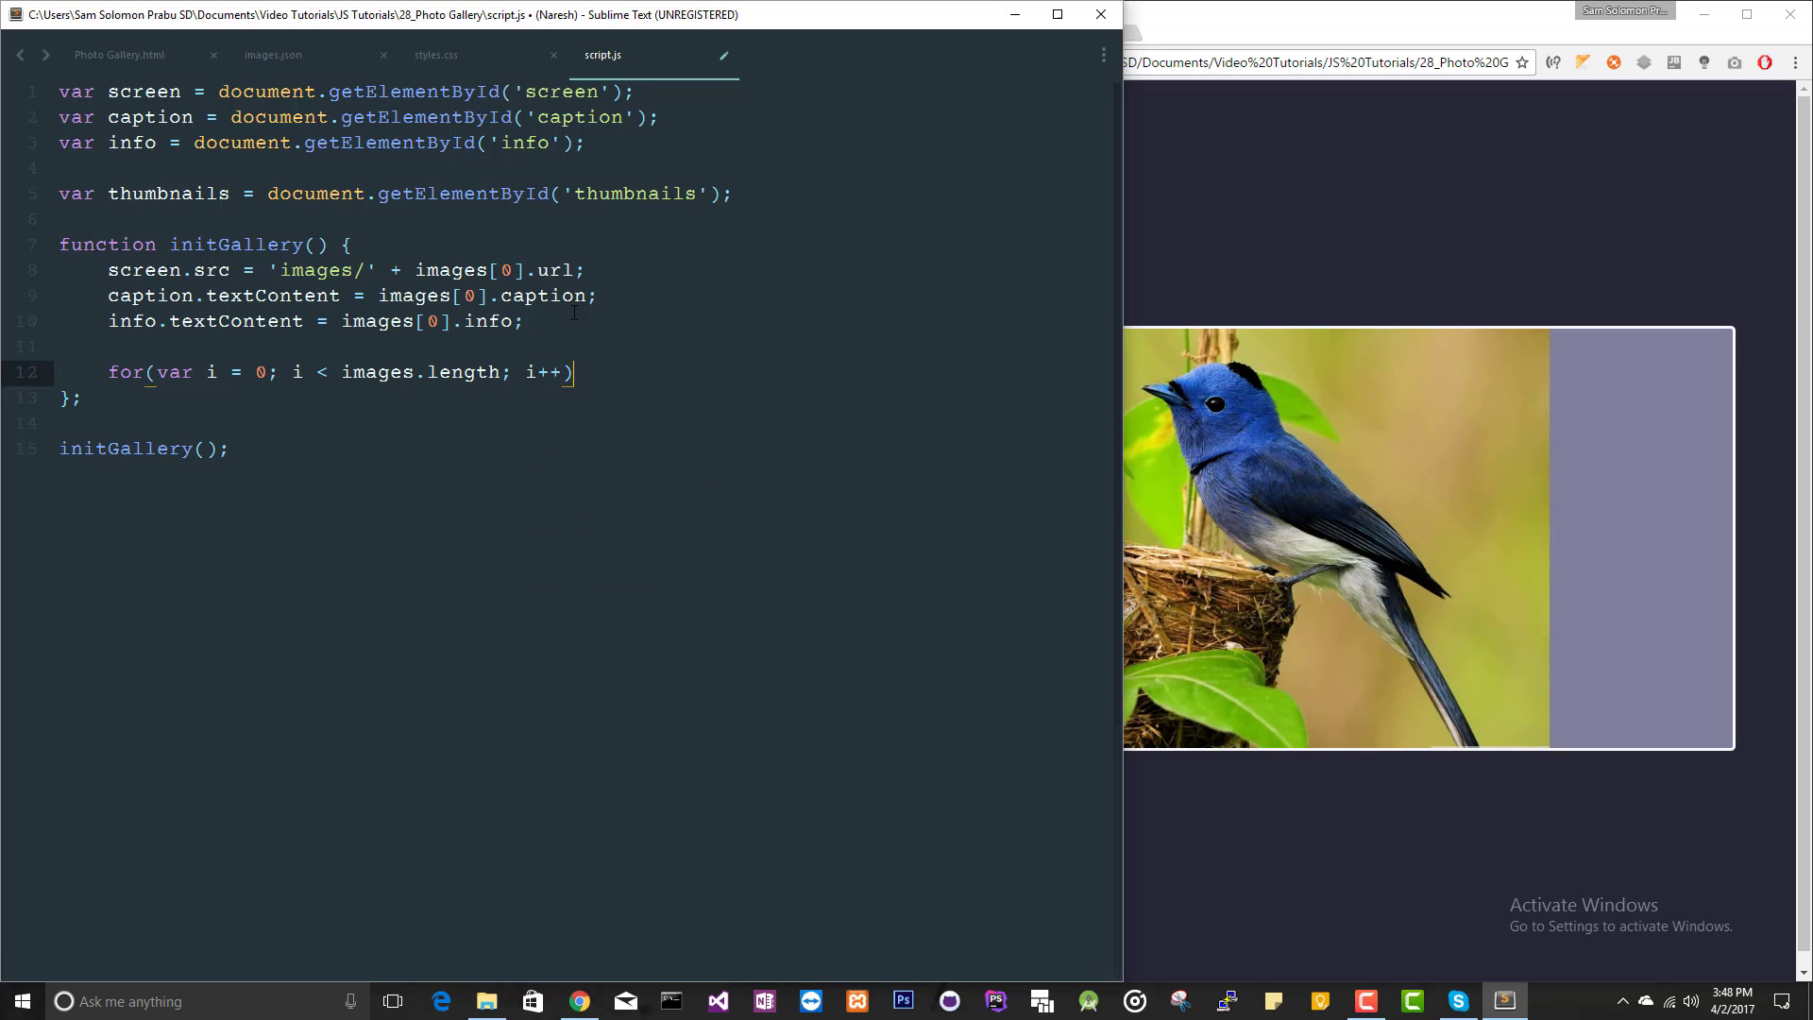
text({)
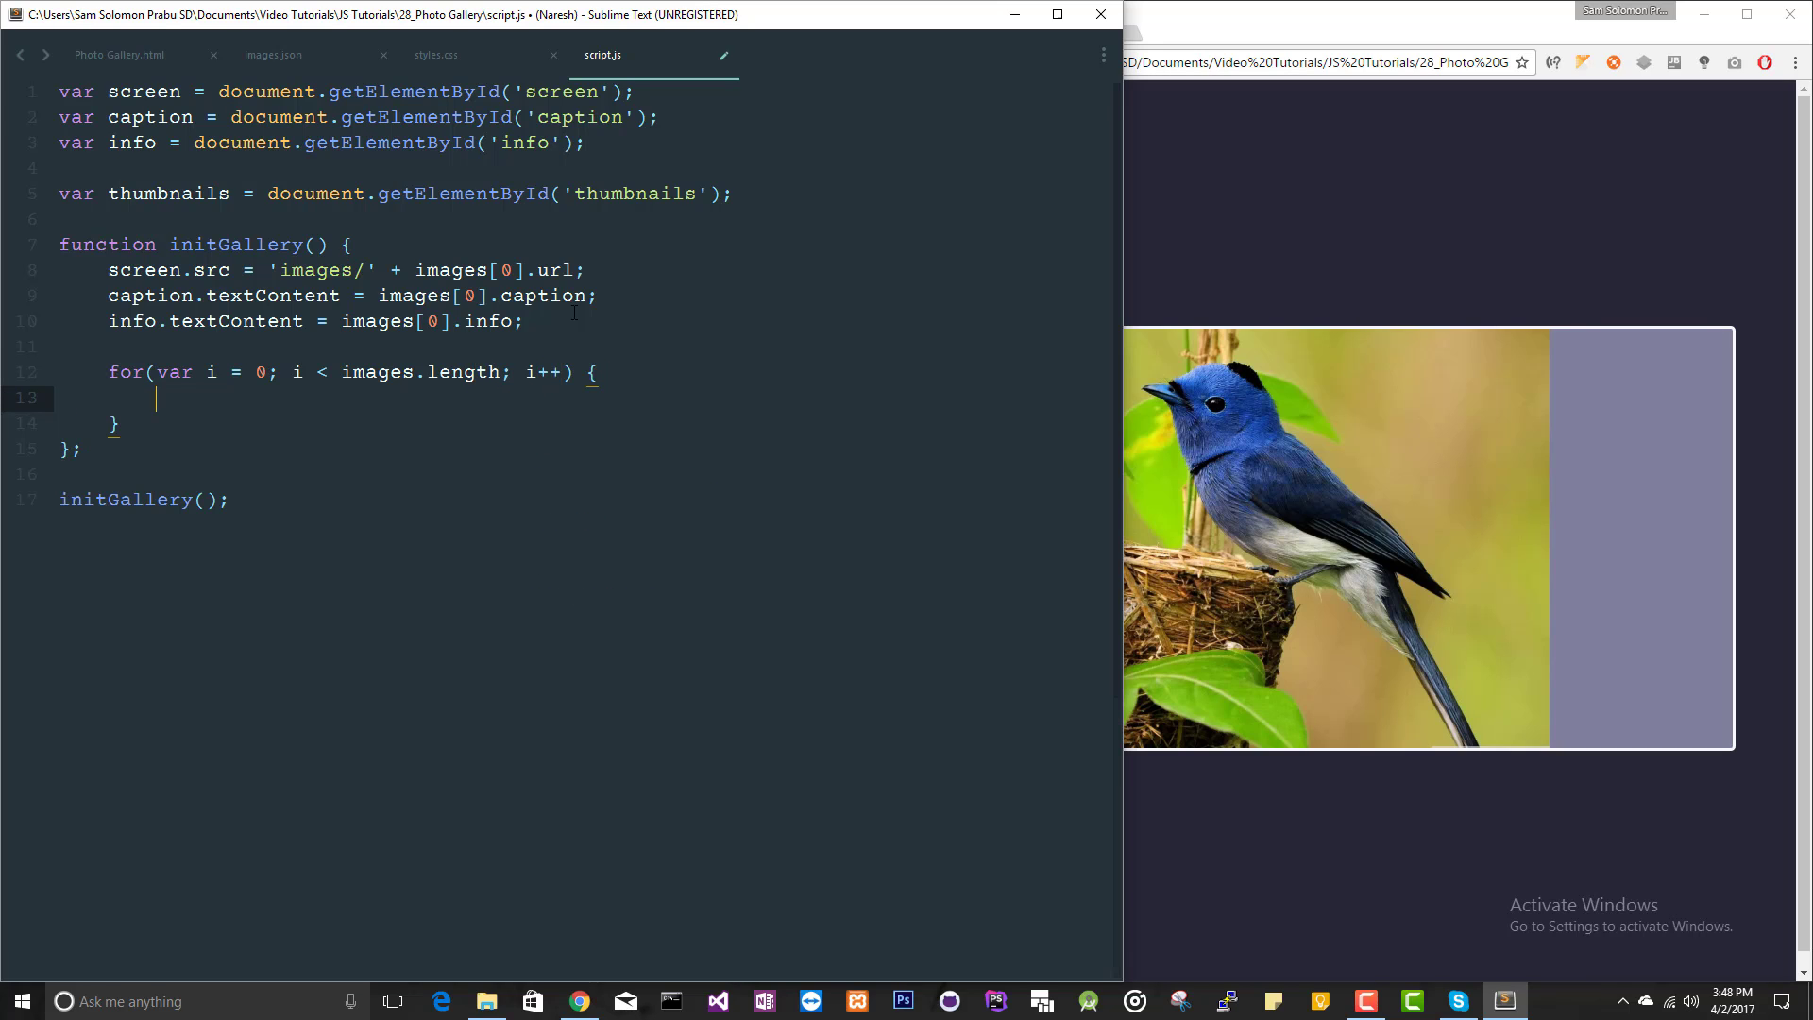
text(var image)
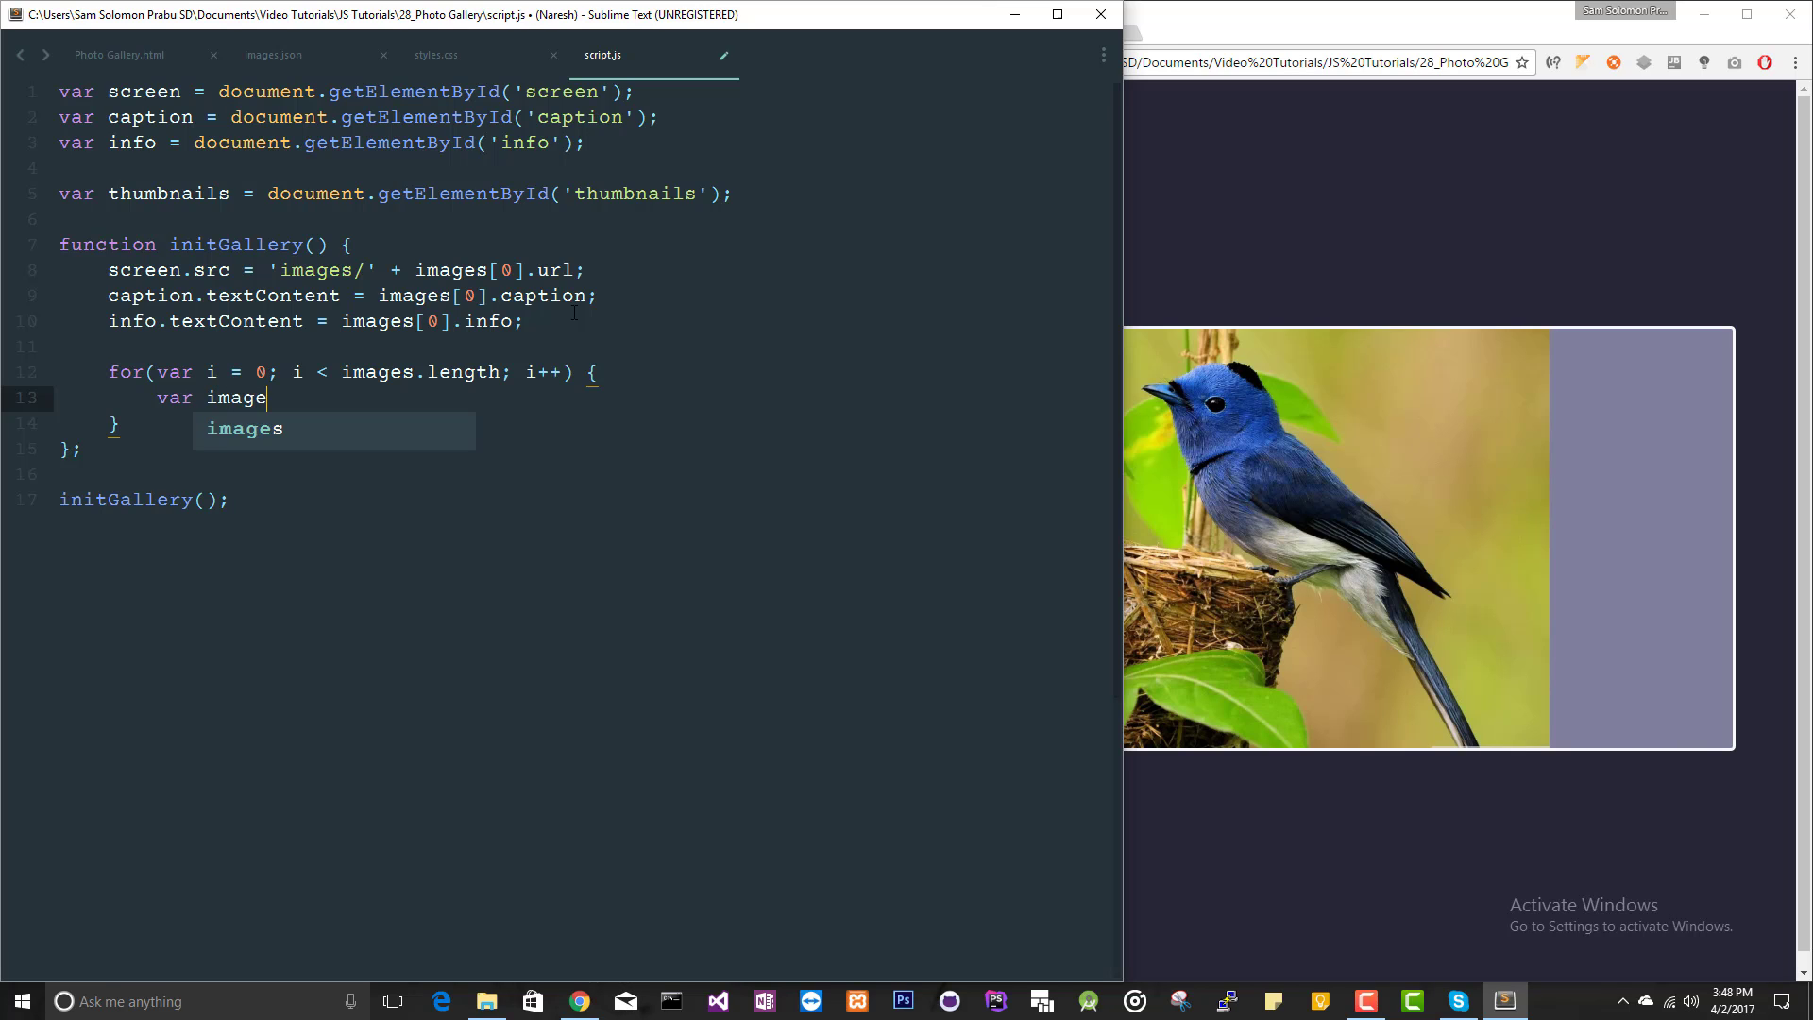
text(= images)
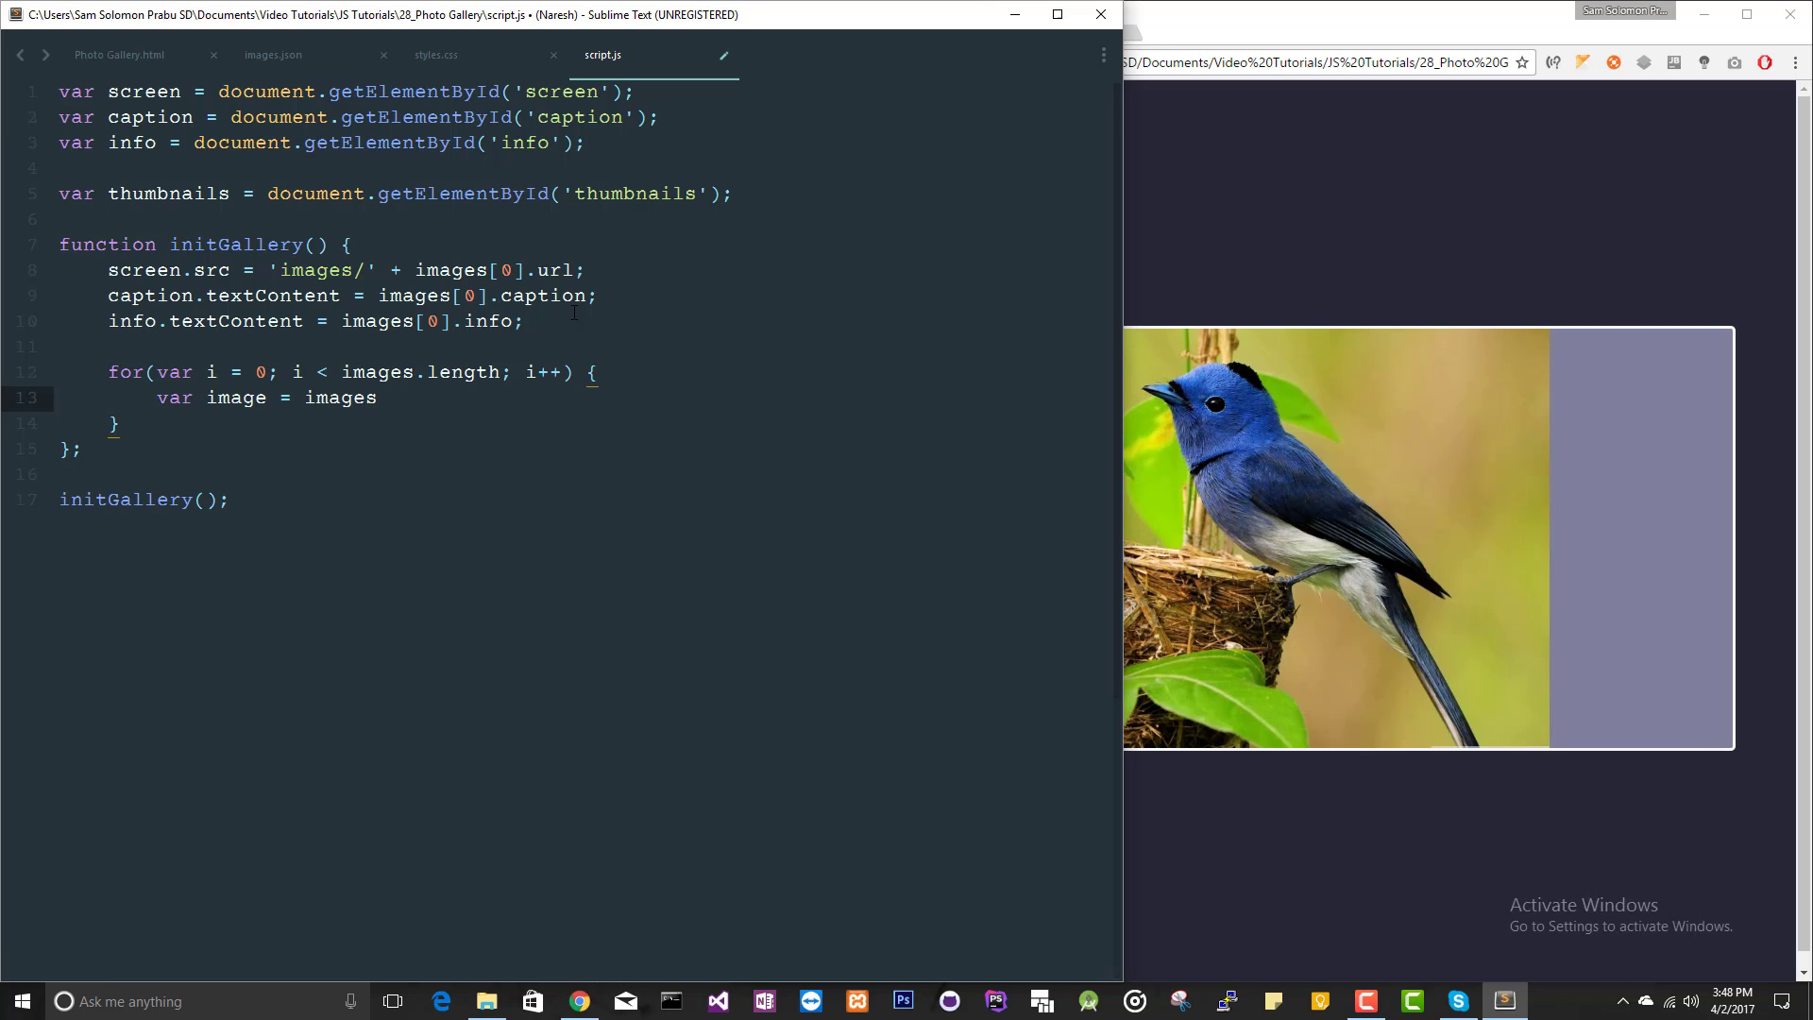
text([i])
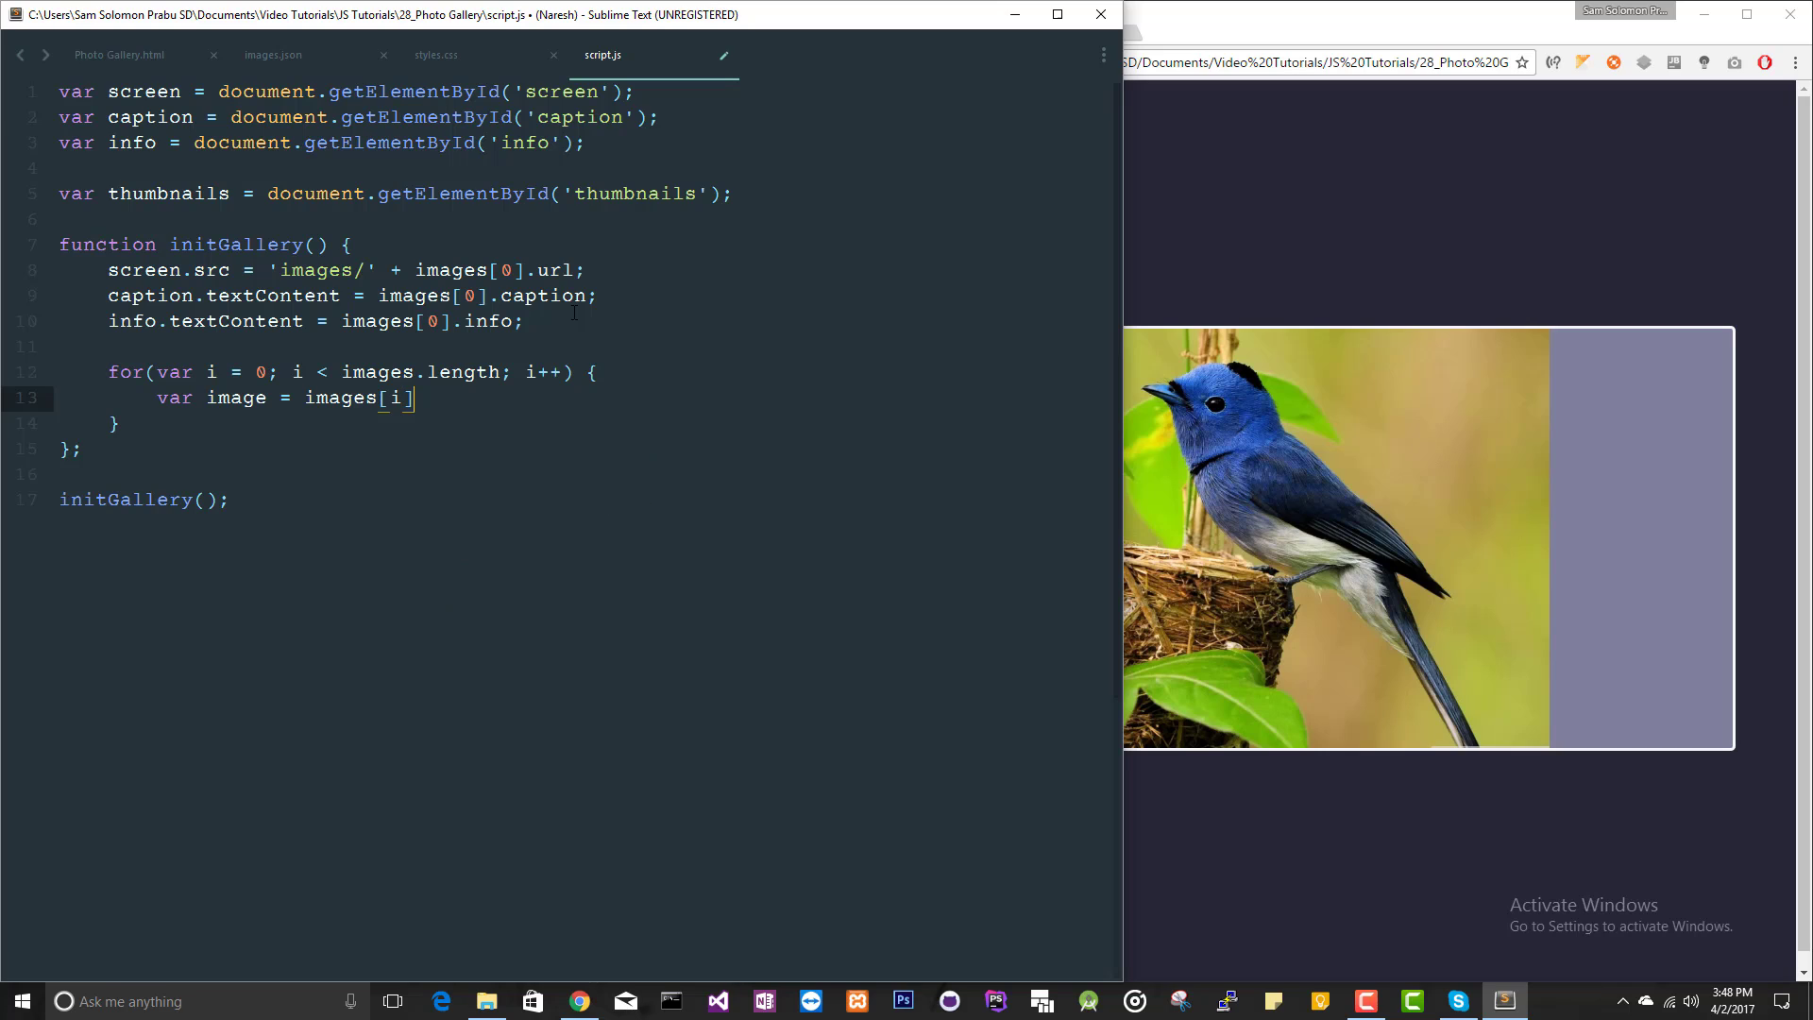
key(enter)
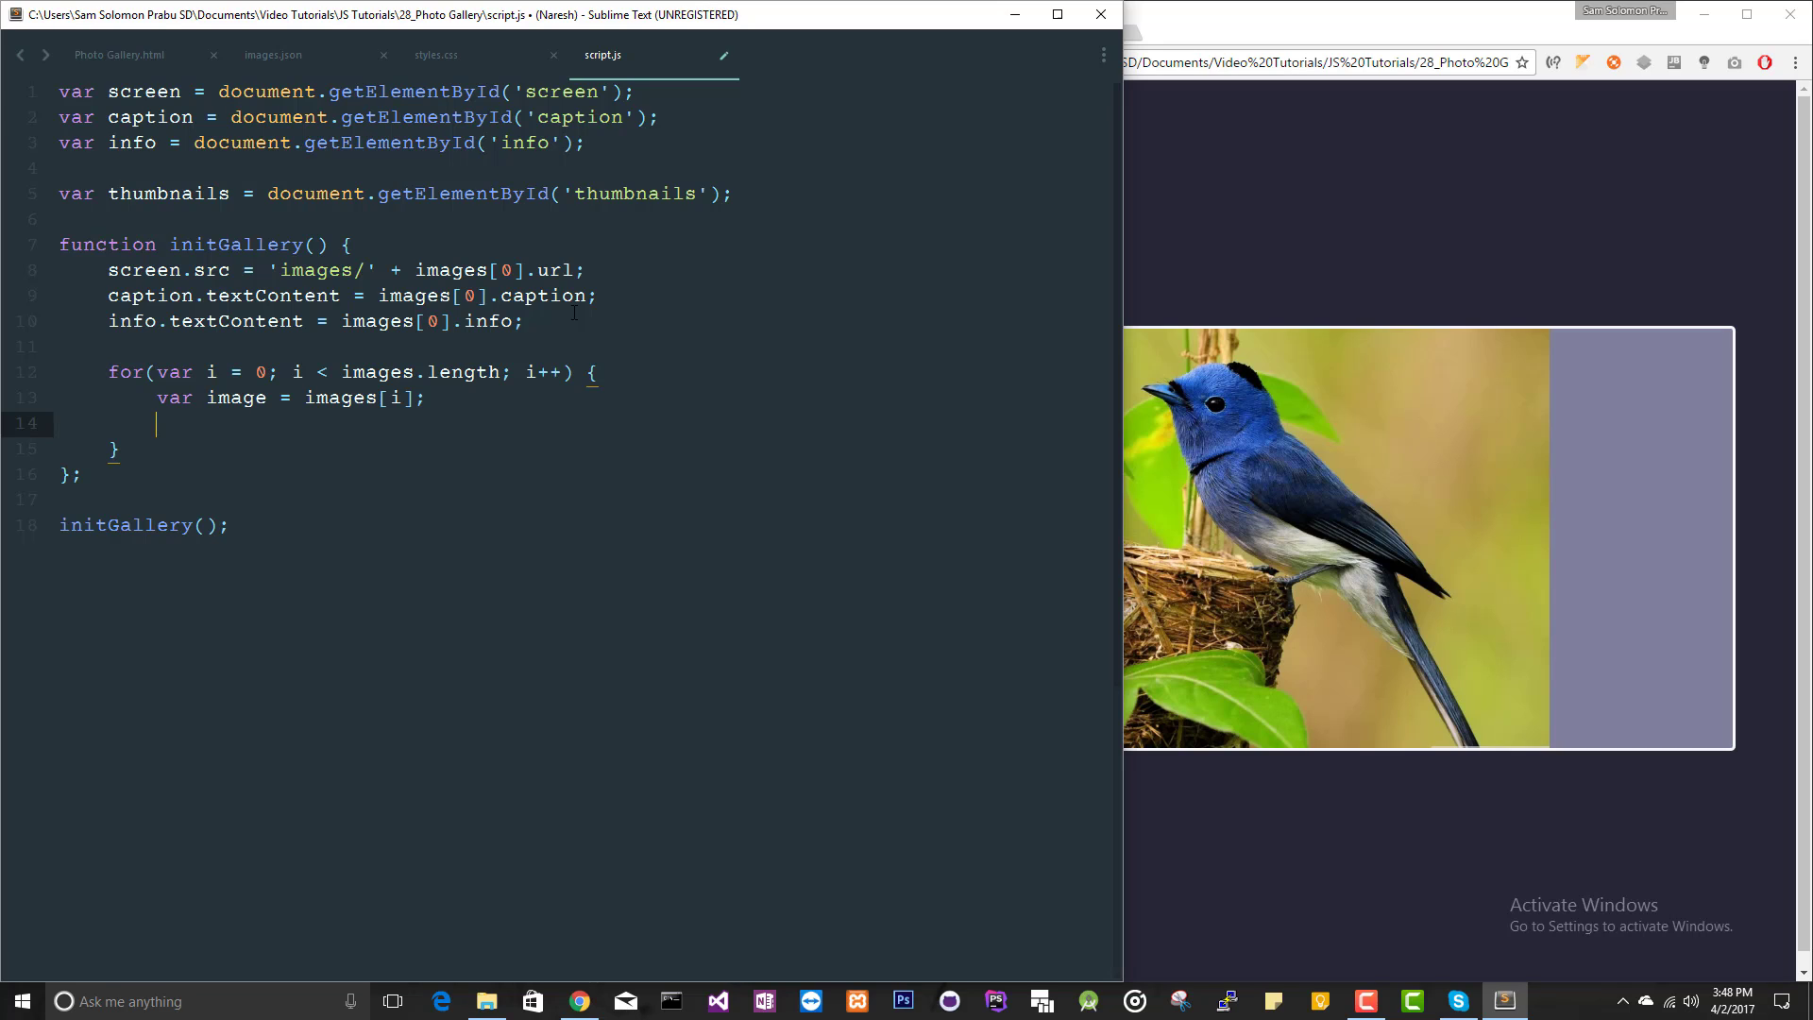
Create var img = document.createElement('img') and begin its src assignment
text(var img = do)
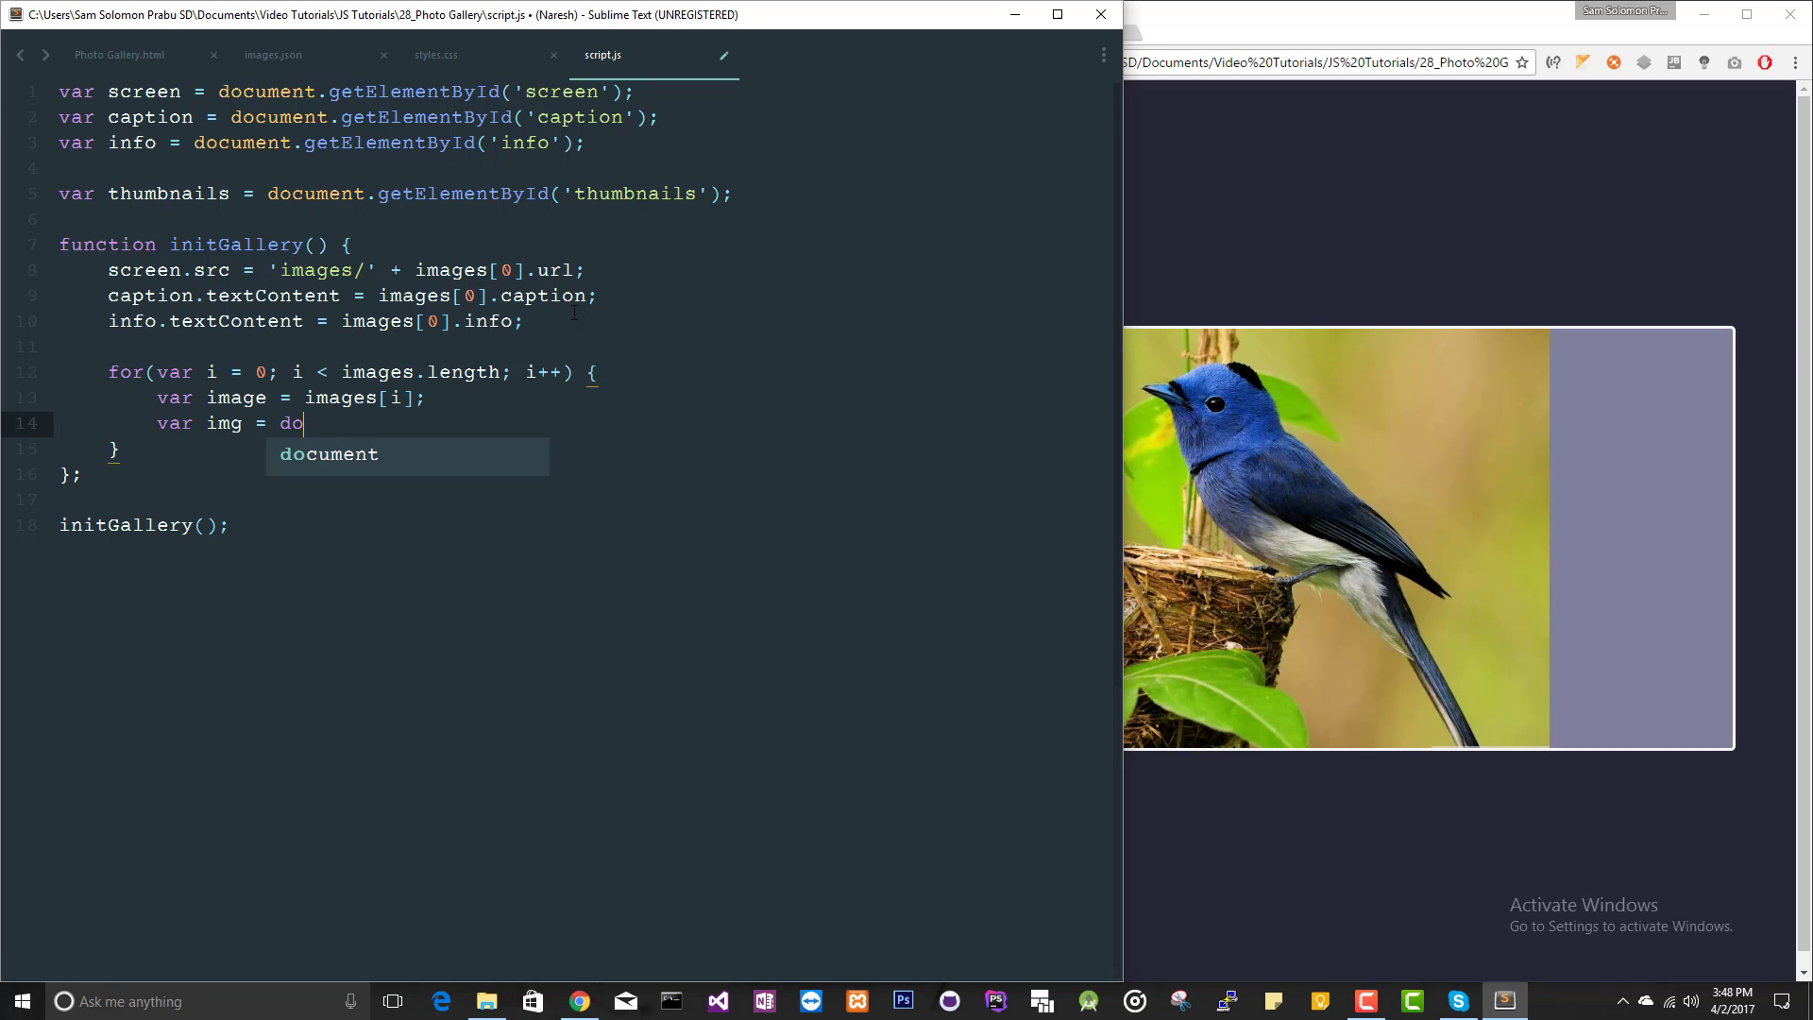
text(cument.createEleme)
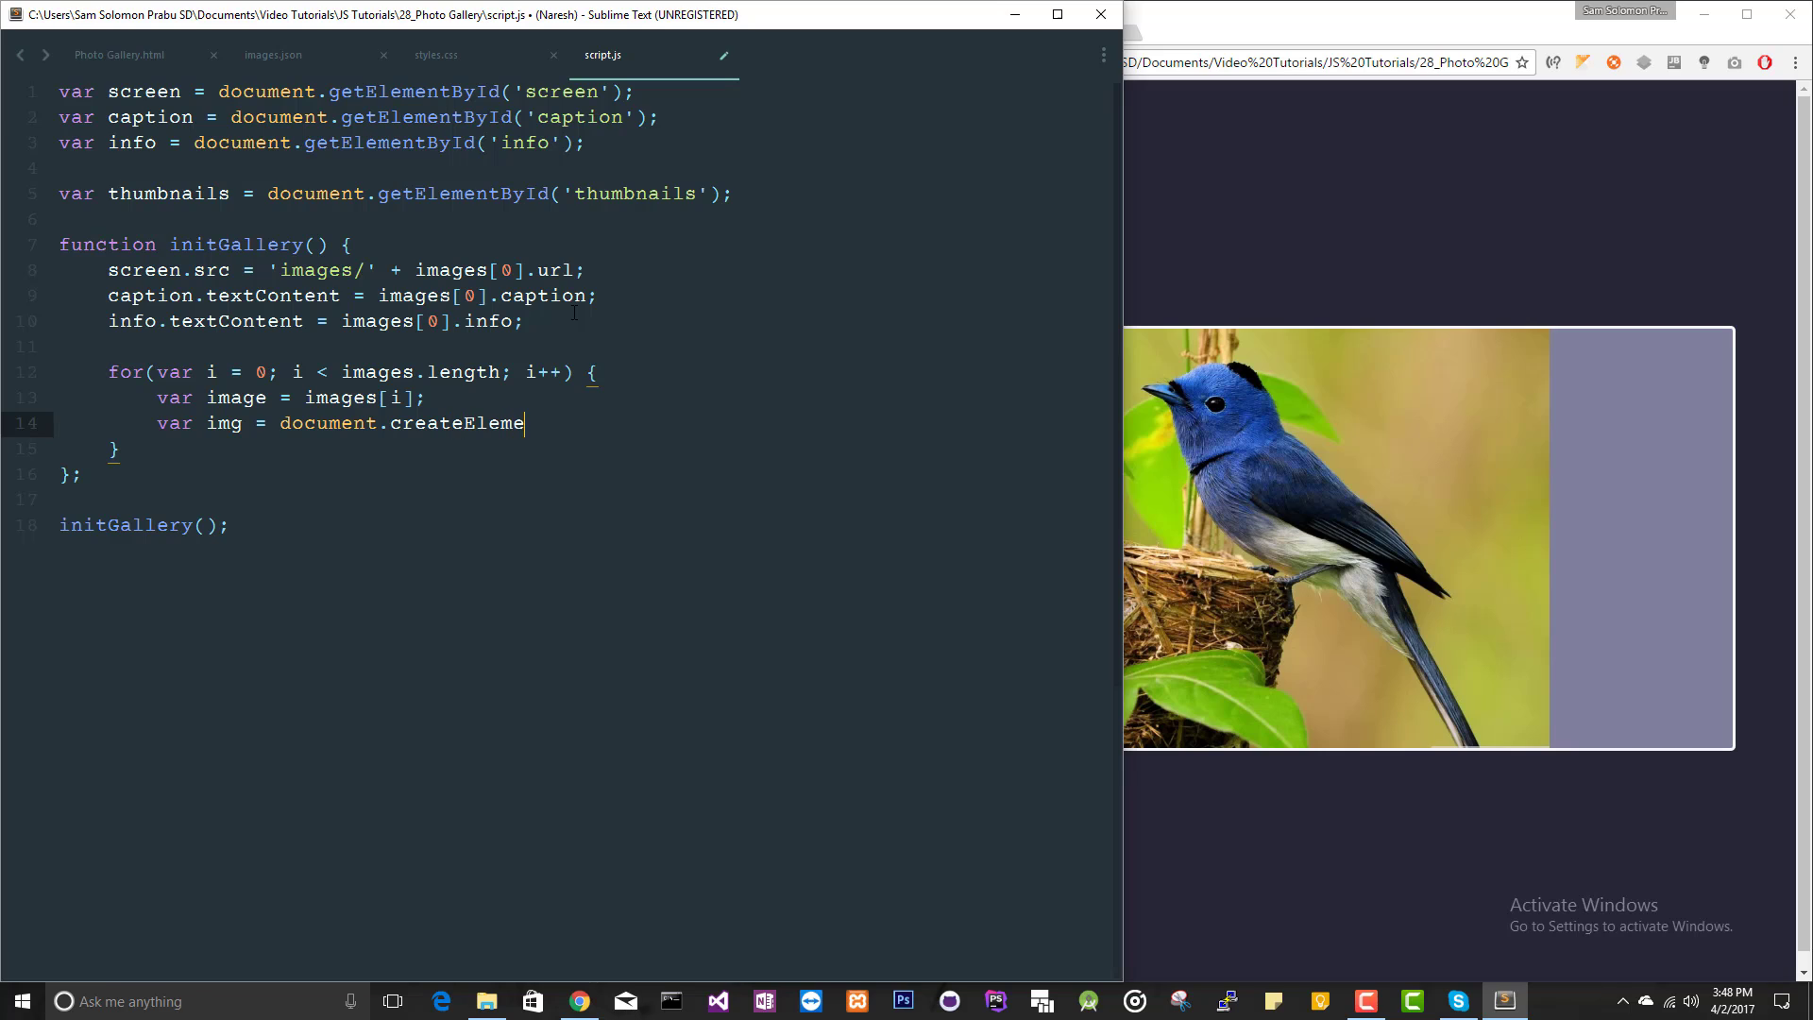
text(nt())
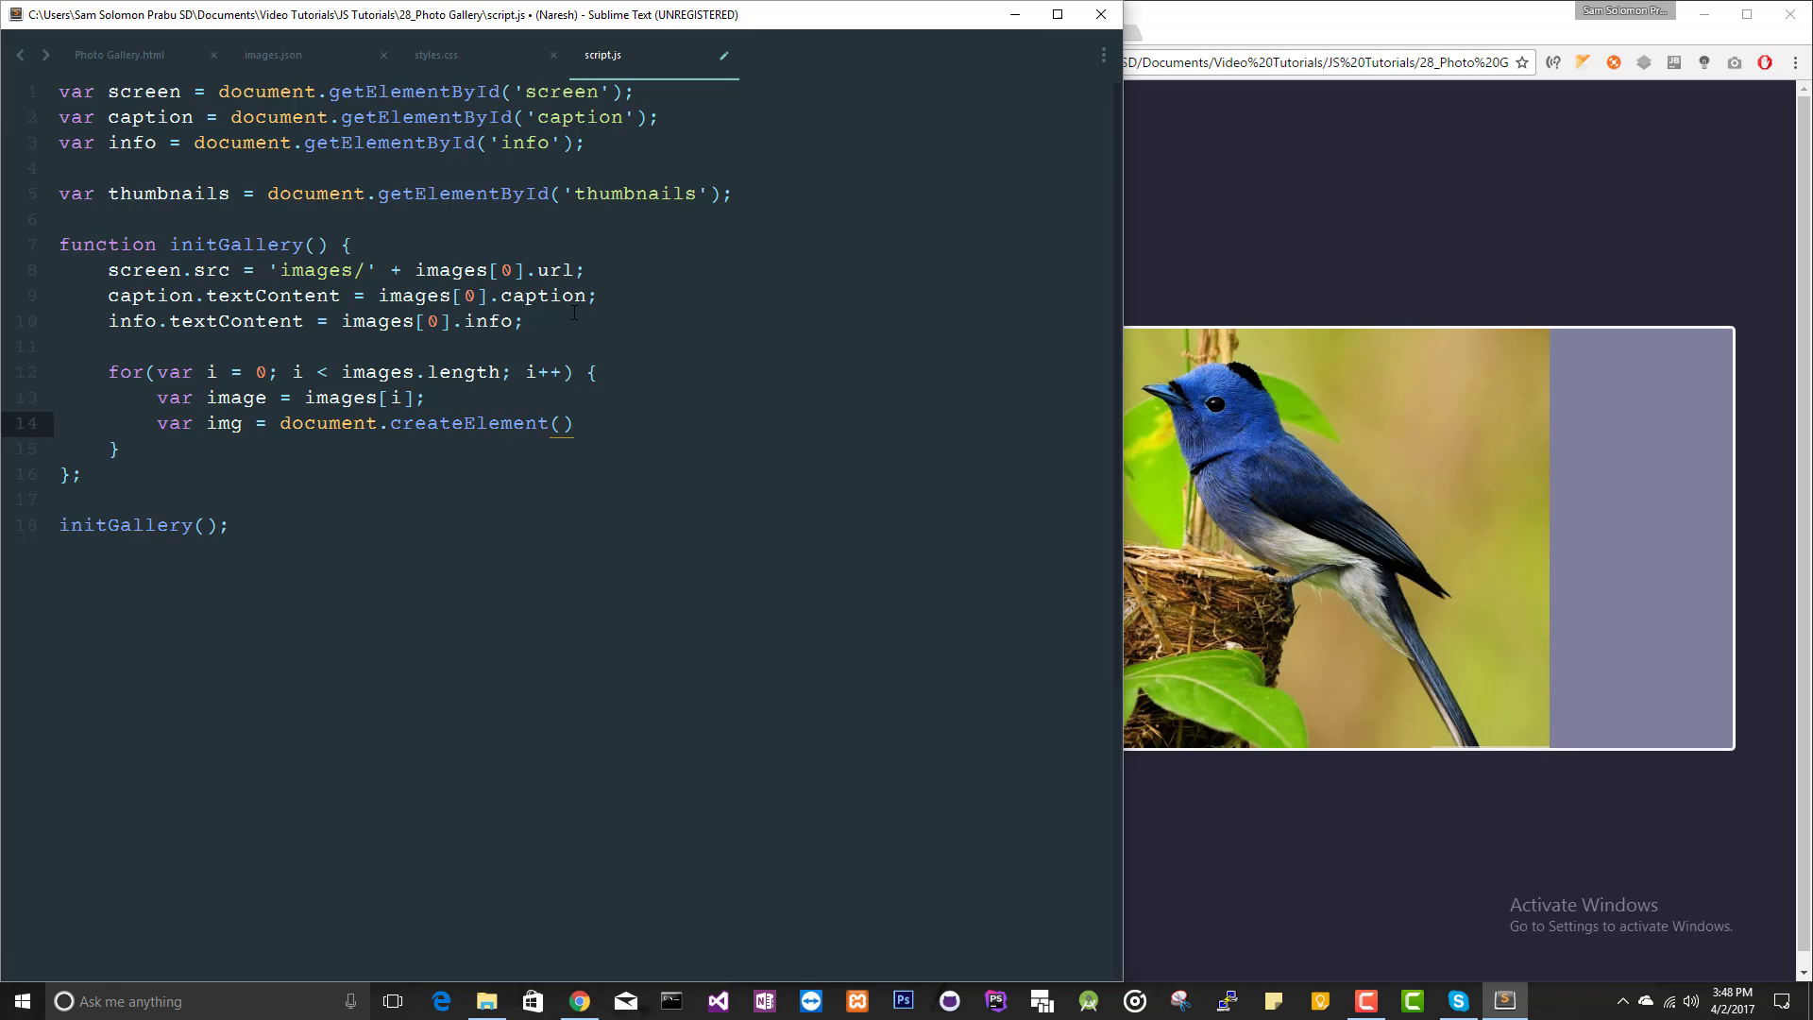
text(ima)
text(img.src -=)
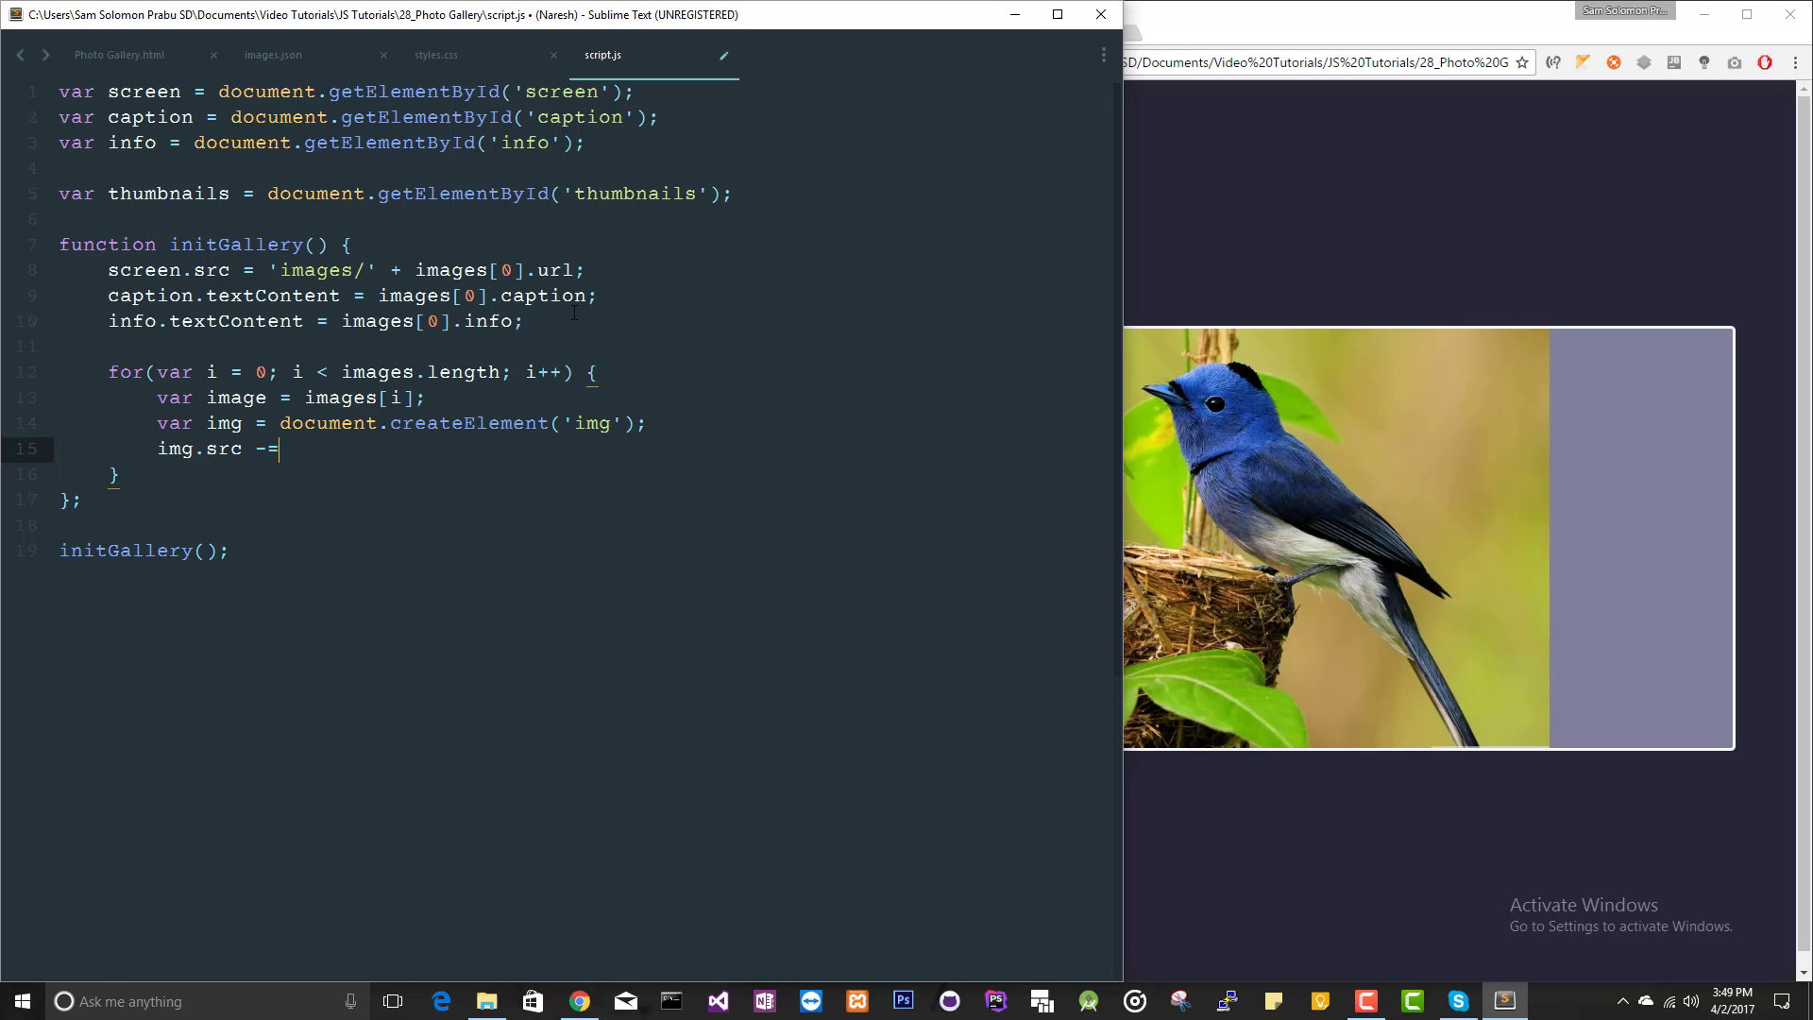
key(Backspace)
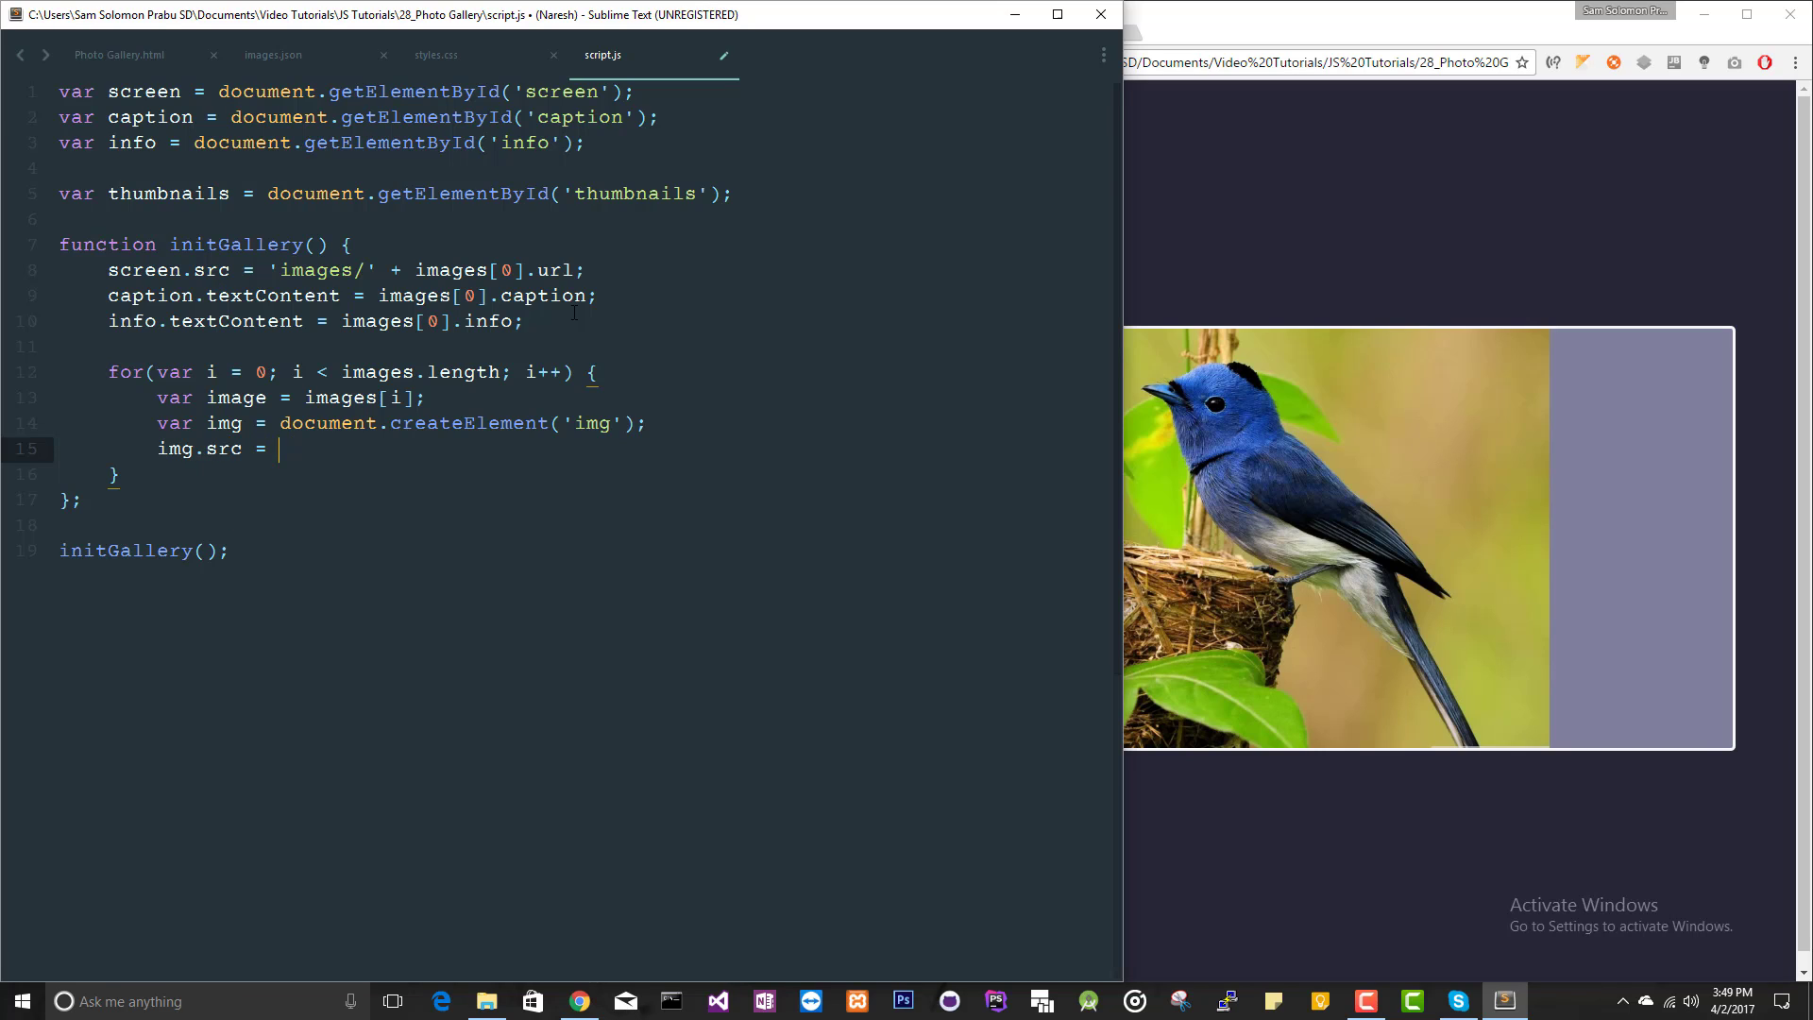
text(image)
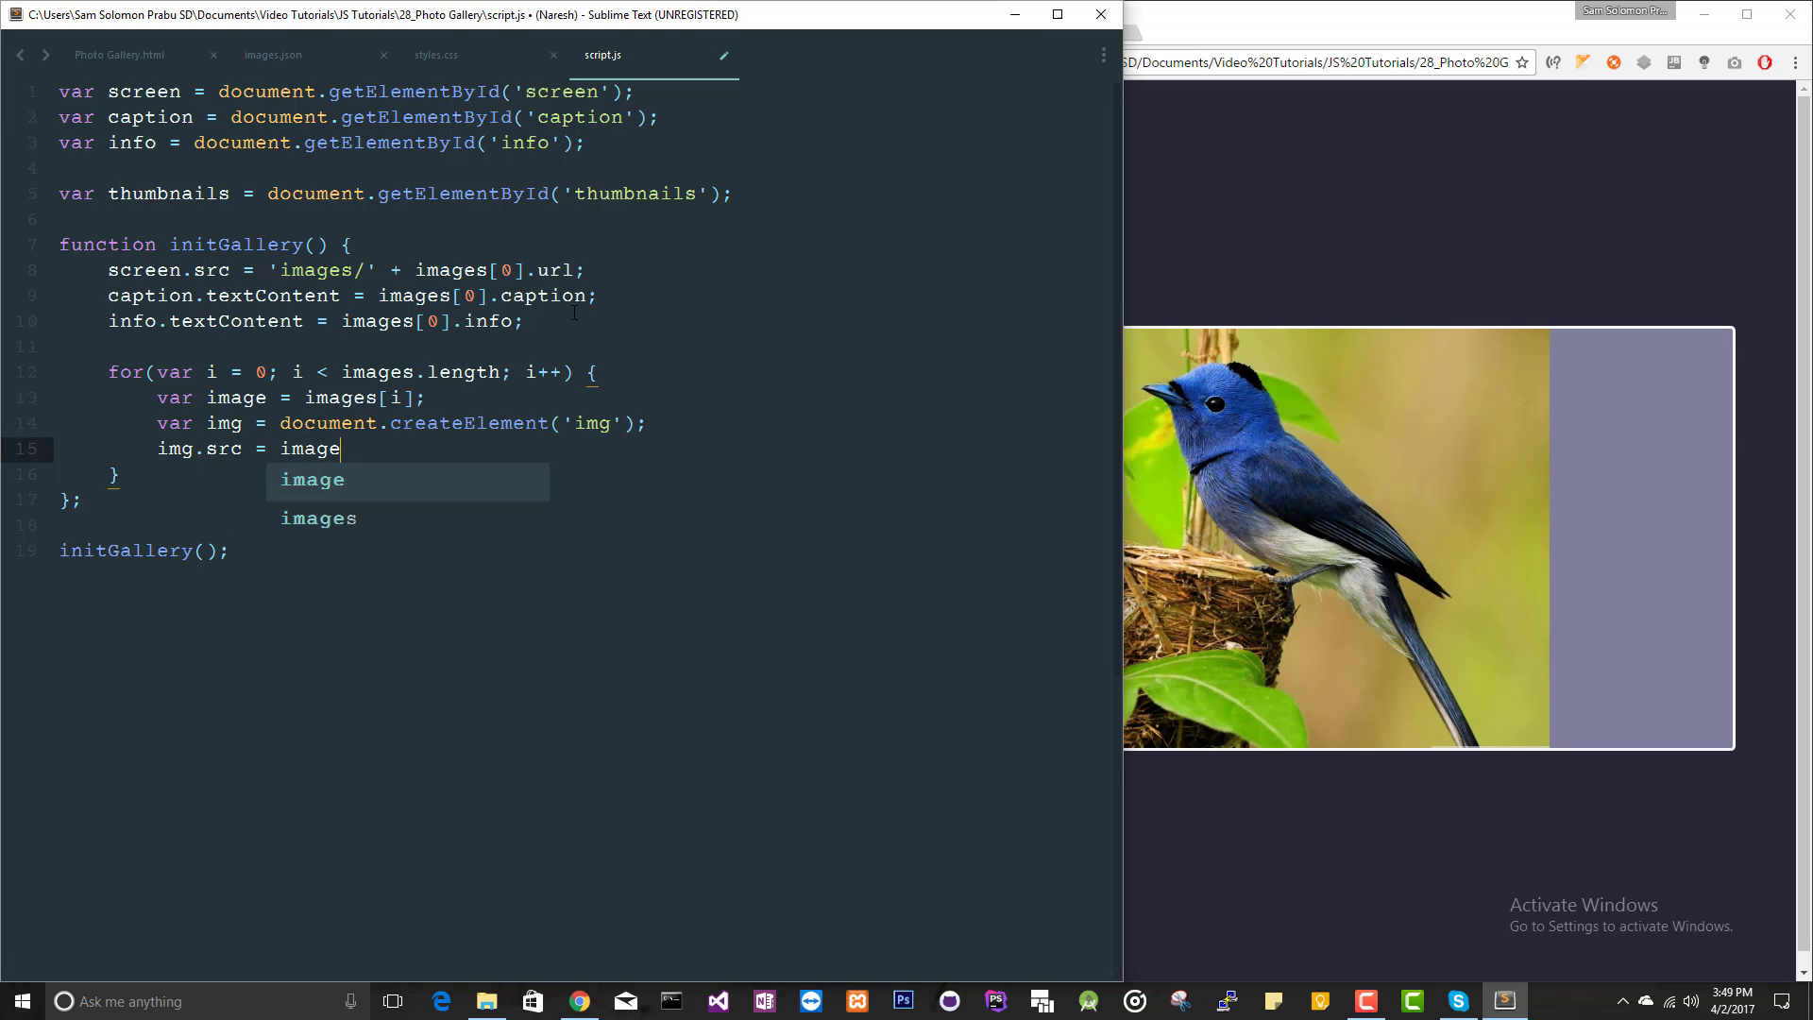
key(BackSpace)
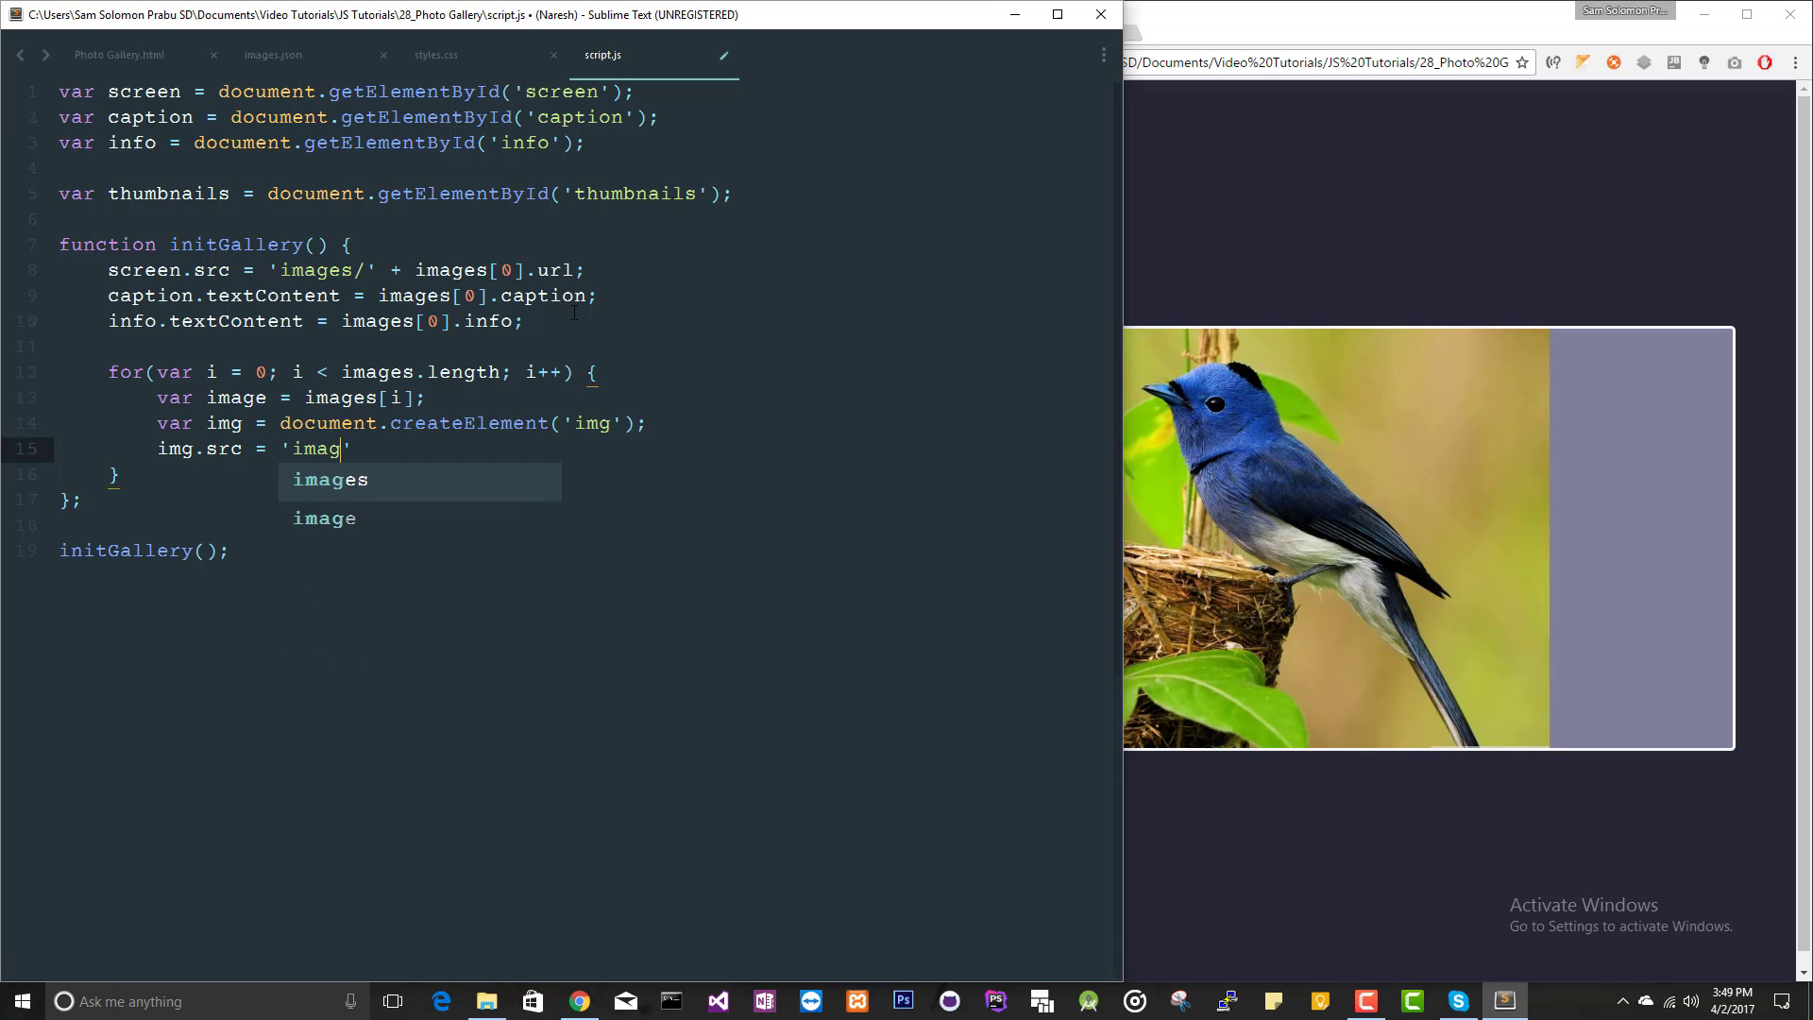
Set img.src = 'images/thumbs/tn_' + images[i].url
text(es/thumbs)
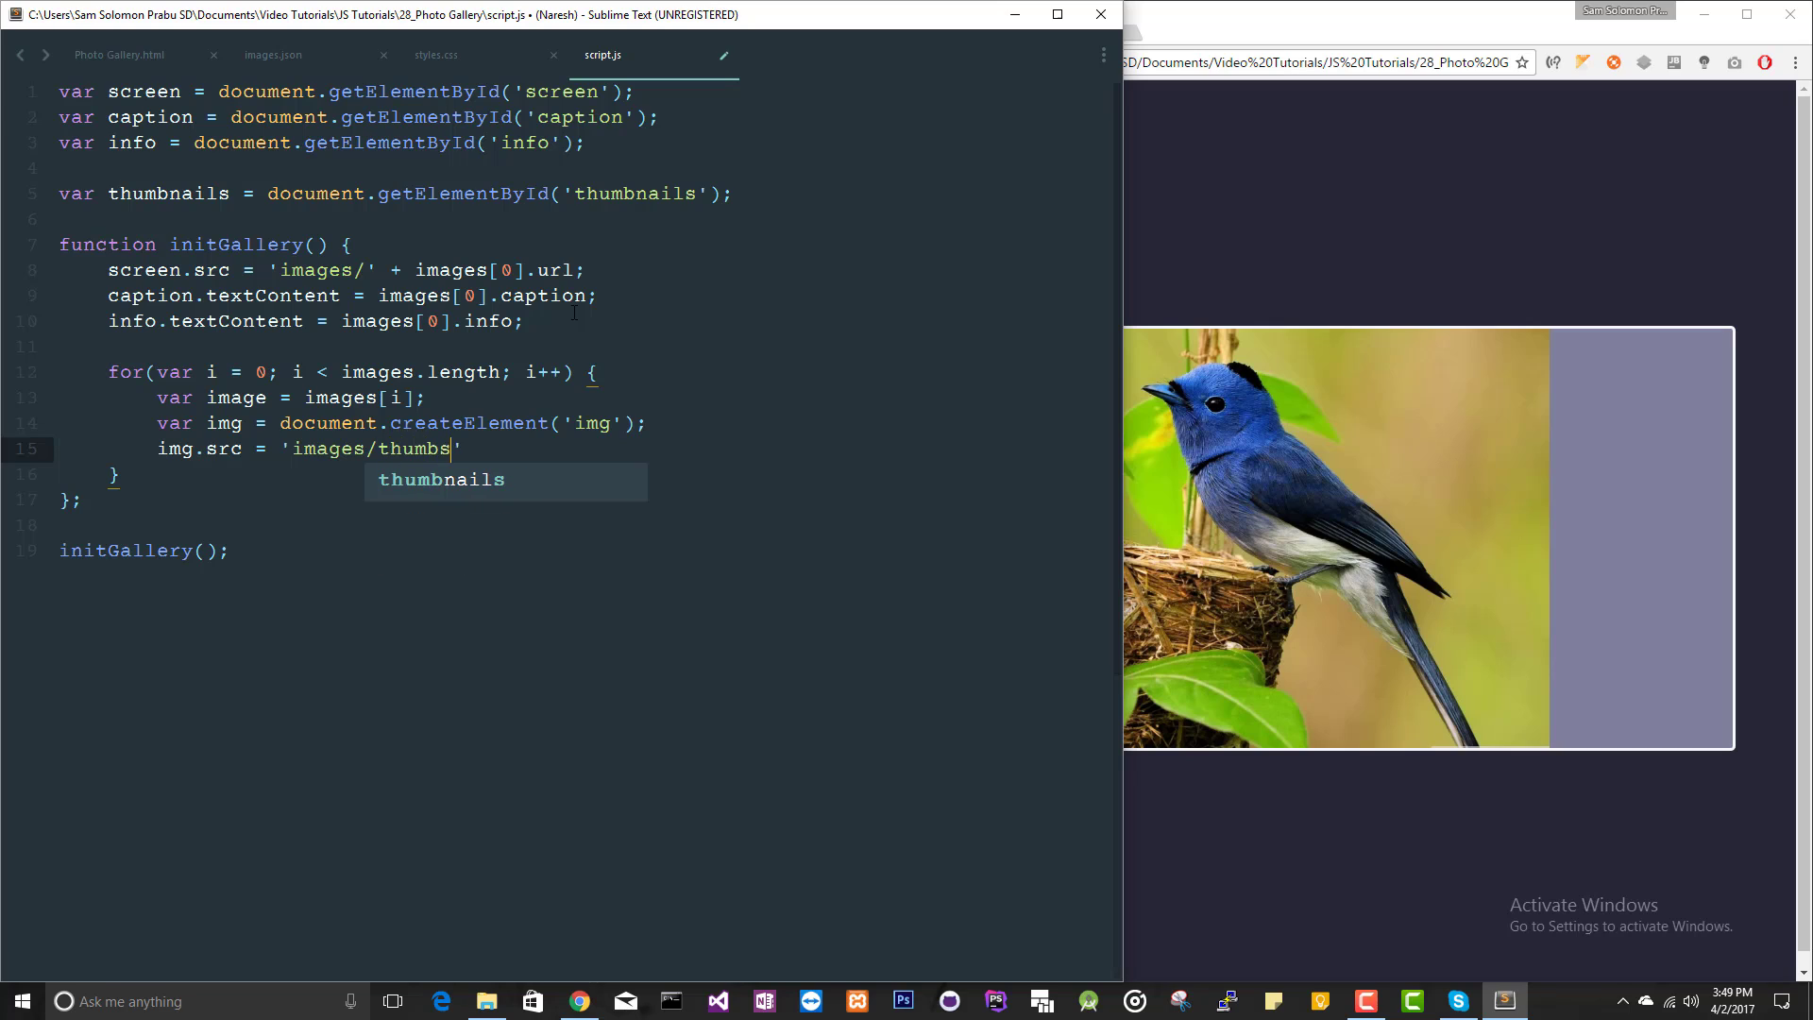
text(/)
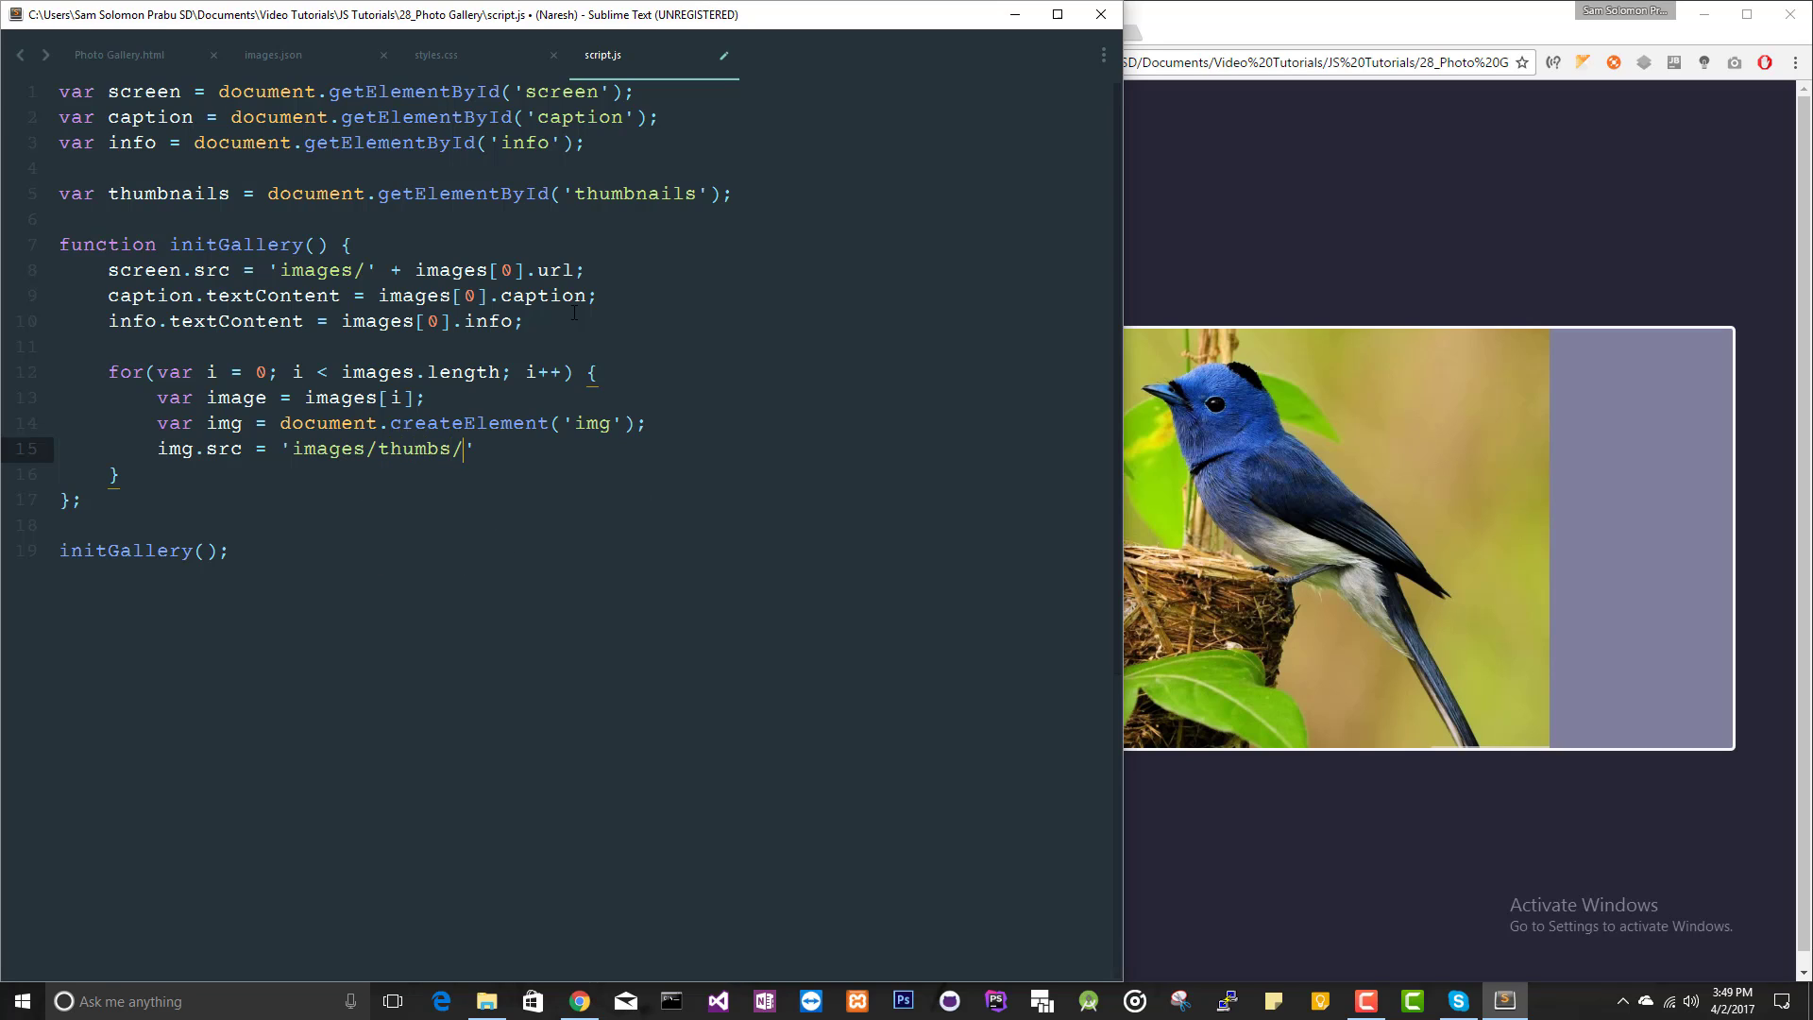
text(tn)
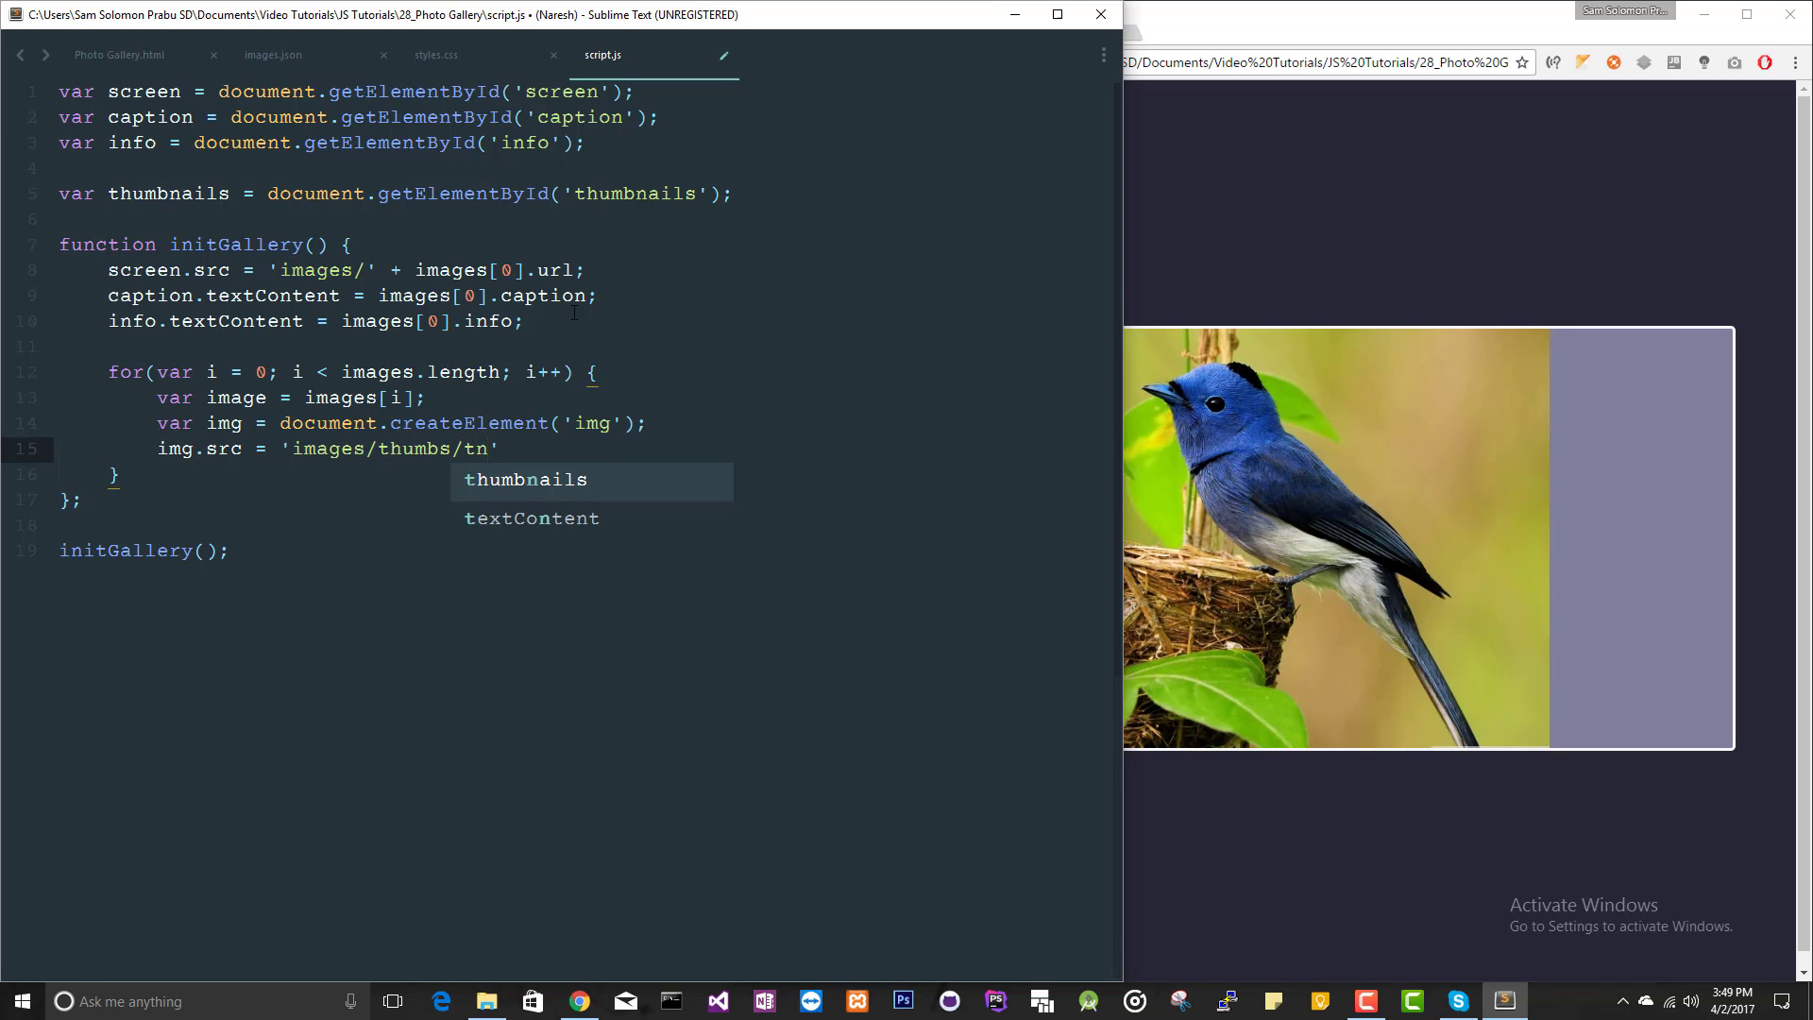
text(_' +)
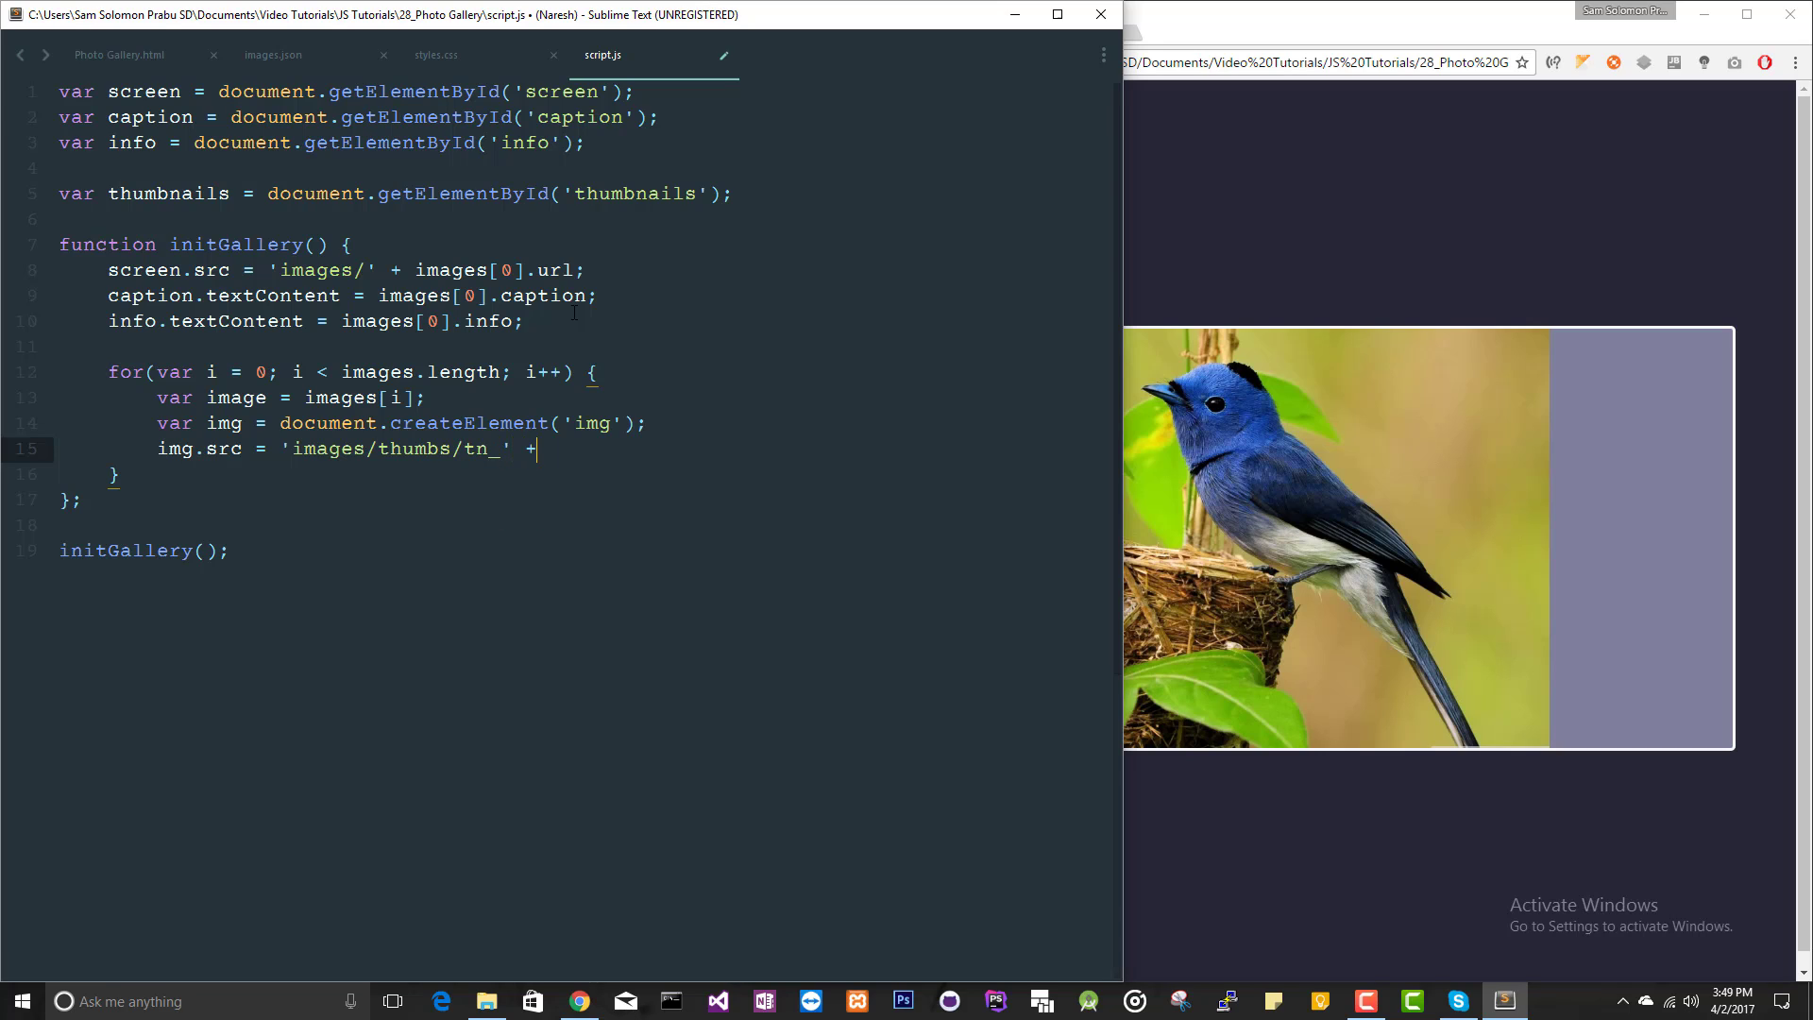
text(images[])
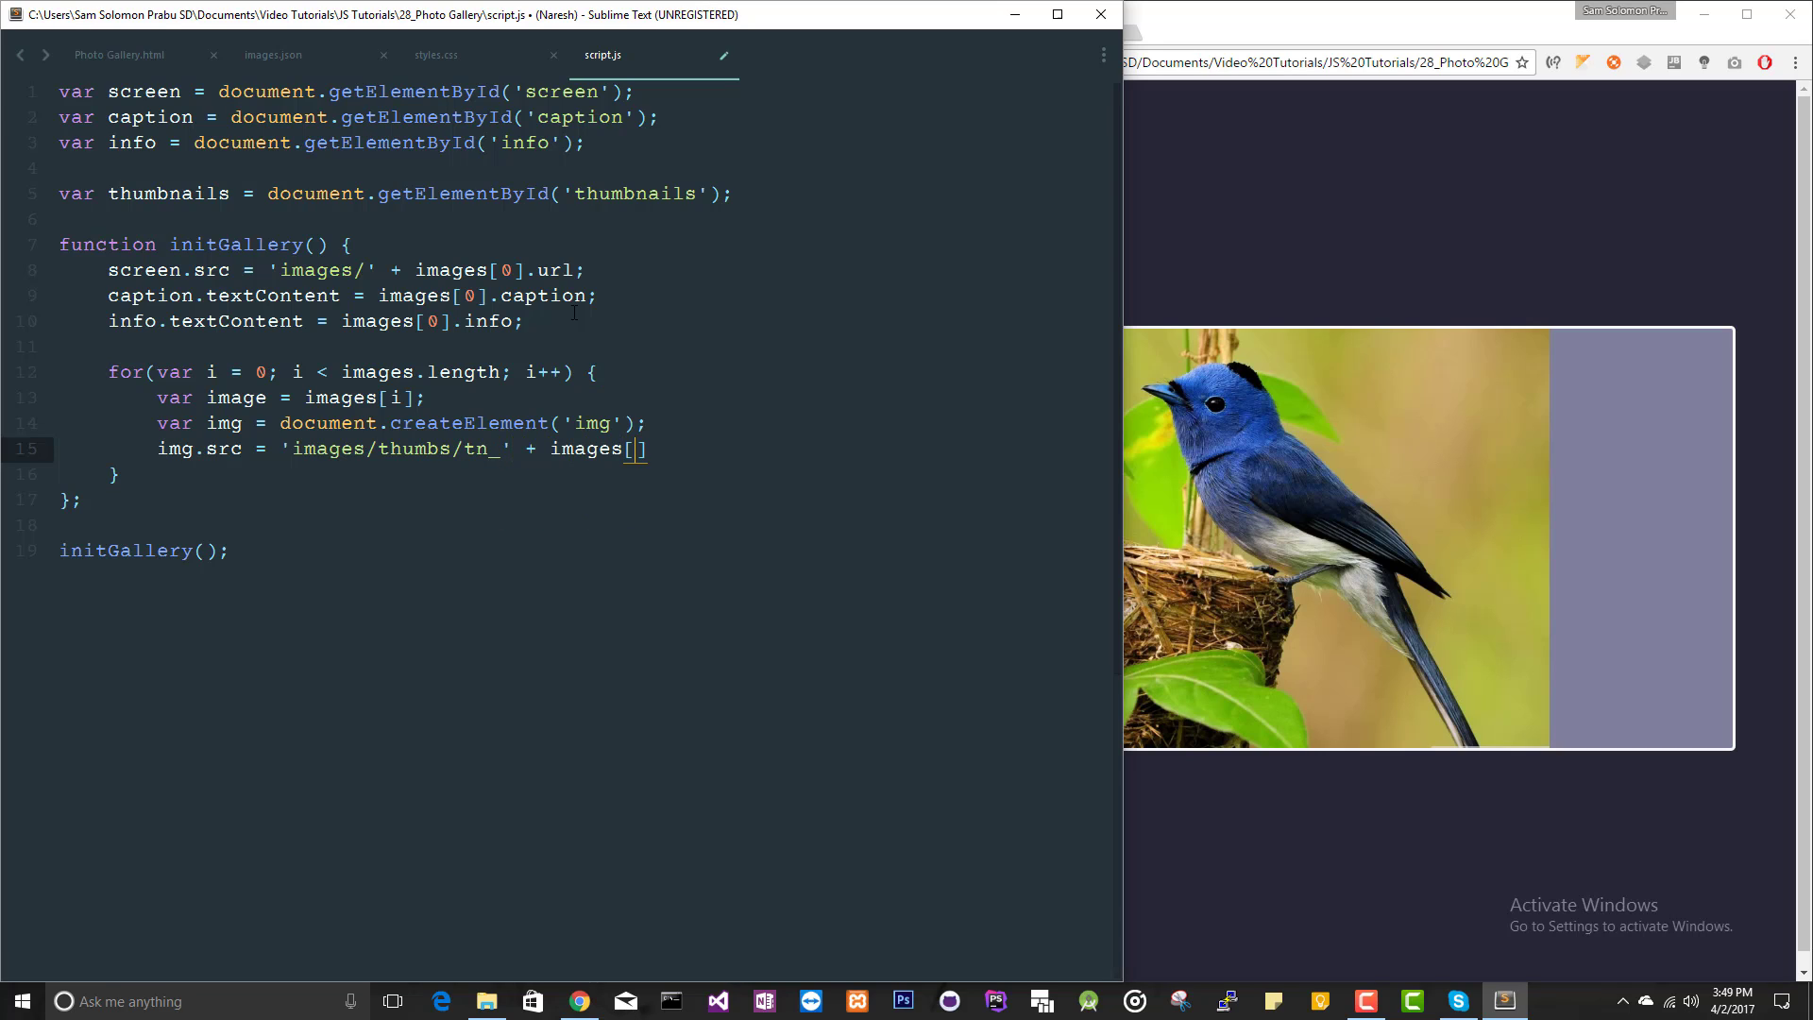
text(i].url)
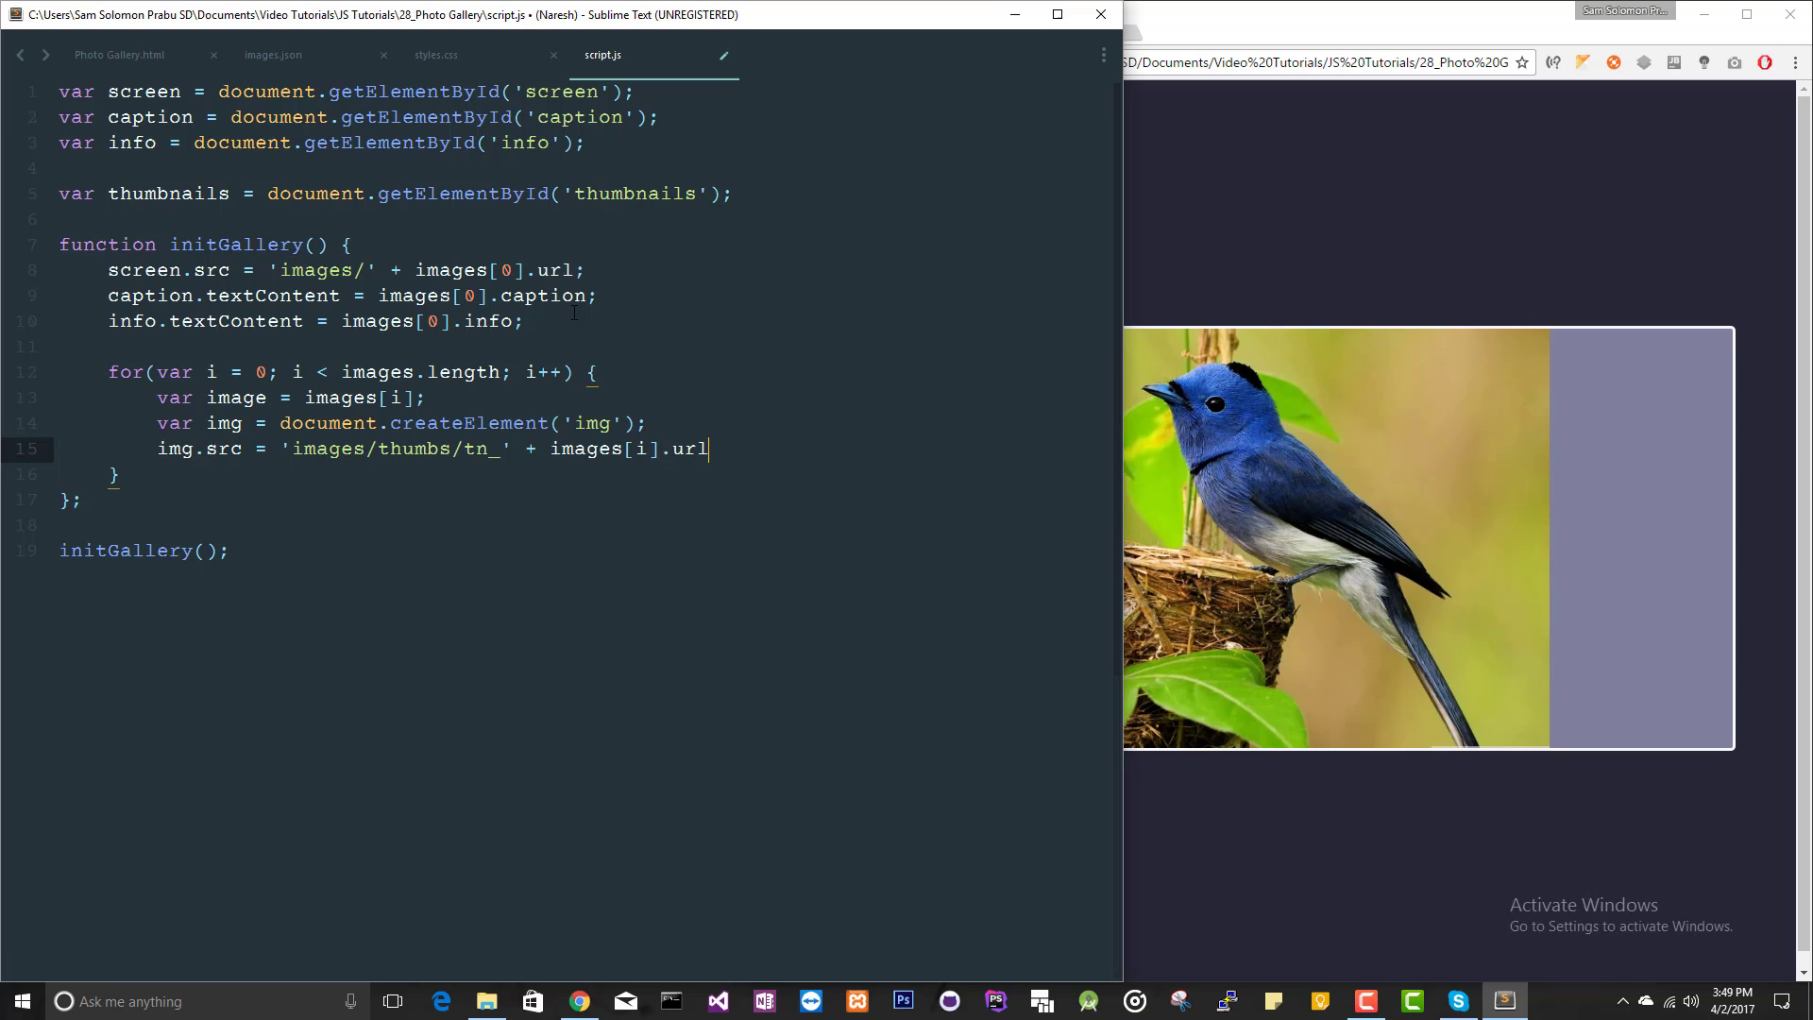
Add img.setAttribute('width', '170') for each thumbnail
text(img)
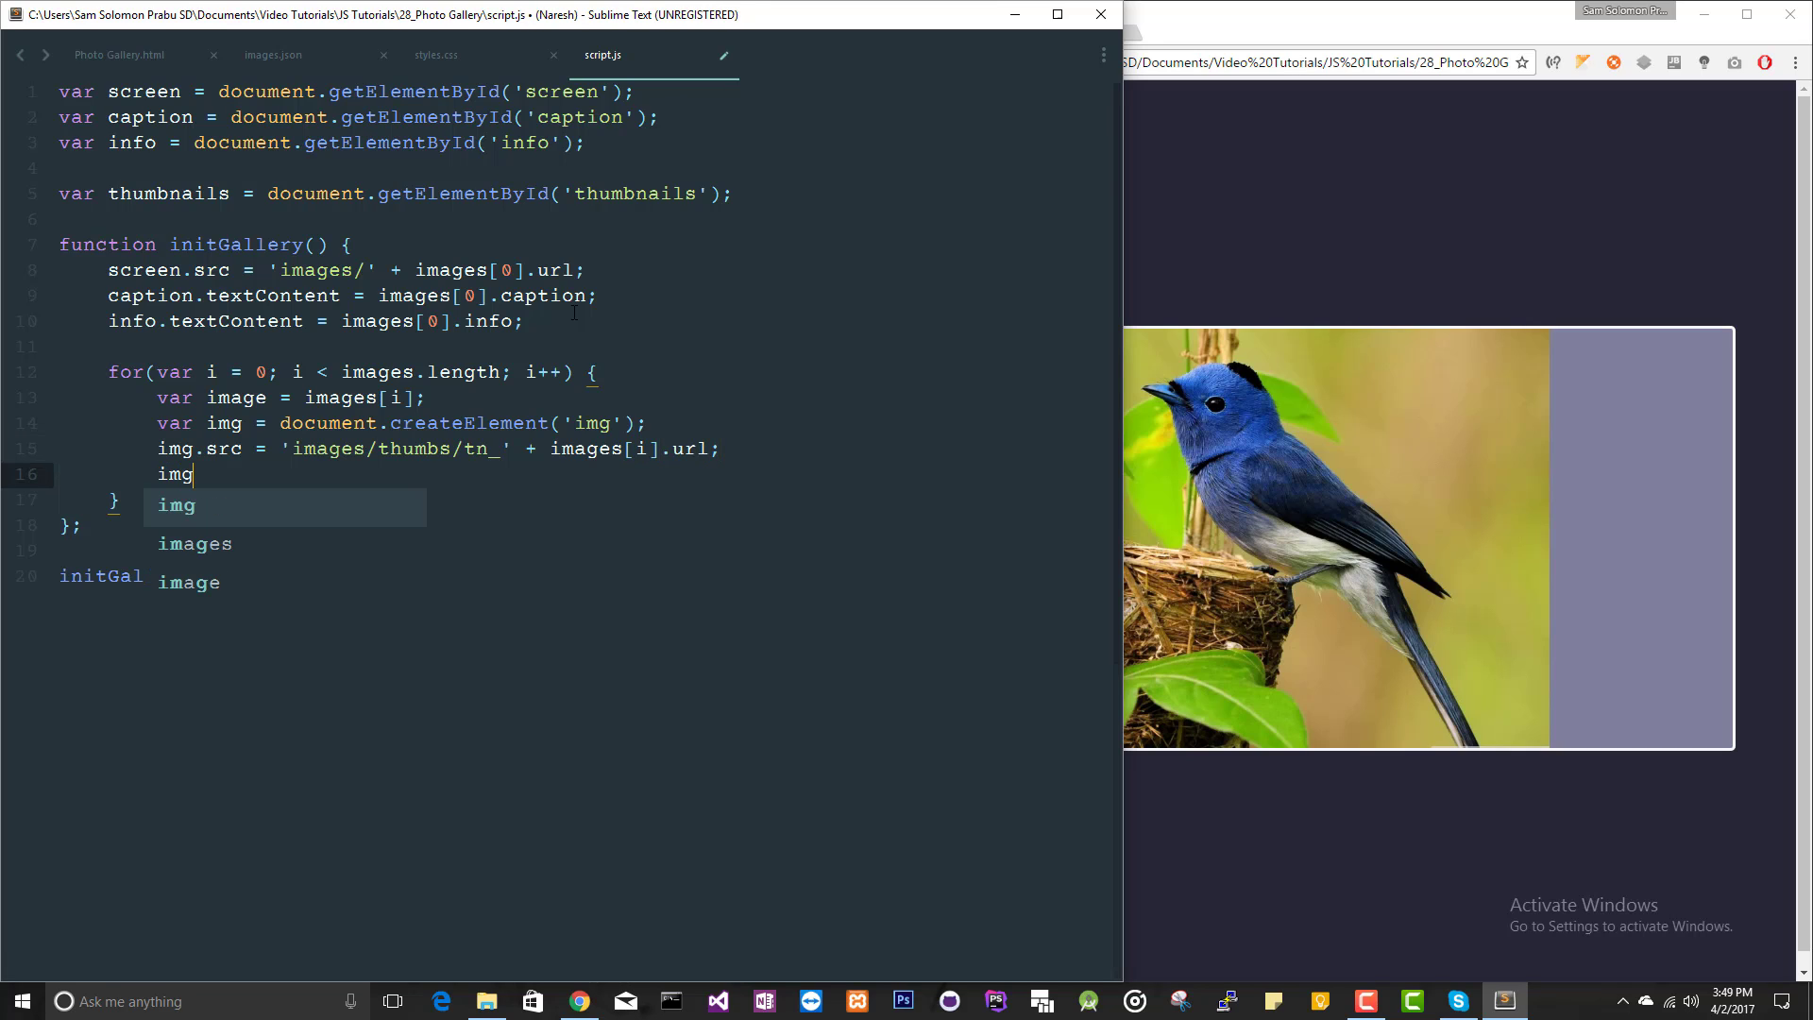
text(.setAttribute('')
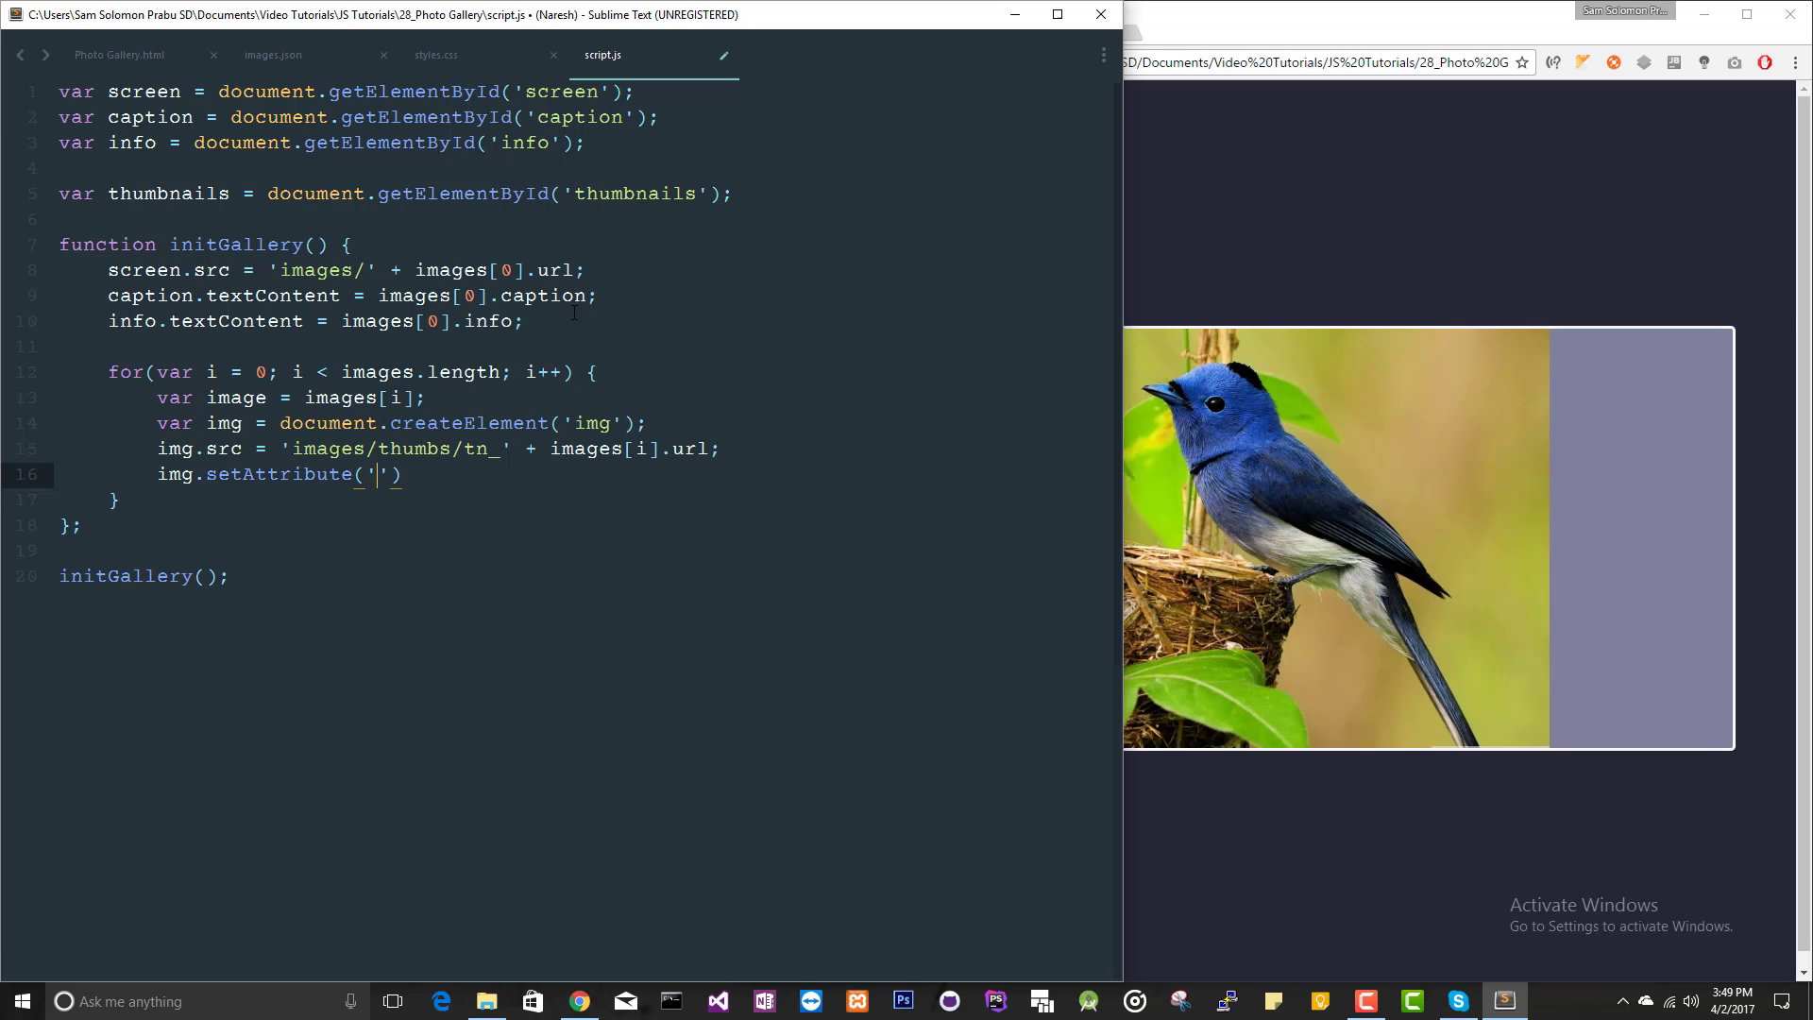
text(width)
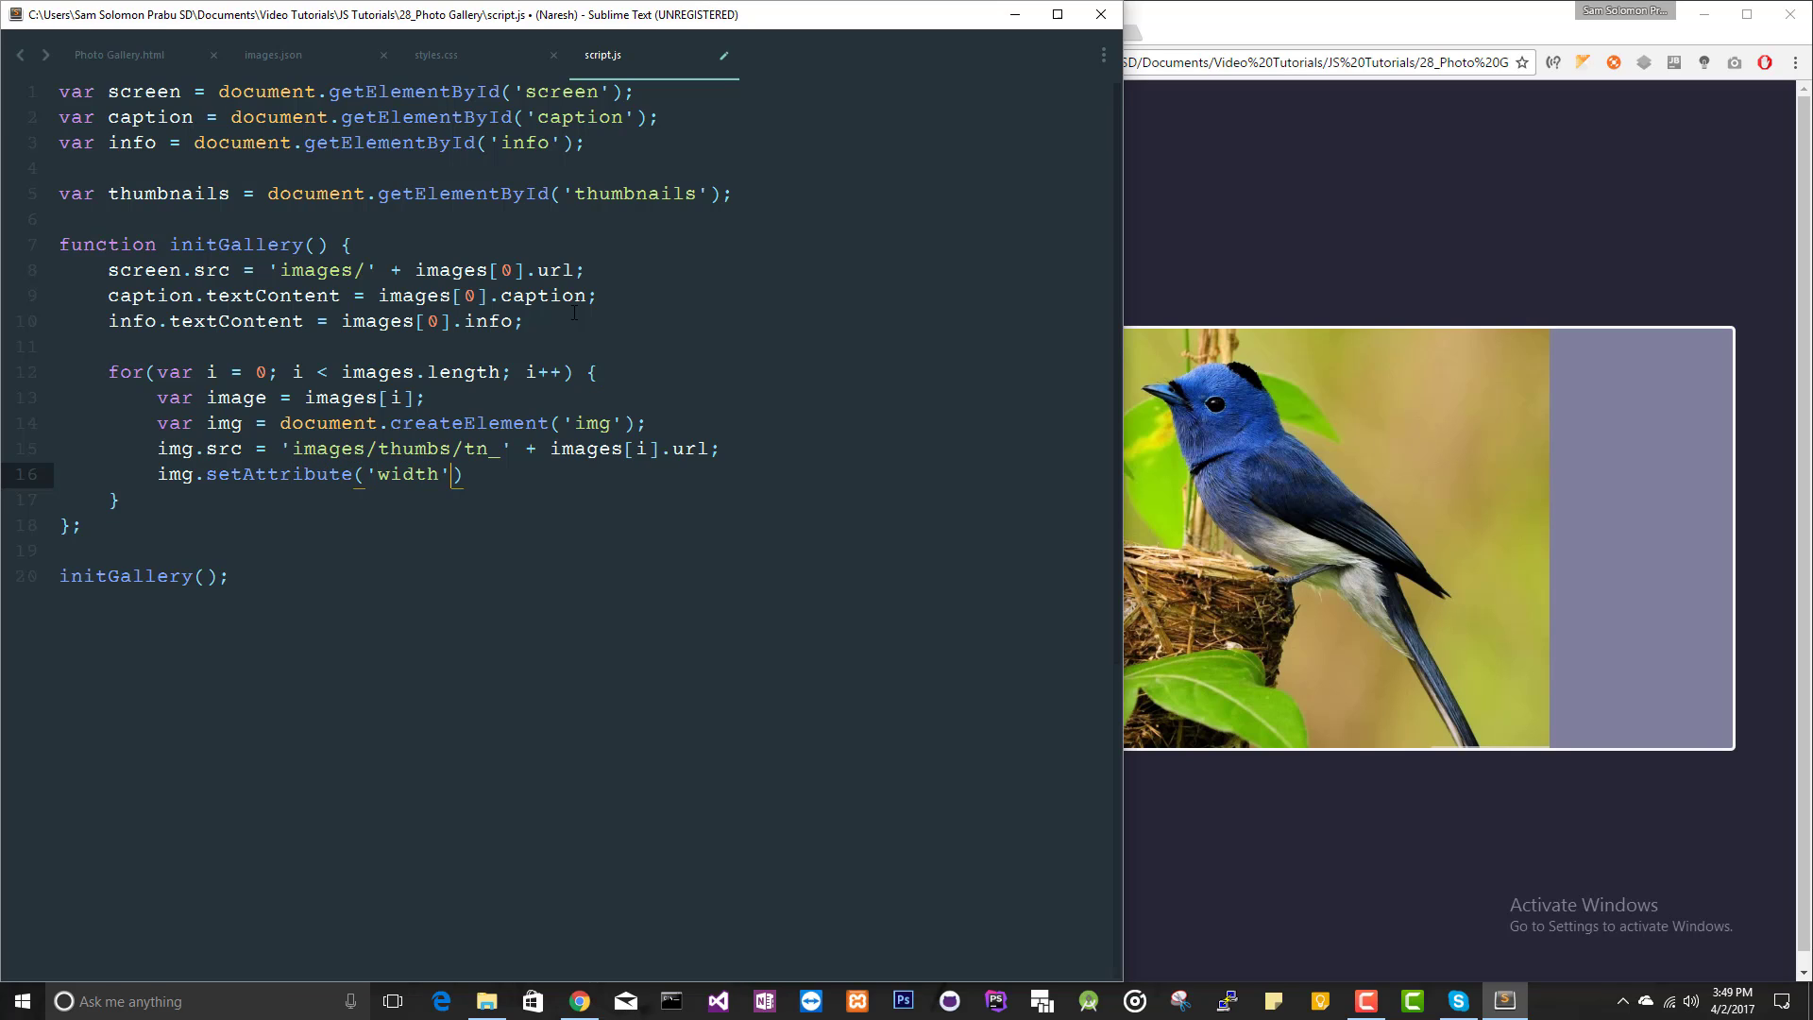
text(, '17')
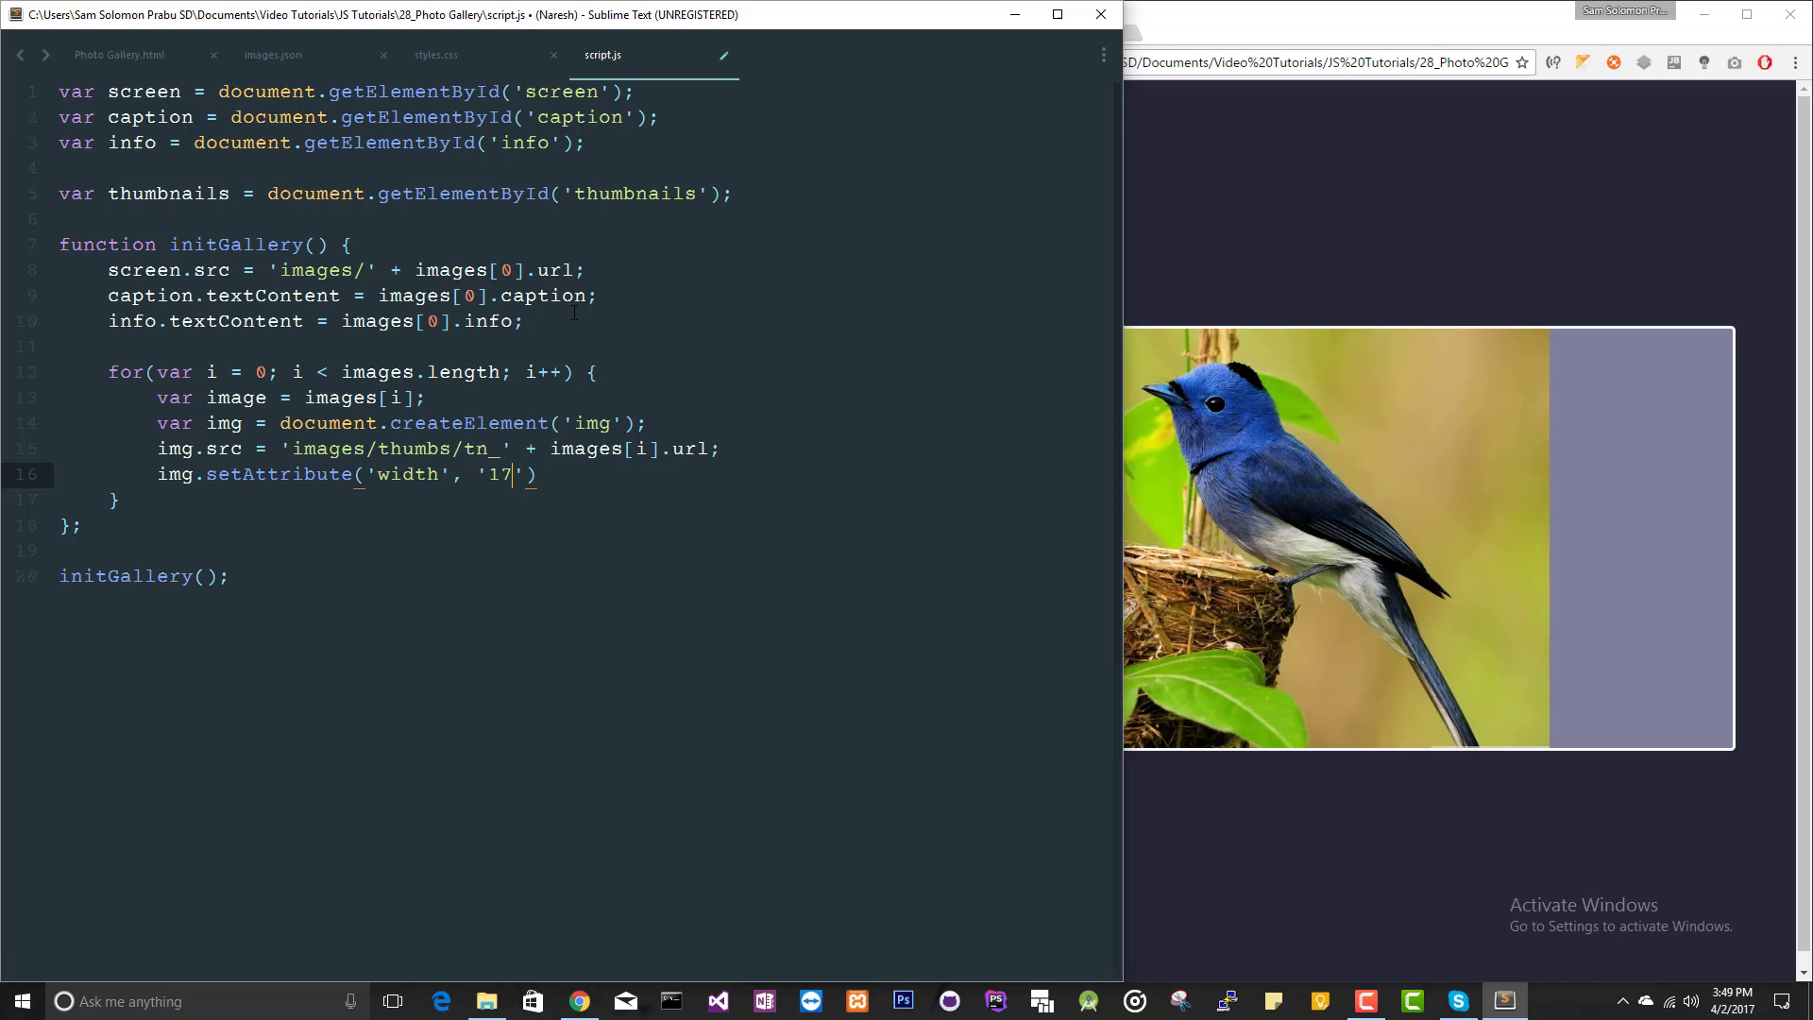
text(0;)
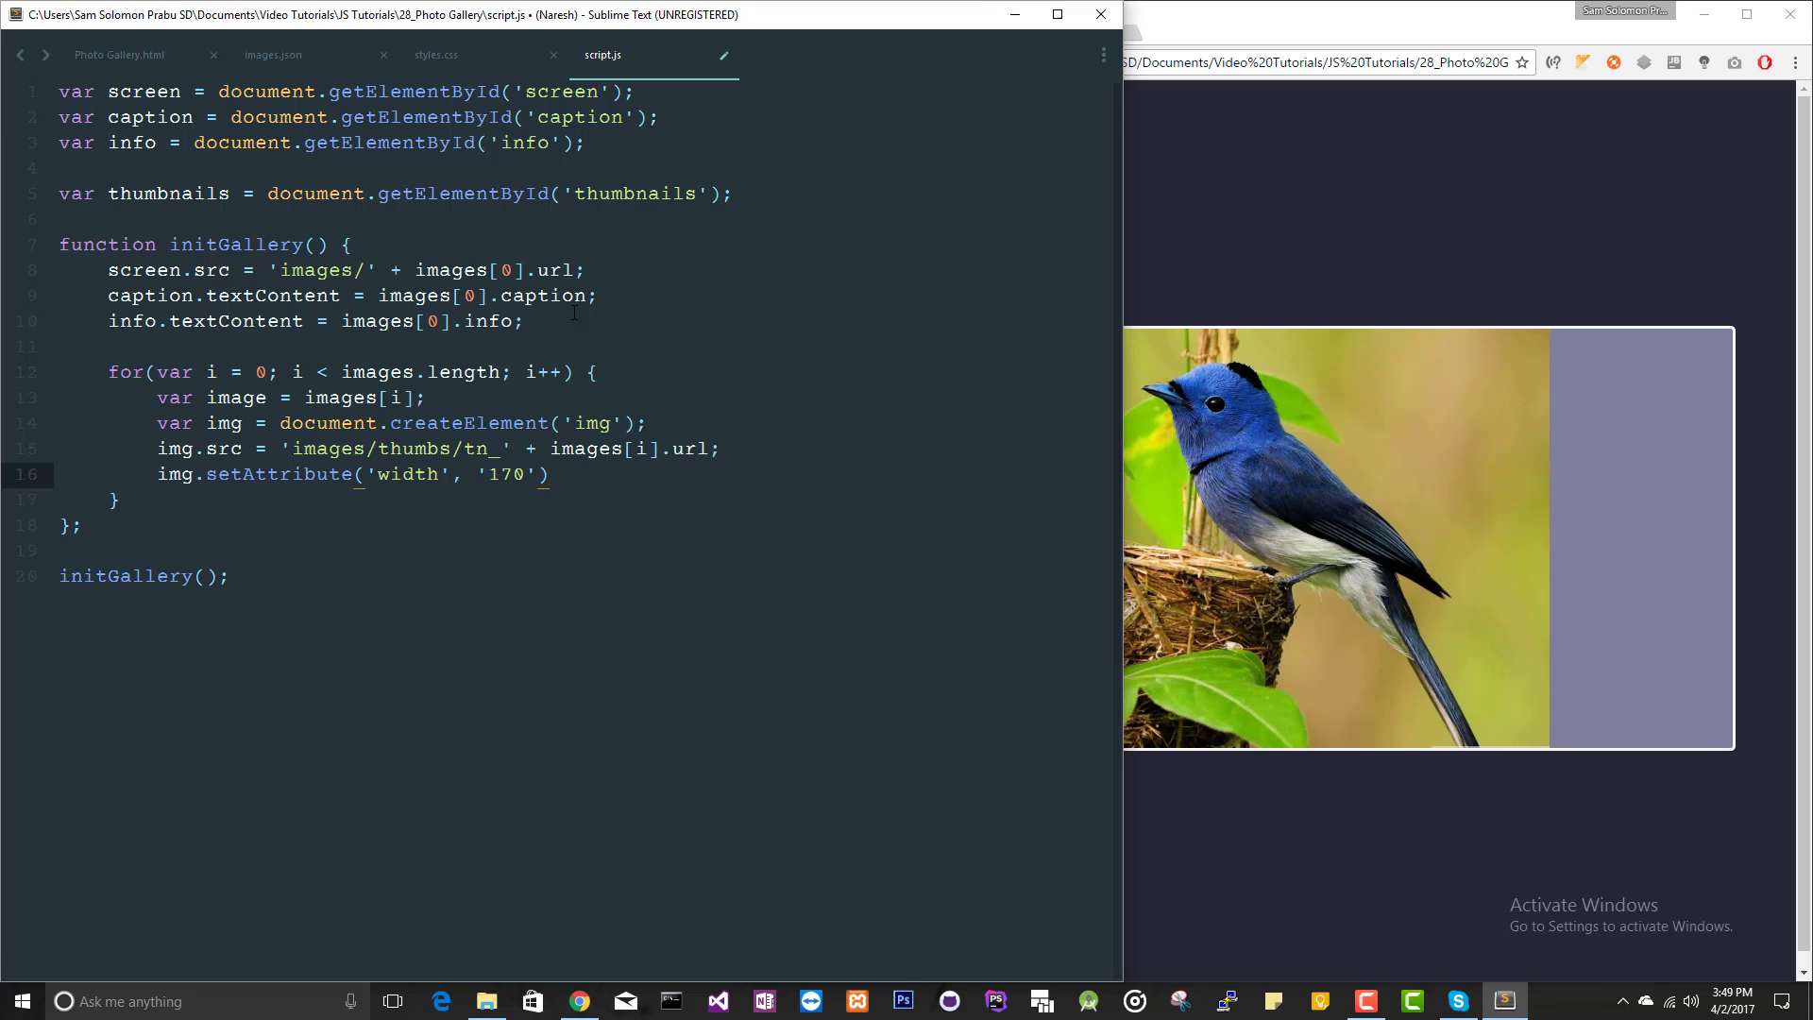
click(578, 1001)
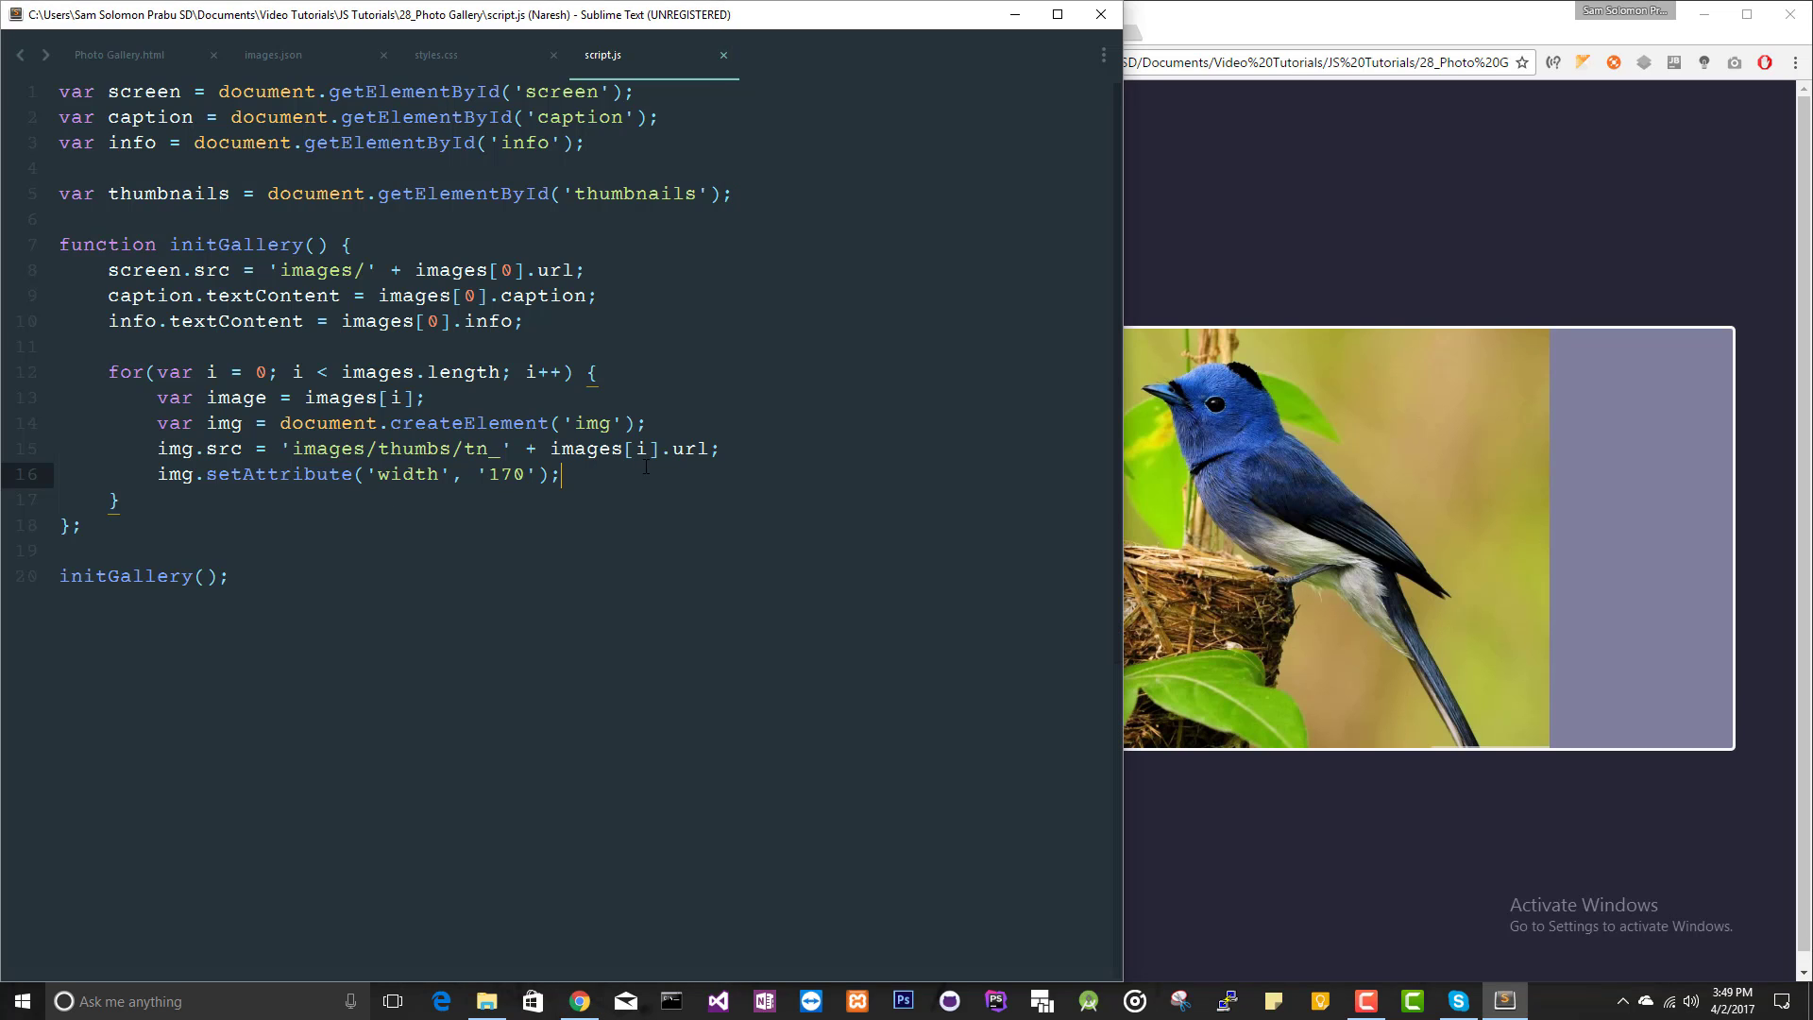
Add thumbnails.appendChild(img) inside the loop
key(enter)
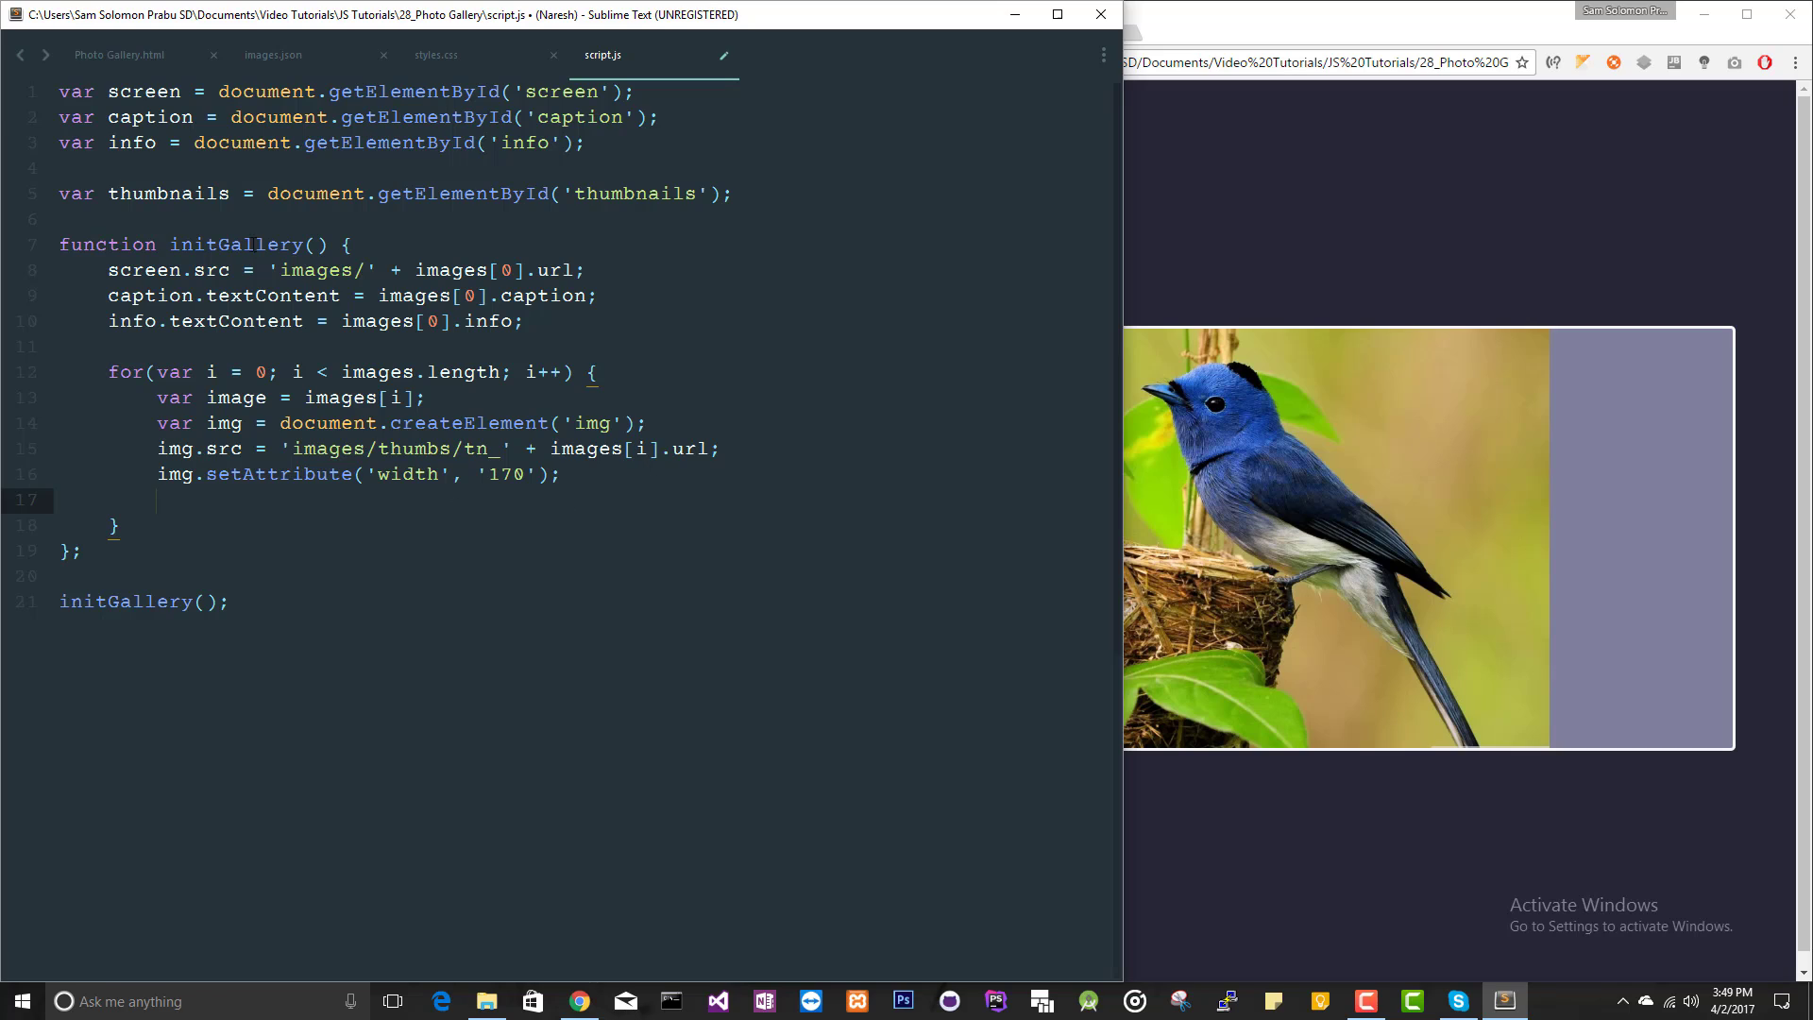
double_click(168, 192)
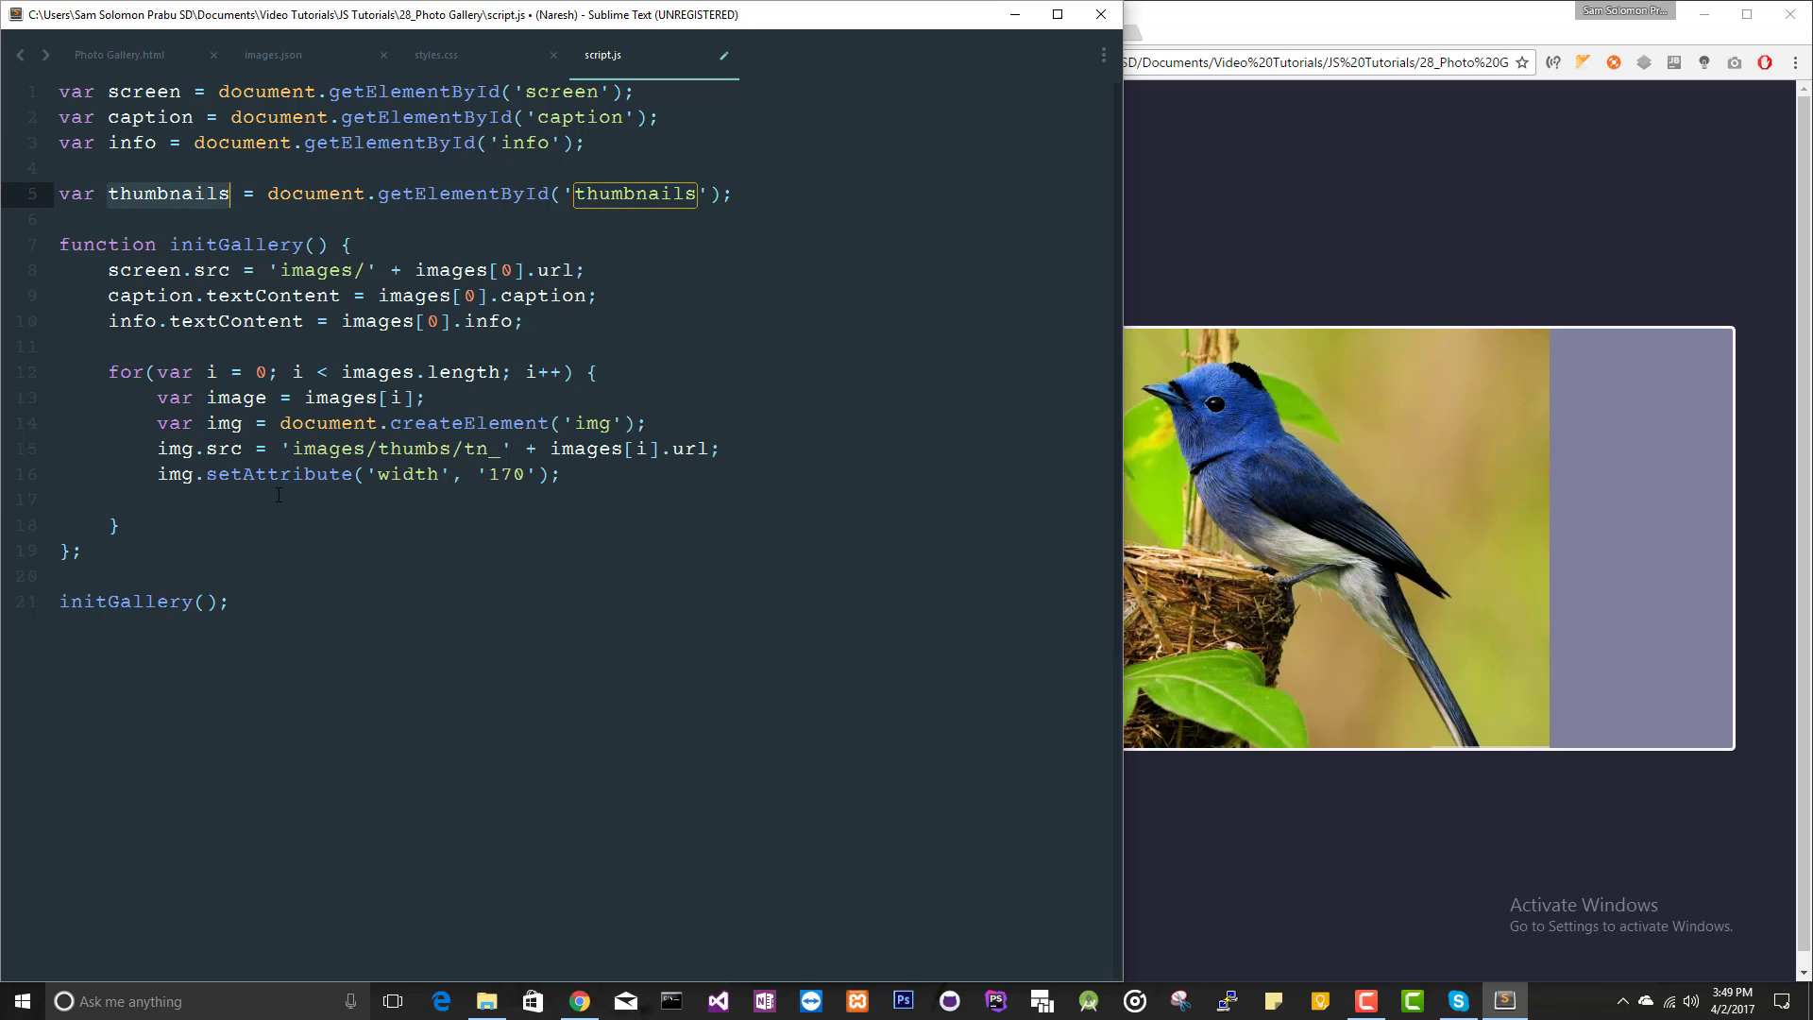
text(thumbnails.)
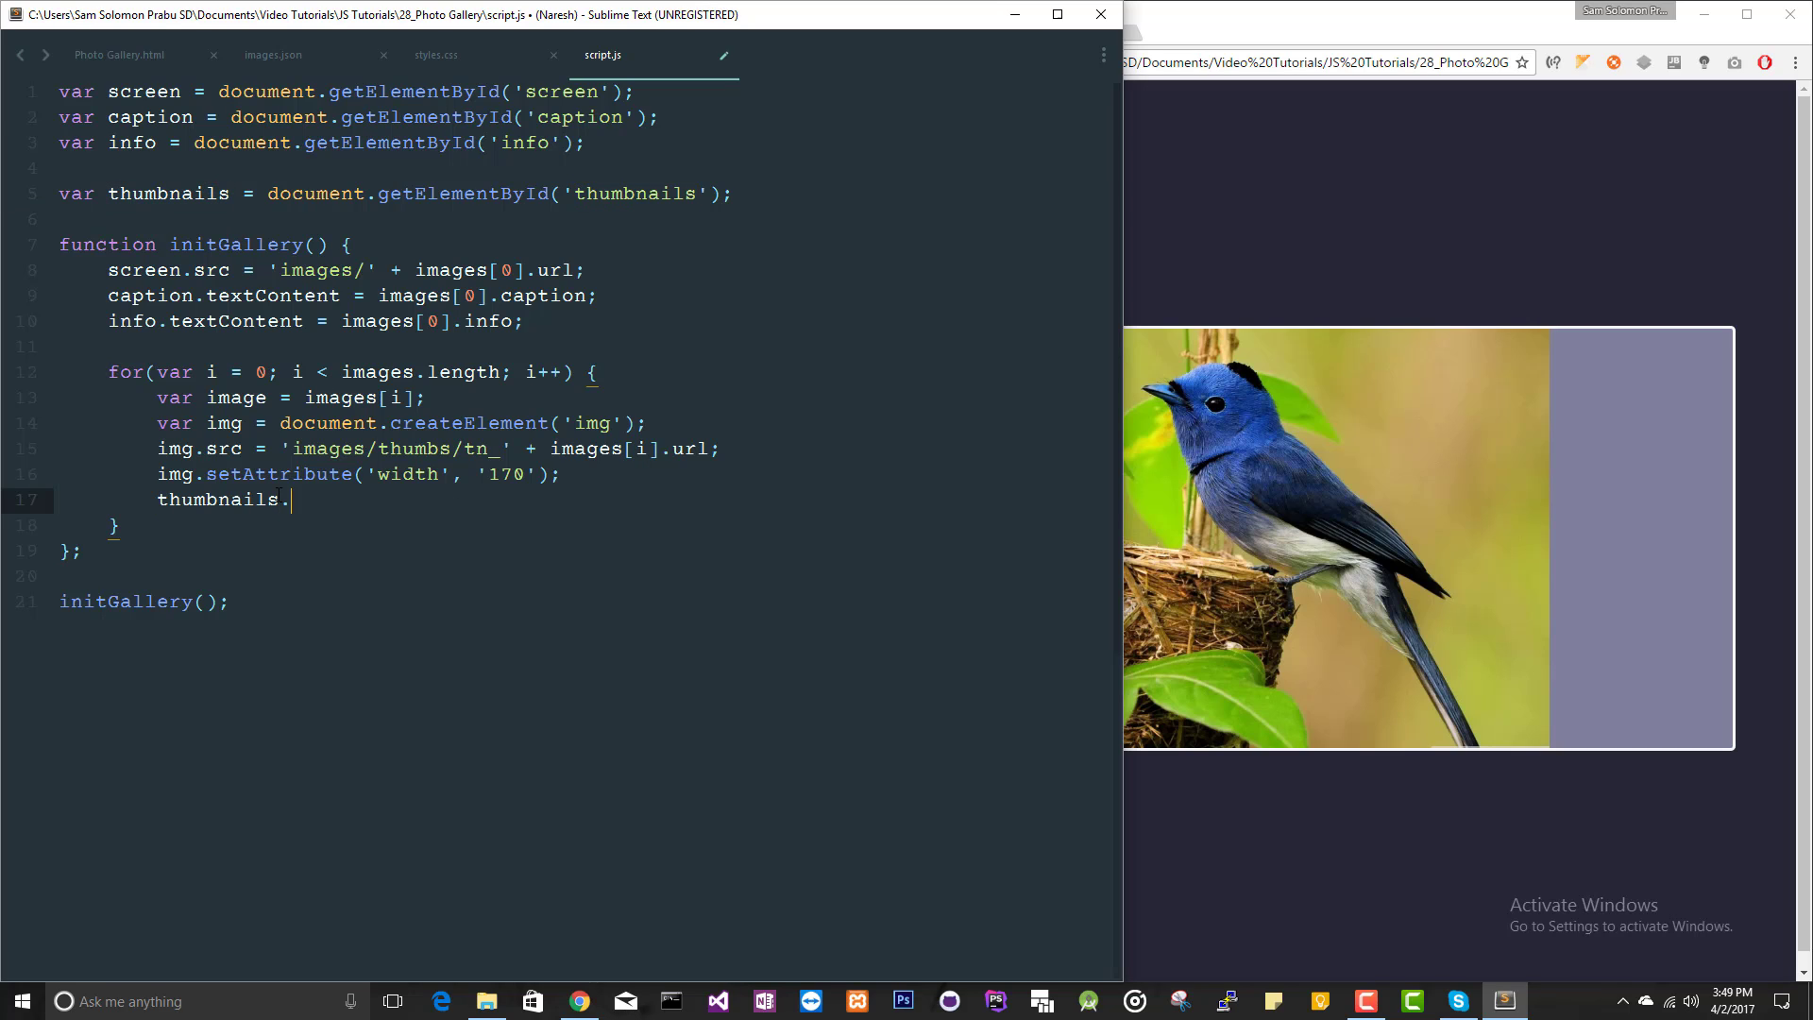
text(appendChild()
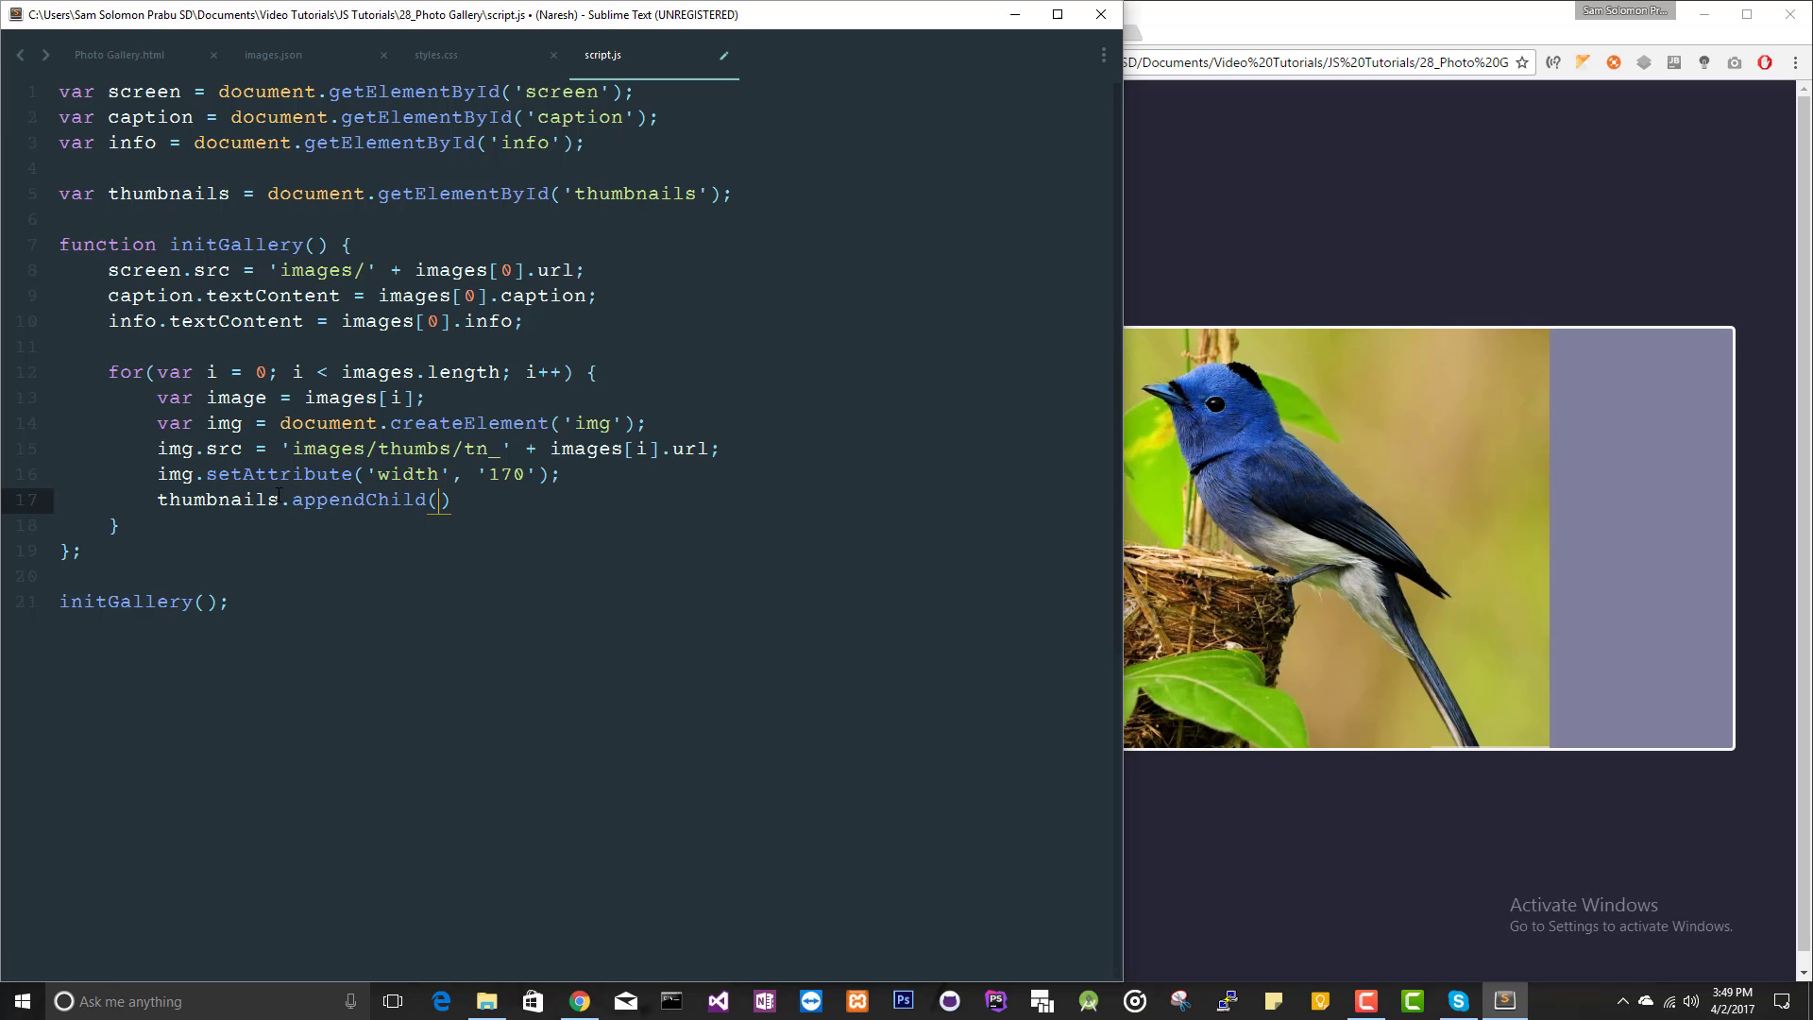
text(img)
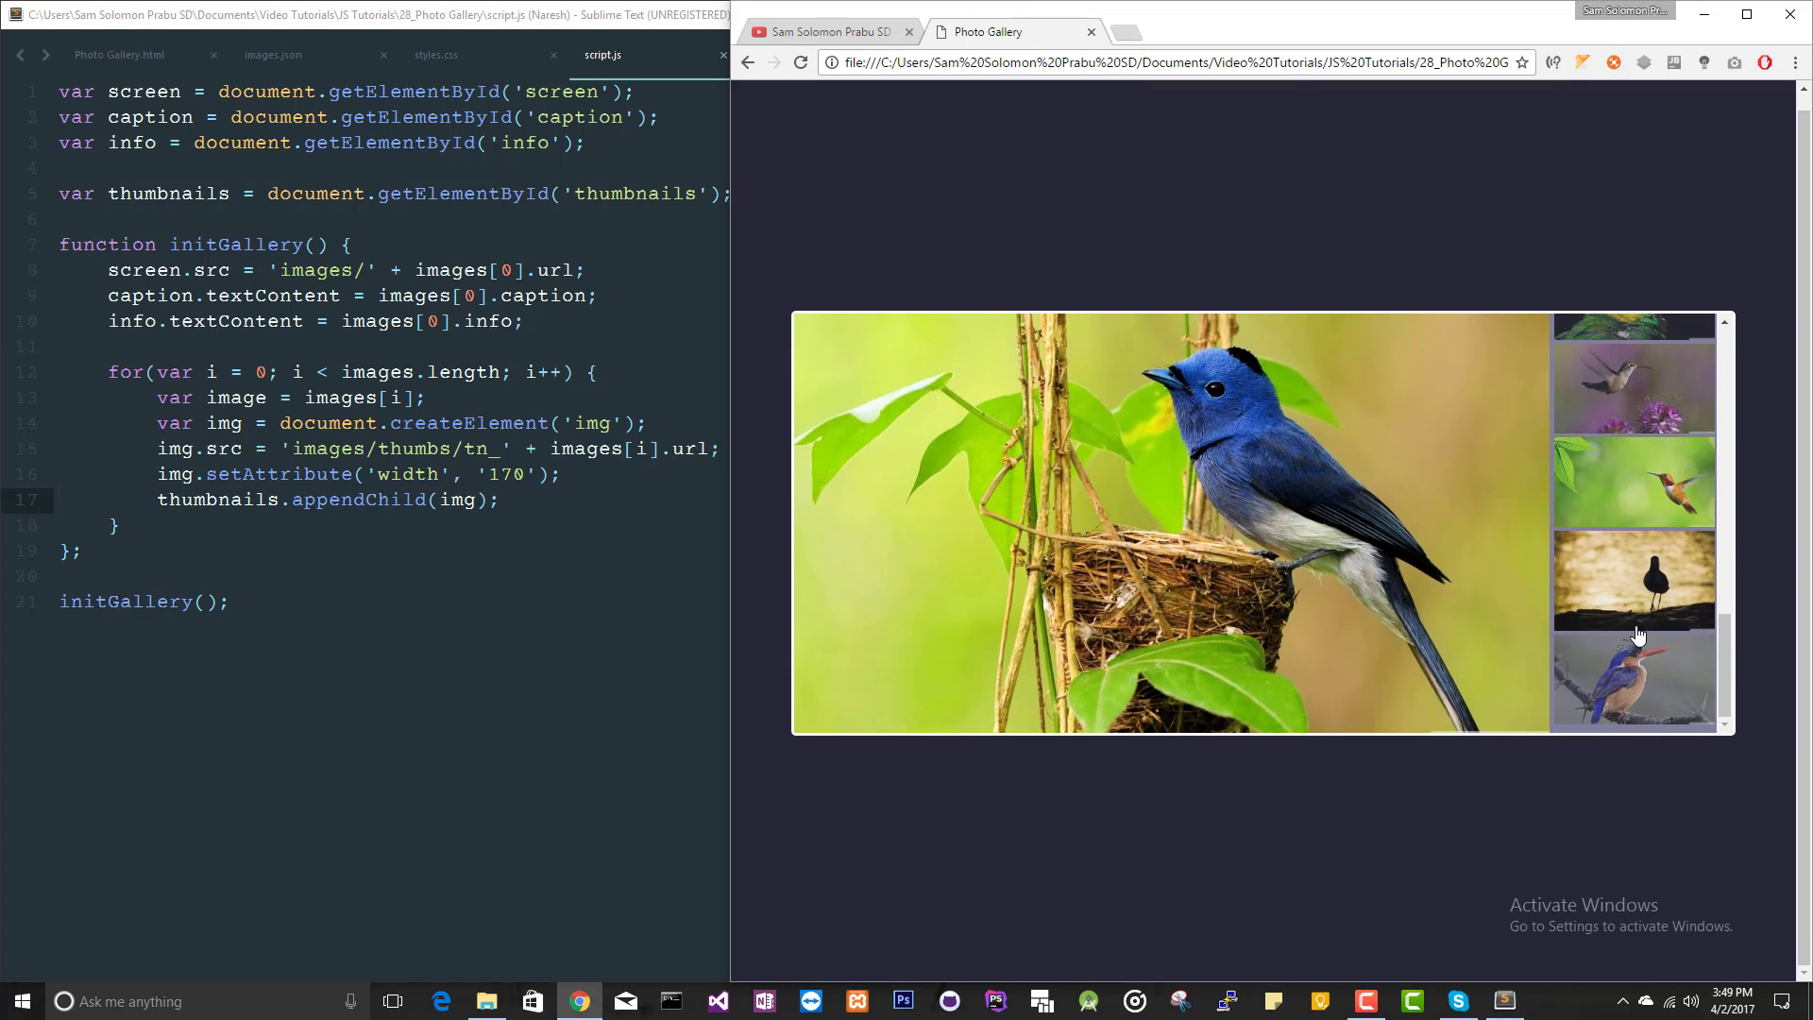
Scroll the thumbnail strip in Chrome to check the bird thumbnails appear
scroll(down, 3)
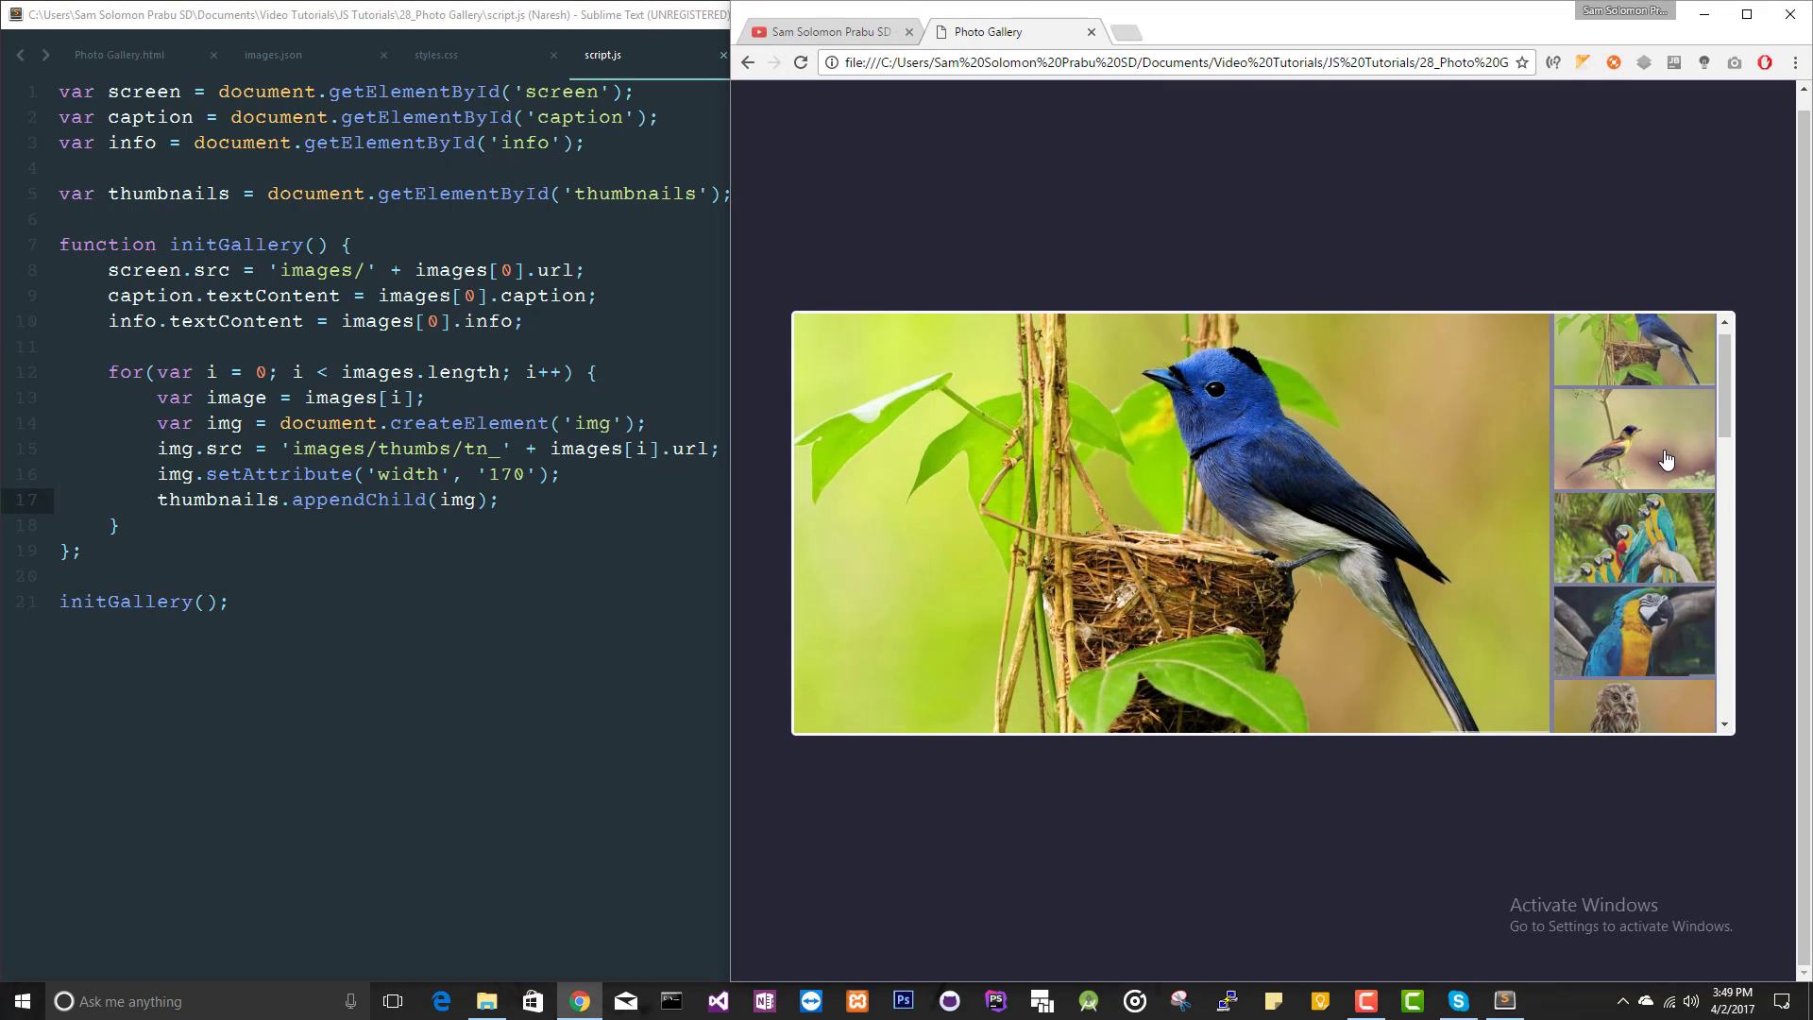
mouse_move(1657, 446)
text(img.)
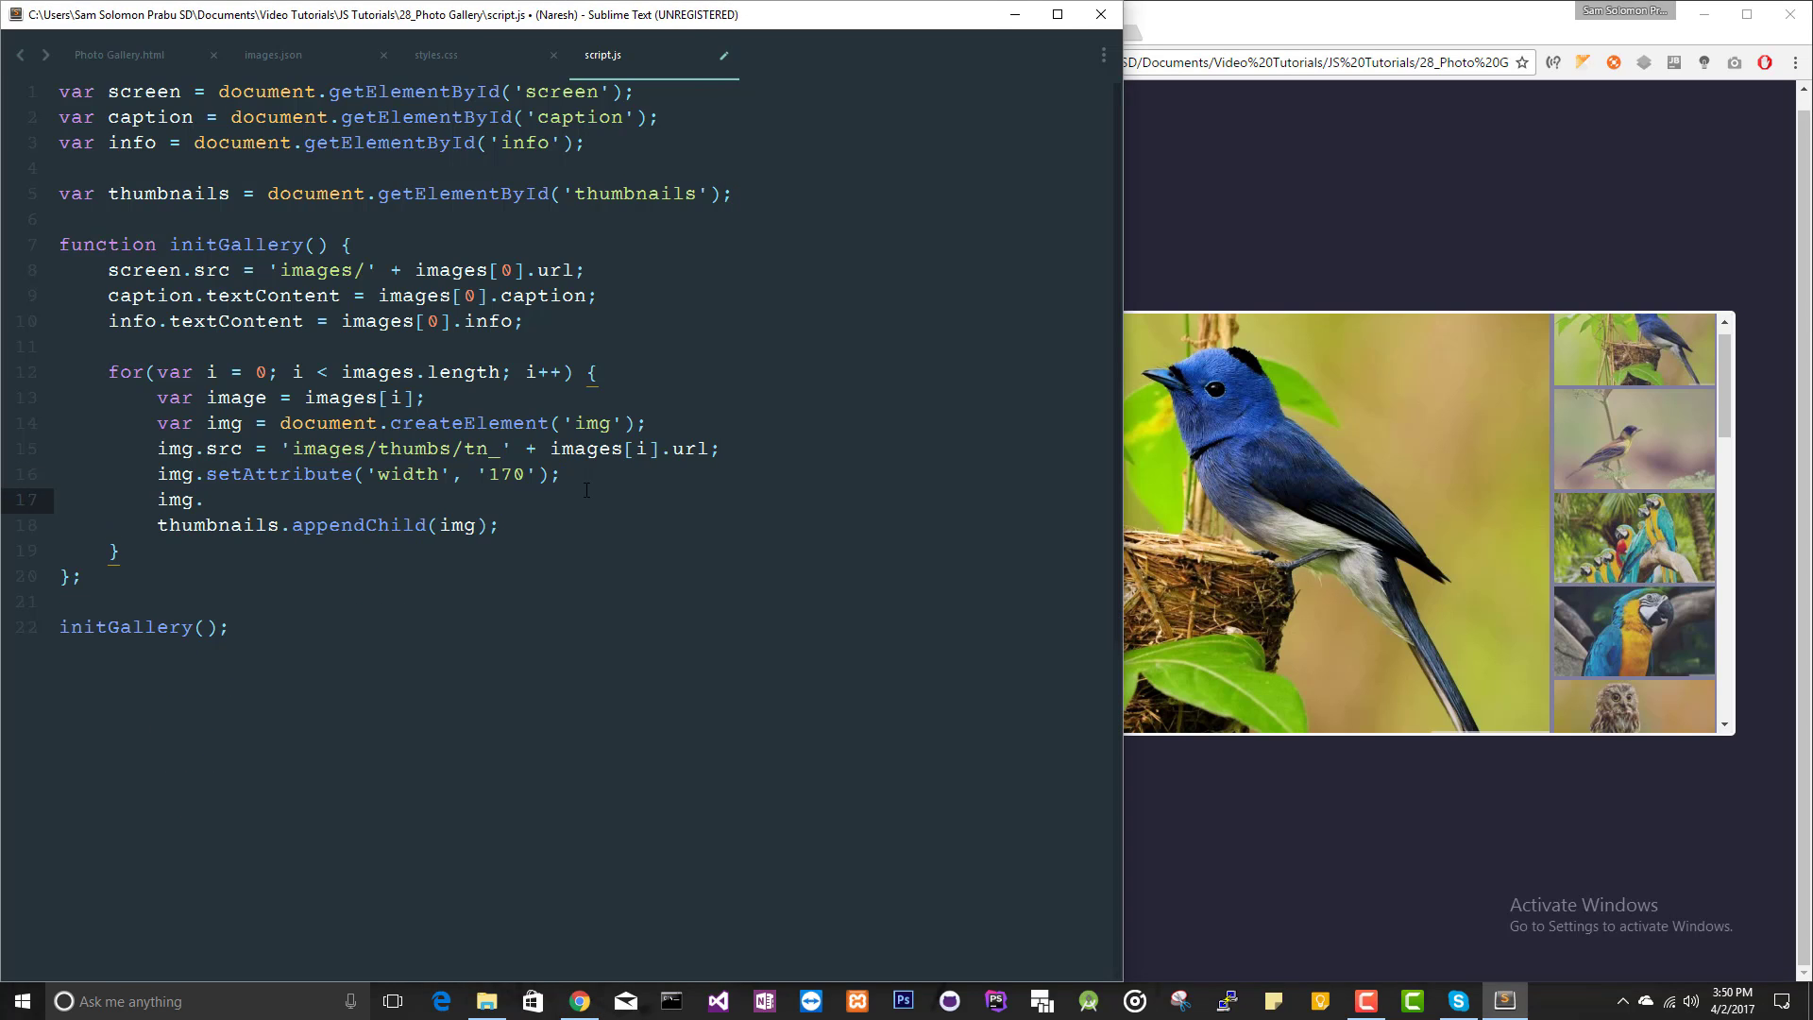
Add img.addEventListener('click', changeImage) to each thumbnail
text(add)
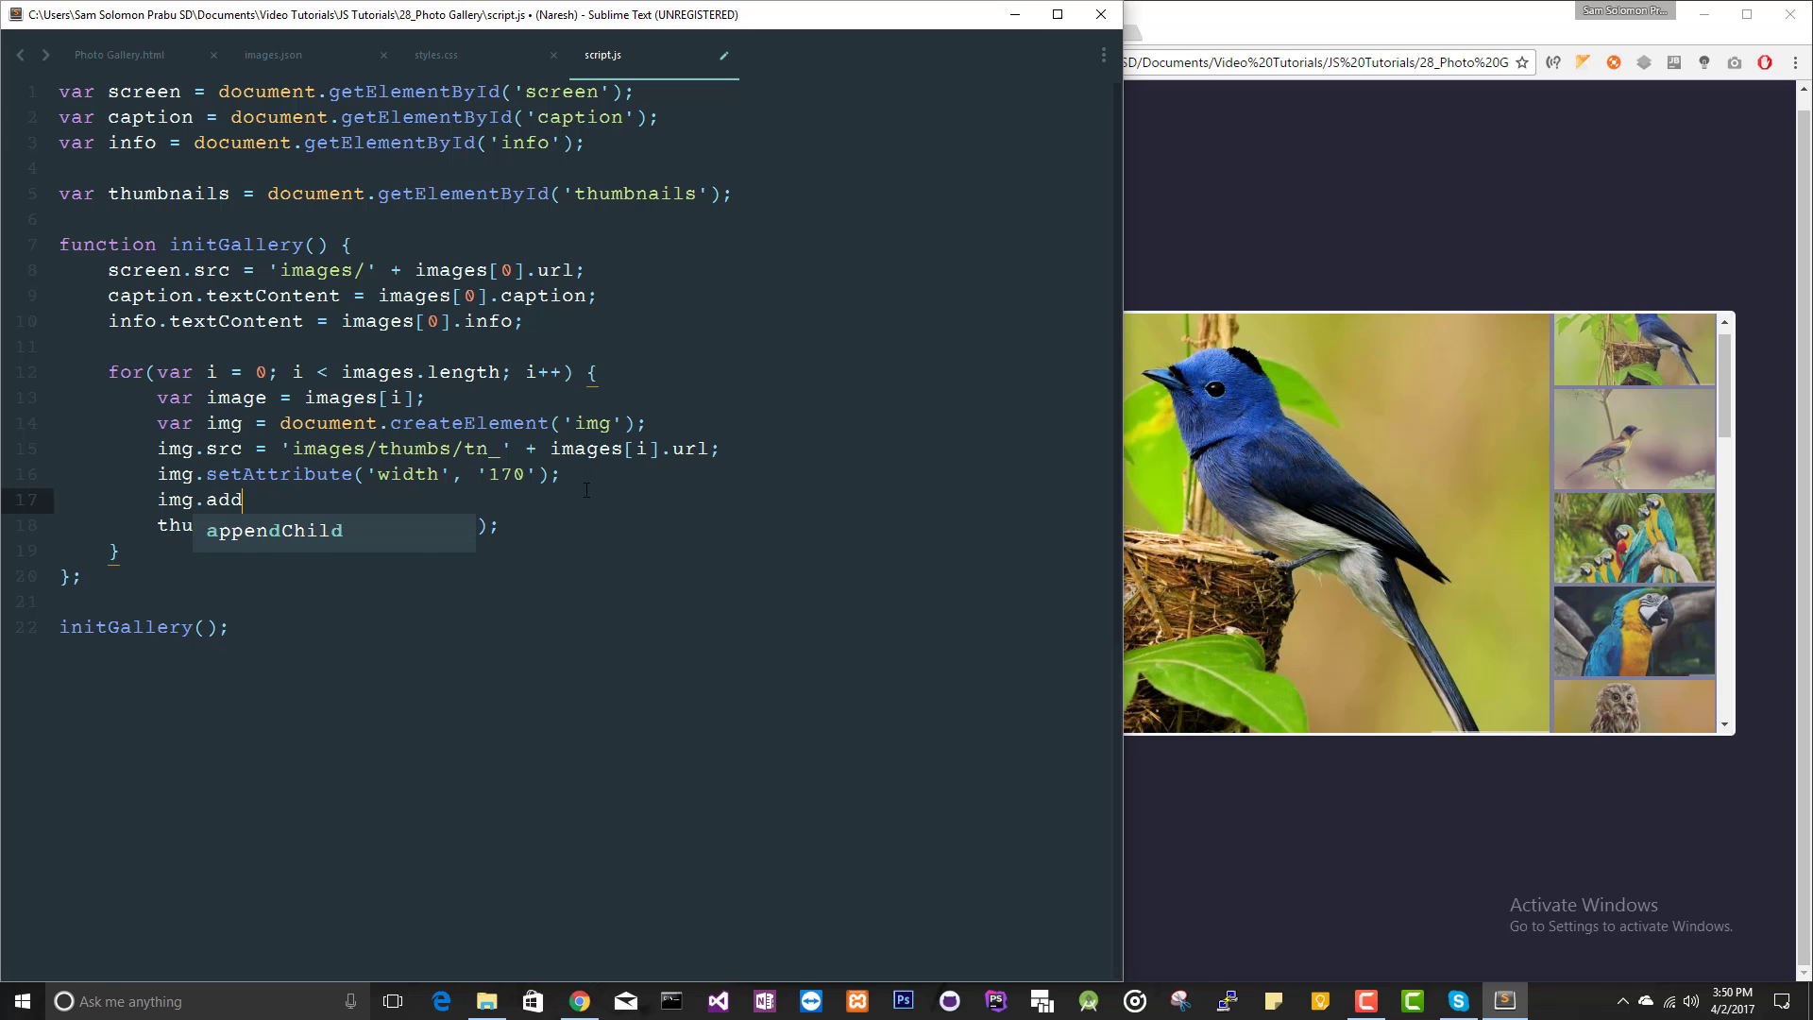
text(EventListener()
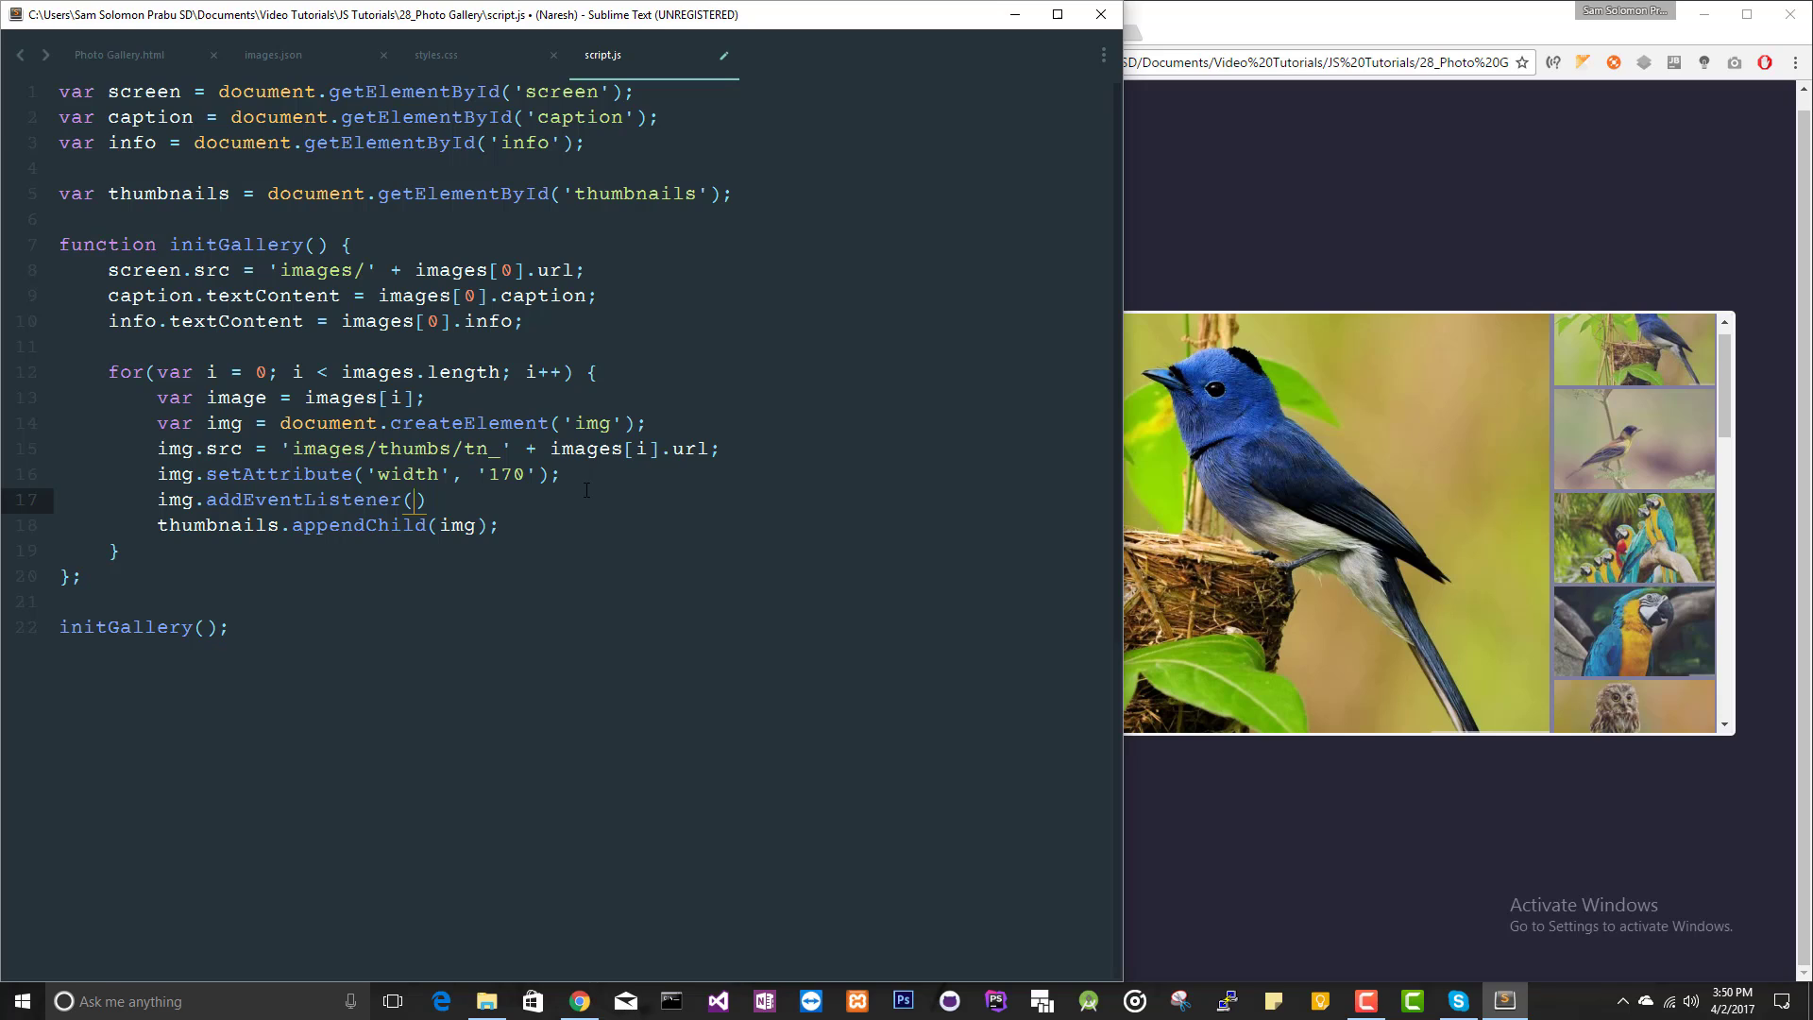
text('click',)
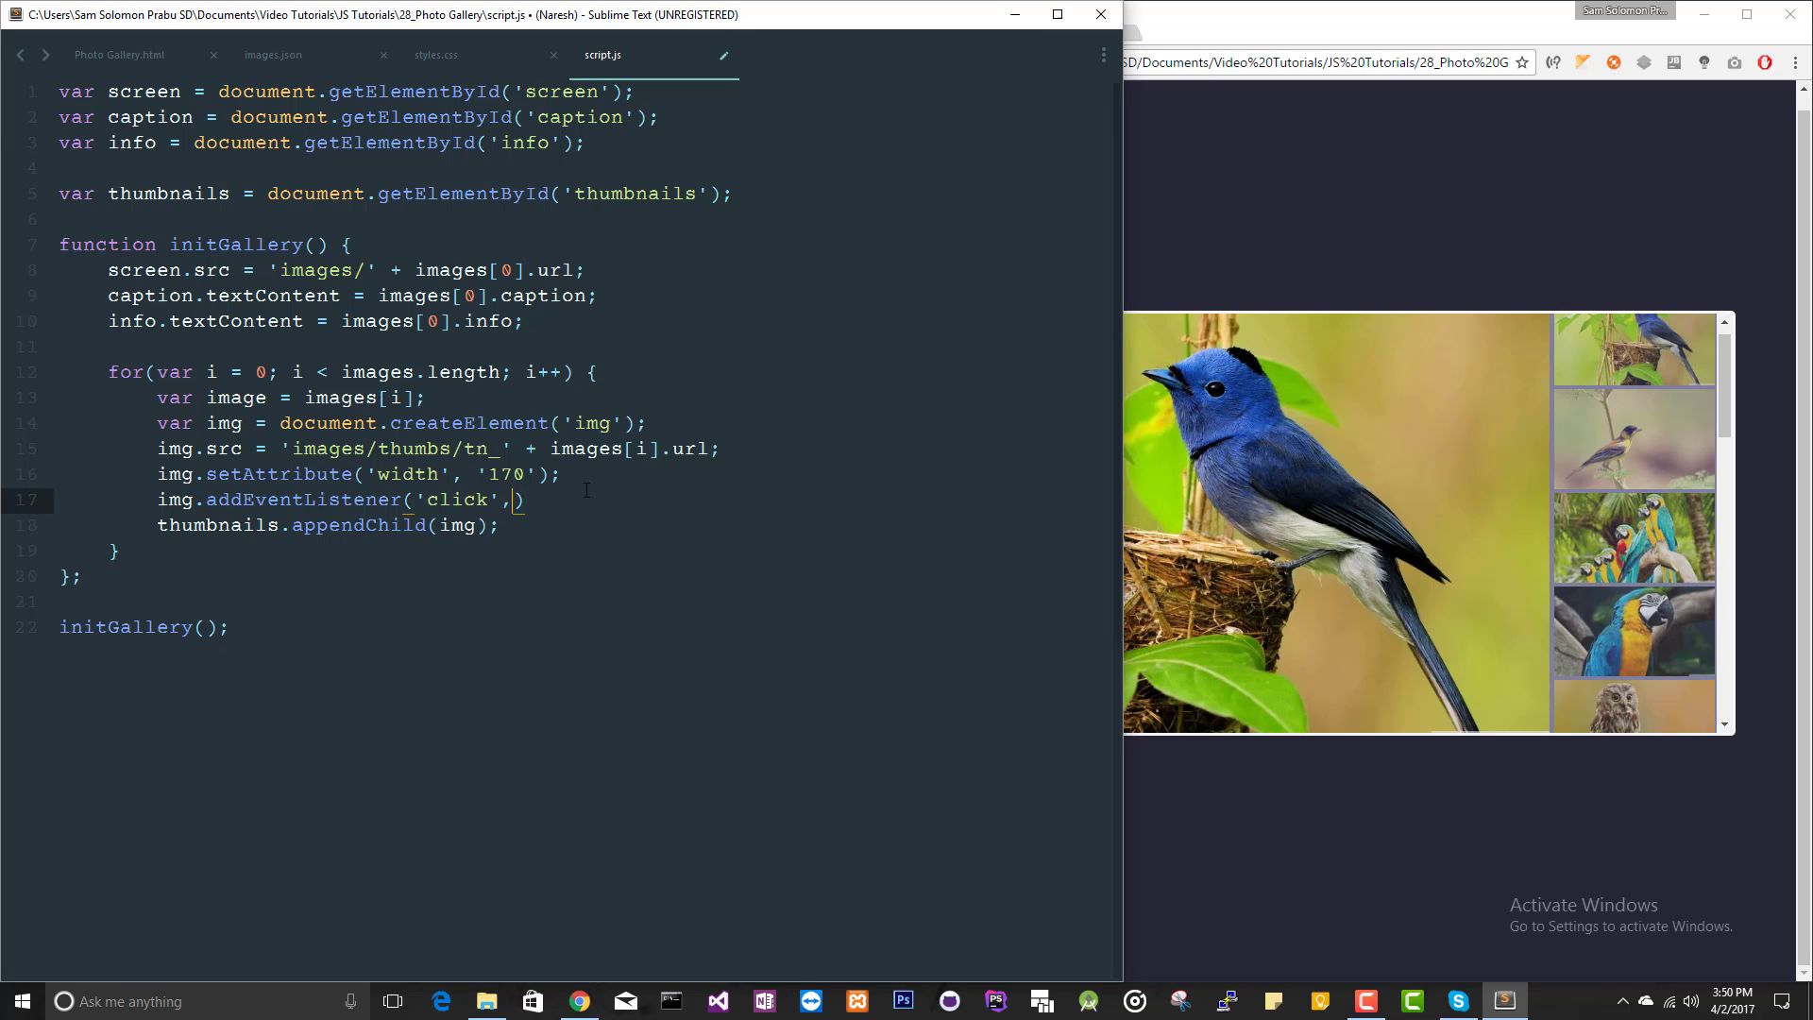
text(changeImga)
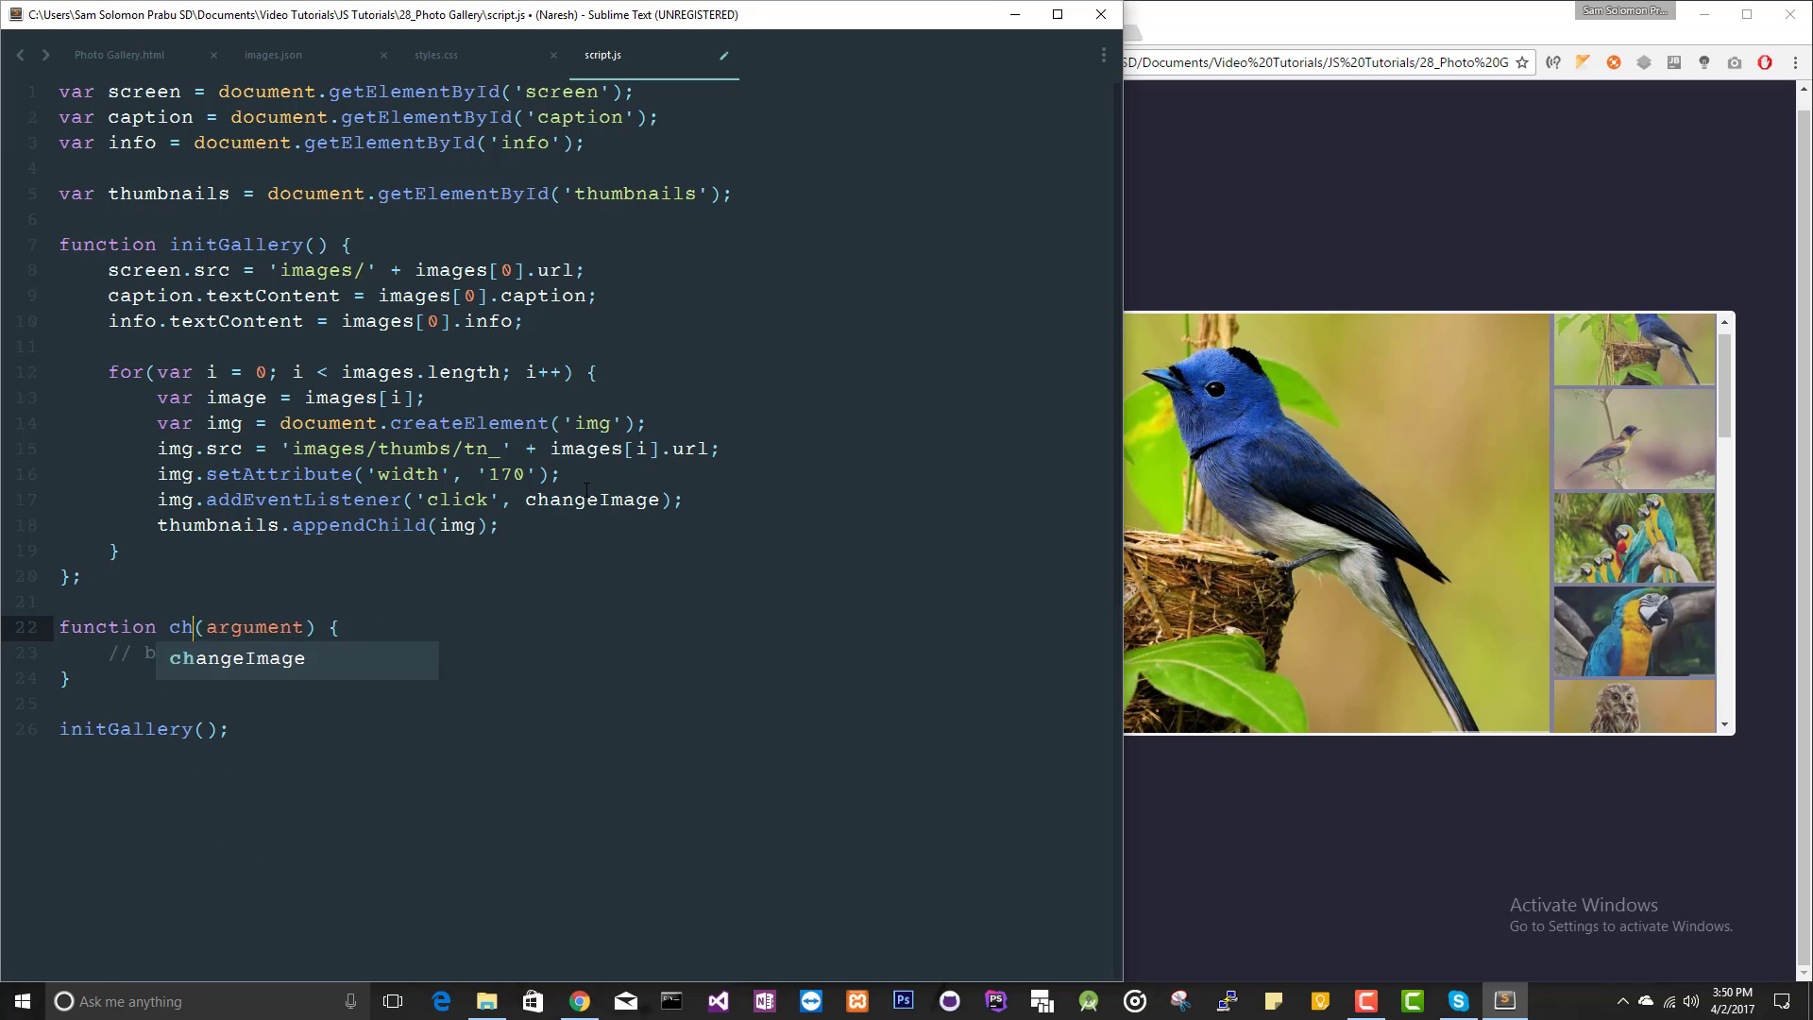
key(Tab)
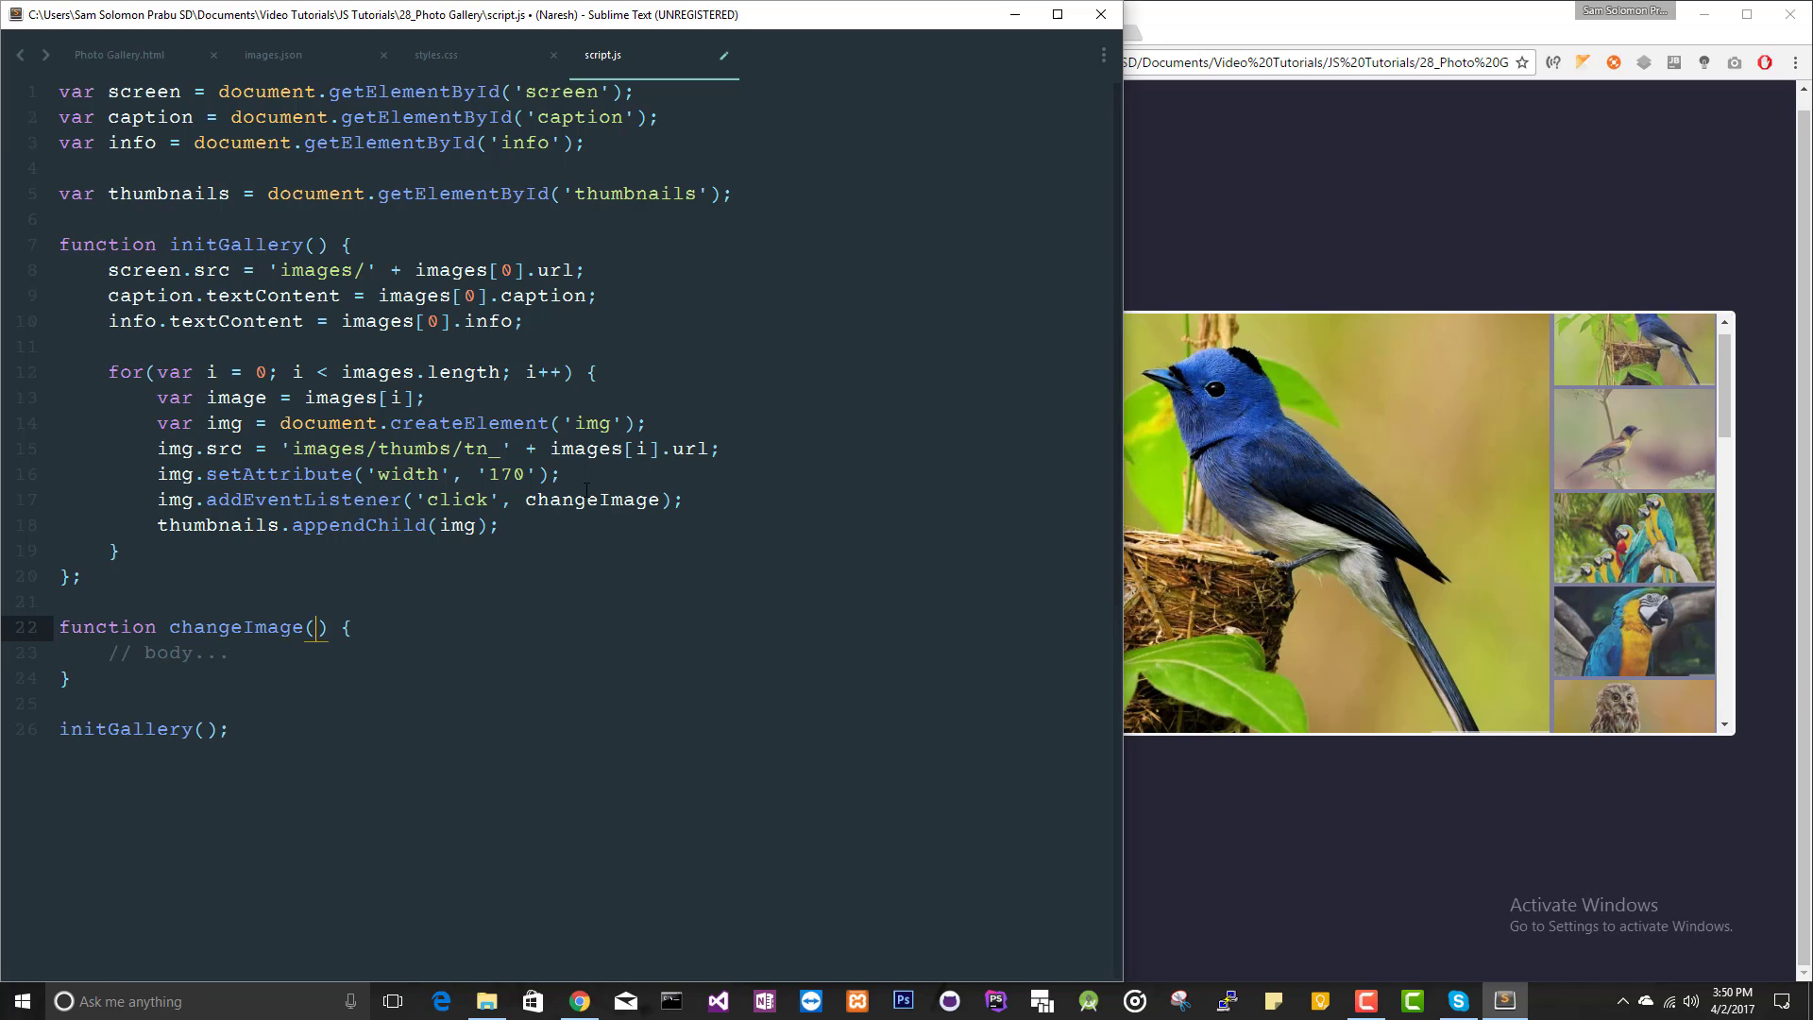
Write function changeImage(event) storing var target = event.currentTarget
text(event)
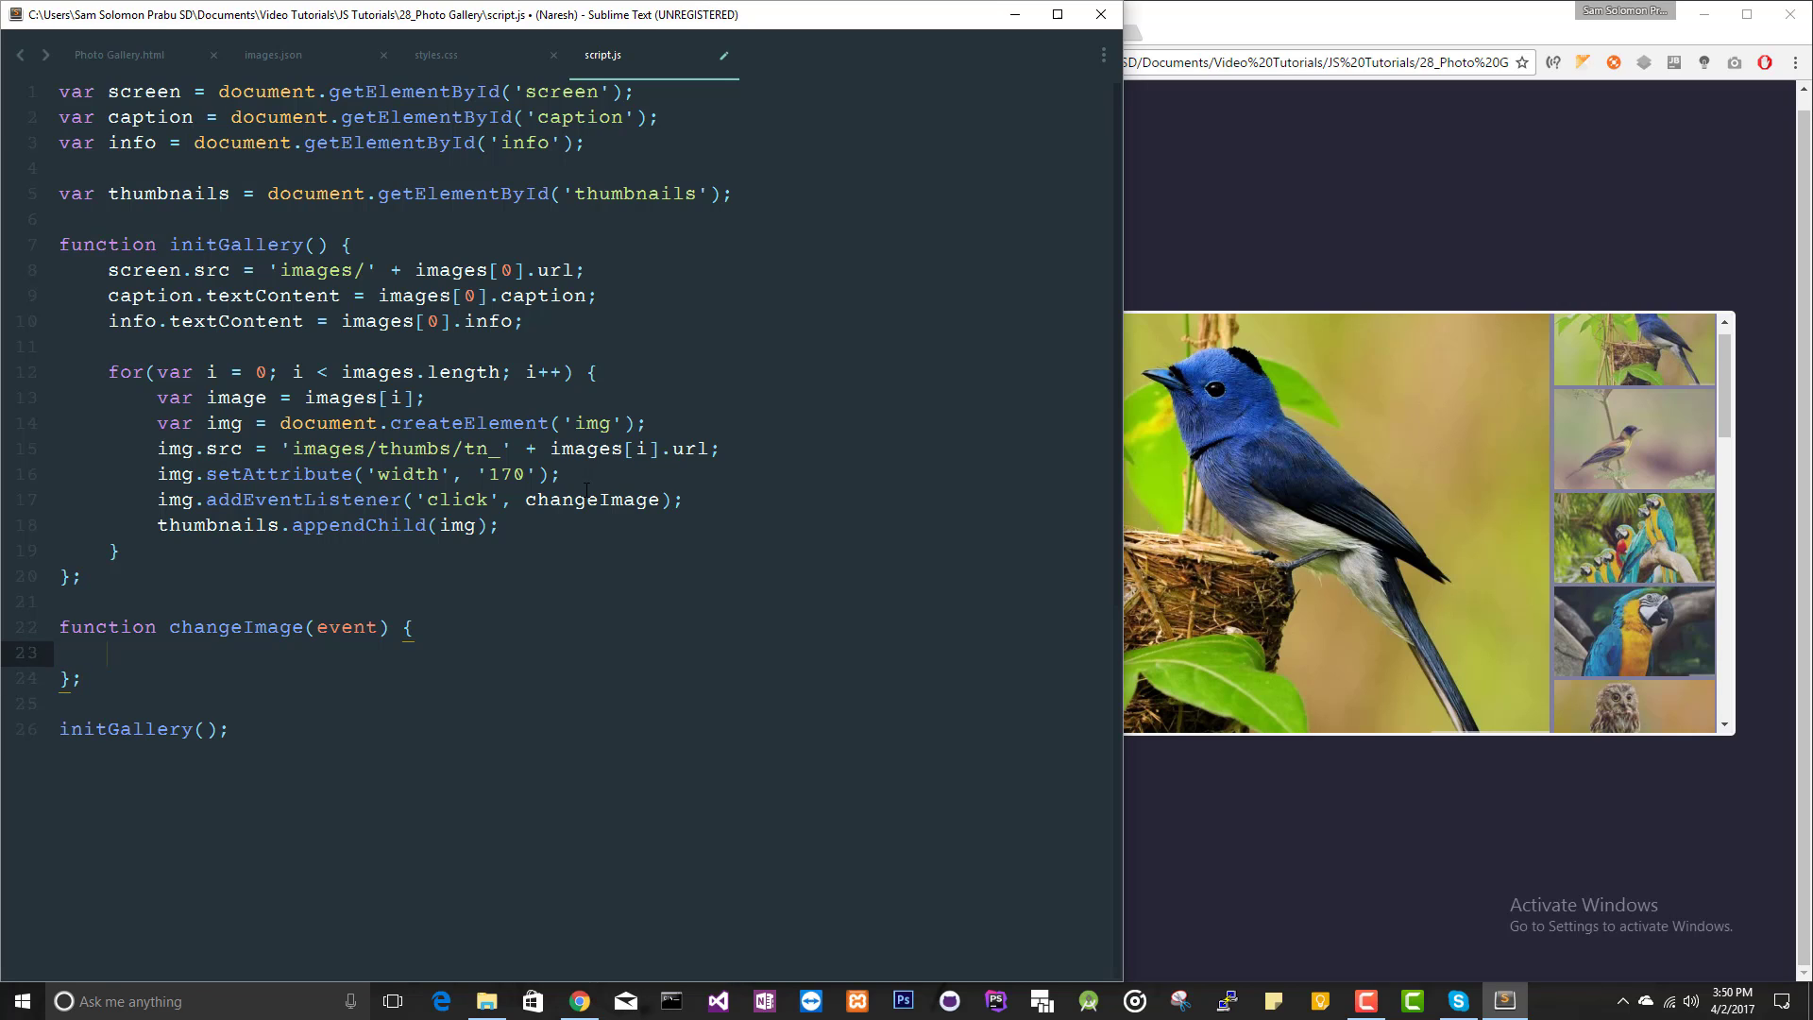
text(var)
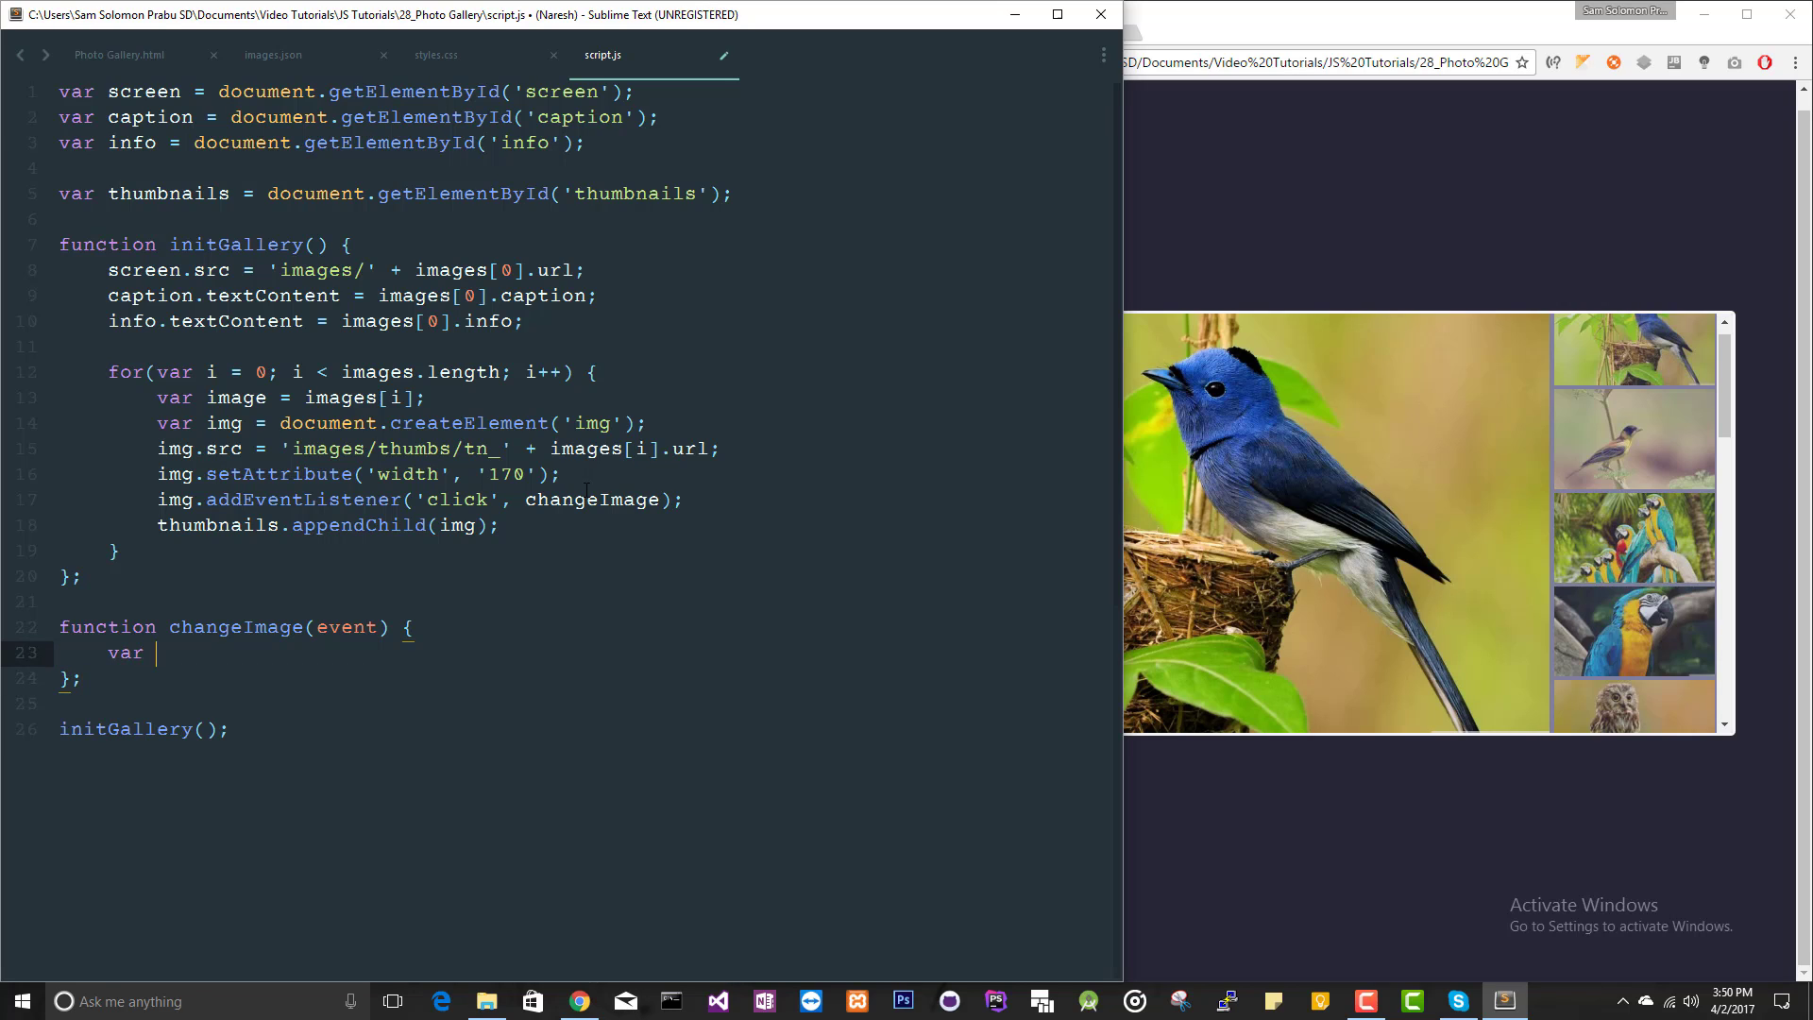
text(target =)
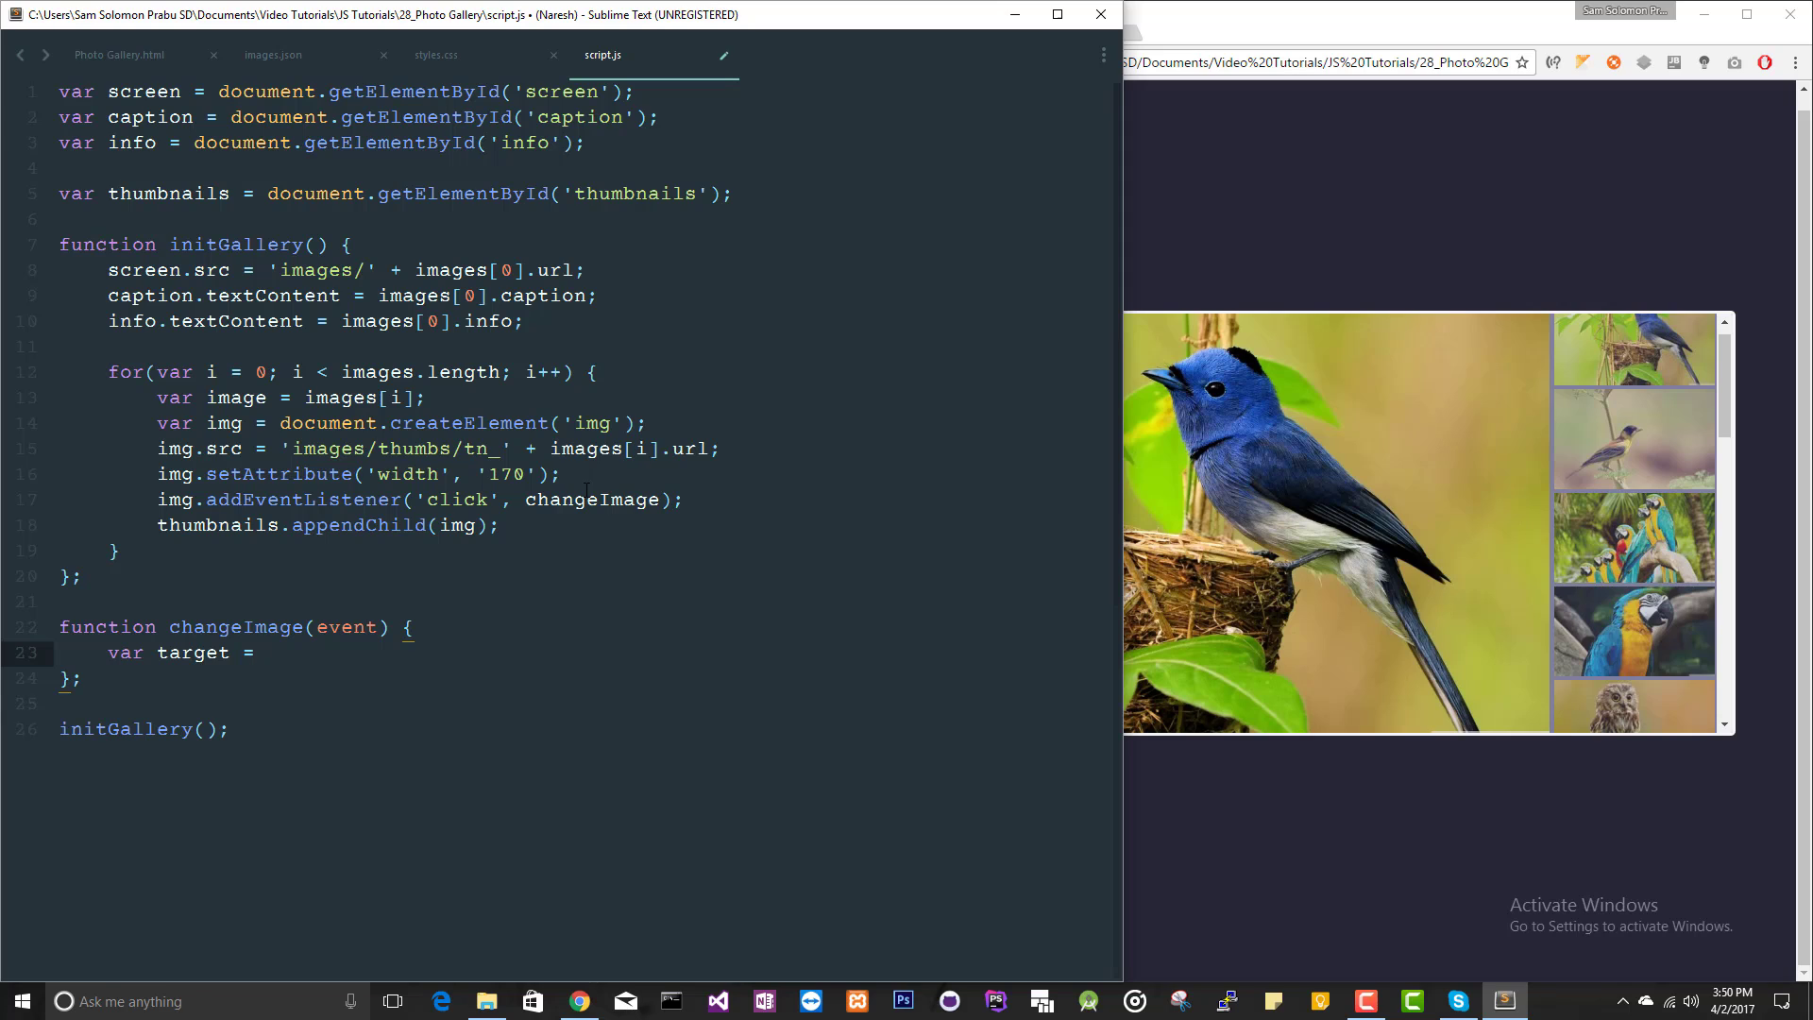
text(event.)
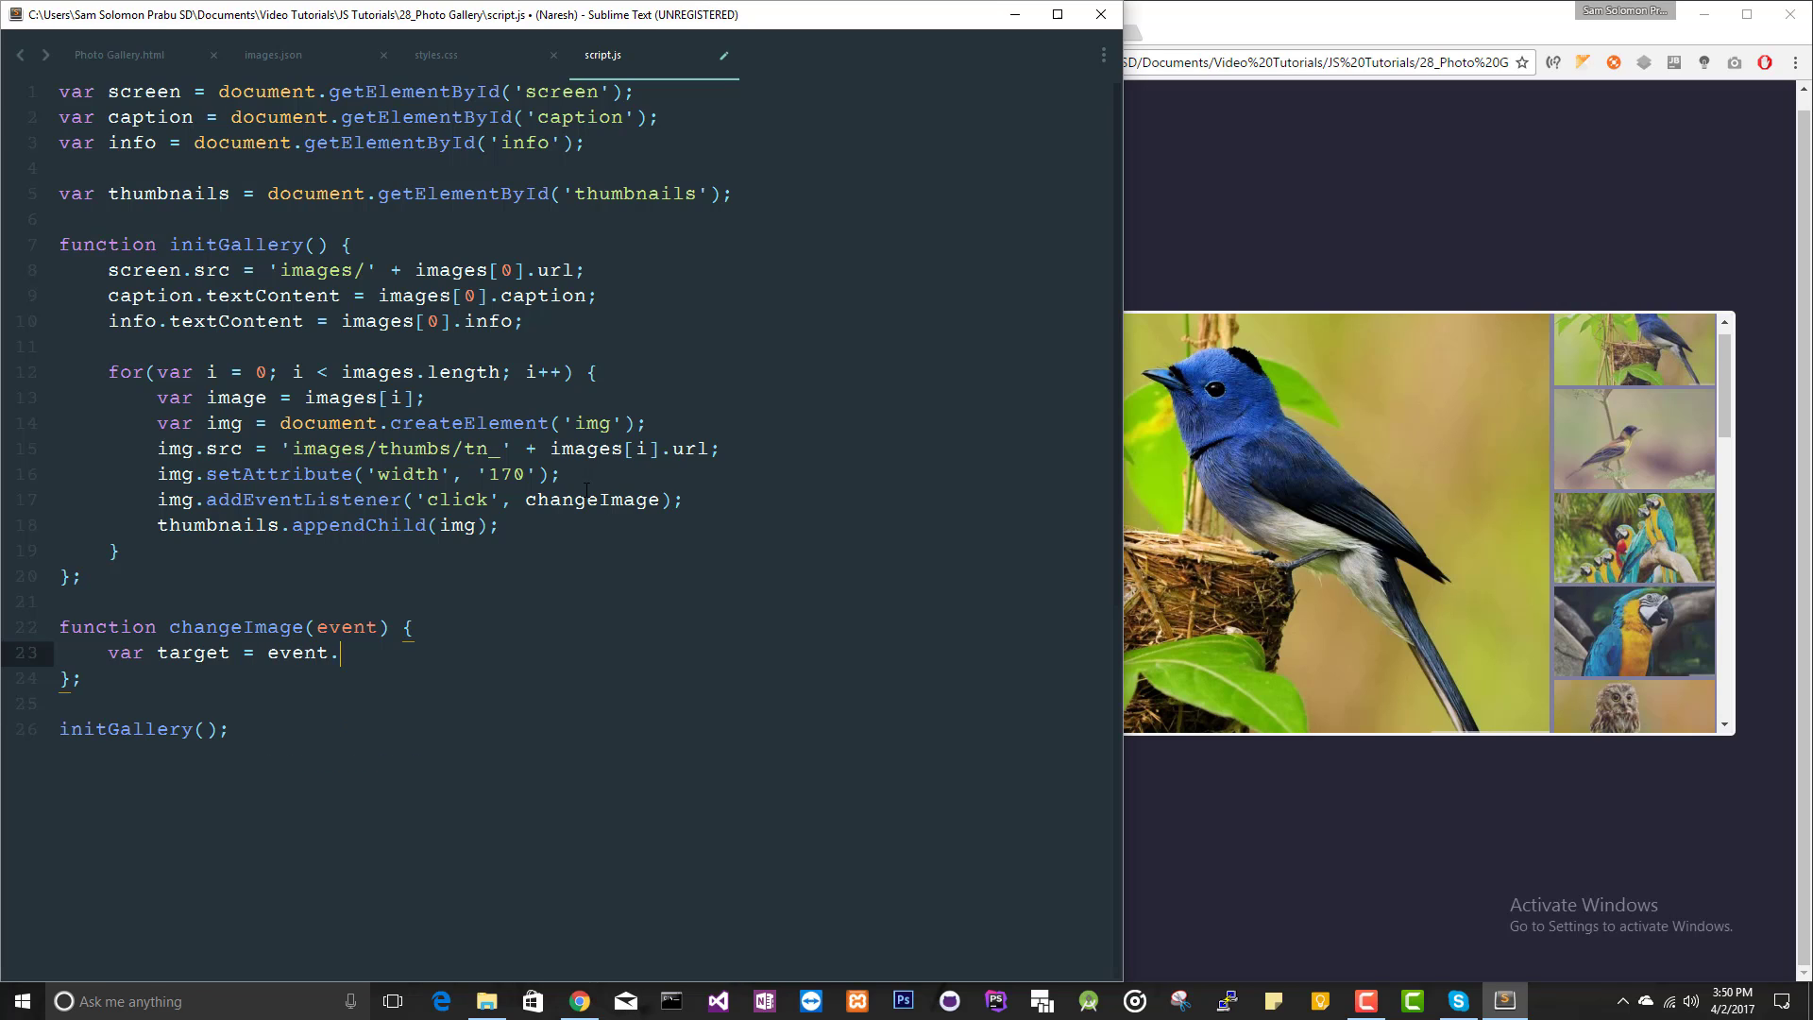
text(currentTarget;)
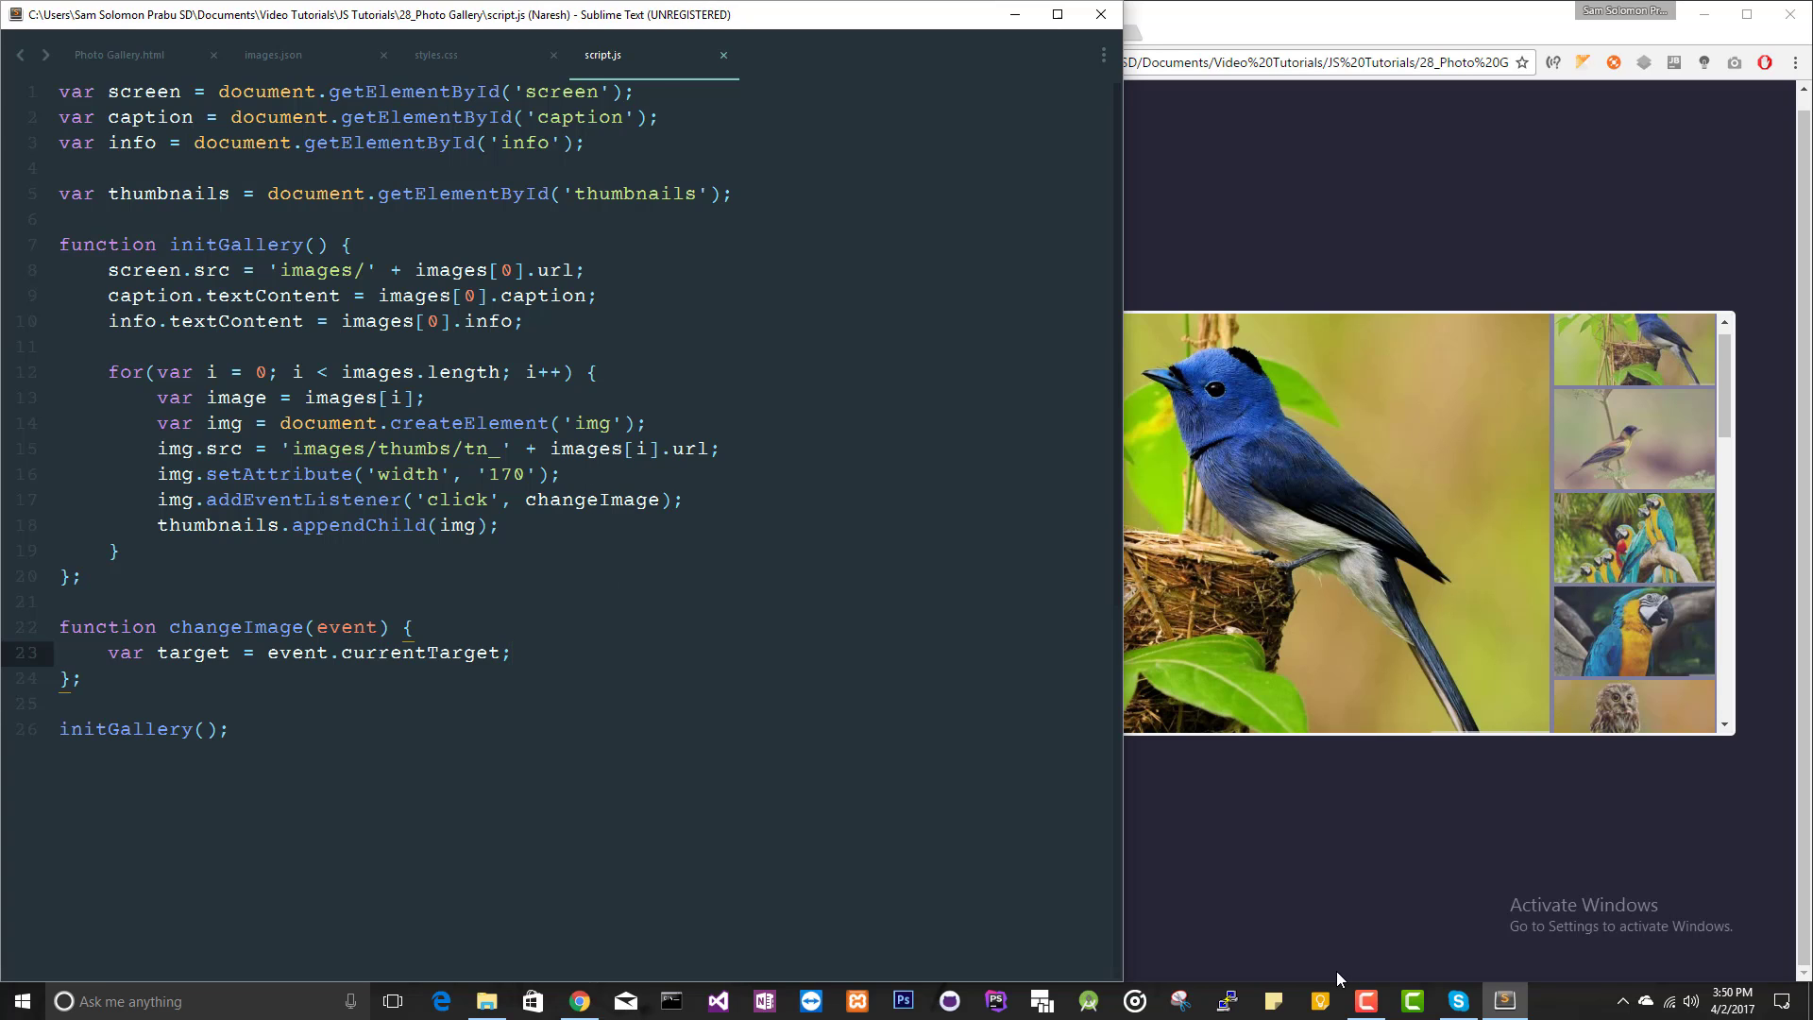
click(1630, 631)
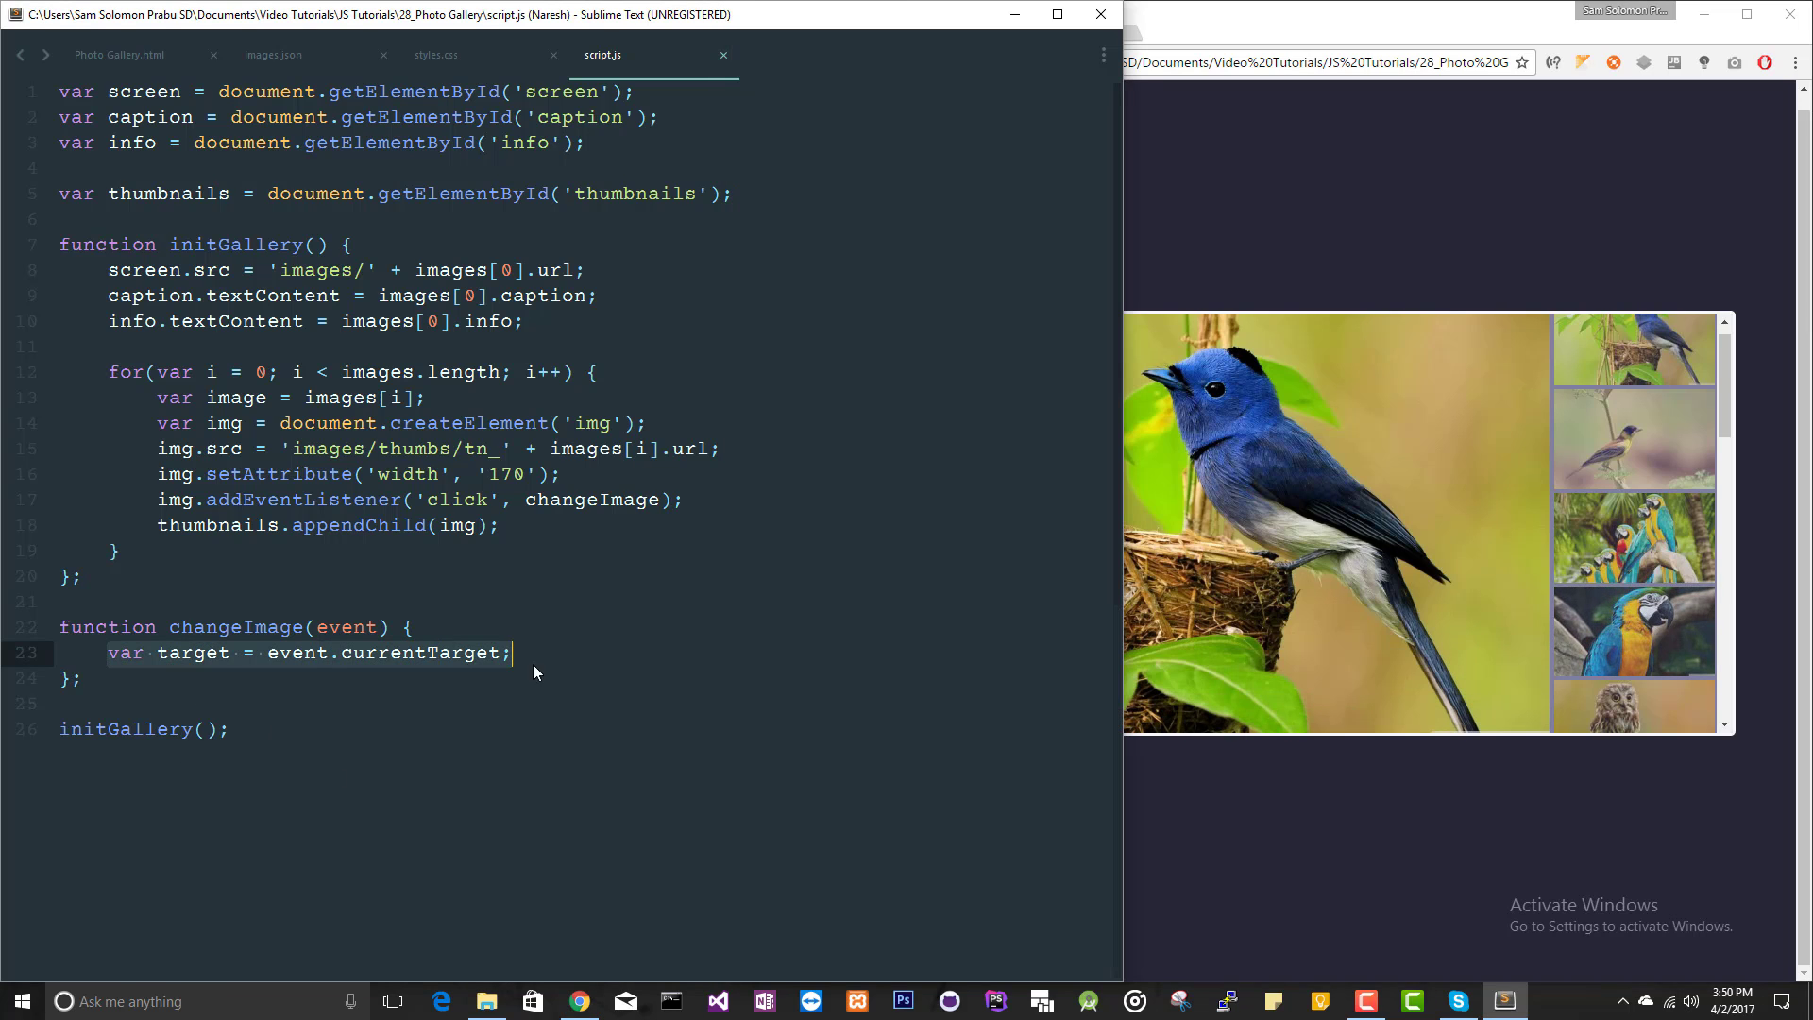
key(enter)
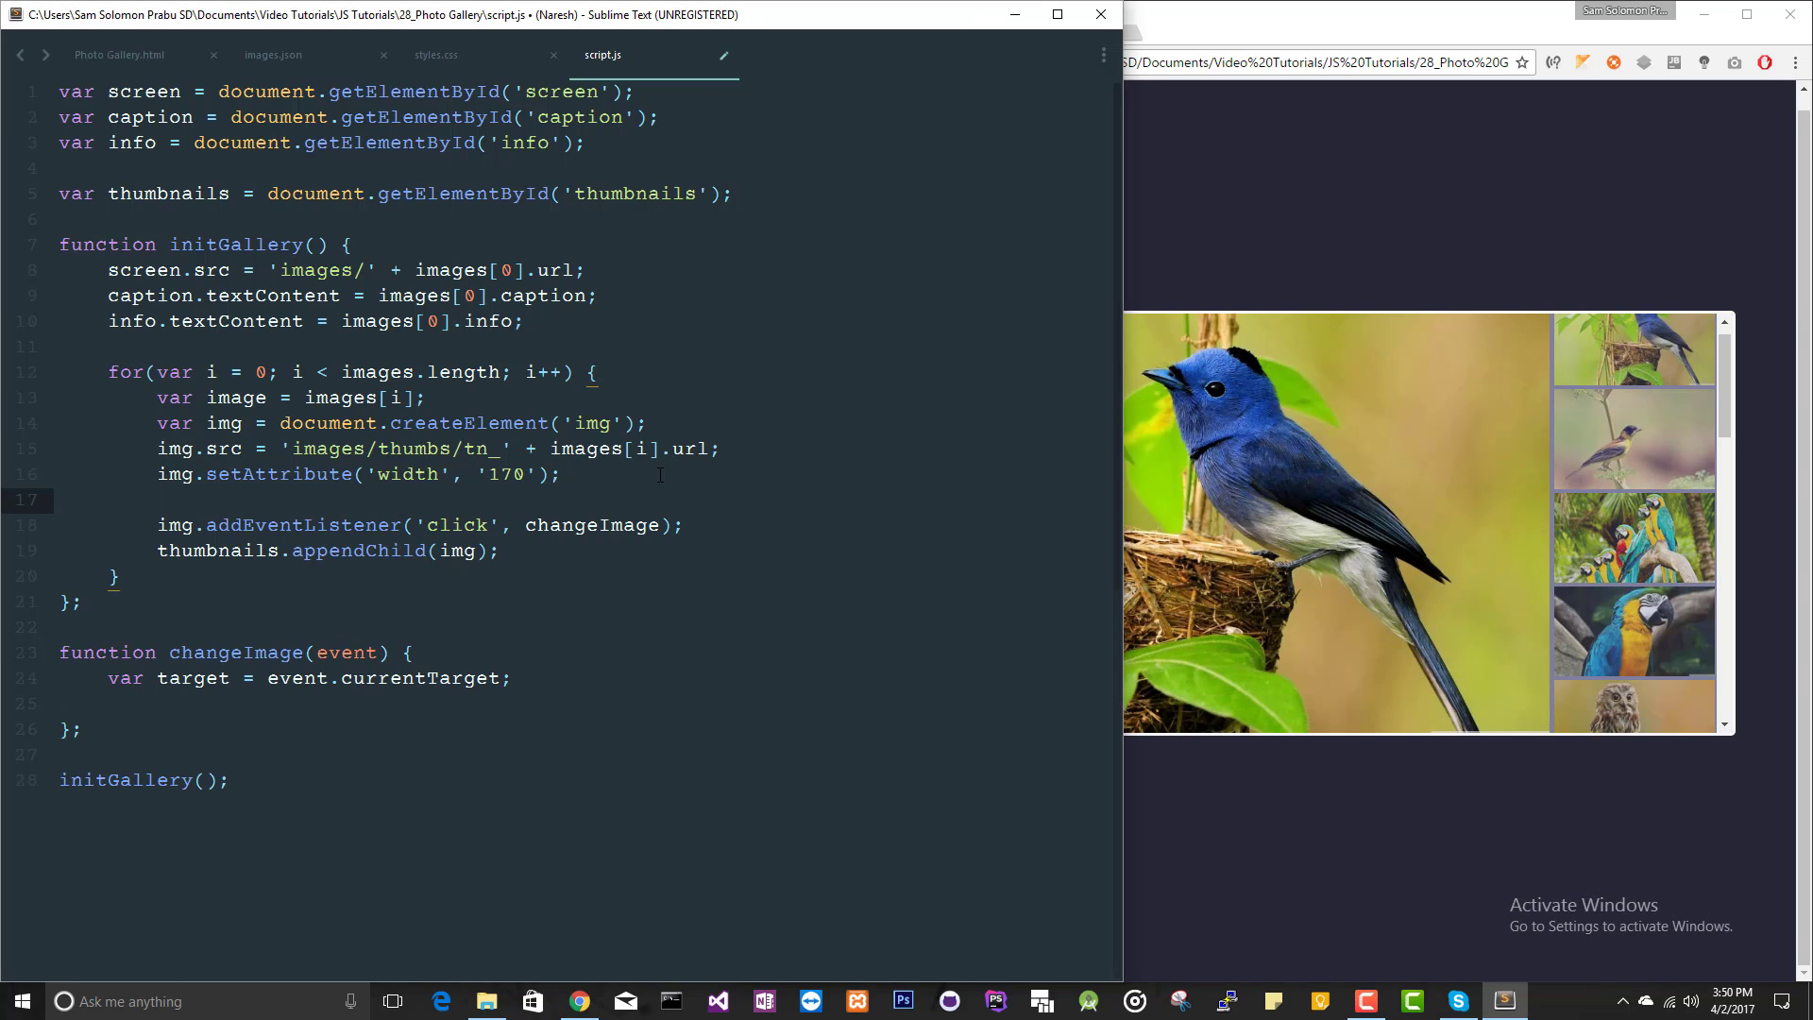
Add img.setAttribute('data-index', i) to each thumbnail in the loop
text(img.setAttribute)
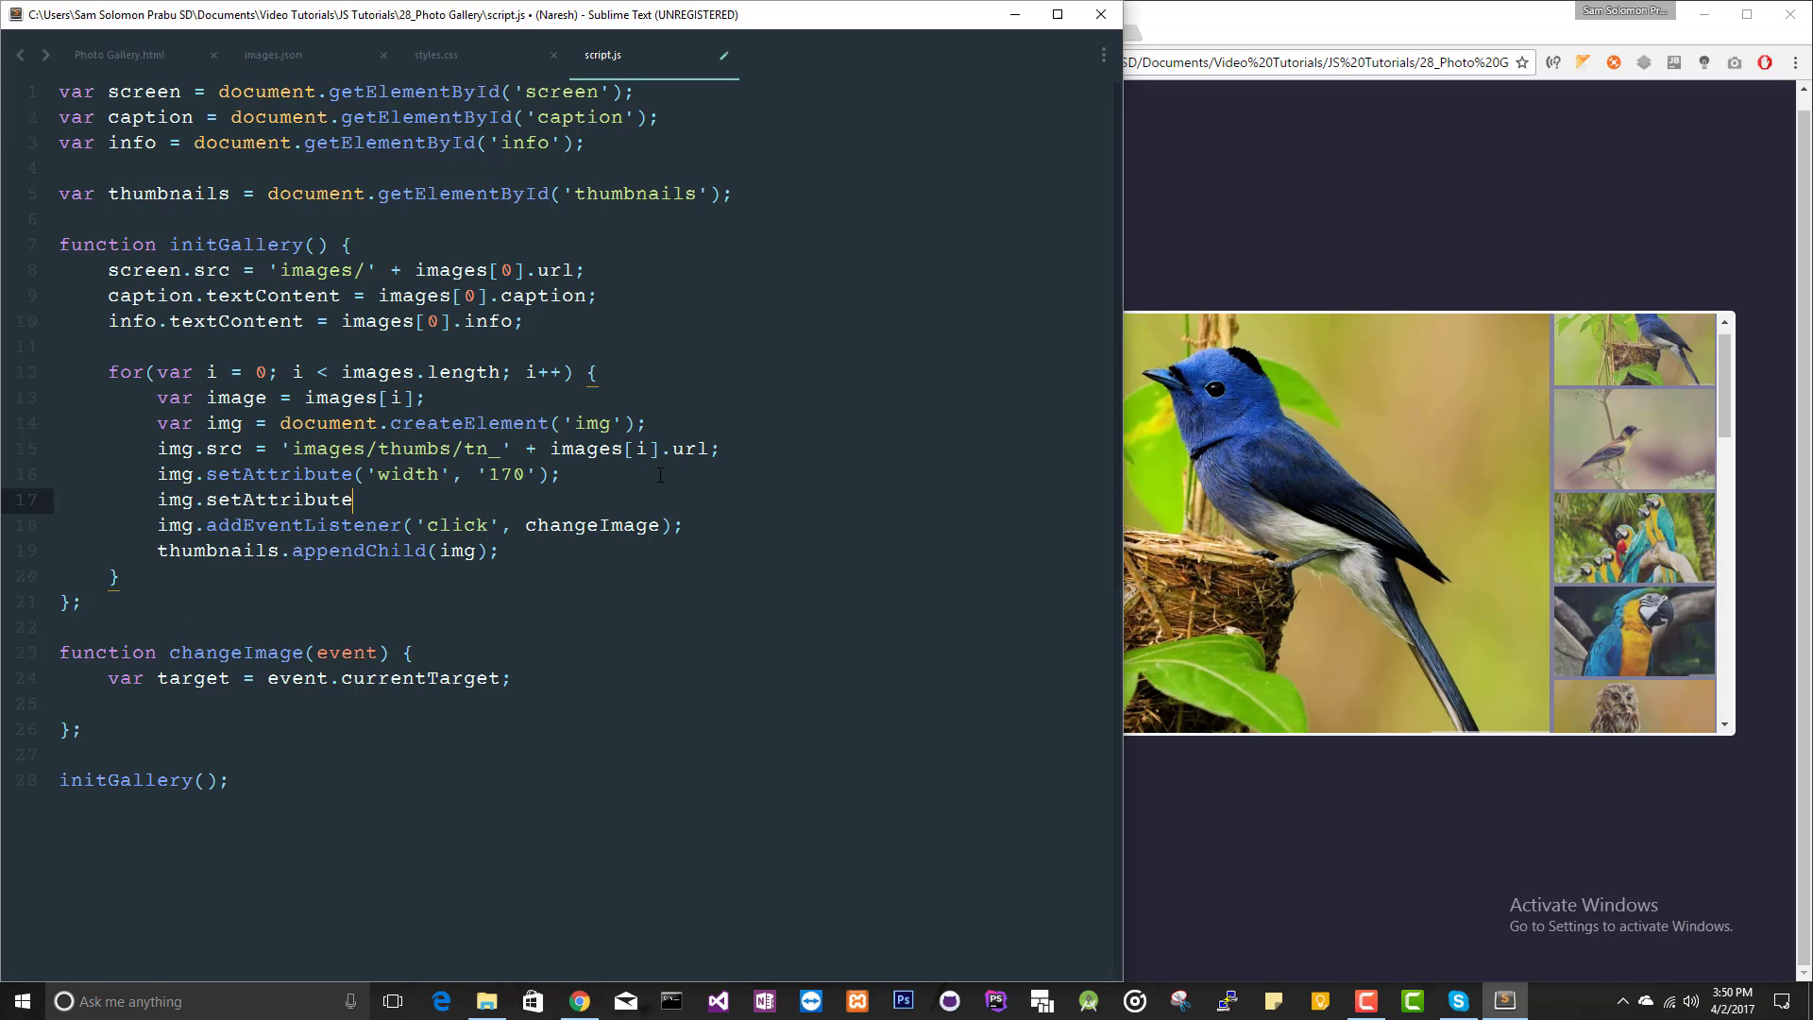
text(('data)
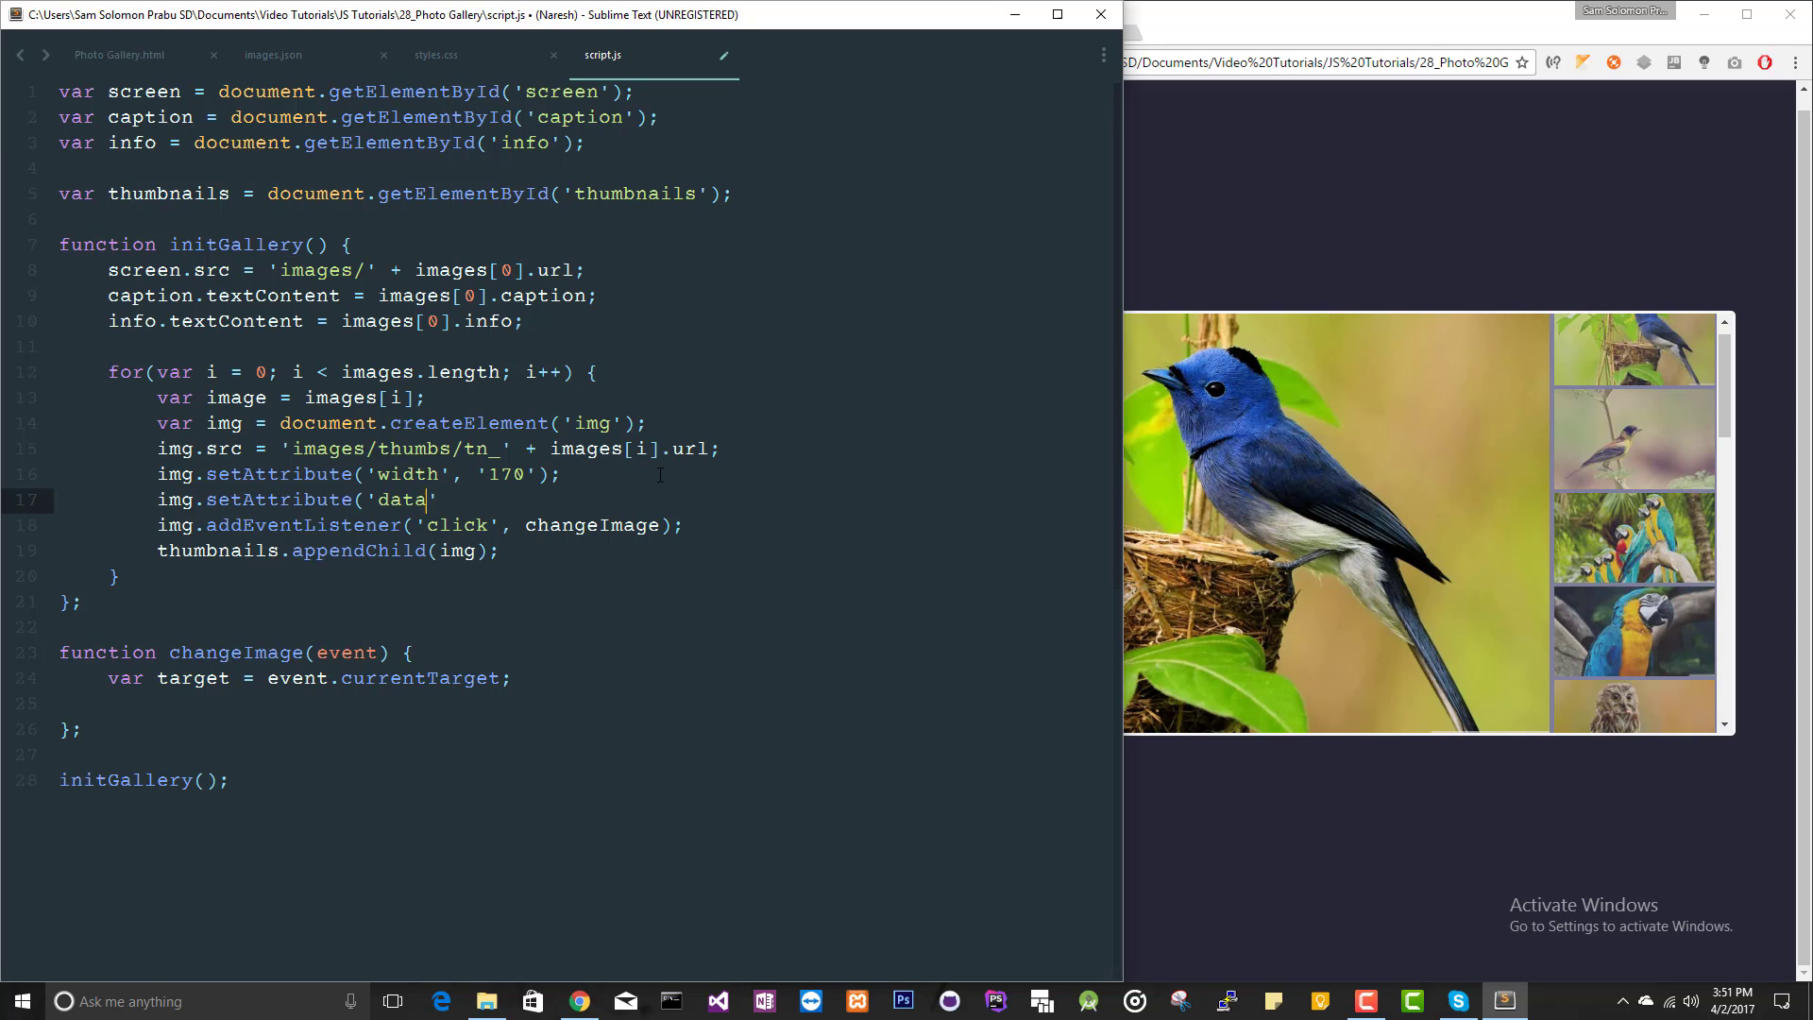
text(-)
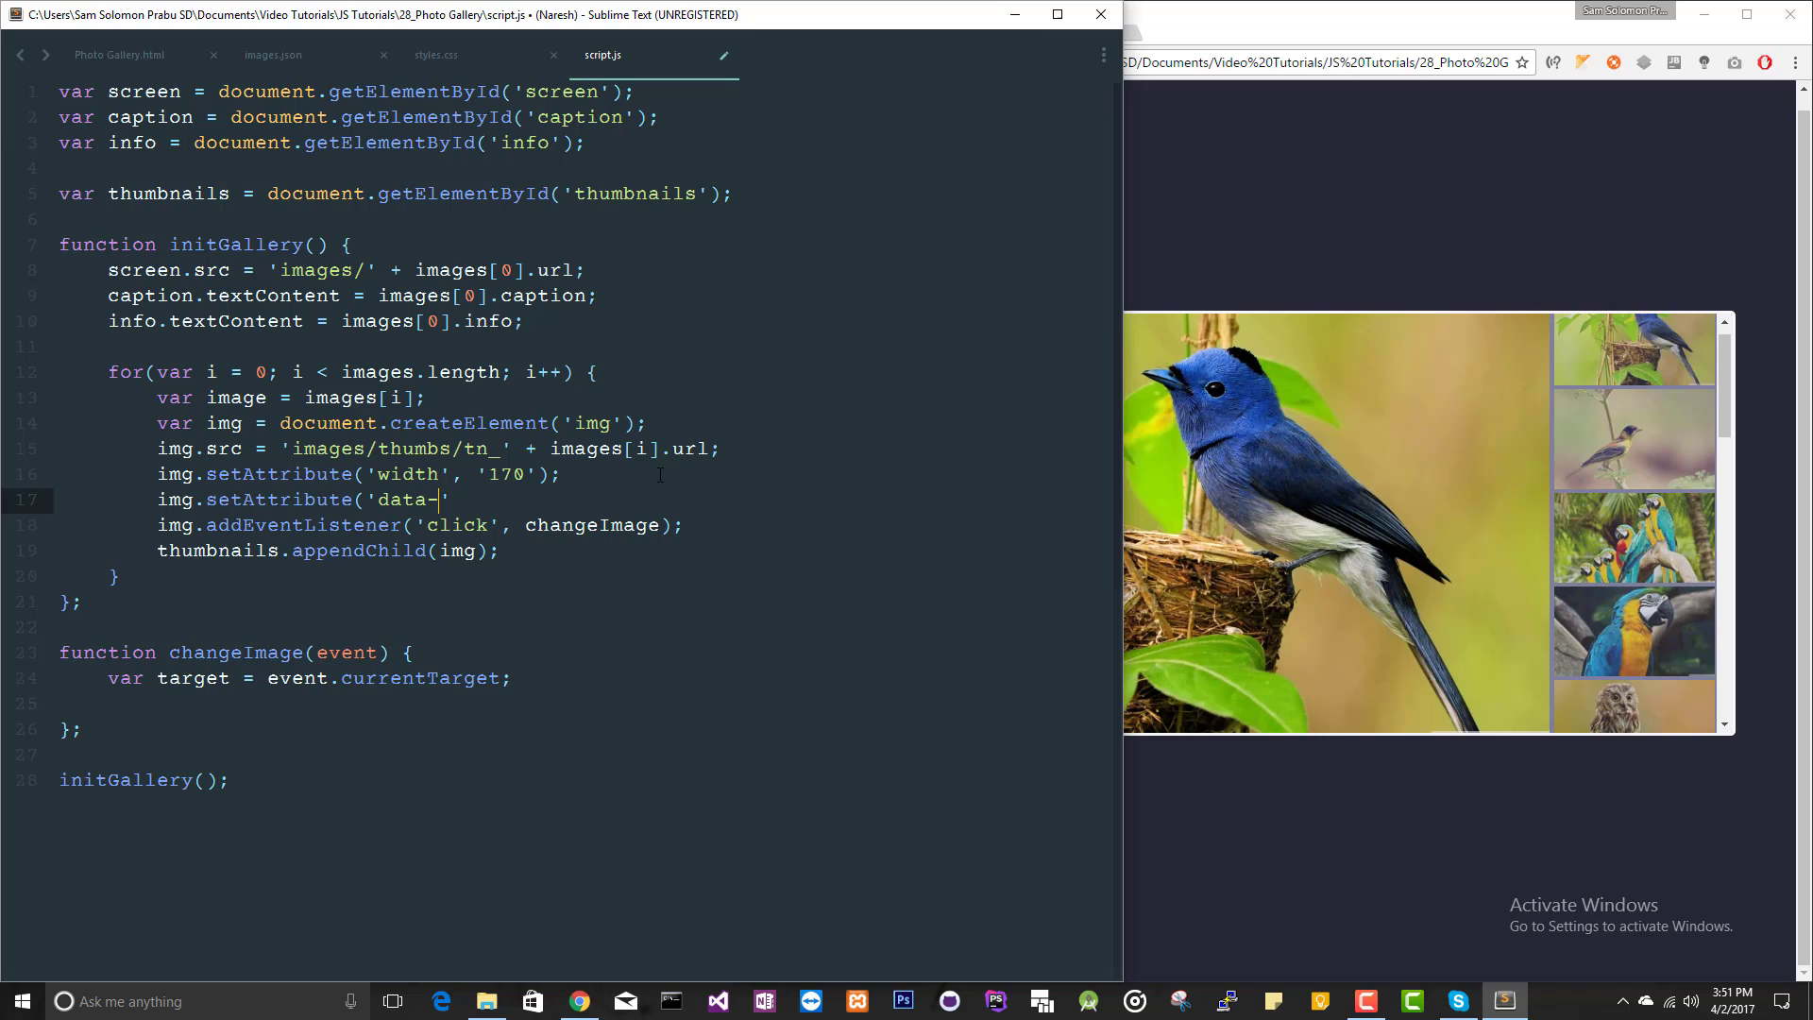
text(index',)
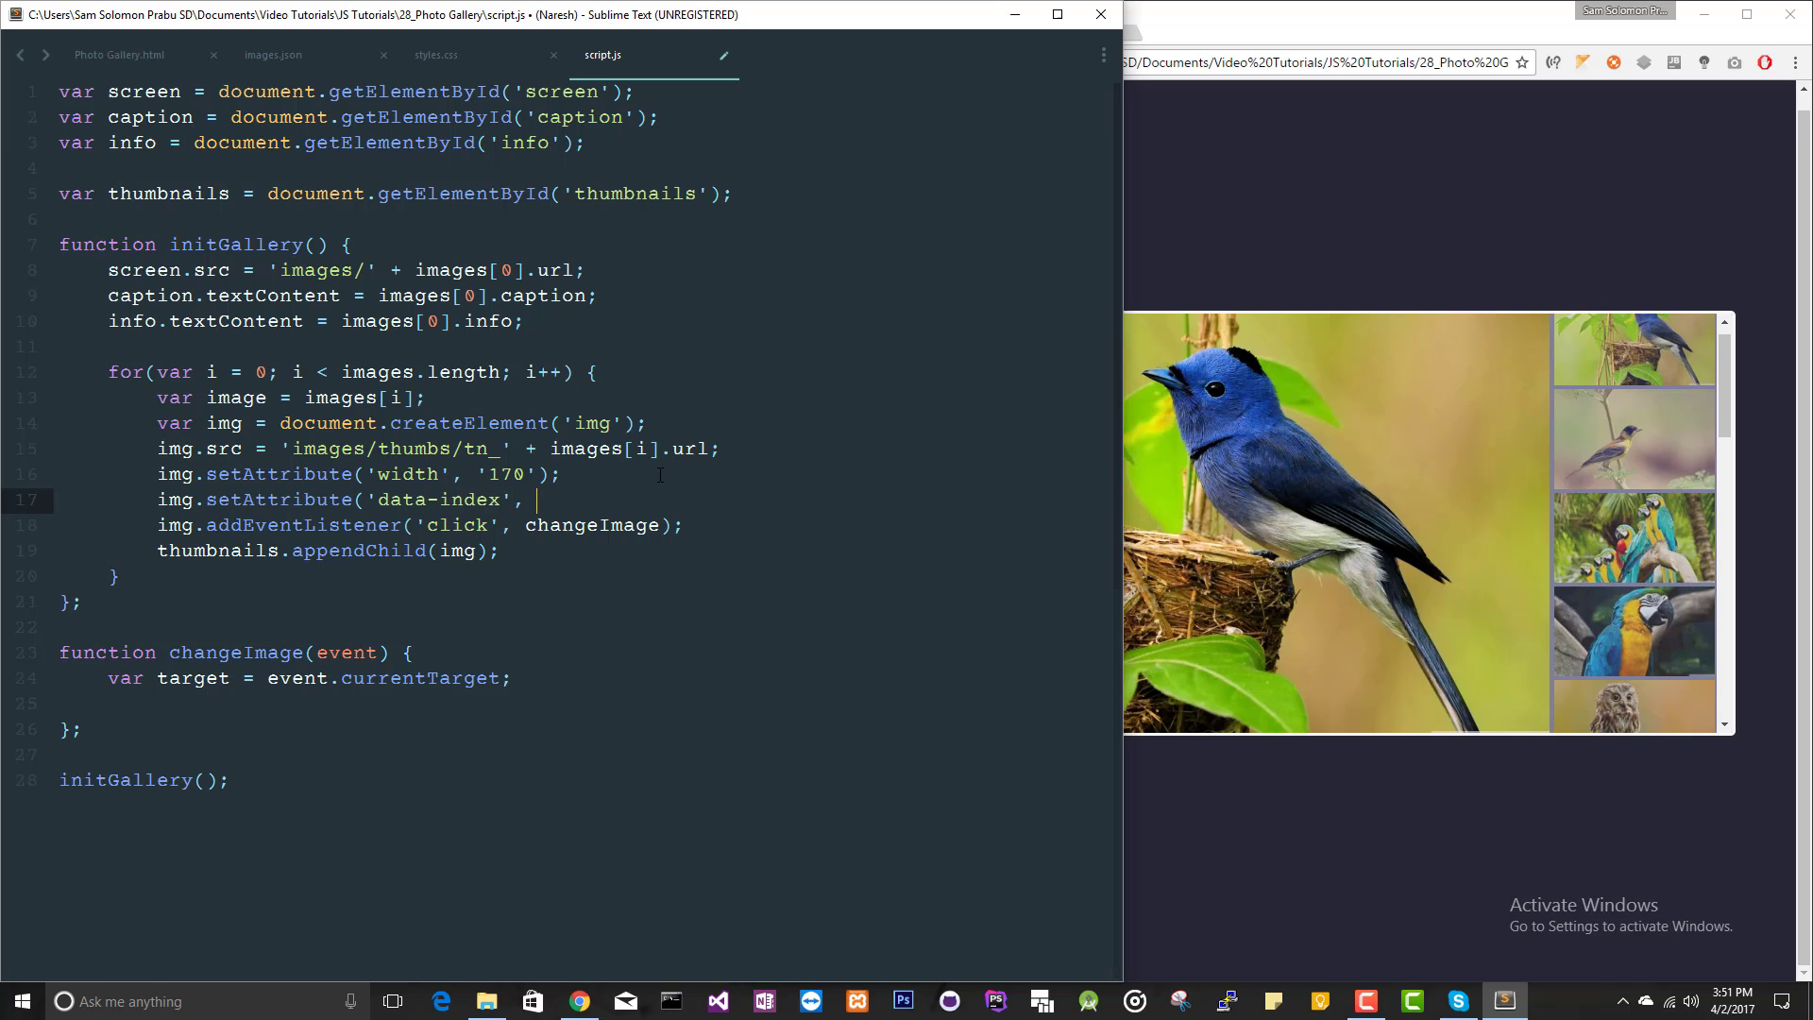
text(i);)
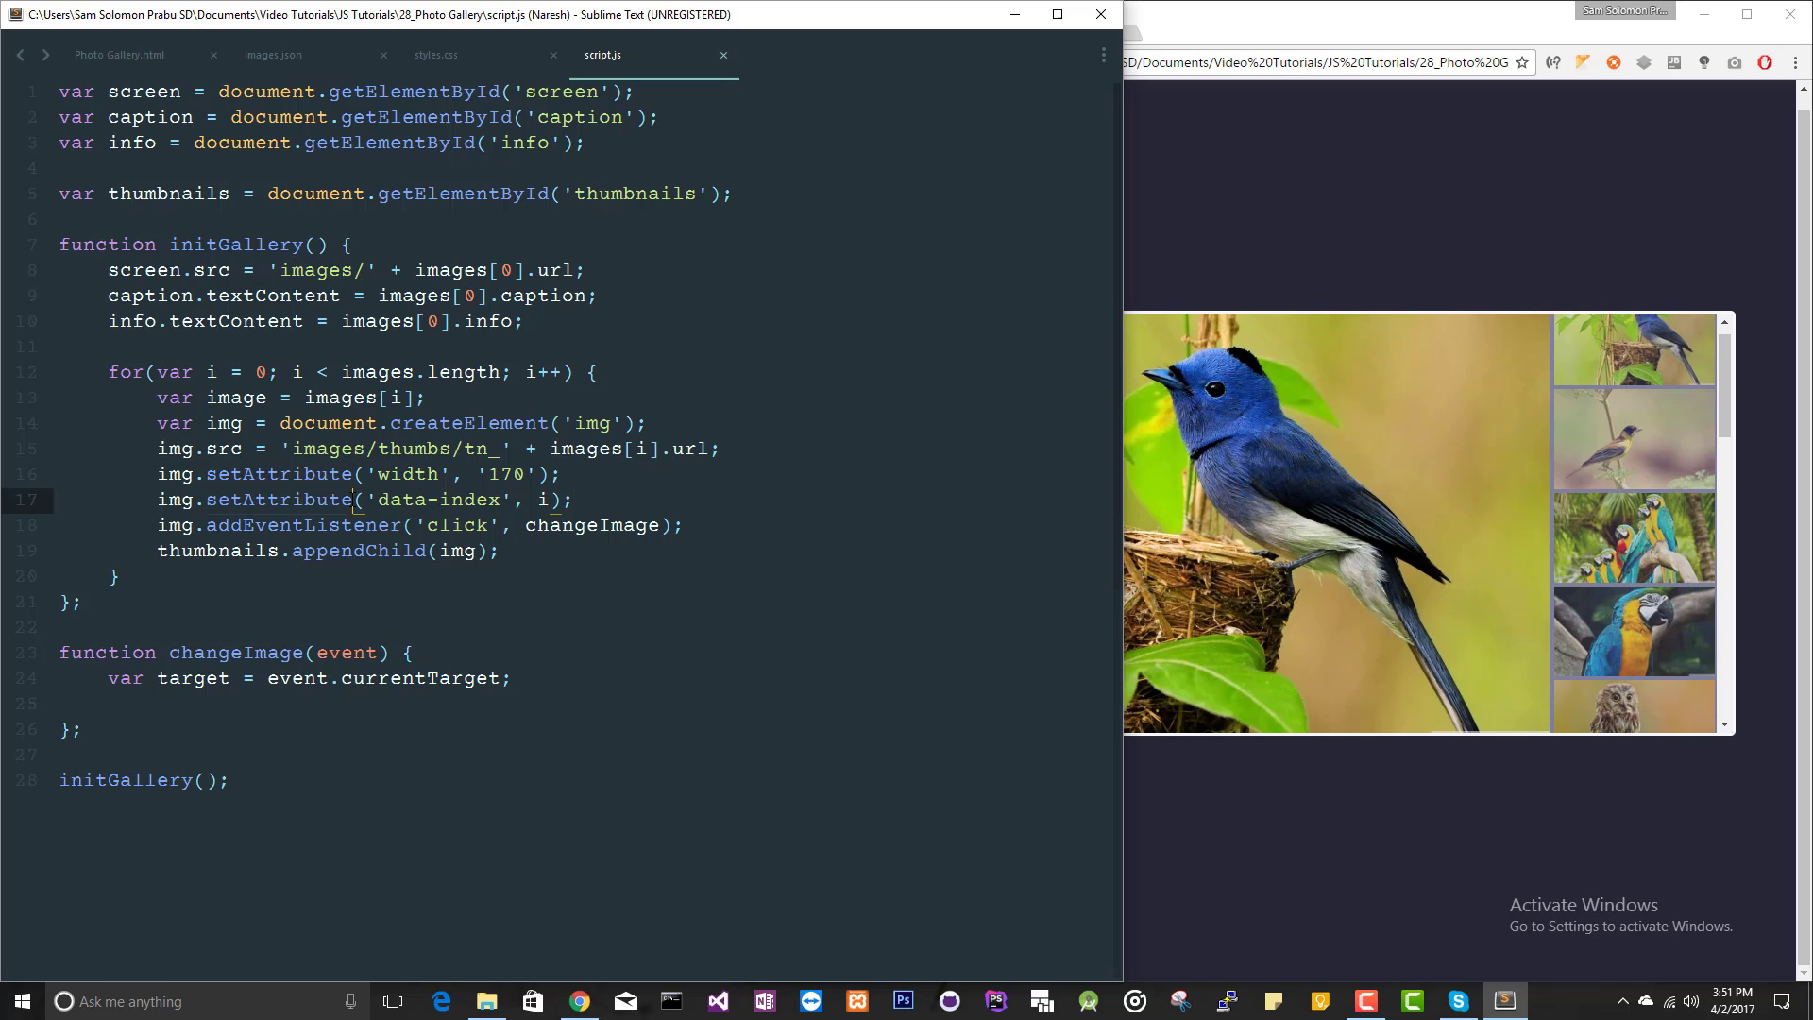
In changeImage, add var index = target.getAttribute('data-index')
key(Backspace)
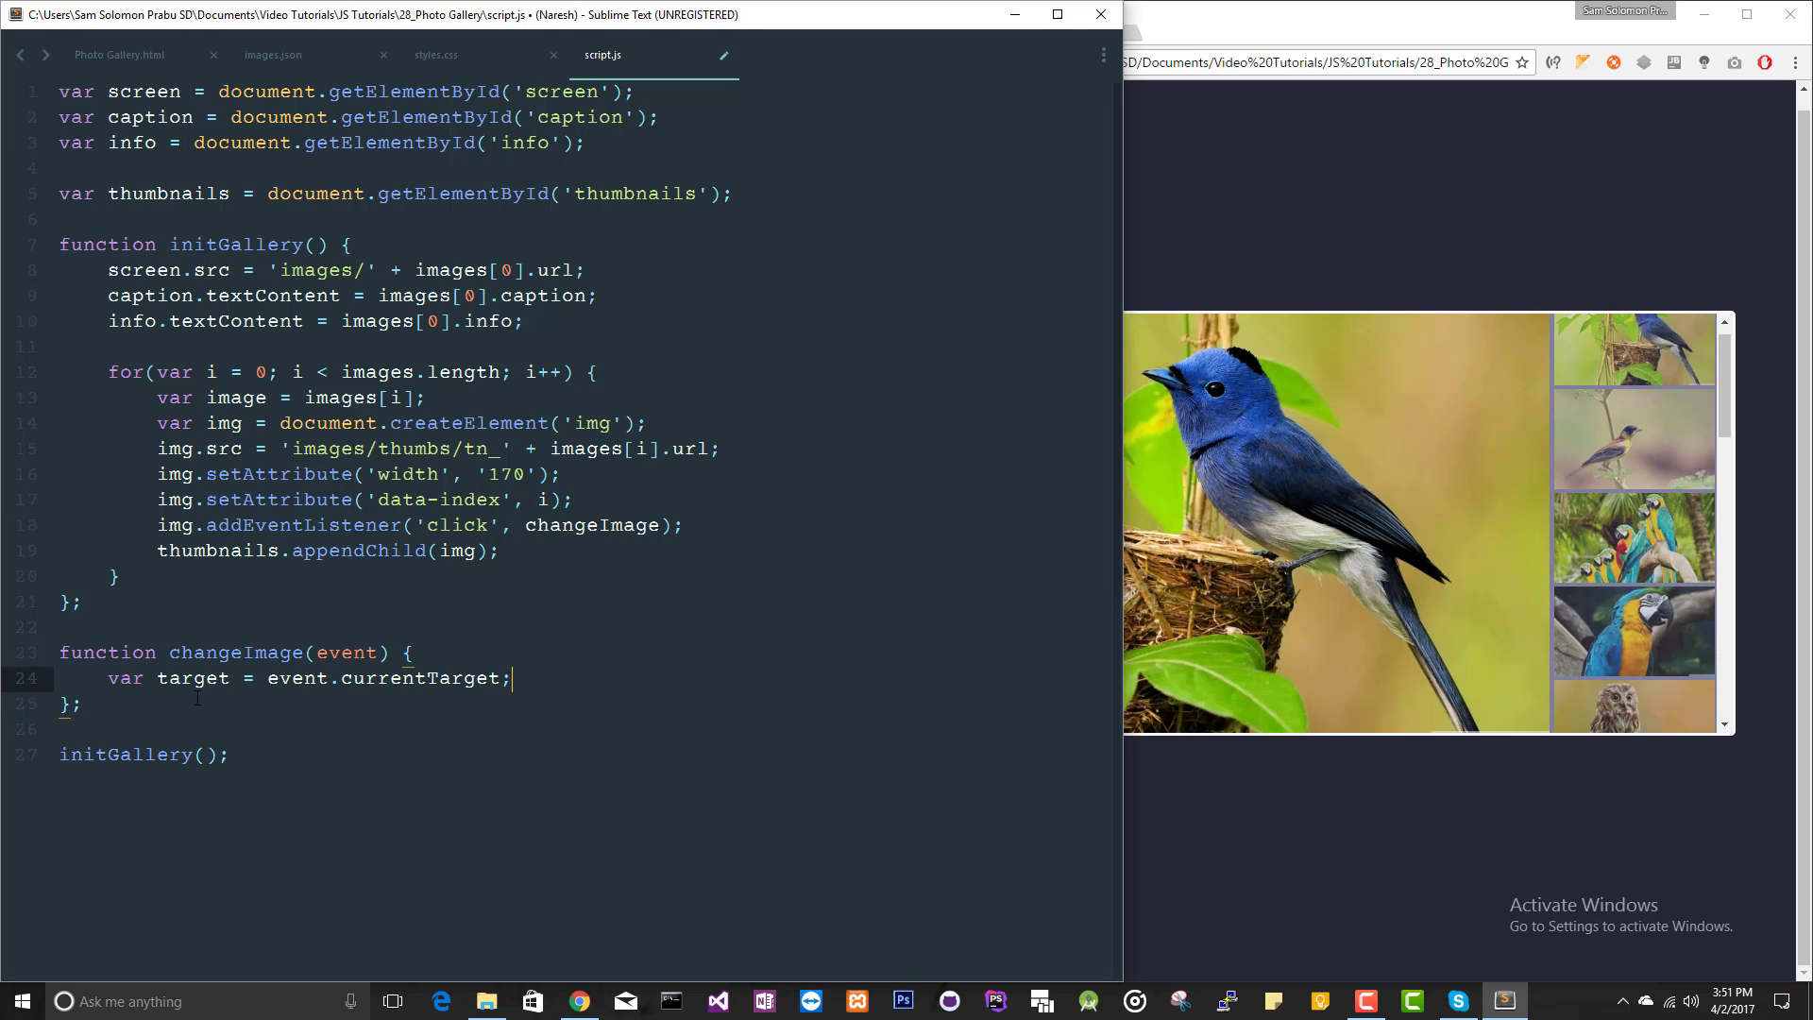
text(var image =)
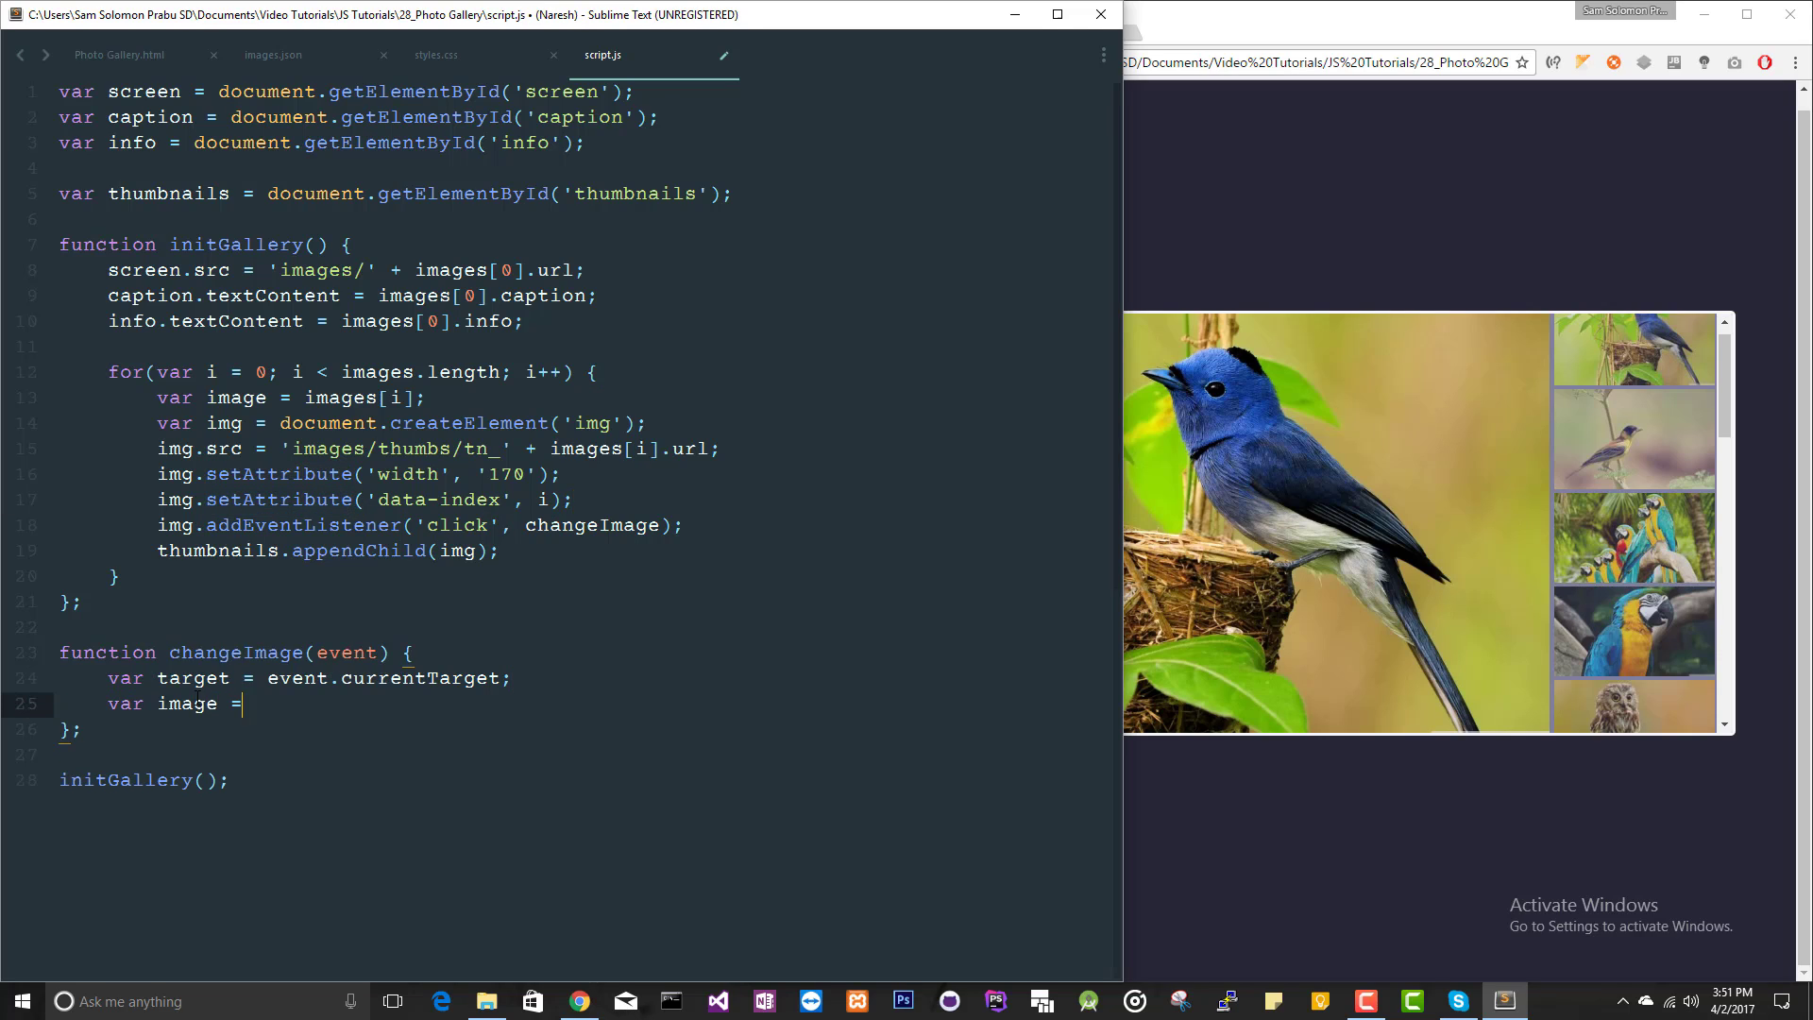
key(BackSpace)
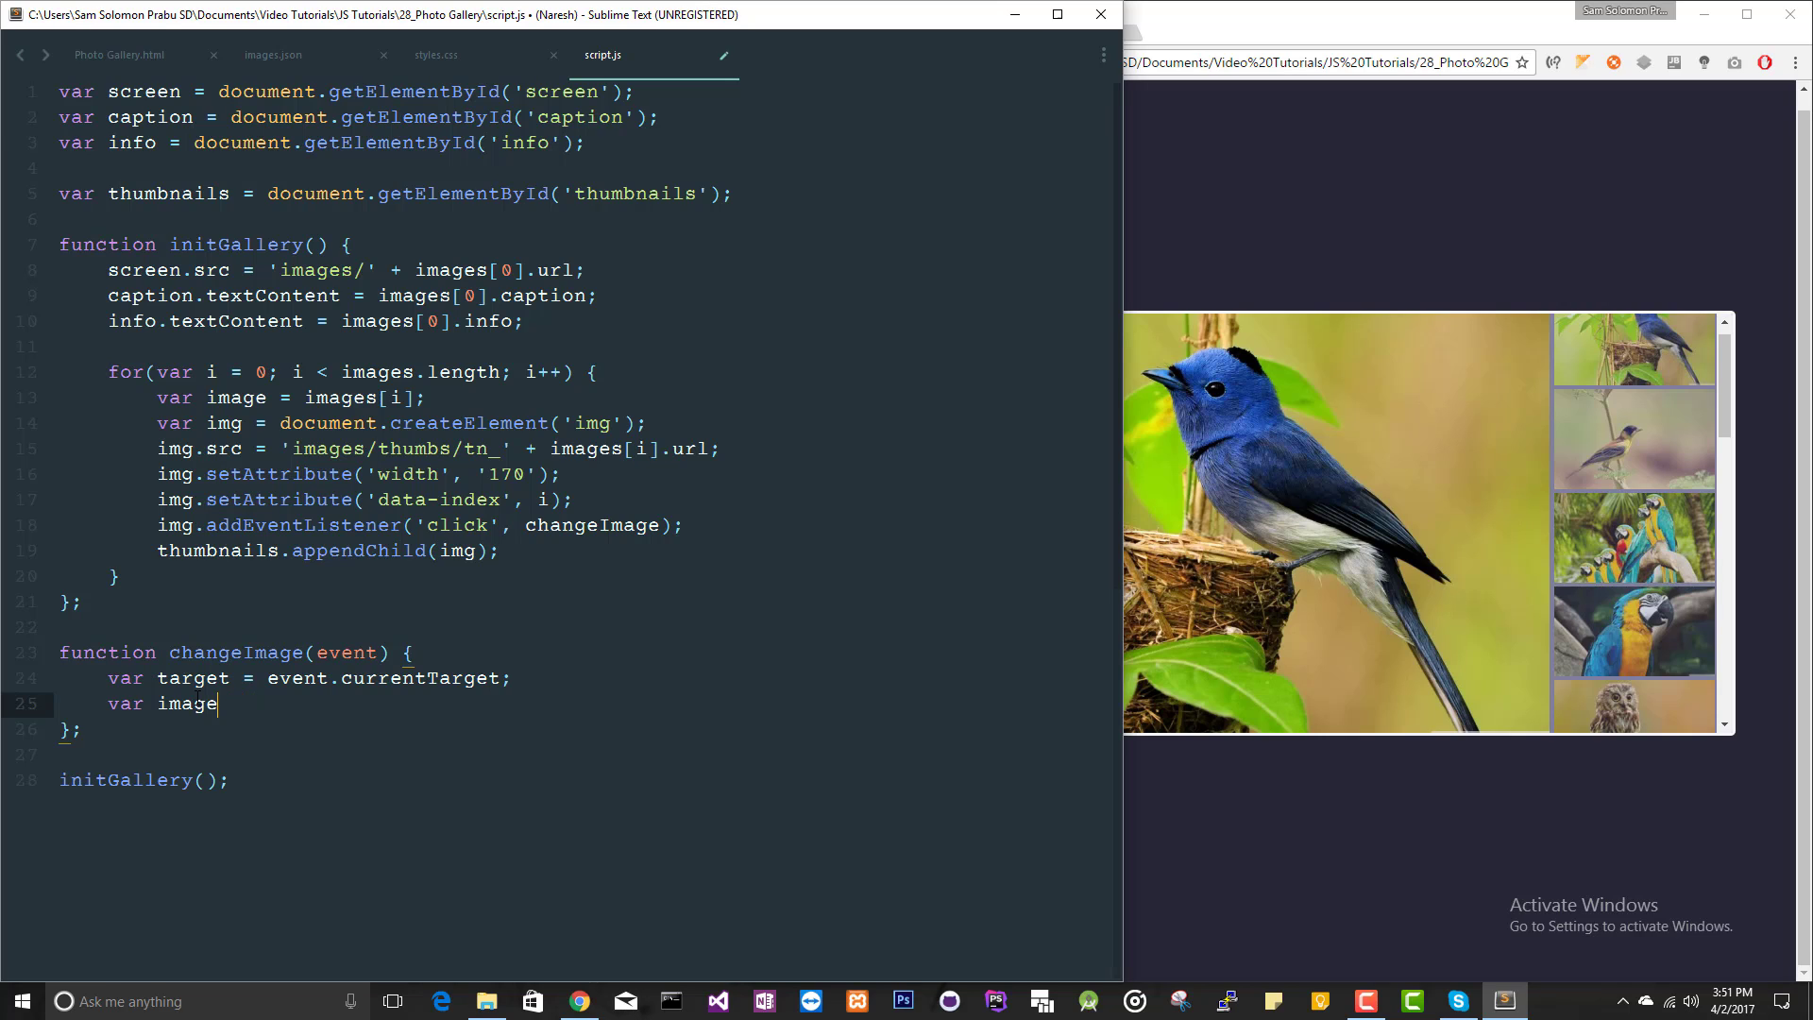
text(index =)
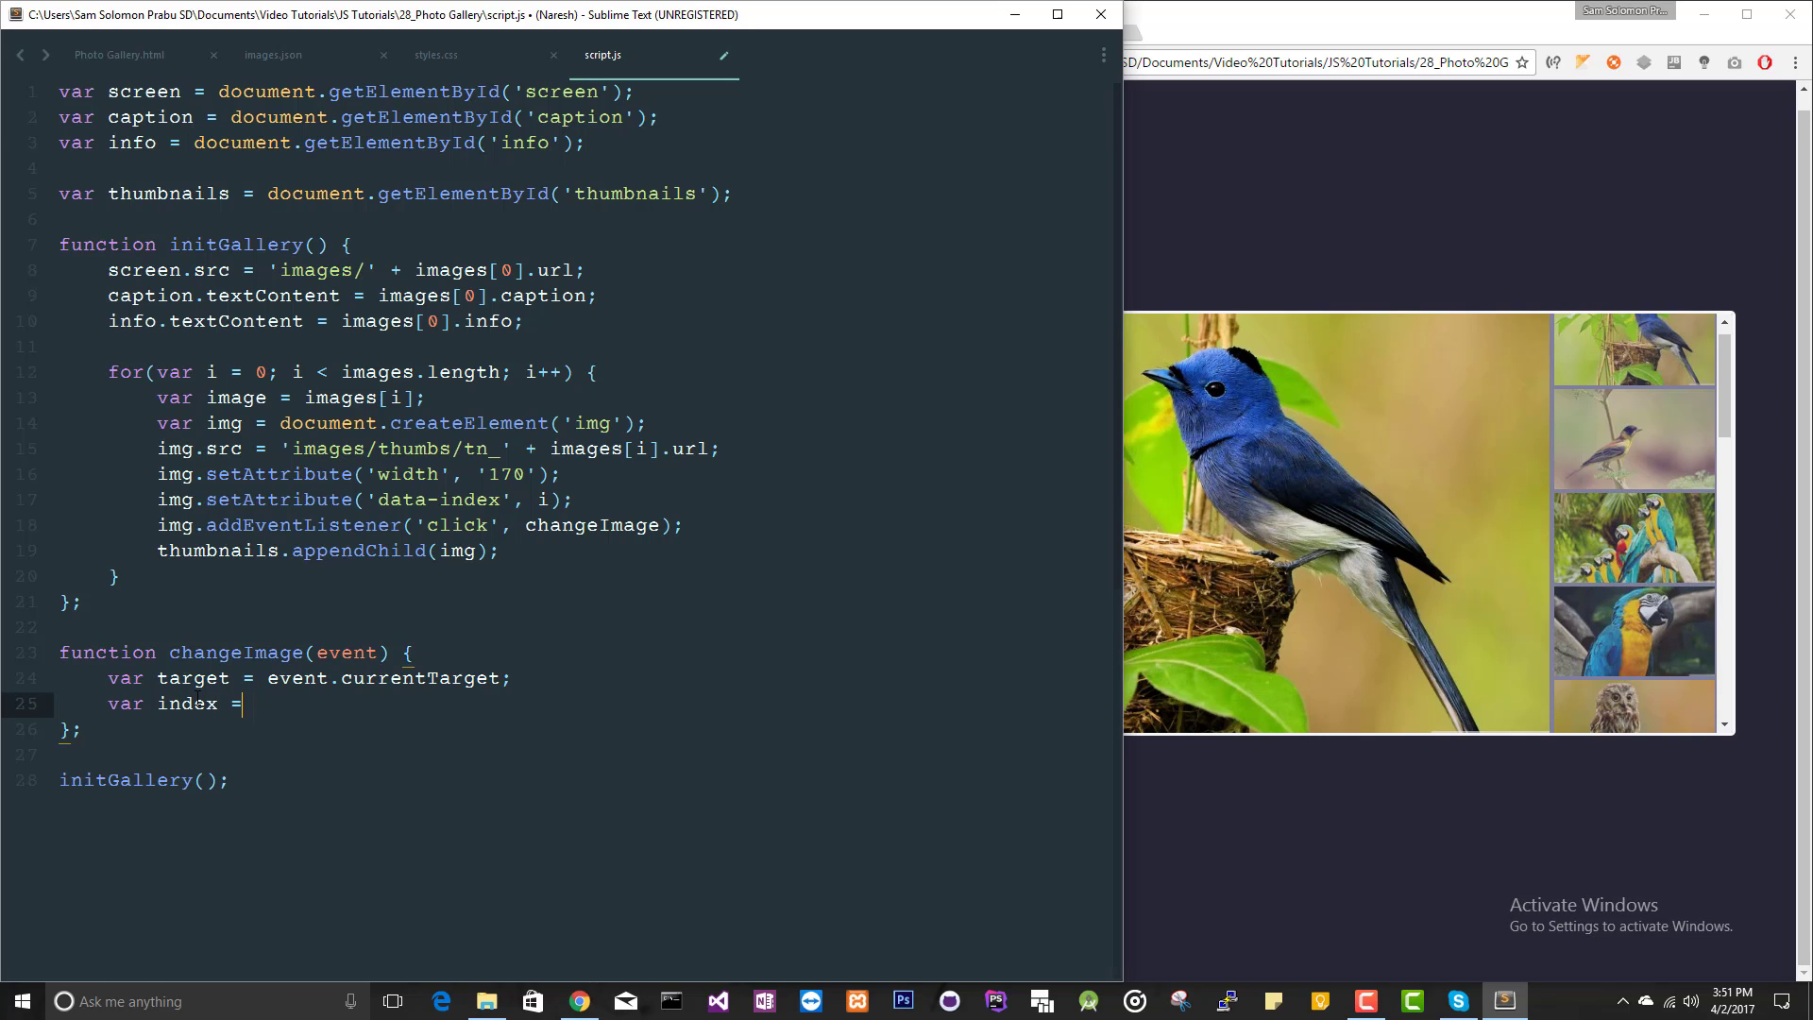
text(target.)
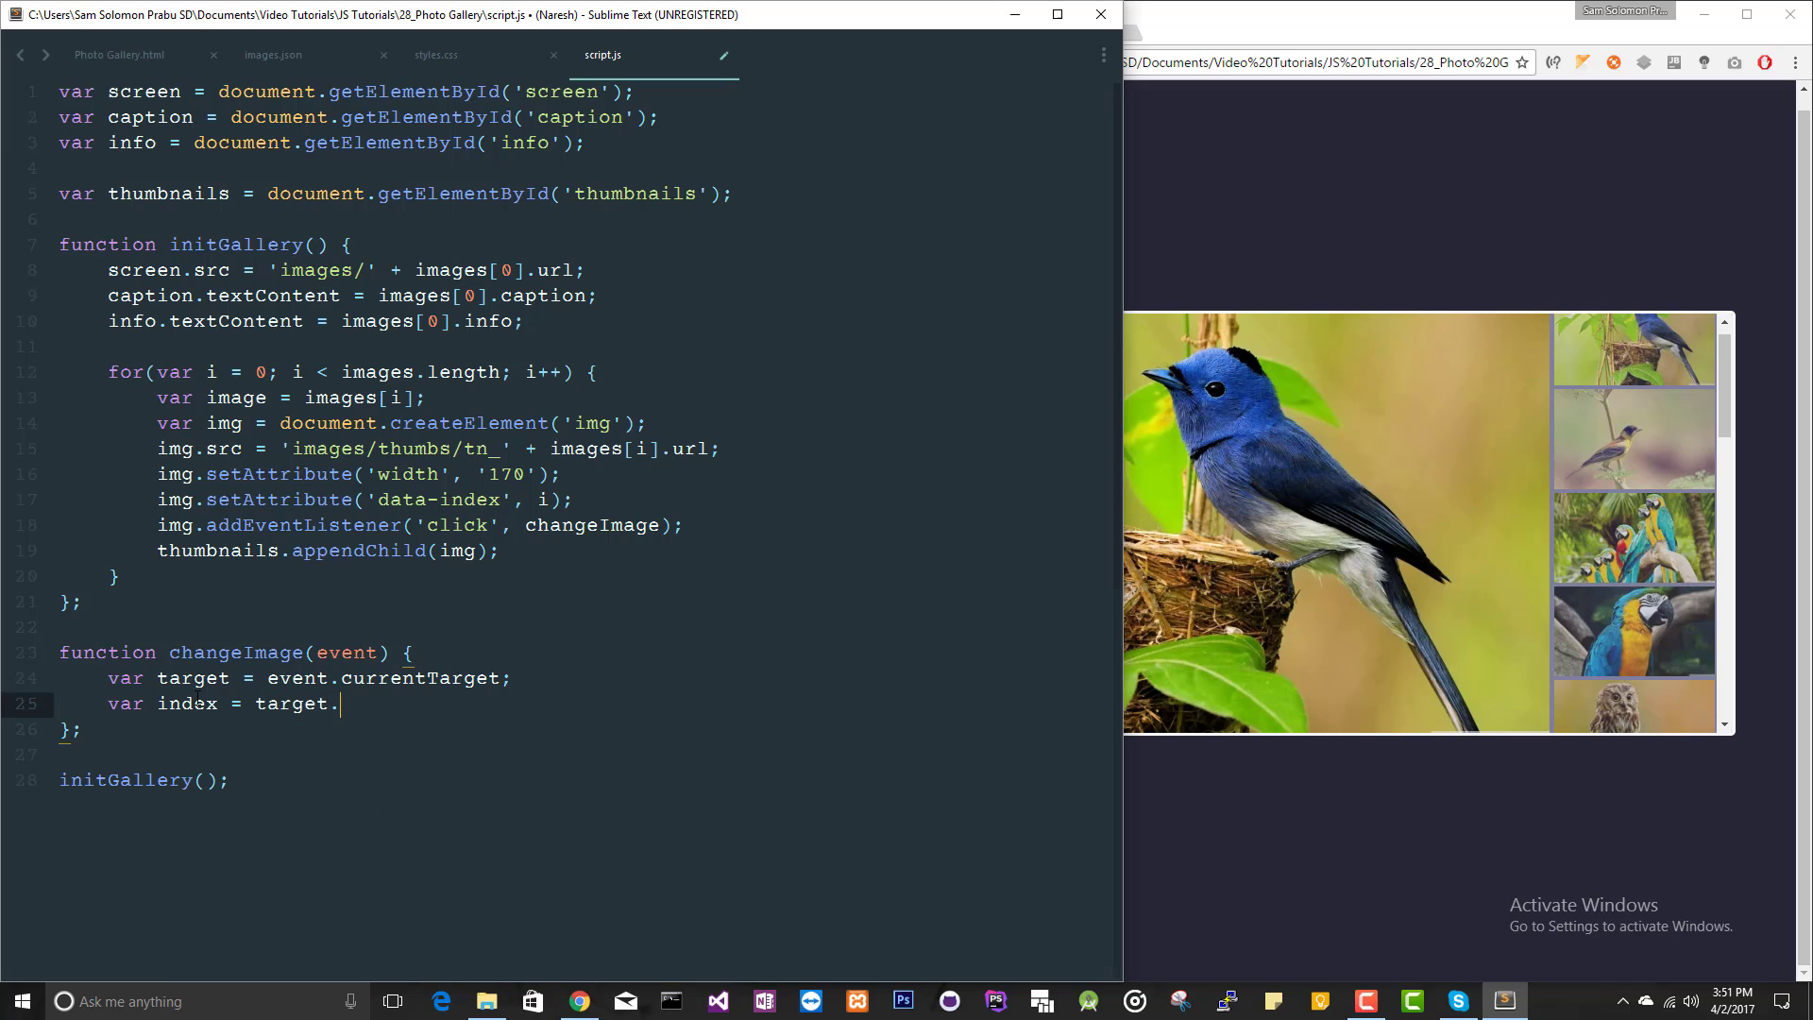
text(g)
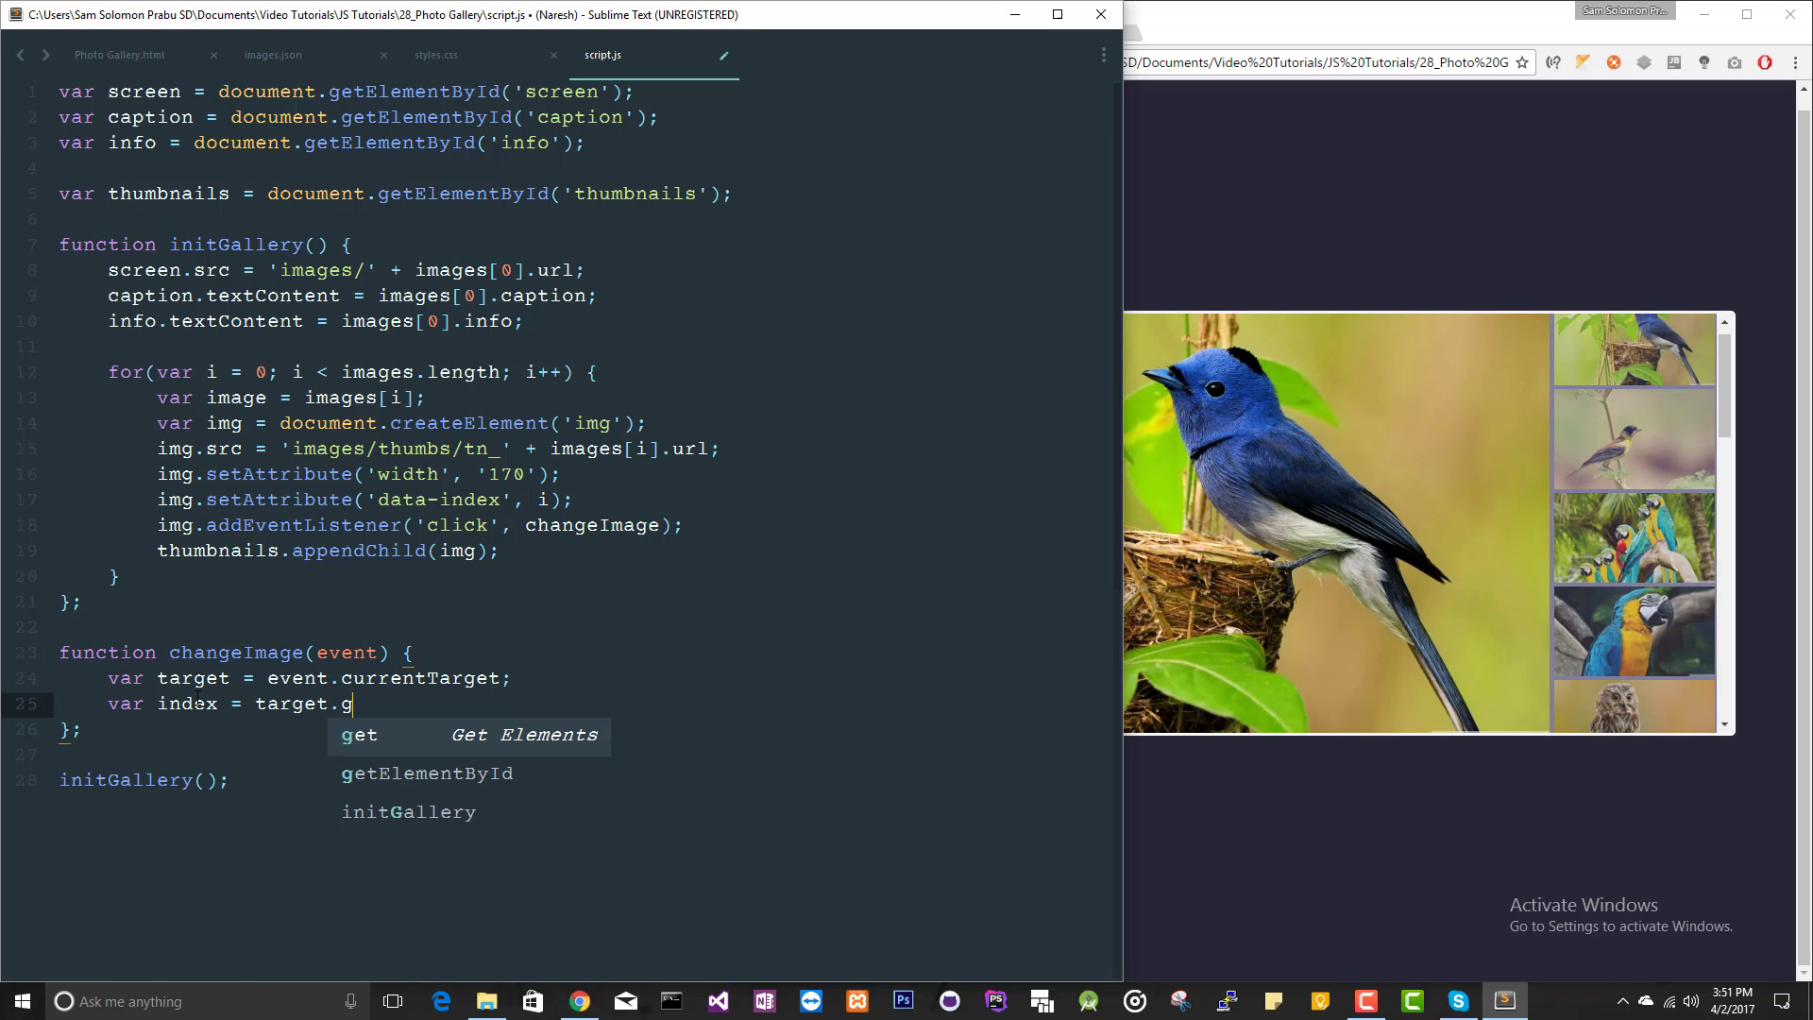
text(etAttri)
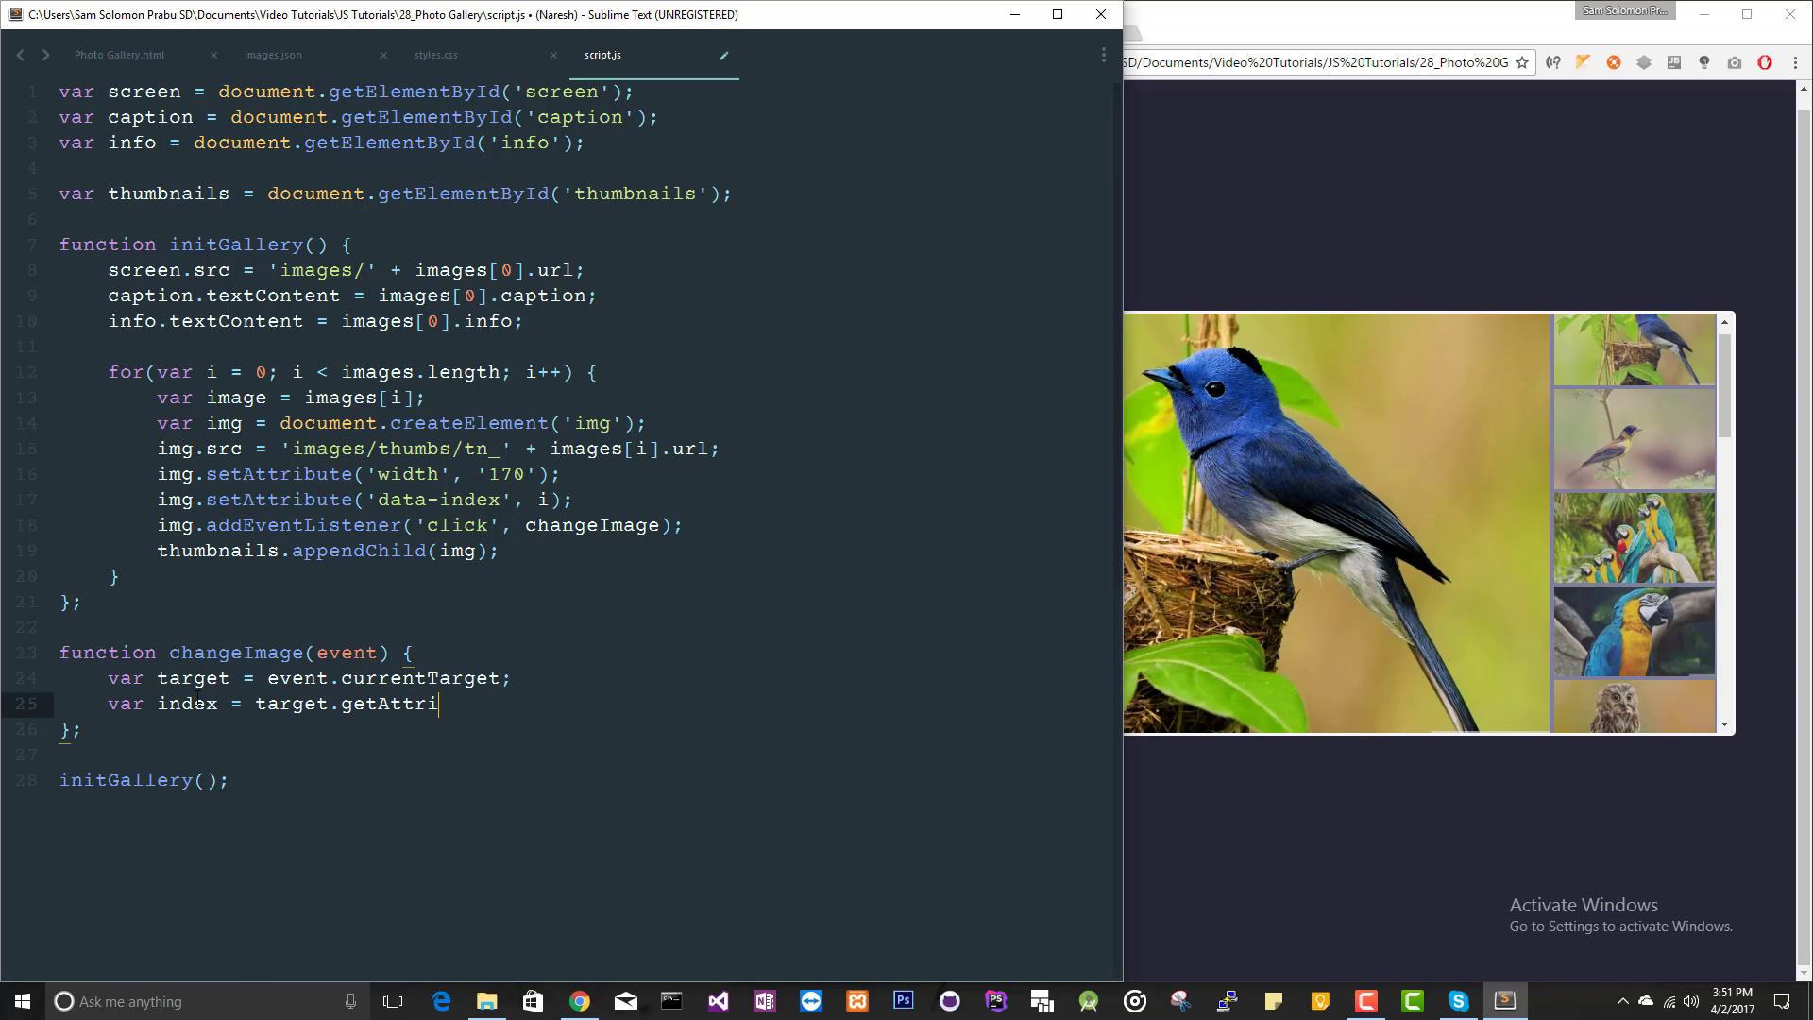
text(bute(''))
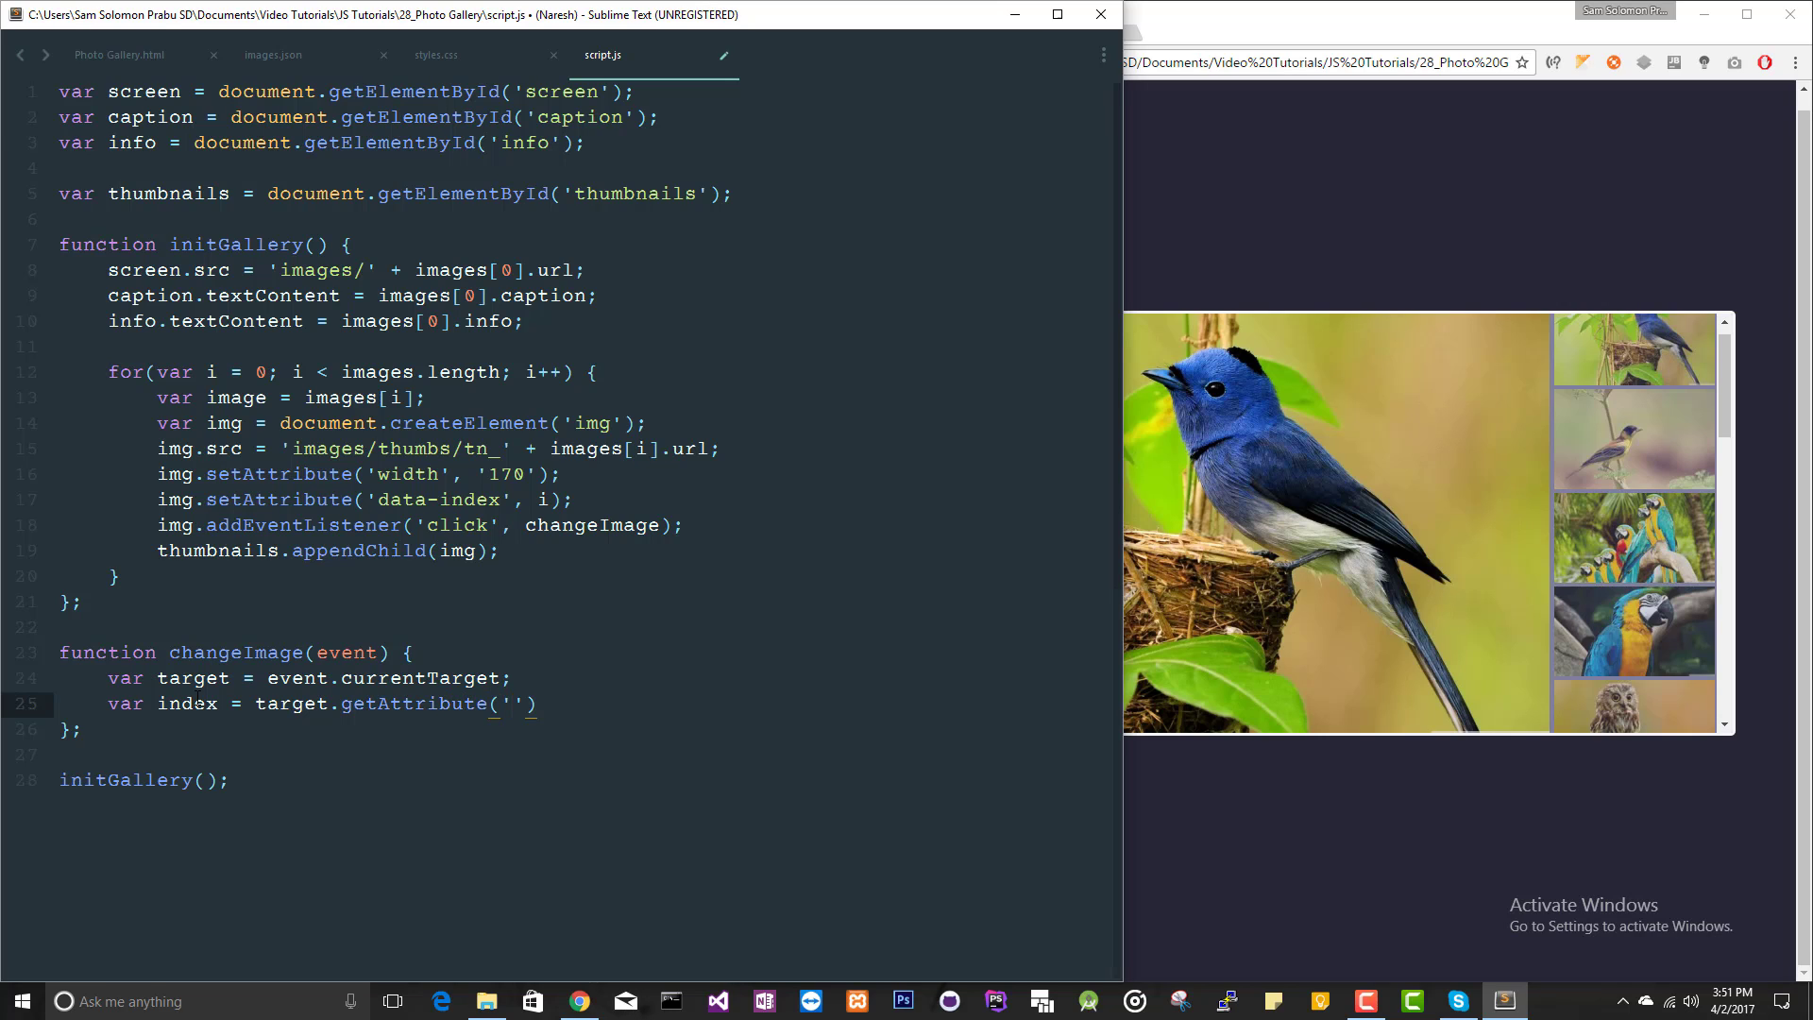
text(data-index)
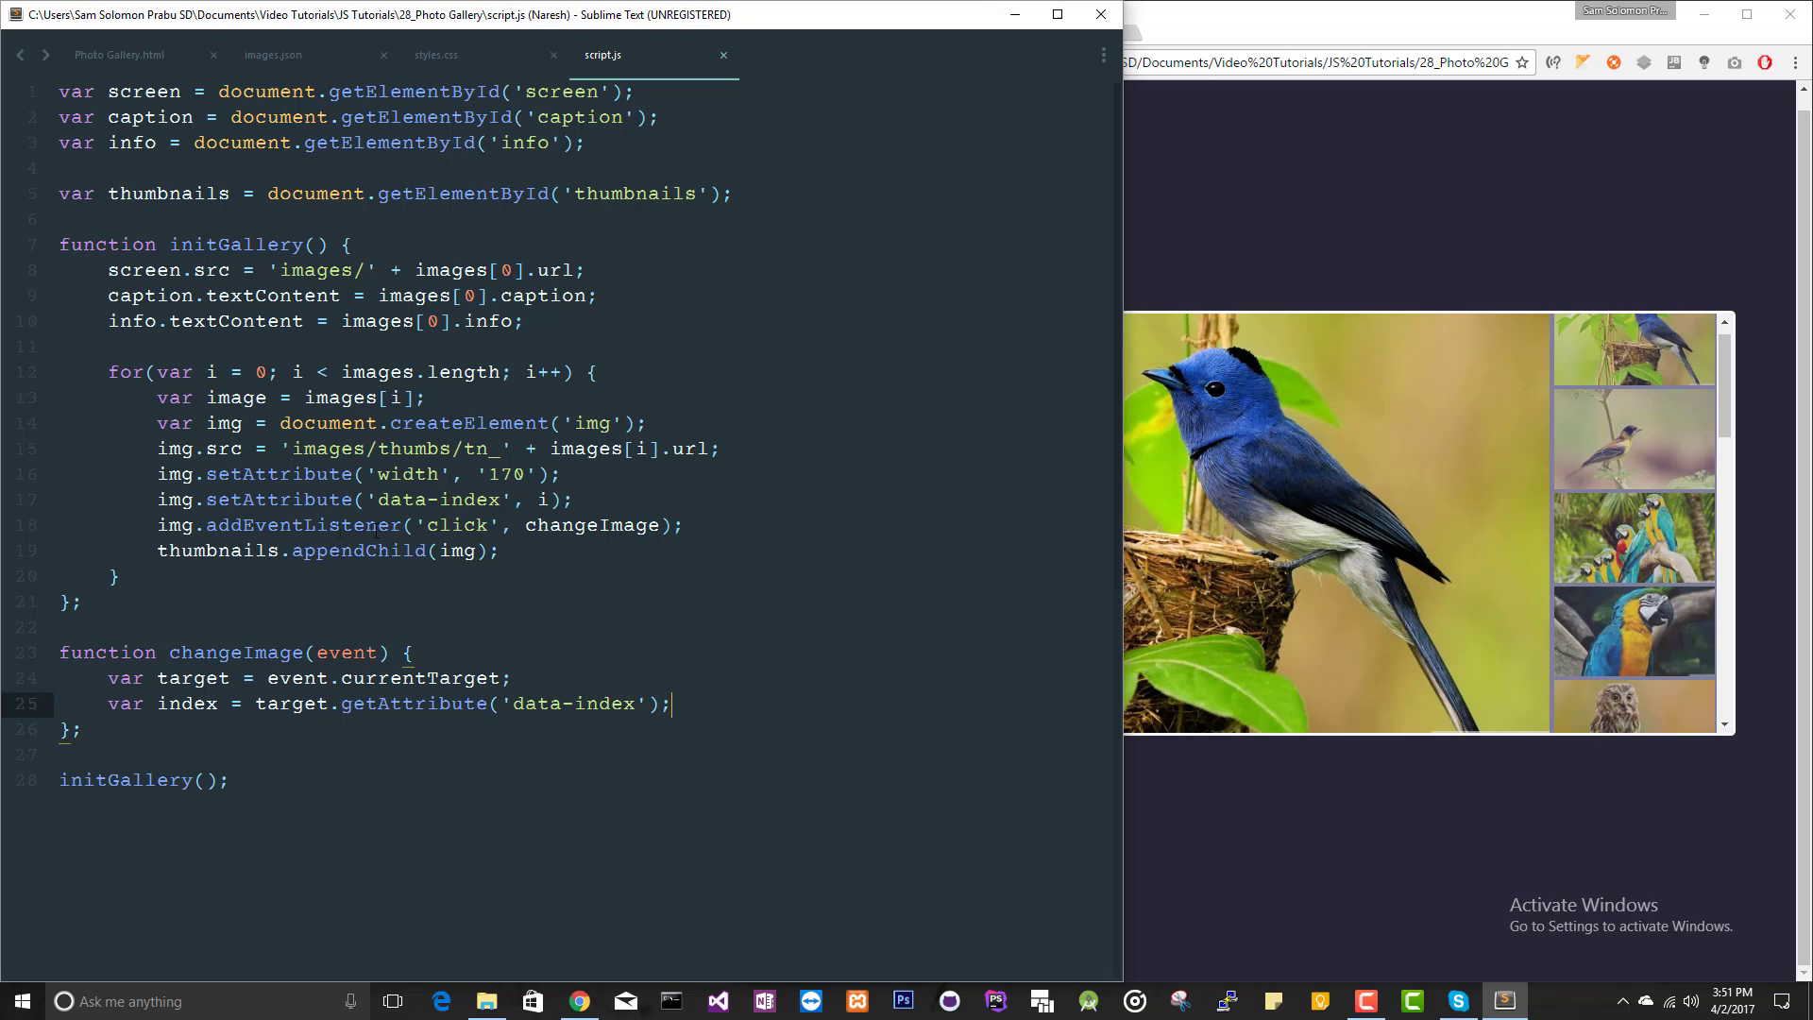
double_click(584, 705)
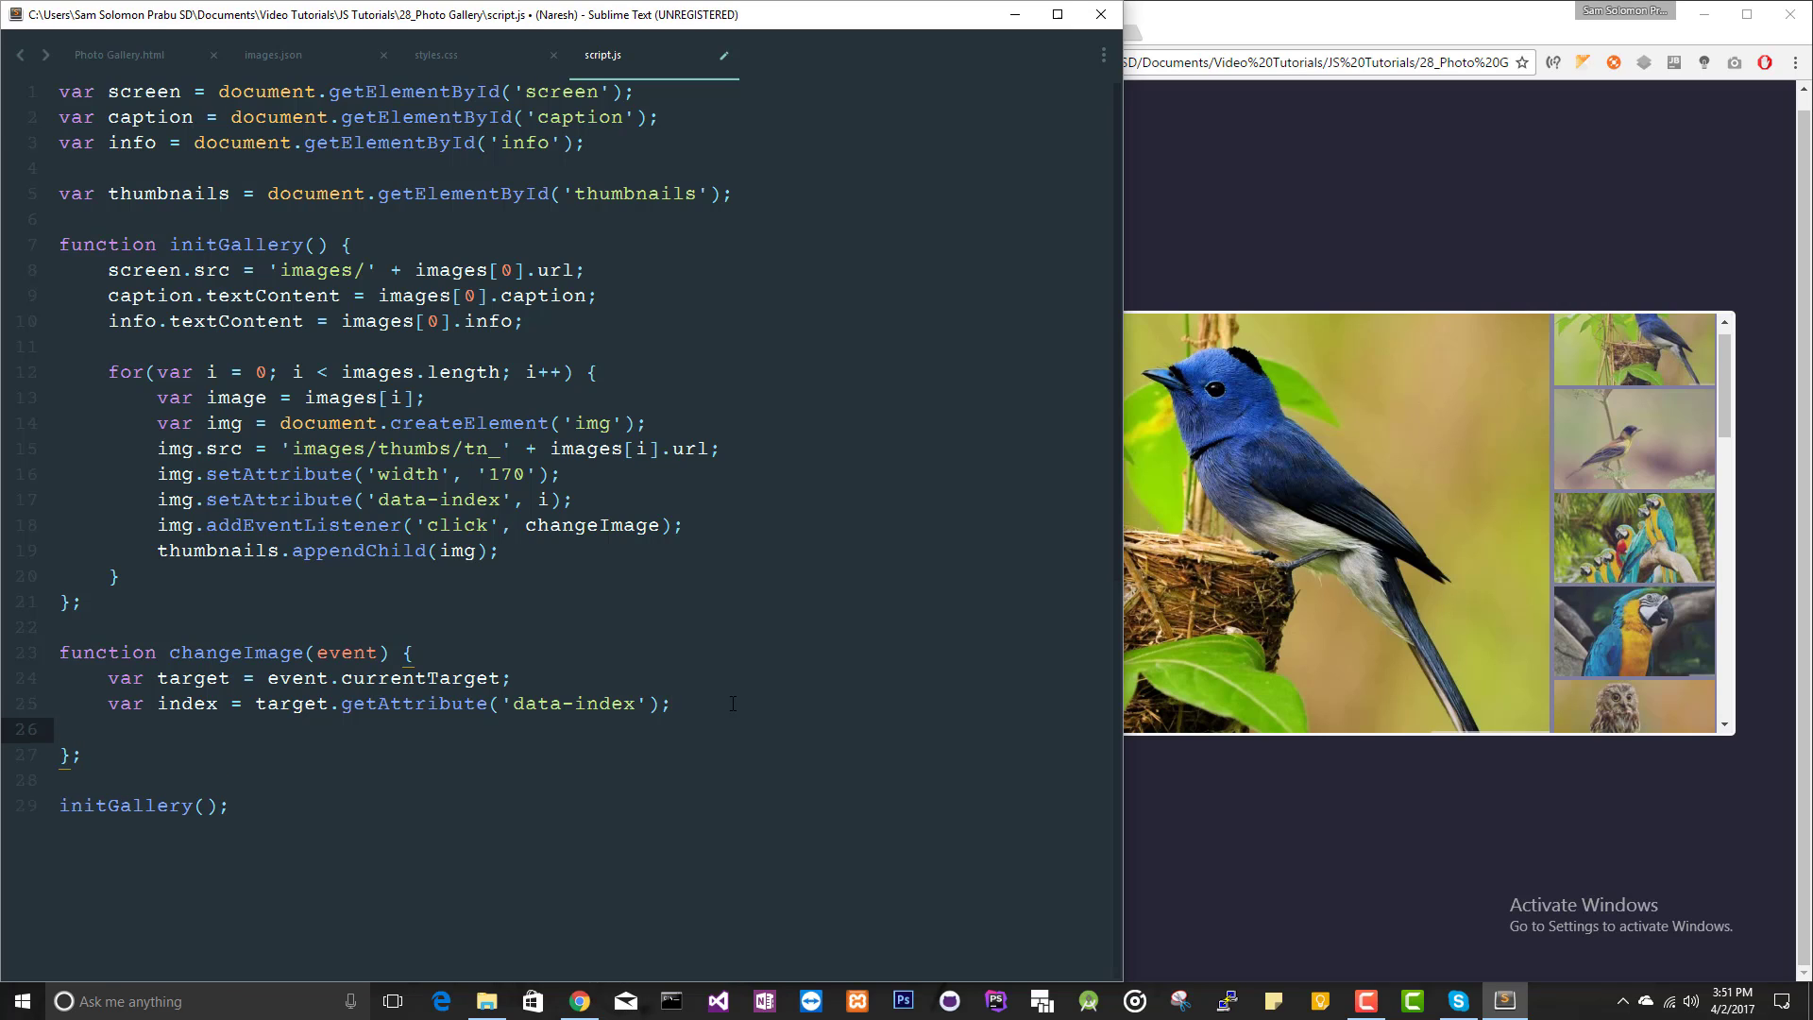
Move the screen/caption/info lines into a new loadImage(index) function using var image = images[index]
click(106, 270)
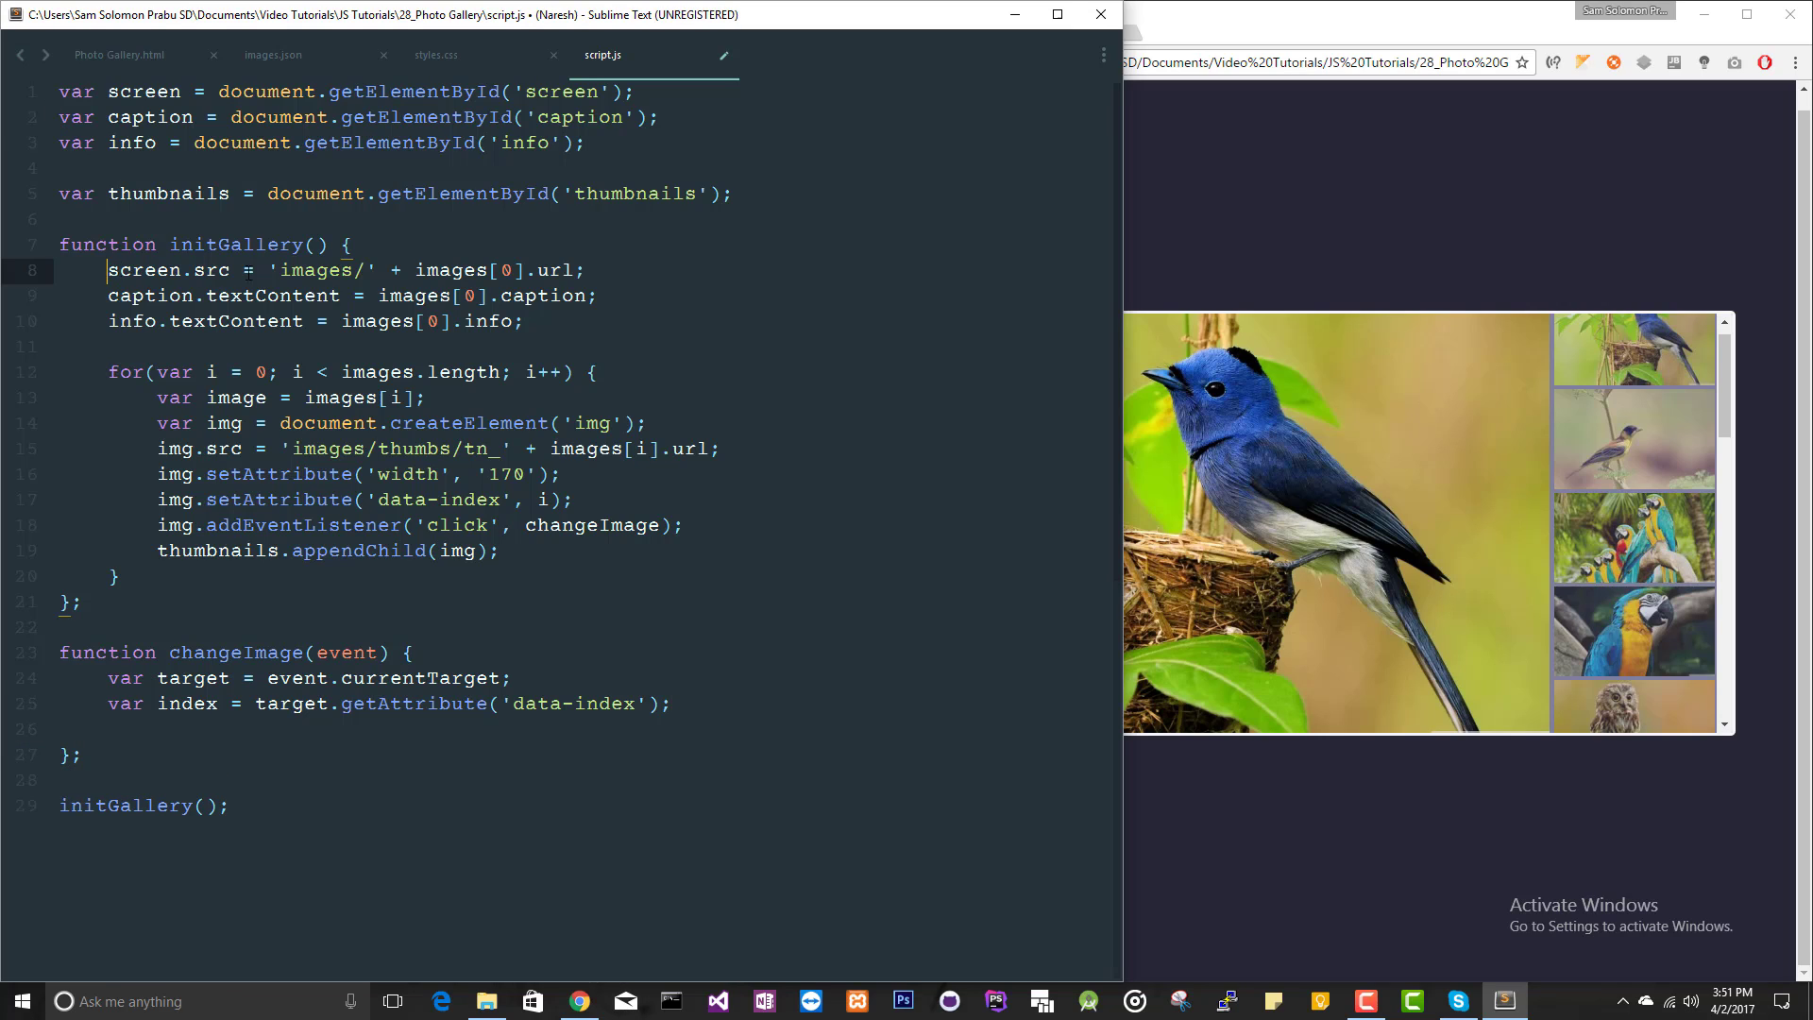
drag(104, 270, 561, 321)
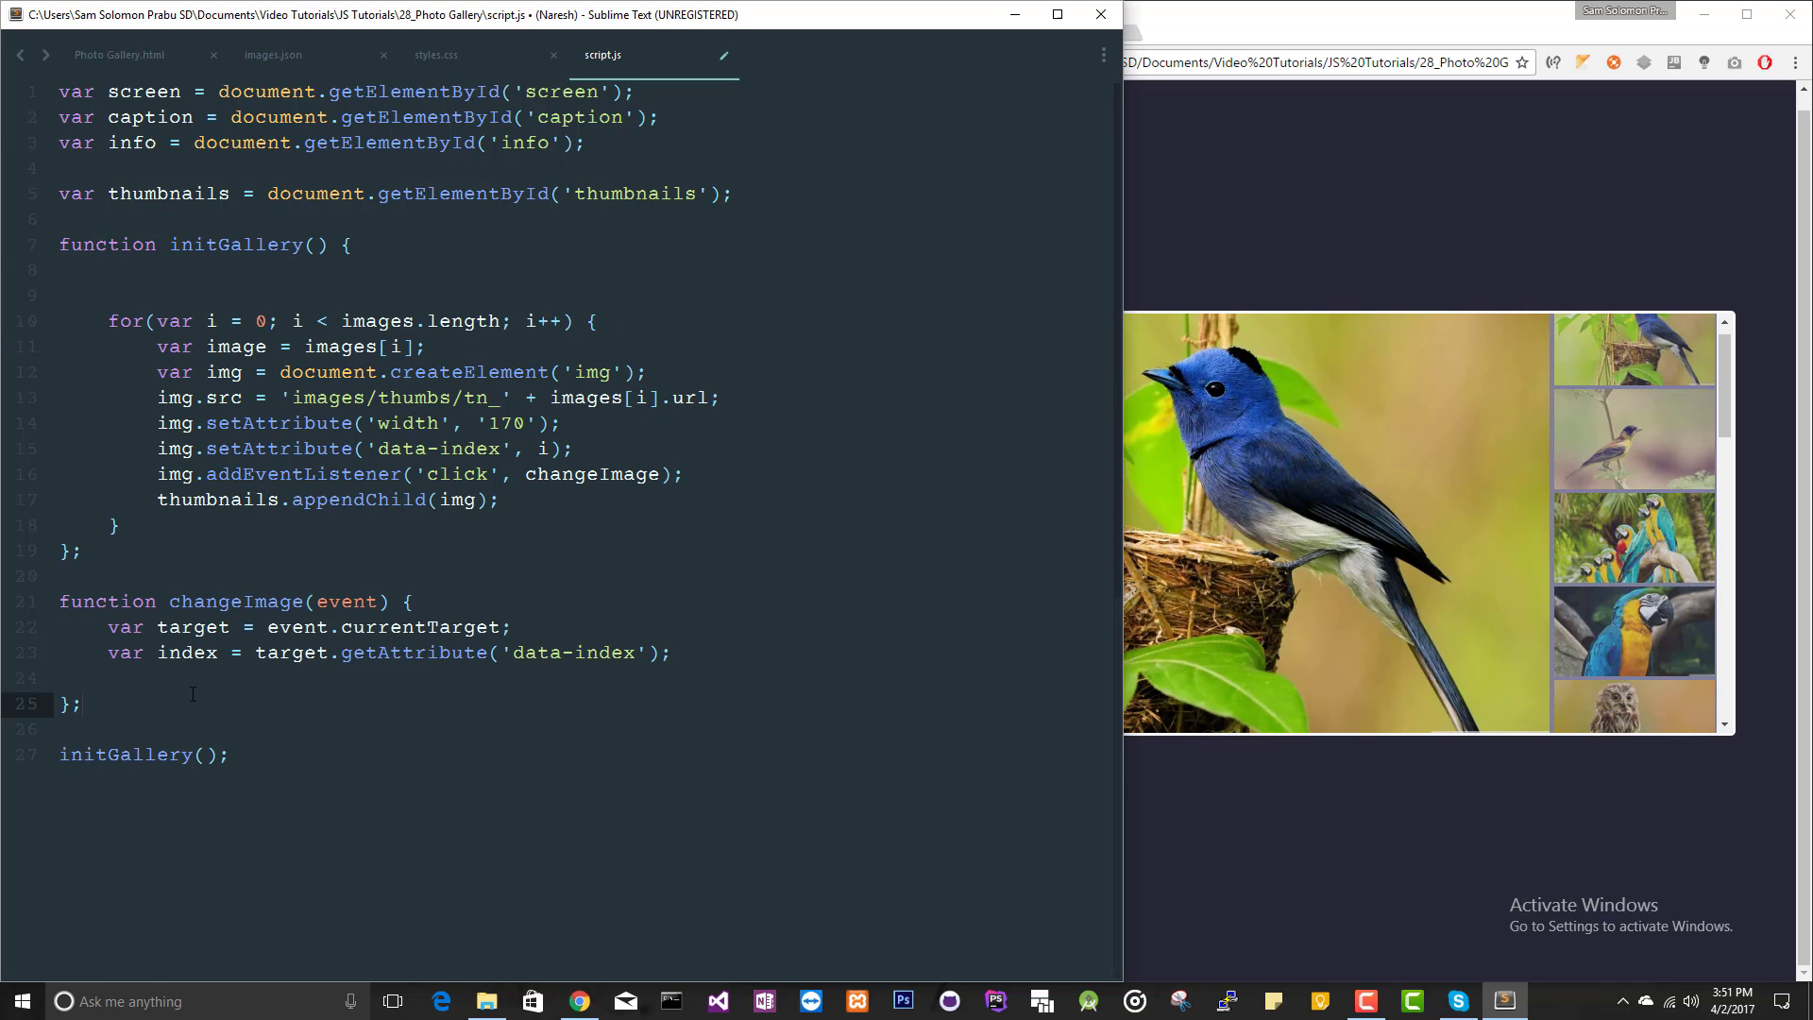
text(function loadImage(index) {)
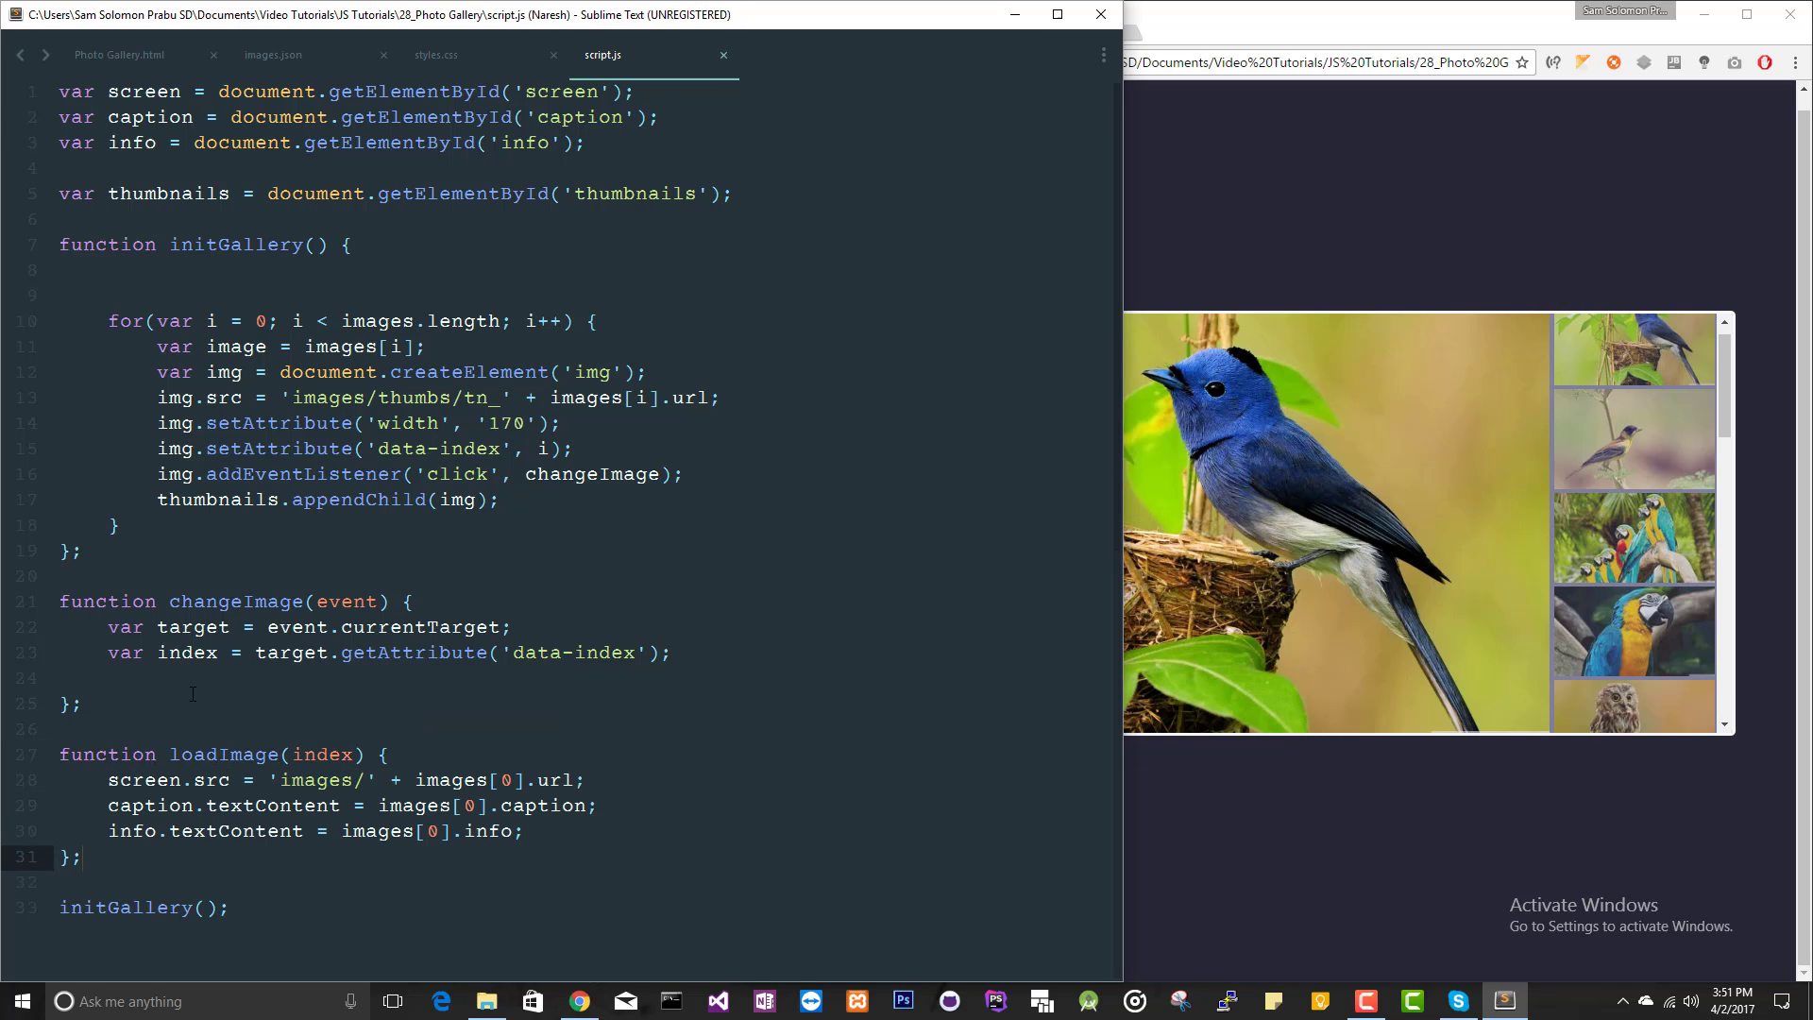
click(513, 780)
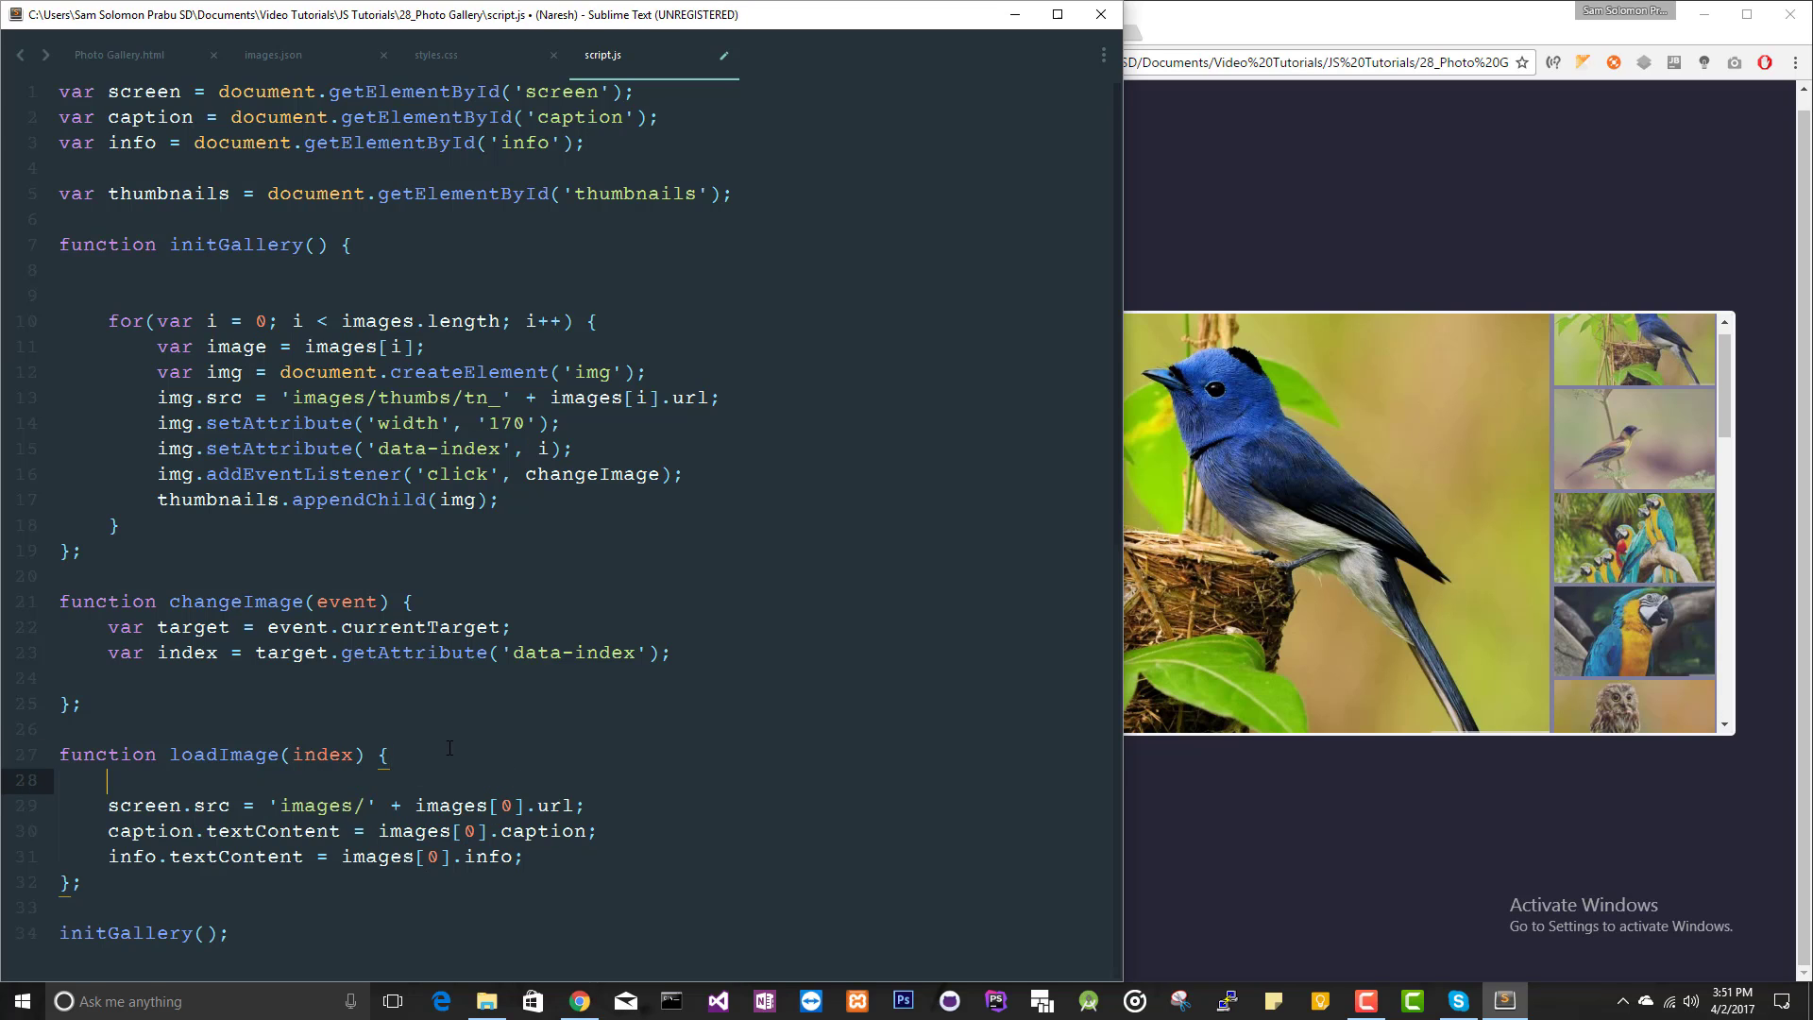
text(var image = images[index)
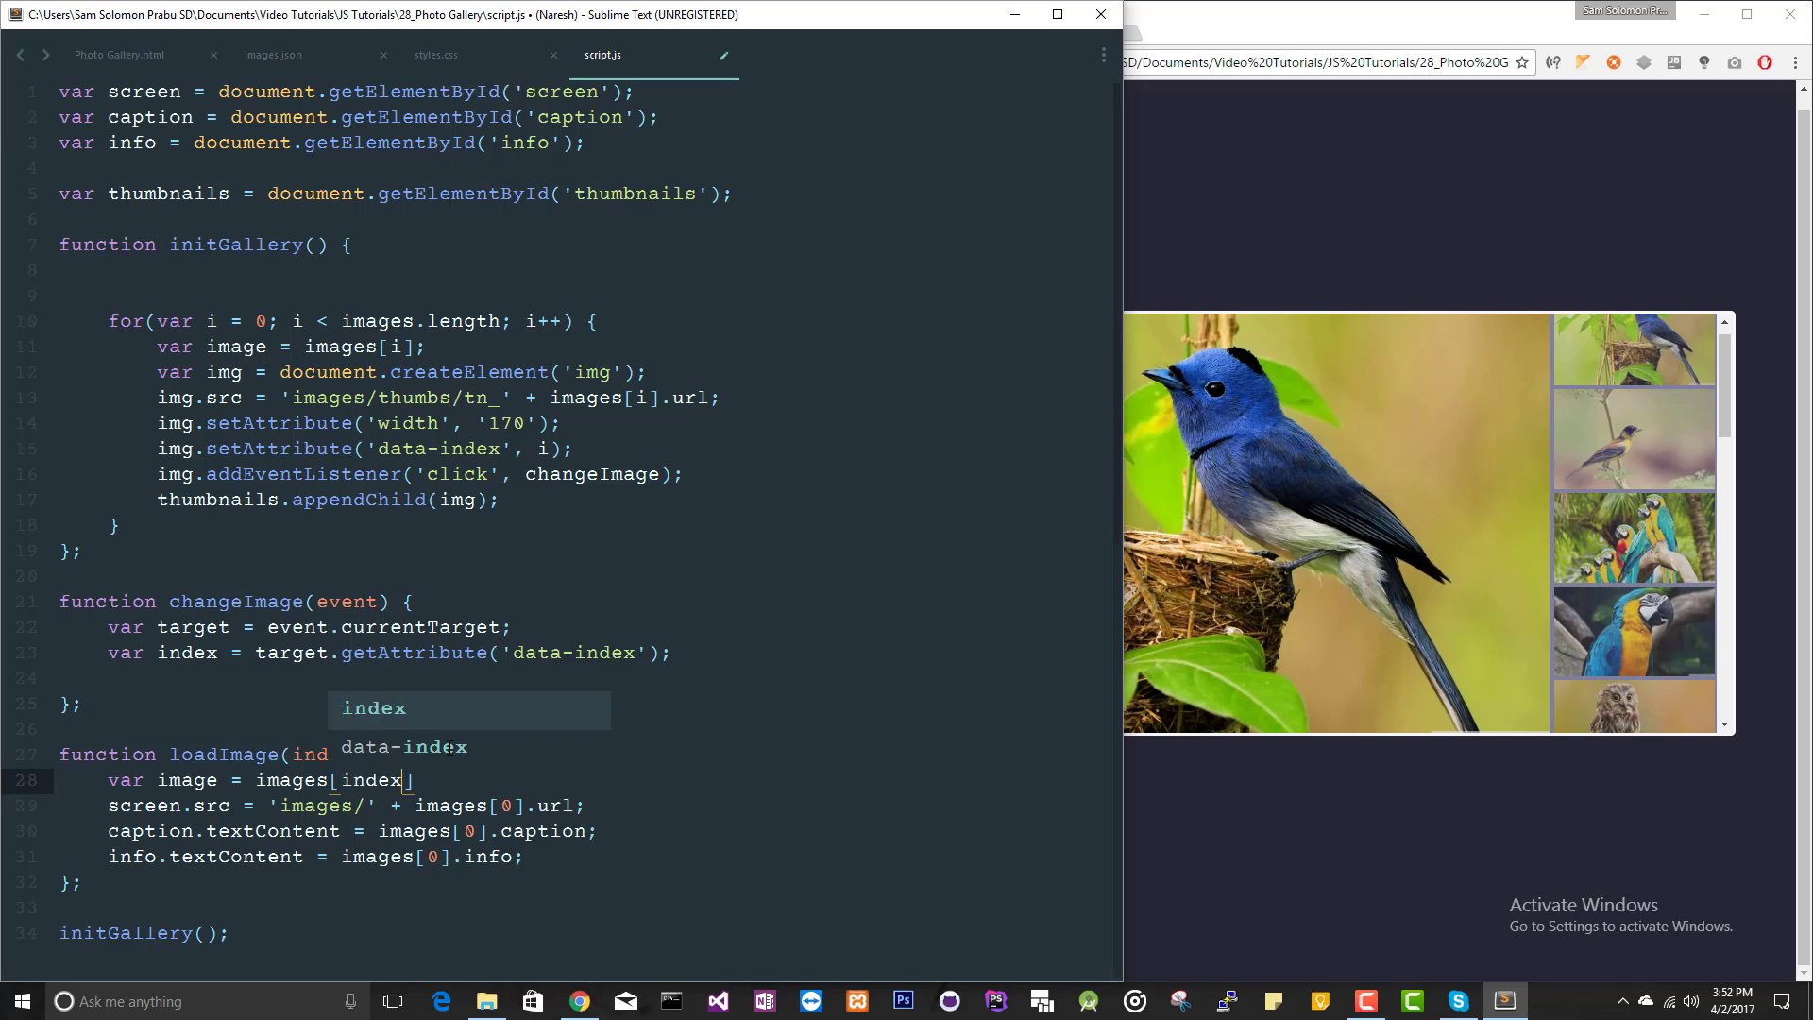
key(Tab)
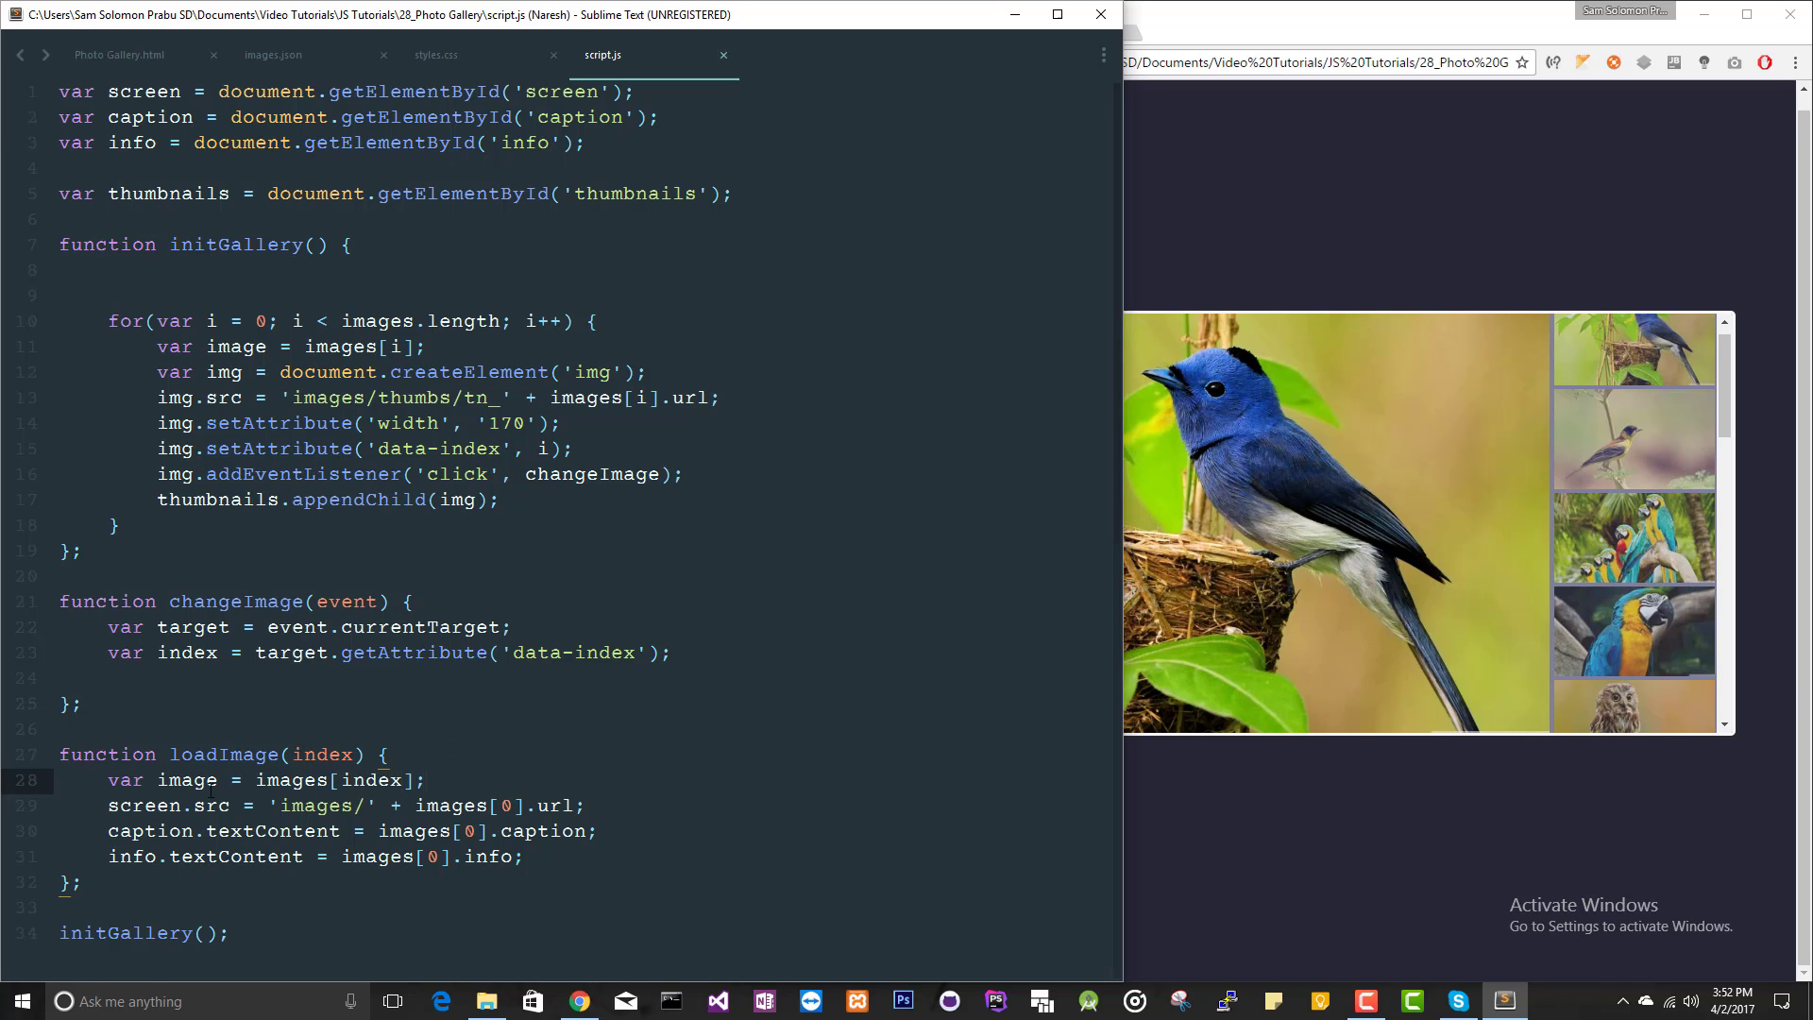
double_click(187, 780)
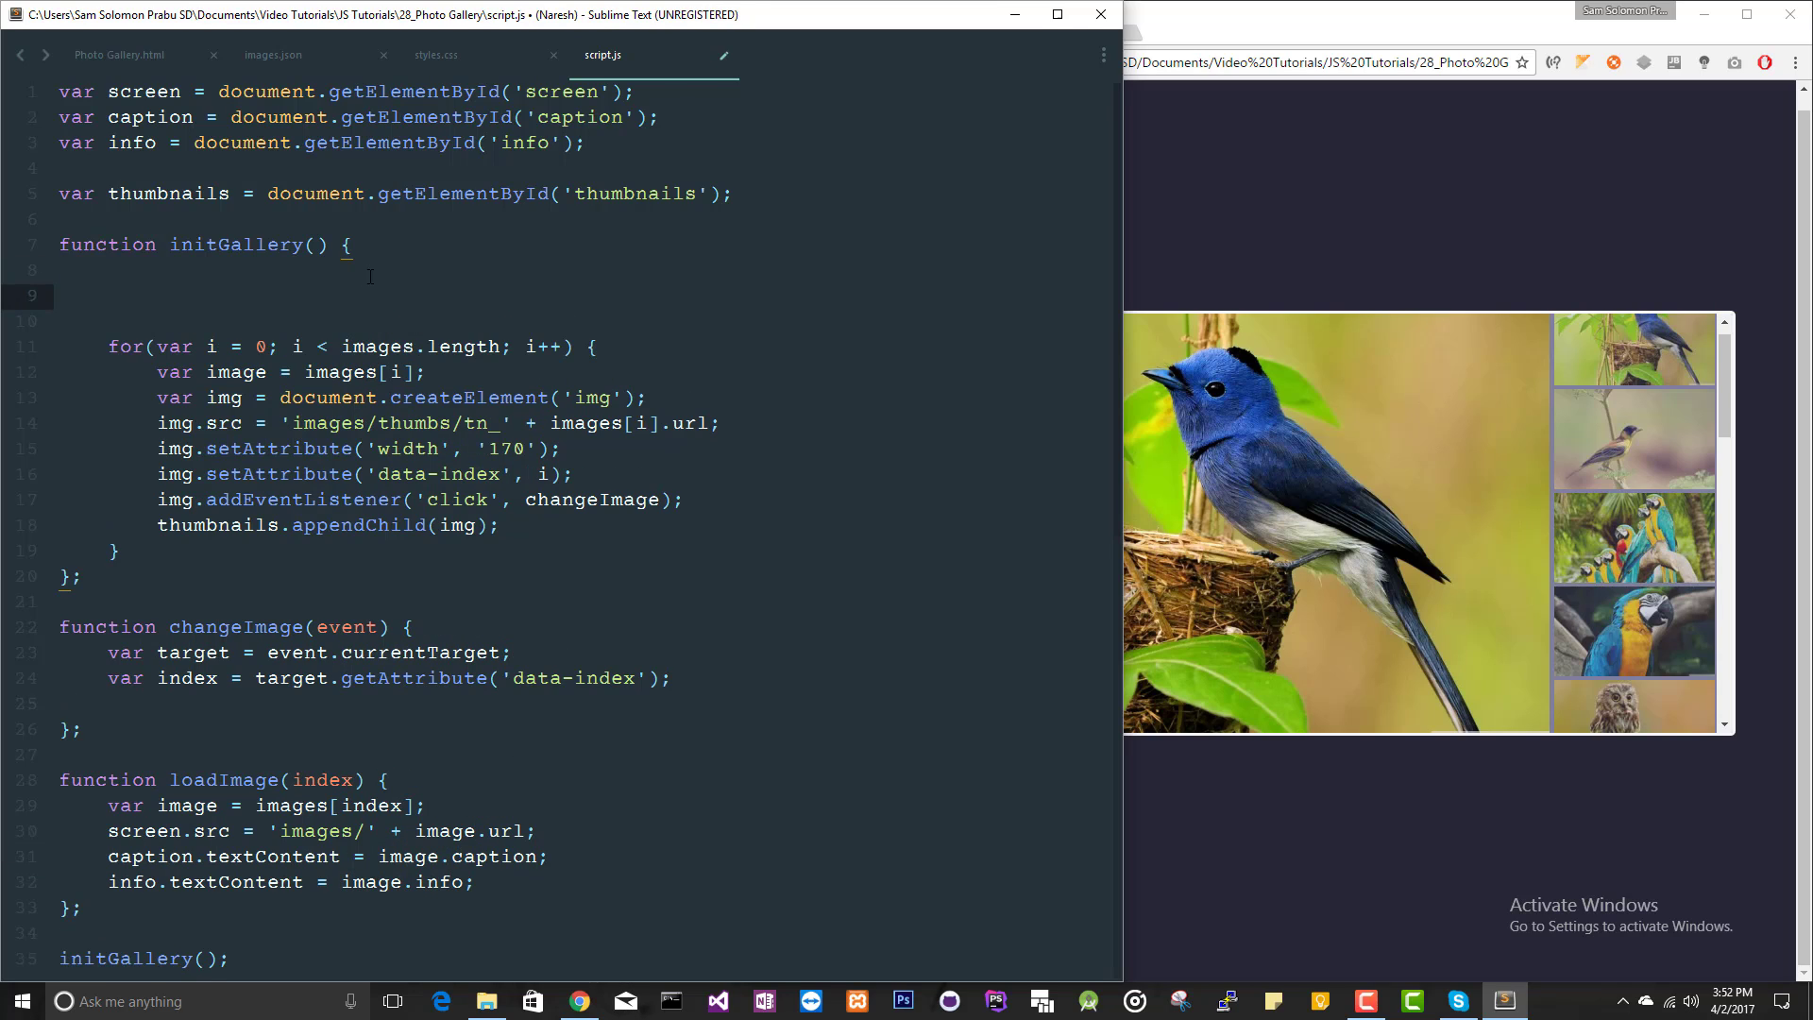
Call loadImage(0) in initGallery and loadImage(index) in changeImage
text(loadImage)
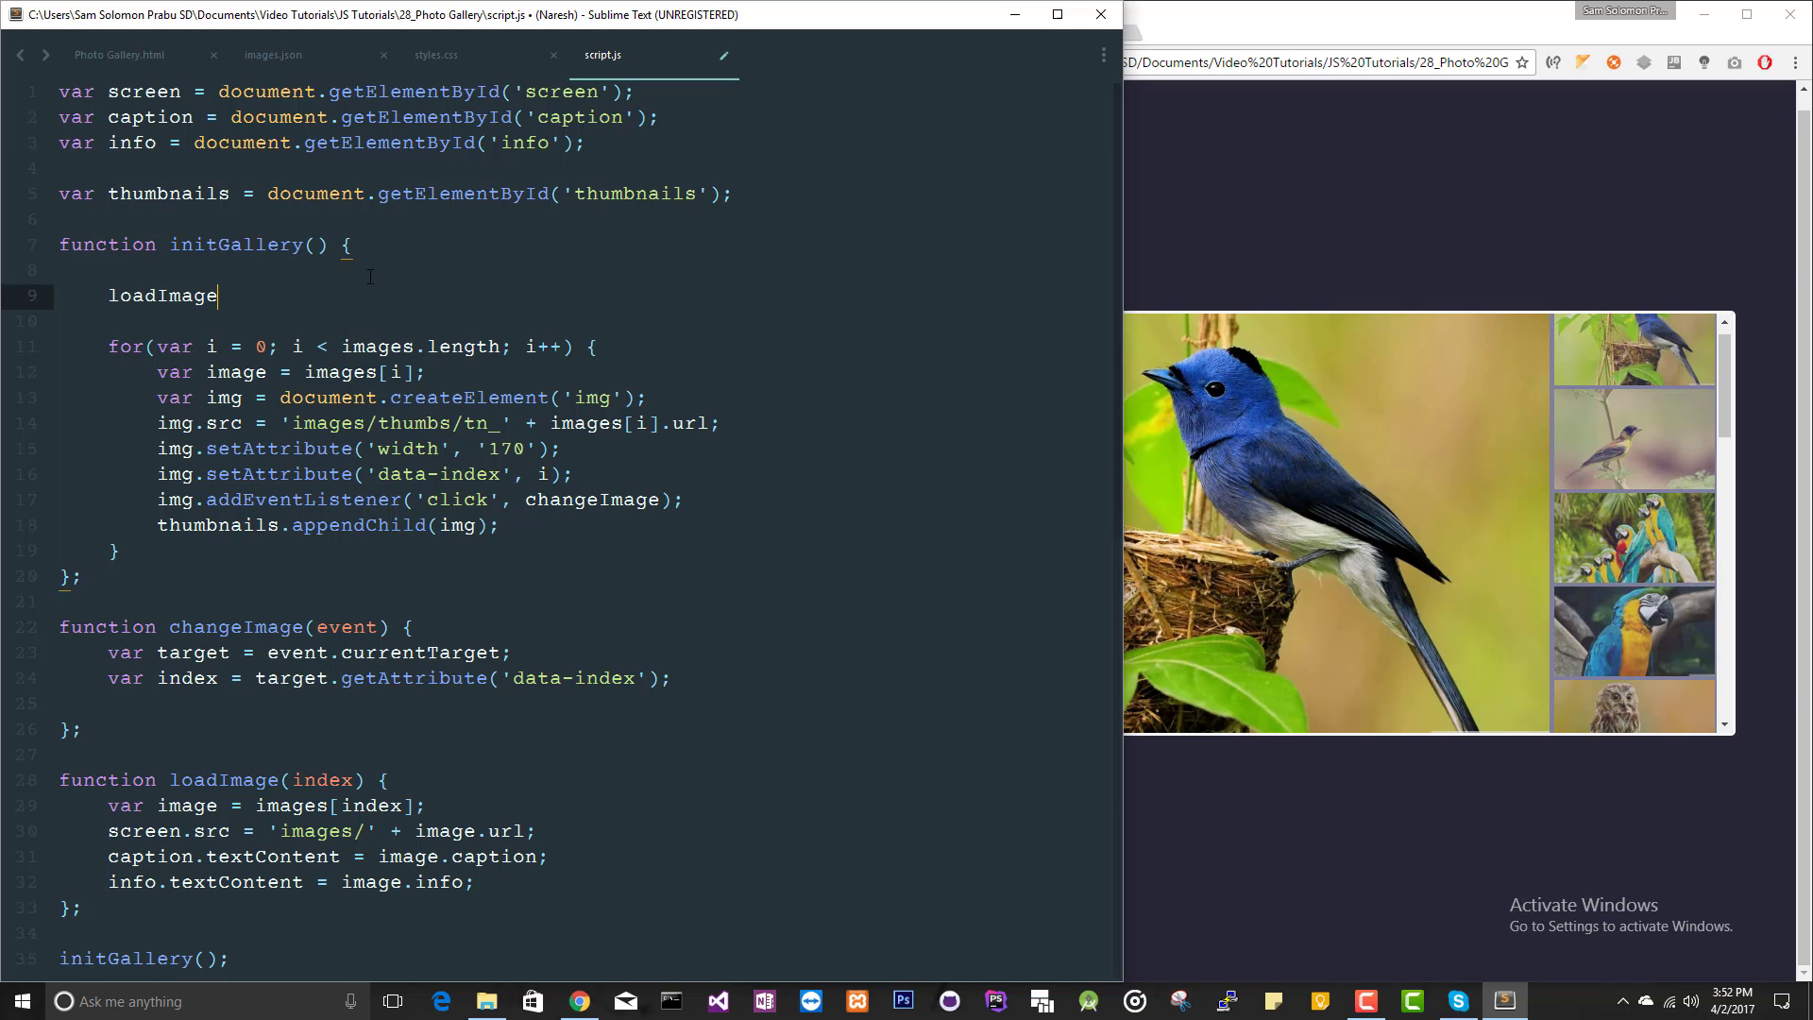
text((0);)
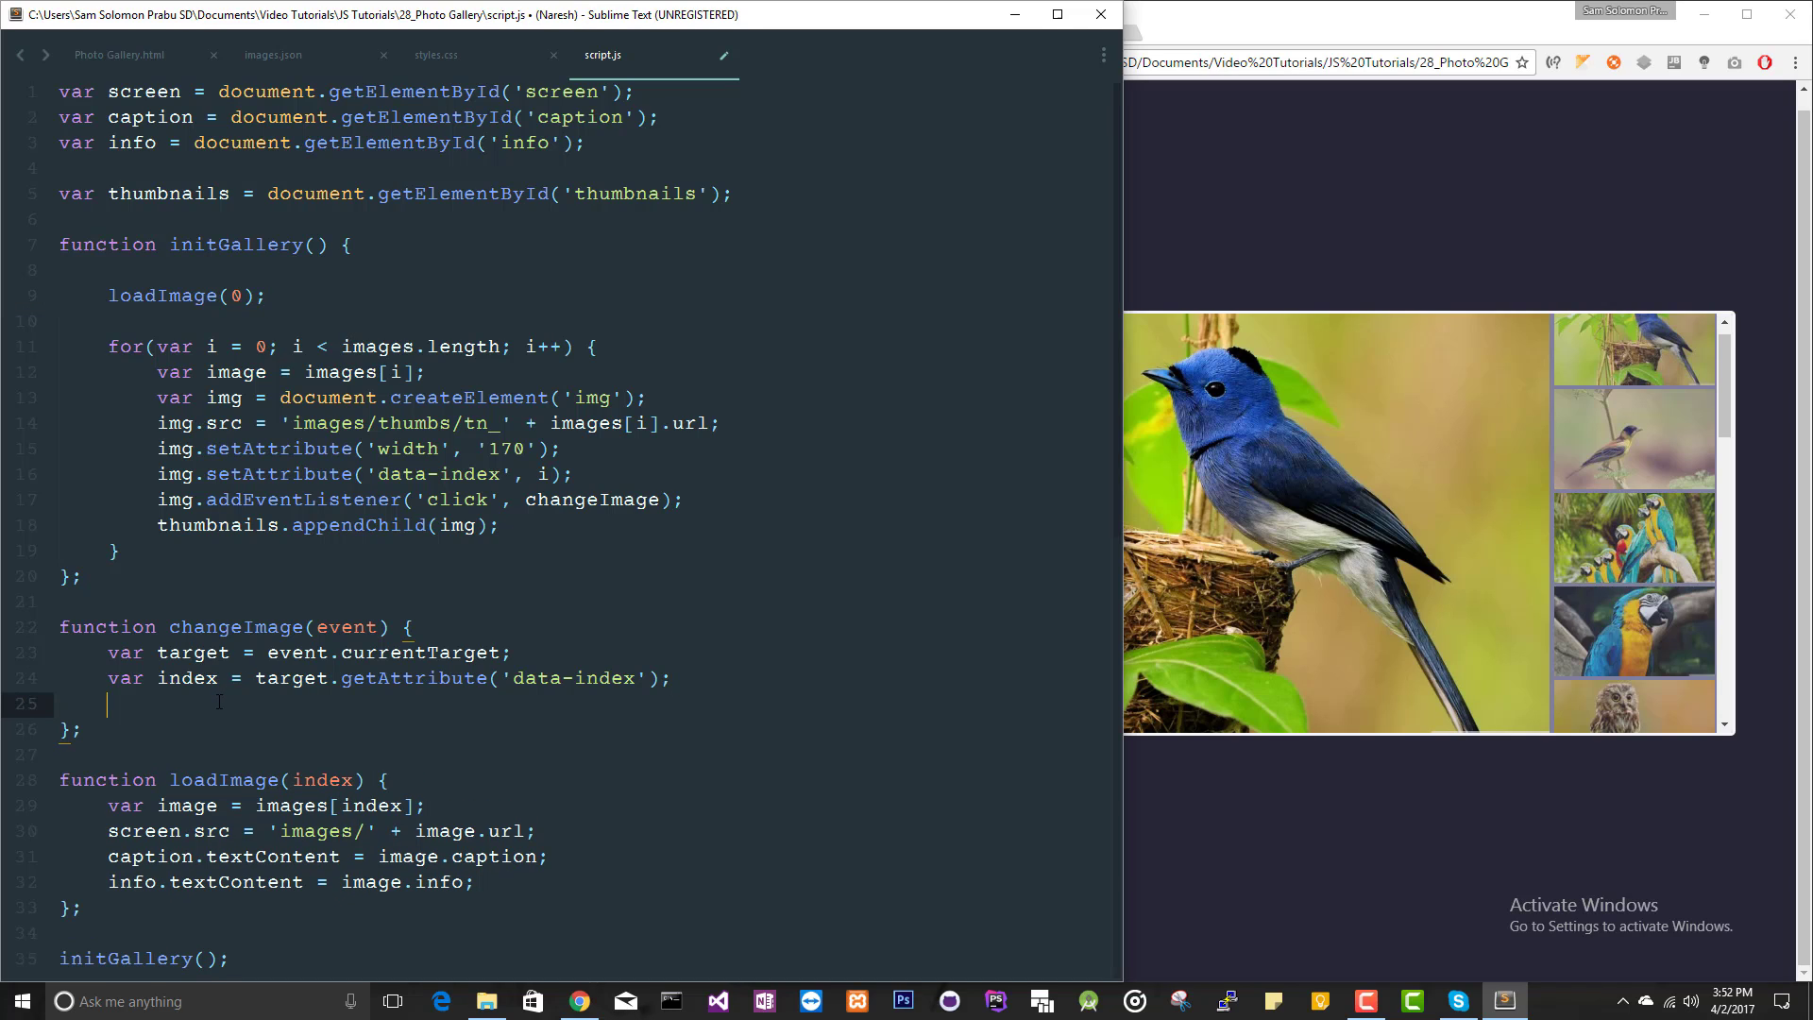
text(loadImage(index);)
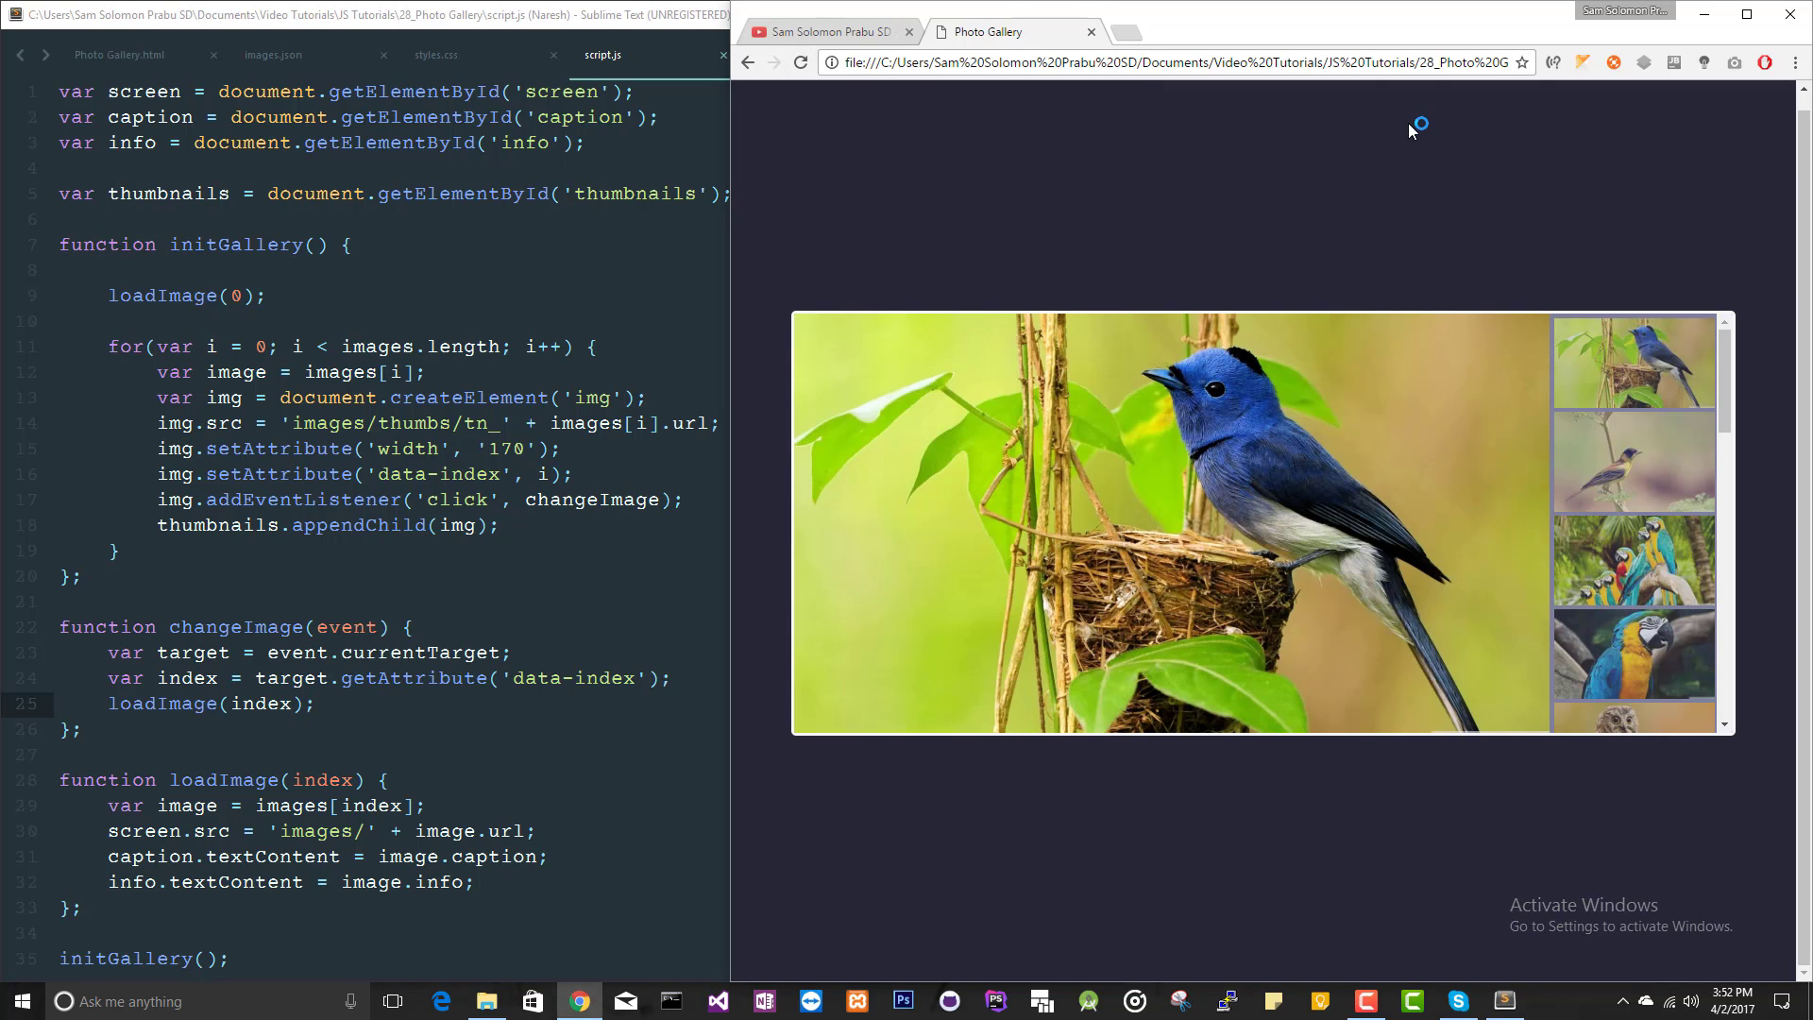
Test thumbnail clicks swap the large photo to the yellow parrot, then view images.json
click(1631, 461)
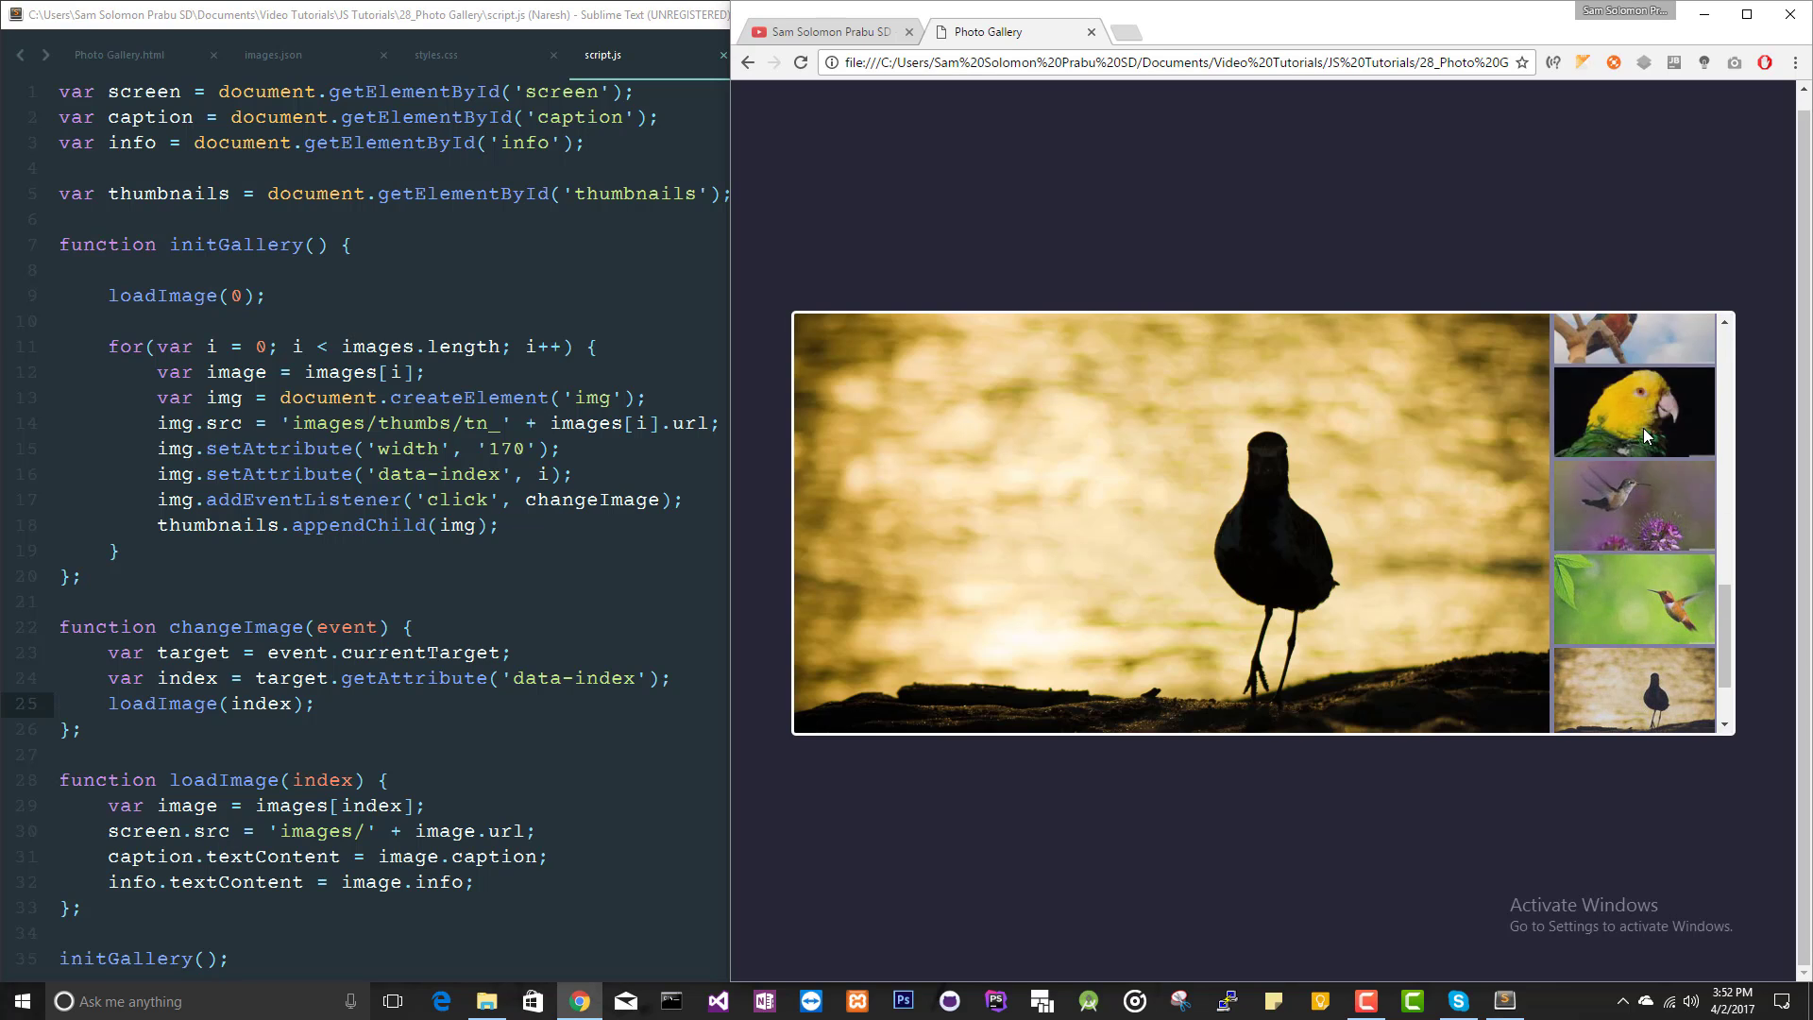
click(1632, 414)
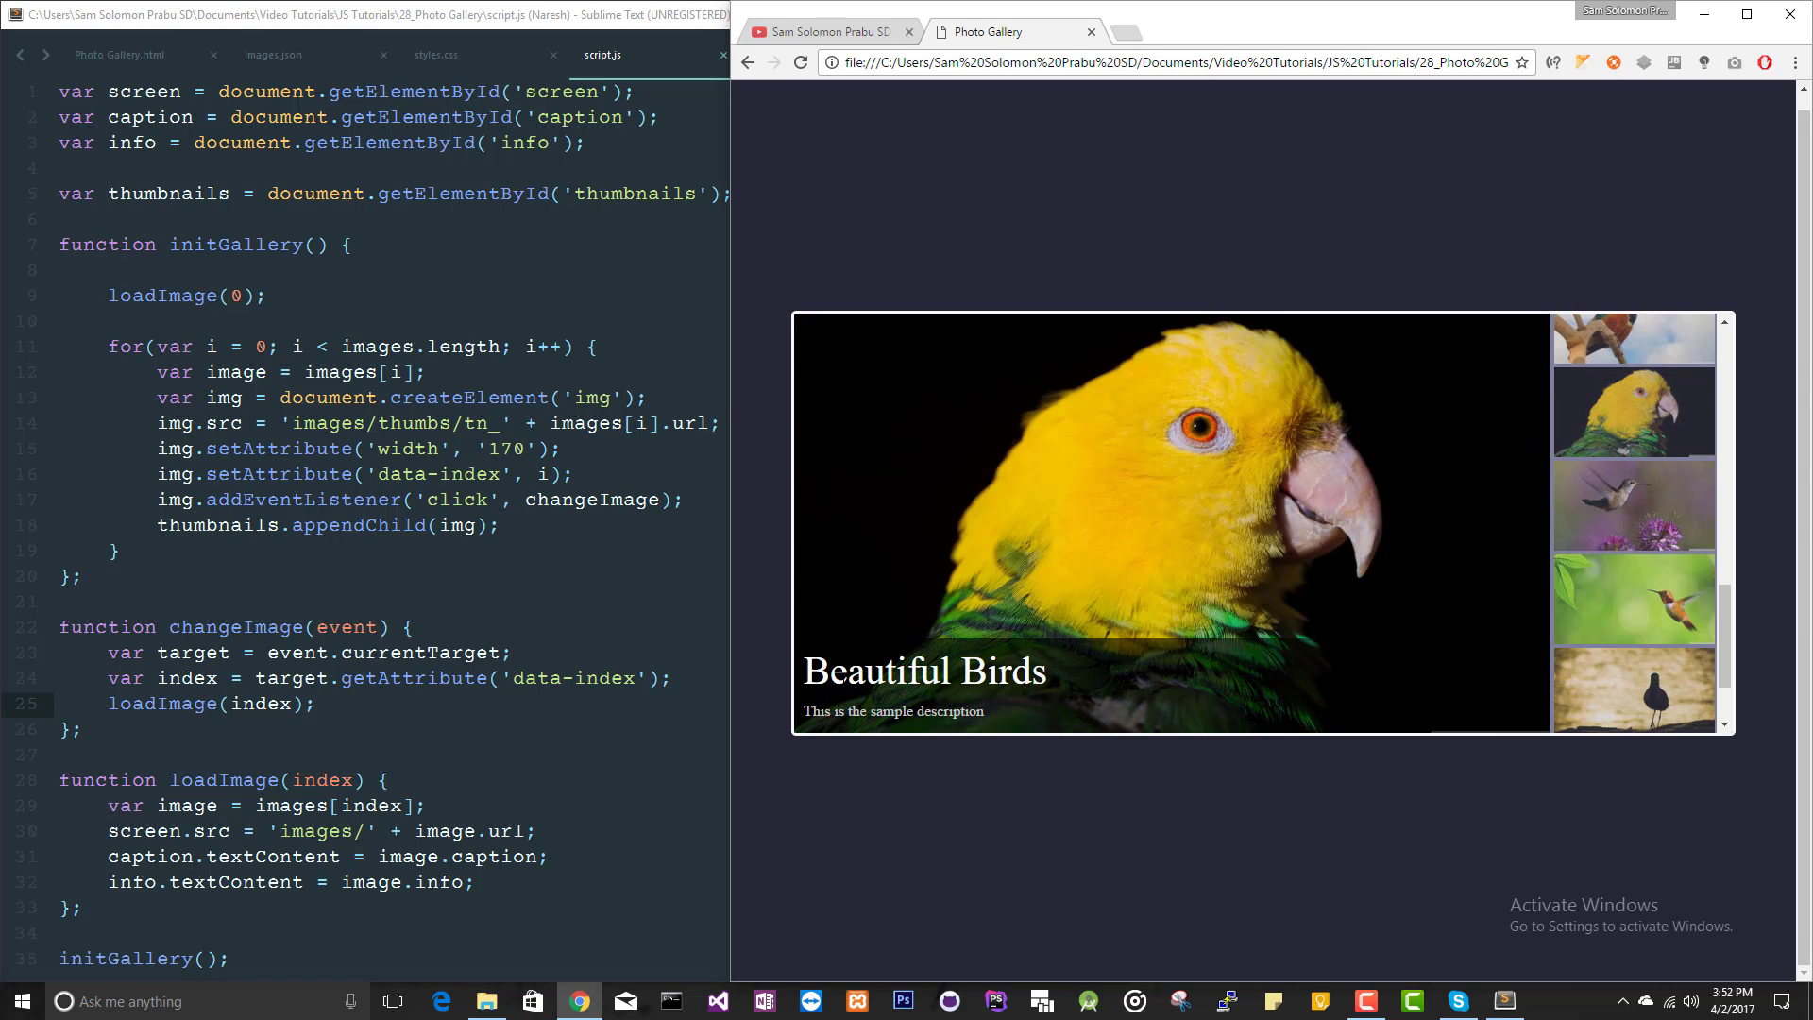
click(291, 55)
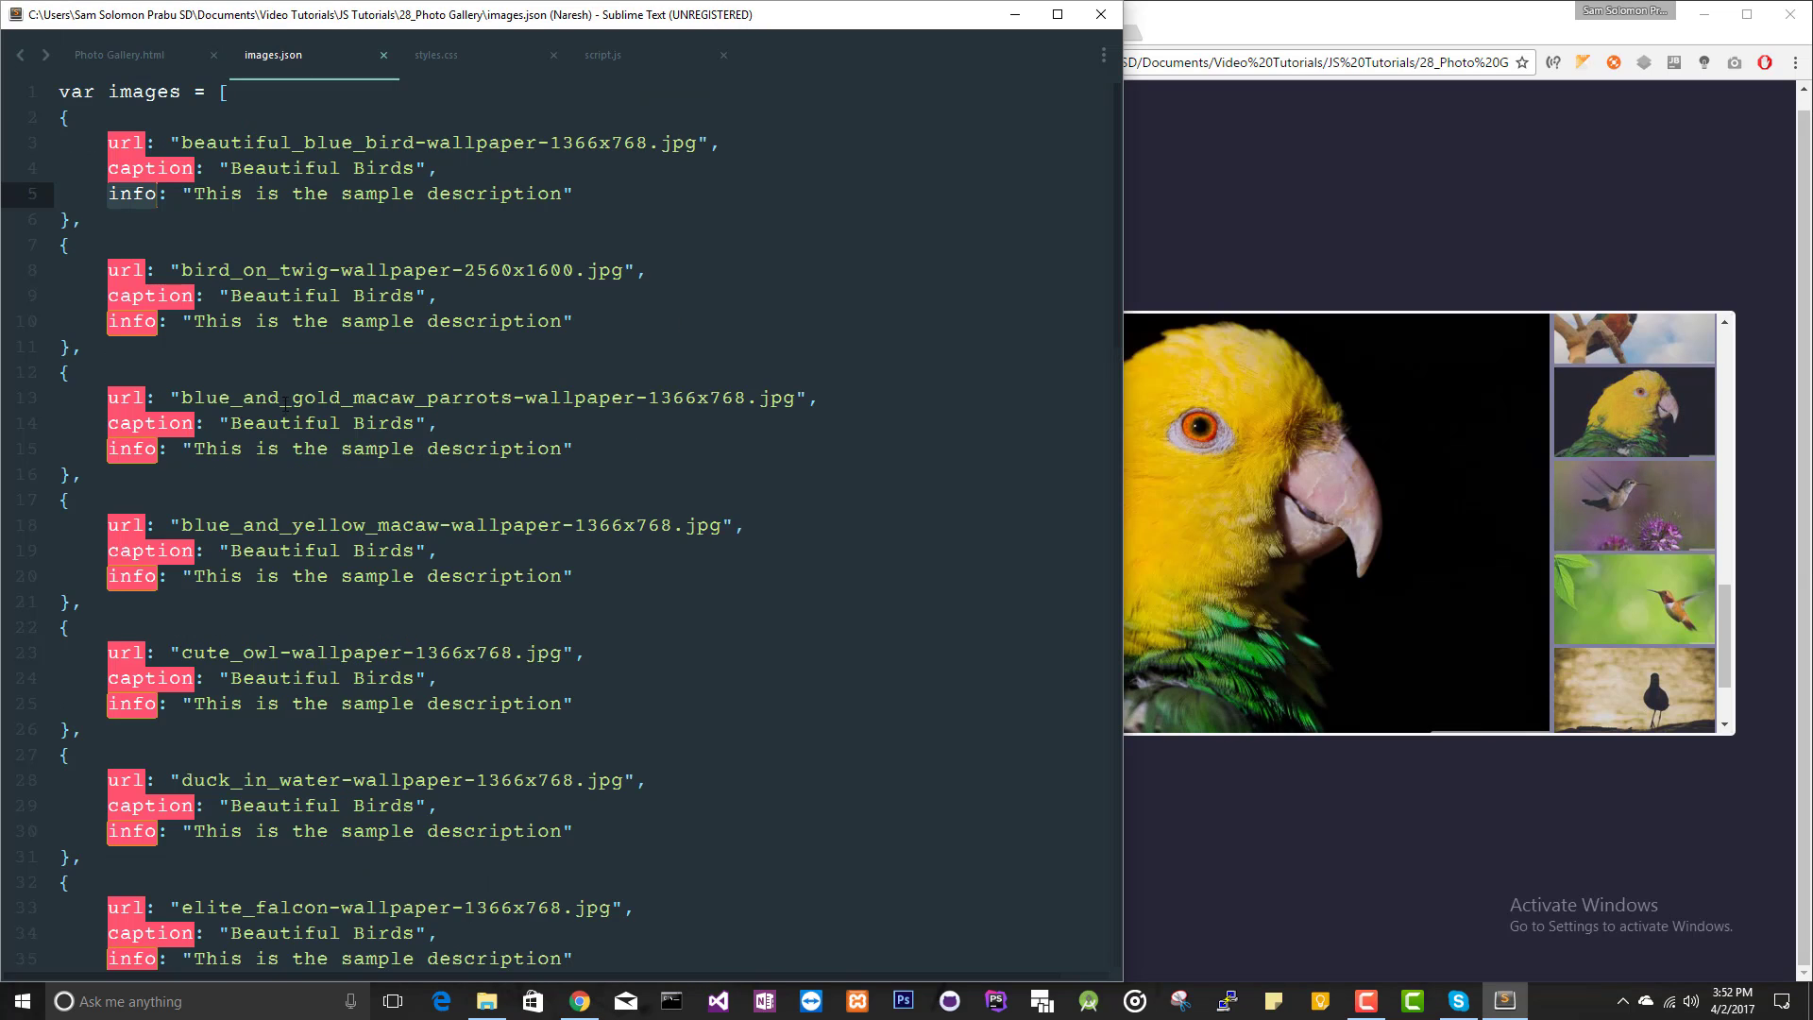
Scroll the thumbnail strip and switch the large photo to the kingfisher, then the hawk
scroll(down, 3)
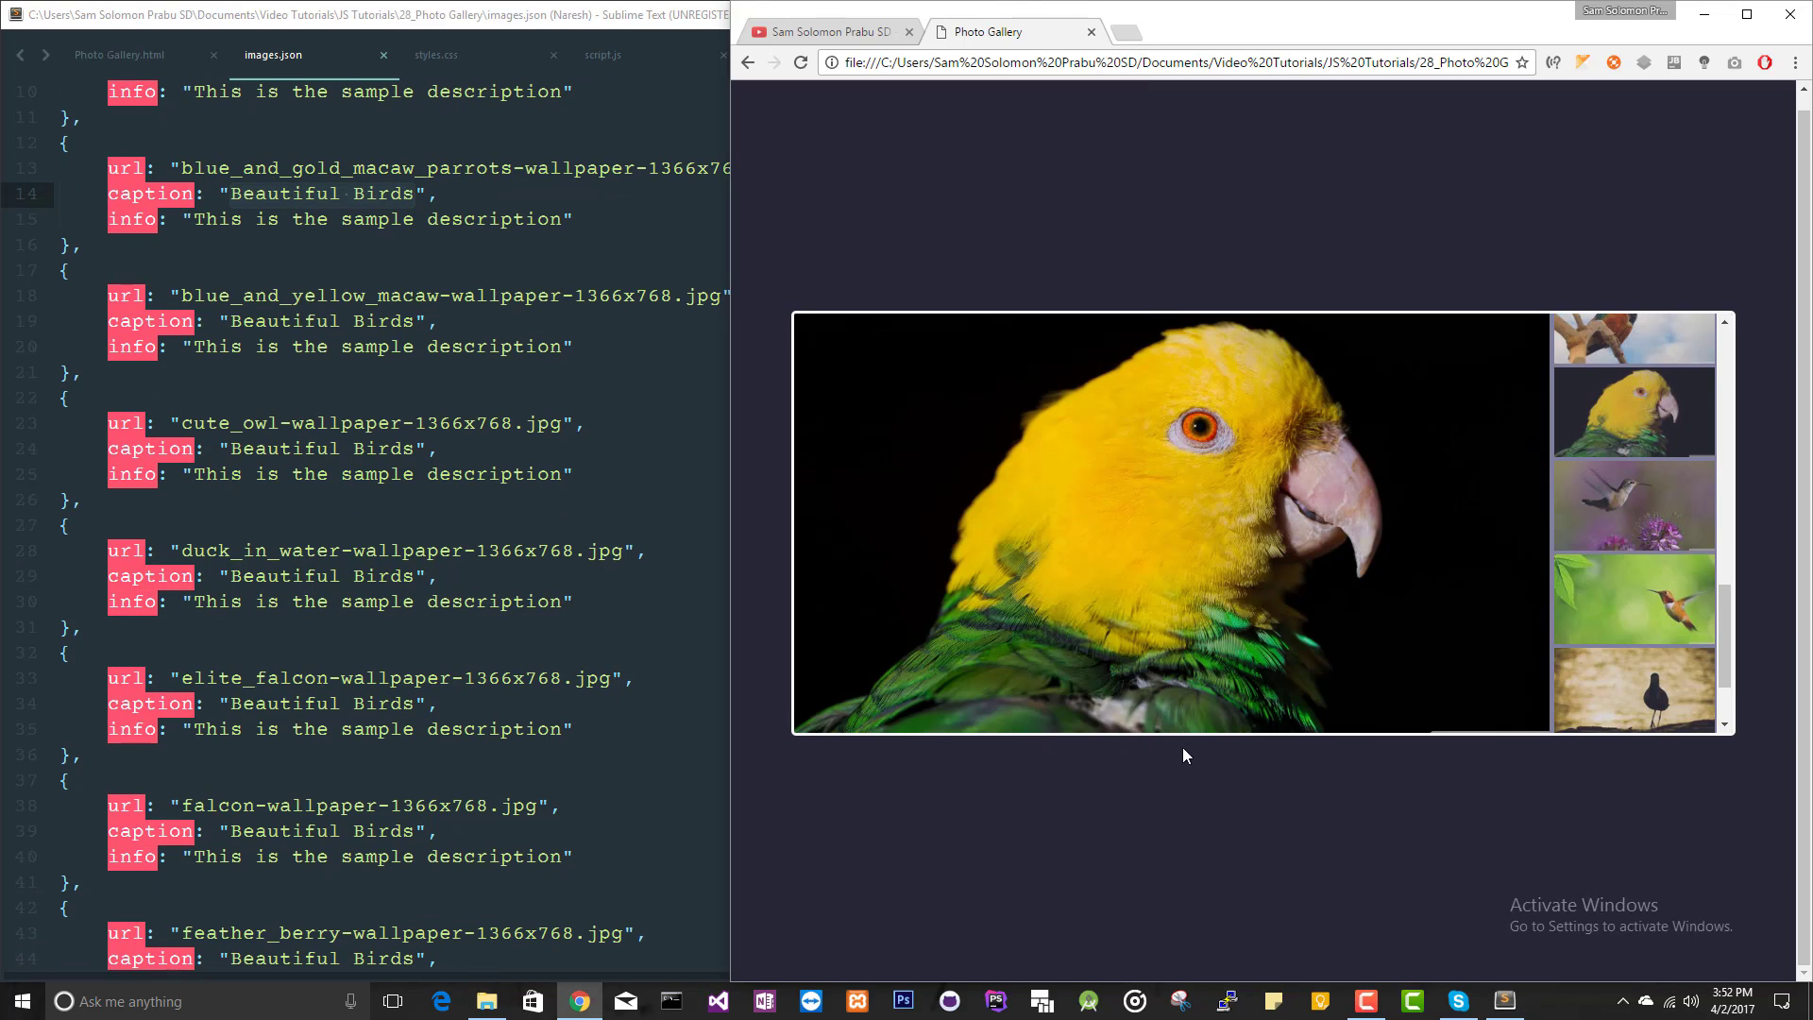
click(1634, 680)
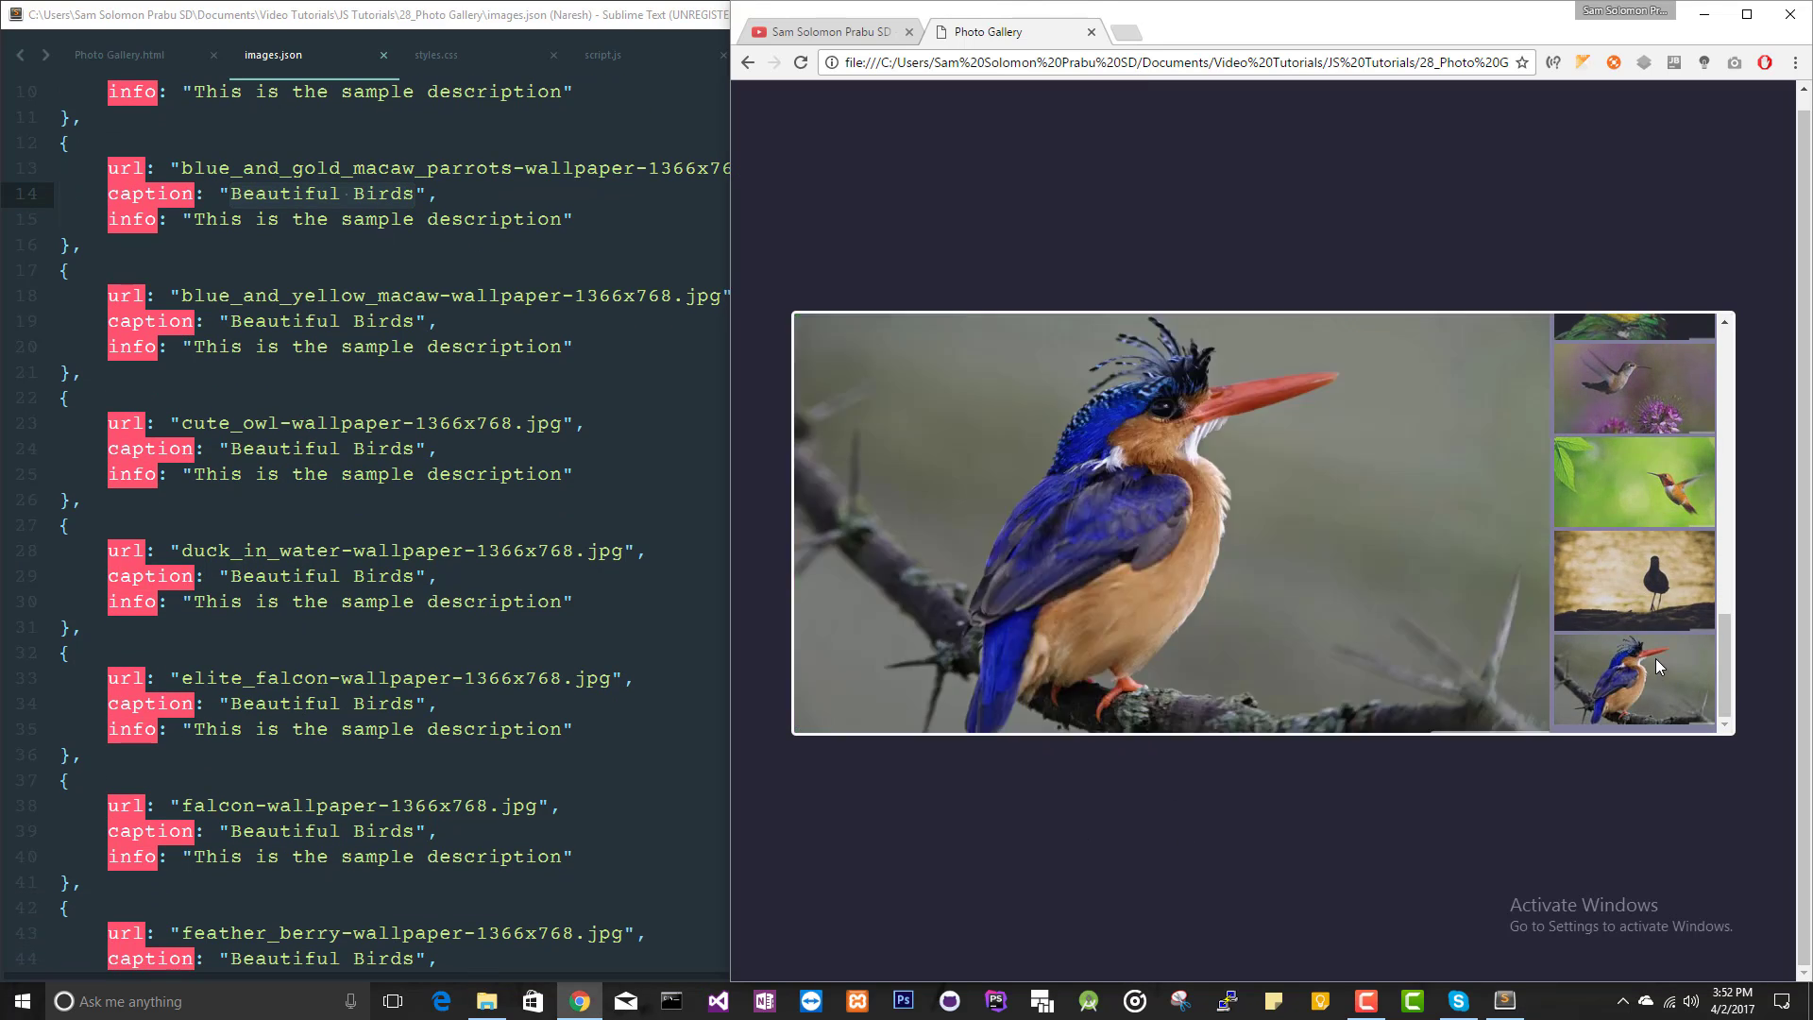
click(1632, 387)
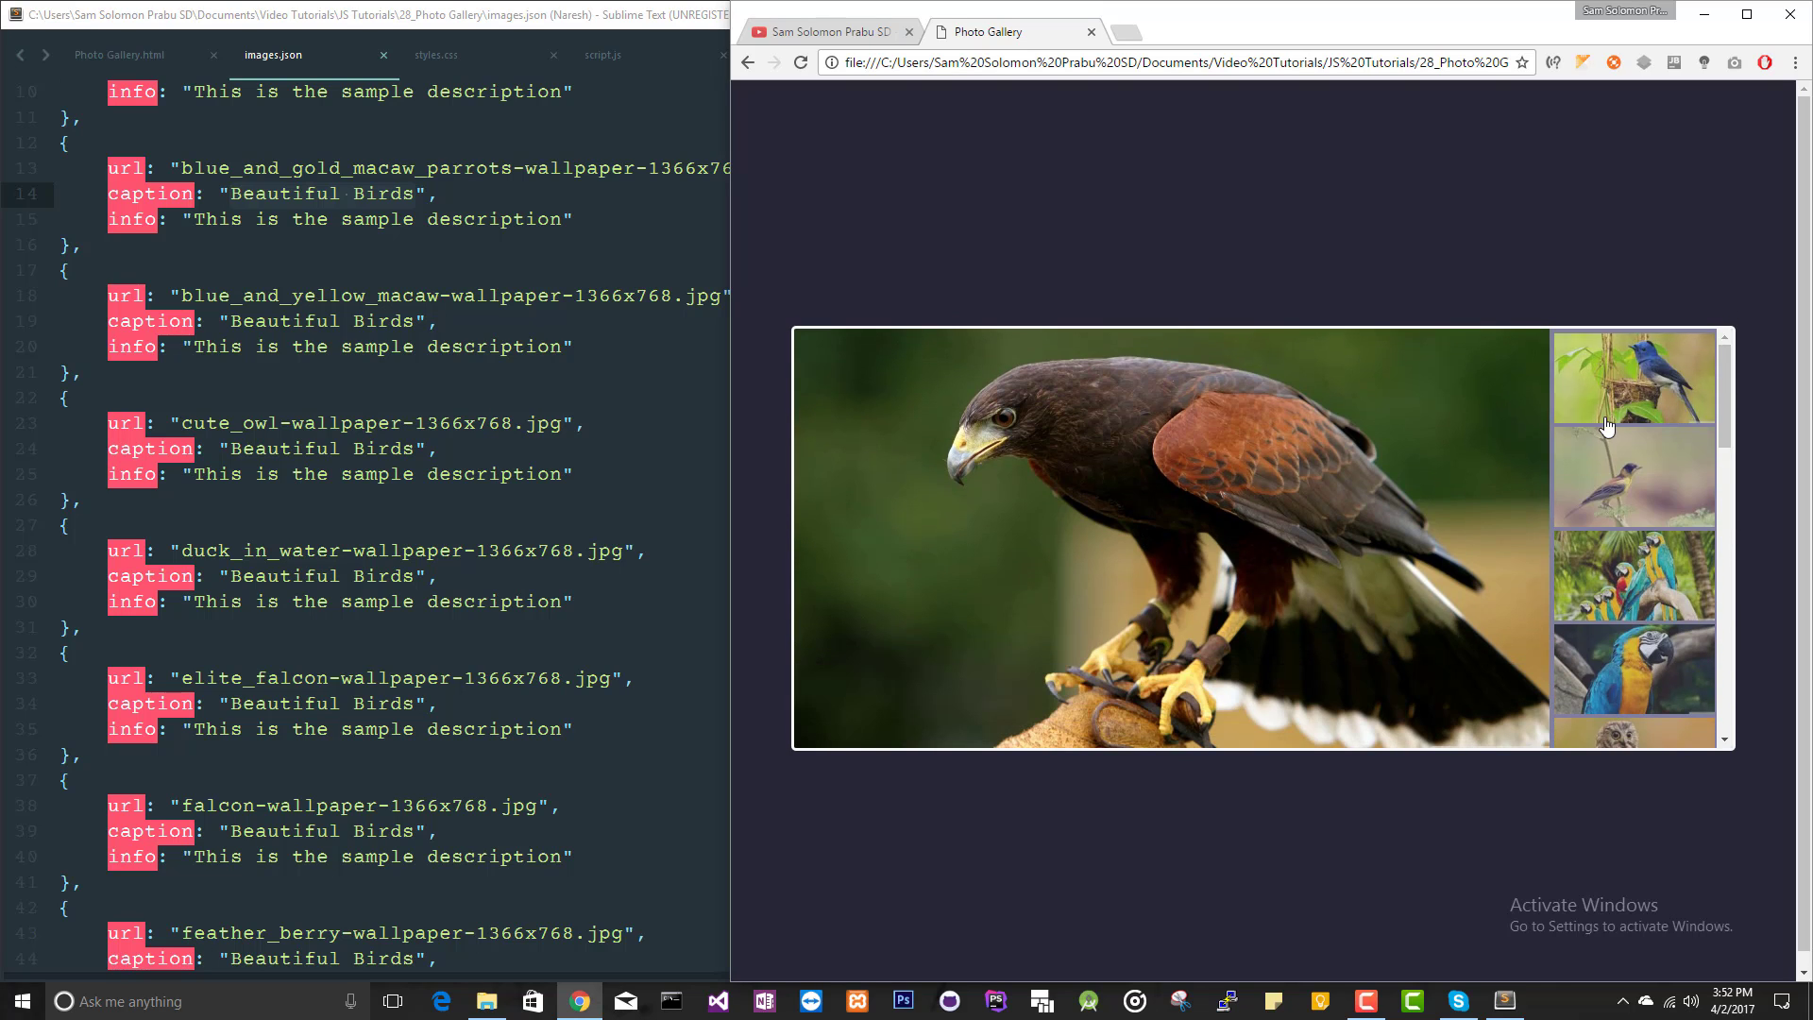
mouse_move(1628, 414)
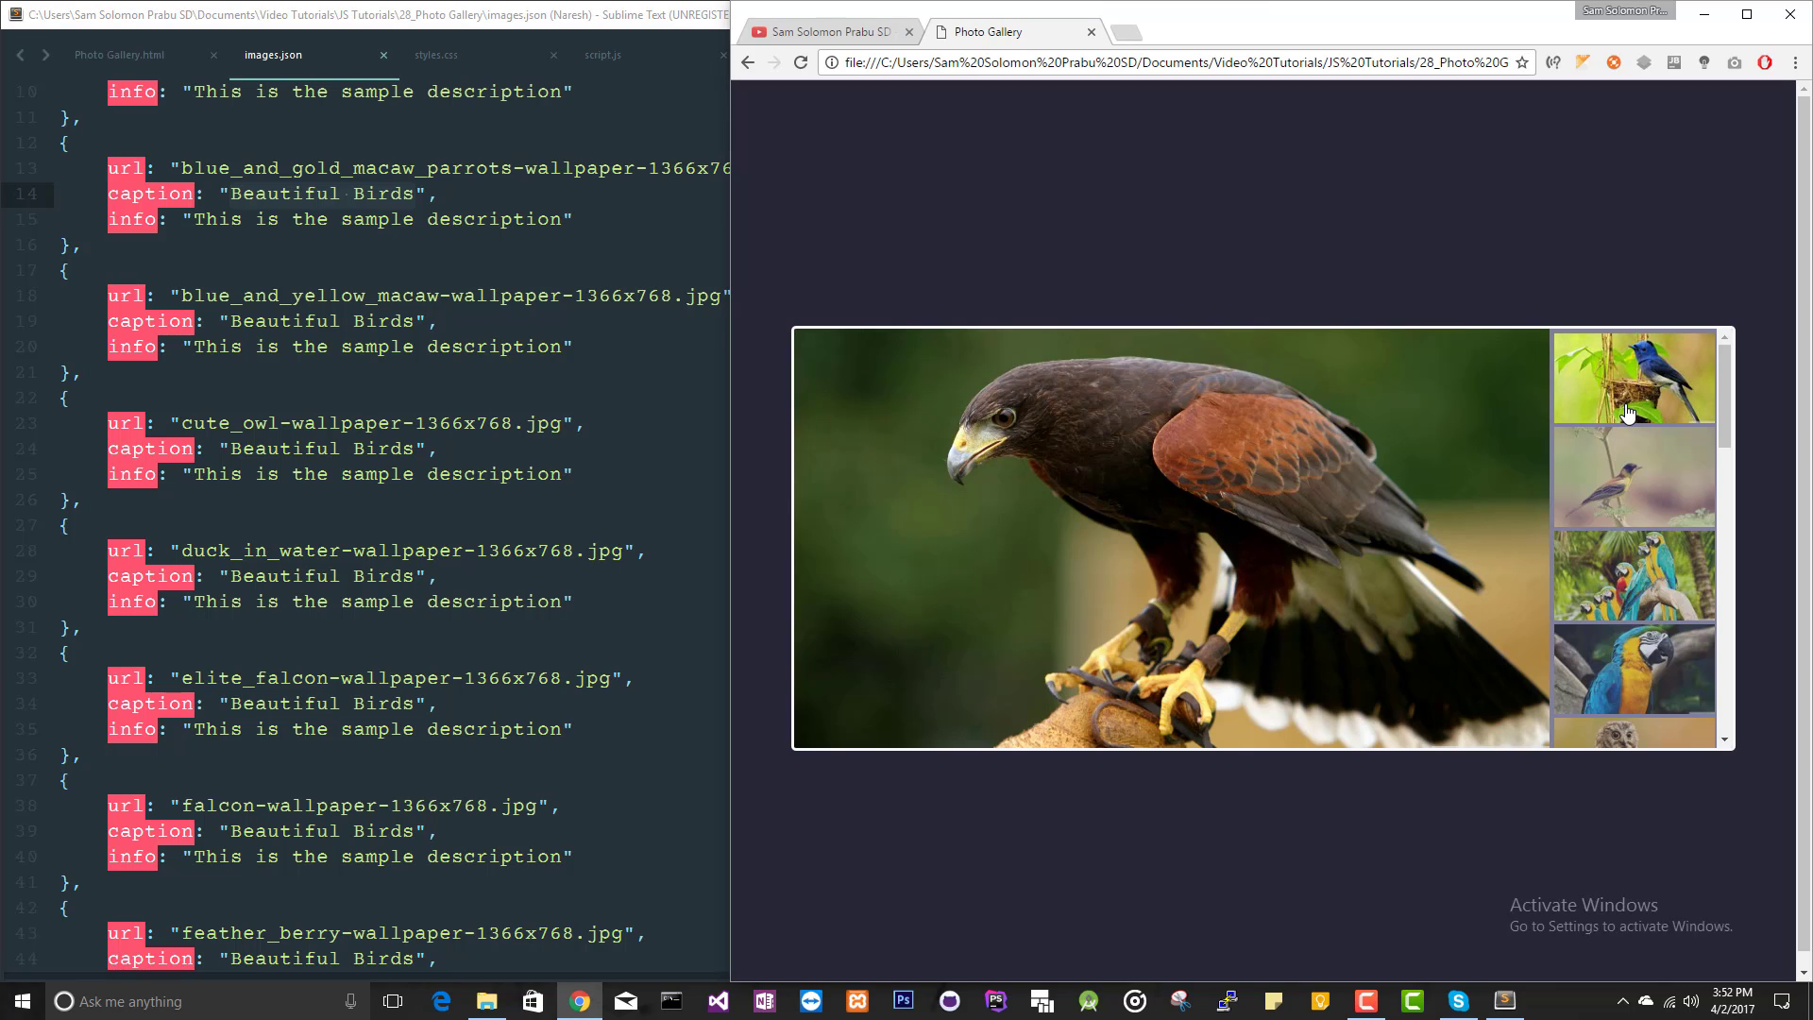
mouse_move(1625, 544)
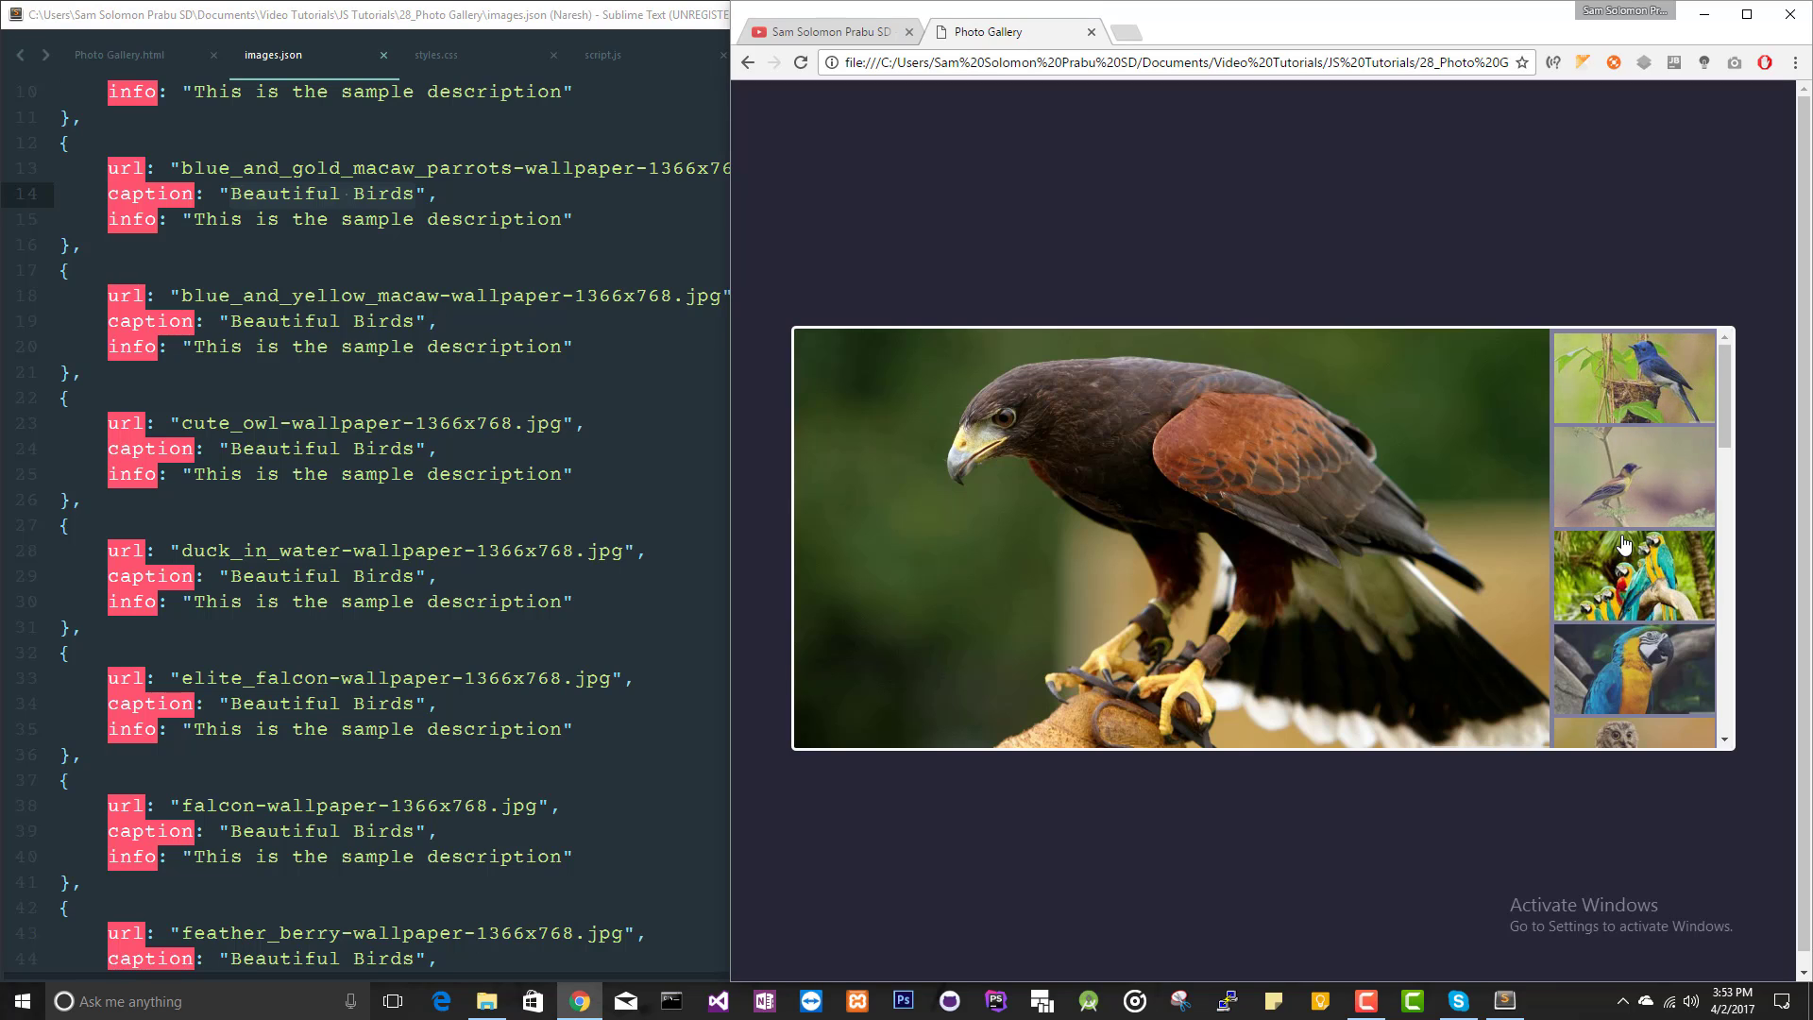